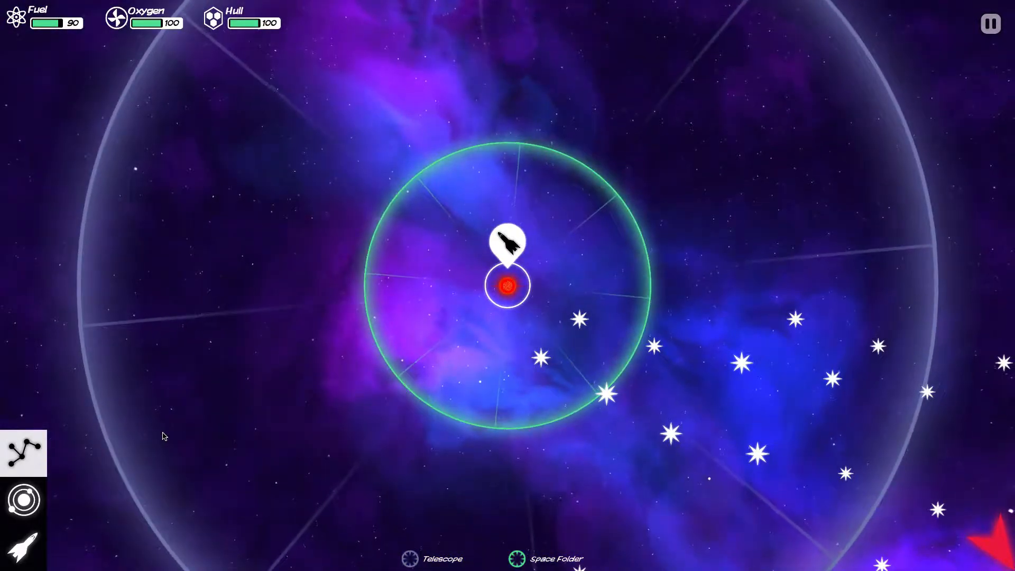
{"action": "mouse_move", "coordinate": [251, 313]}
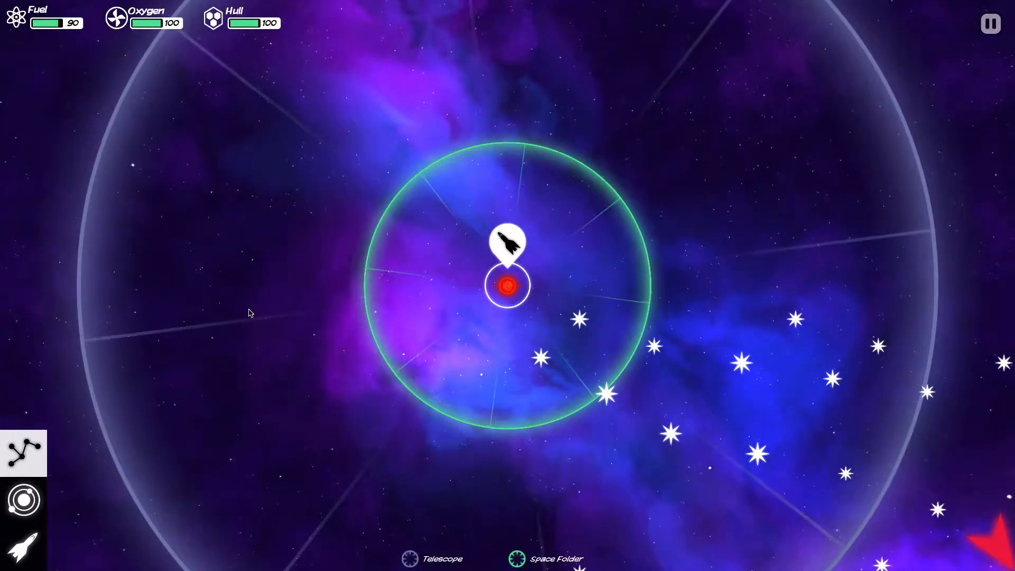
{"action": "mouse_move", "coordinate": [432, 285]}
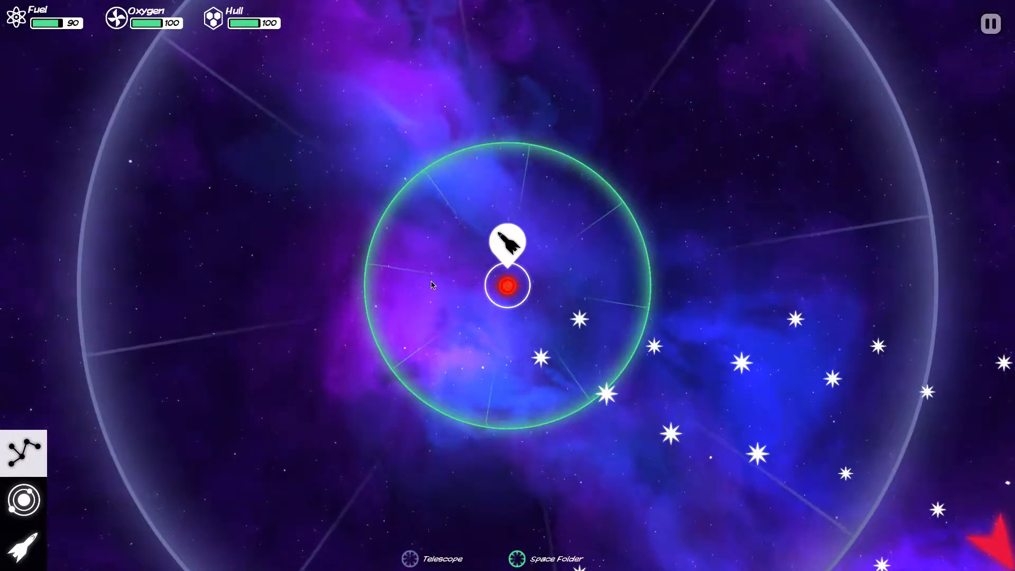
{"action": "mouse_move", "coordinate": [558, 346]}
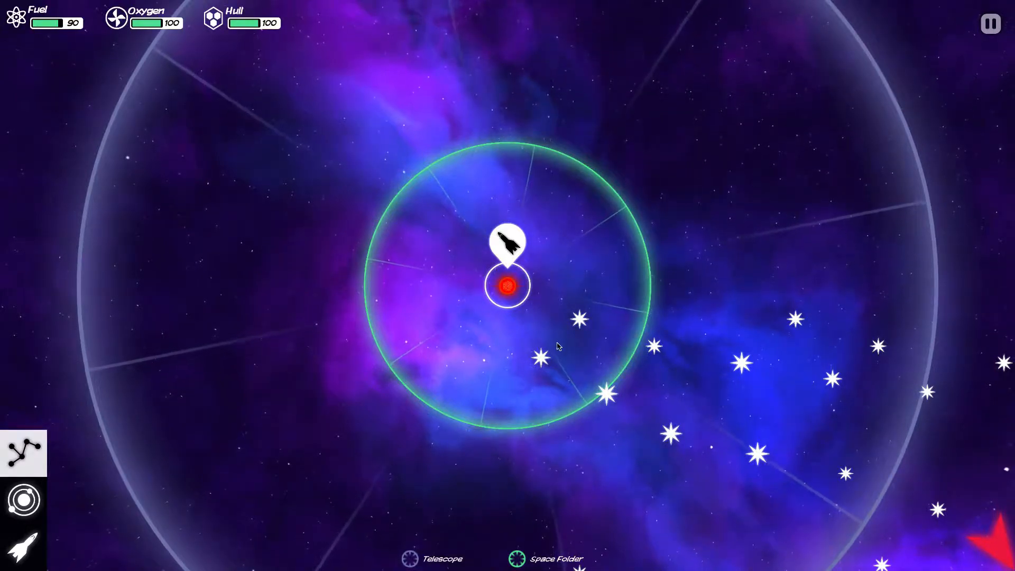
Select the nearby Yellow Dwarf star on the star map and travel to it.
{"action": "left_click", "coordinate": [541, 284]}
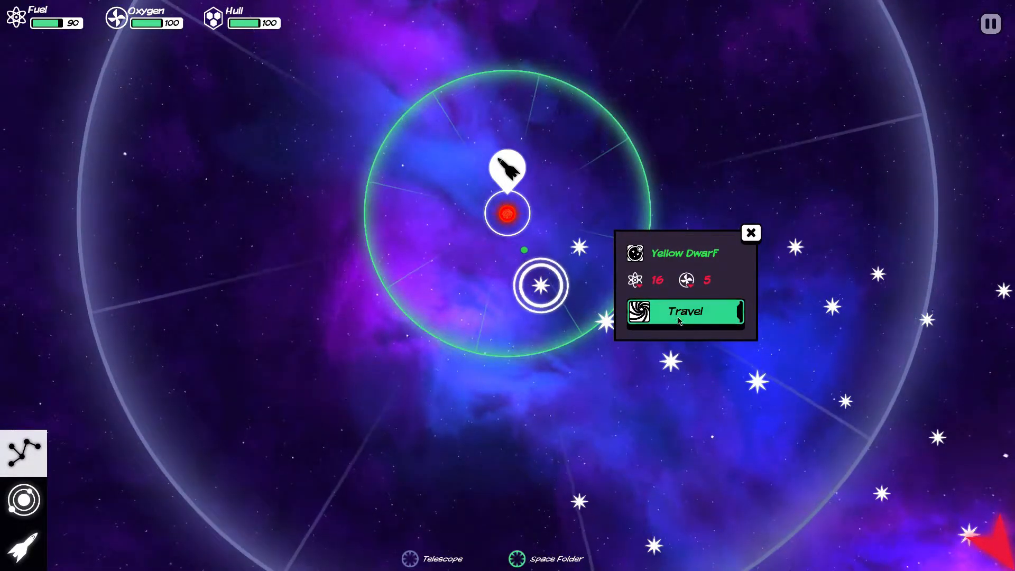
{"action": "left_click", "coordinate": [684, 311]}
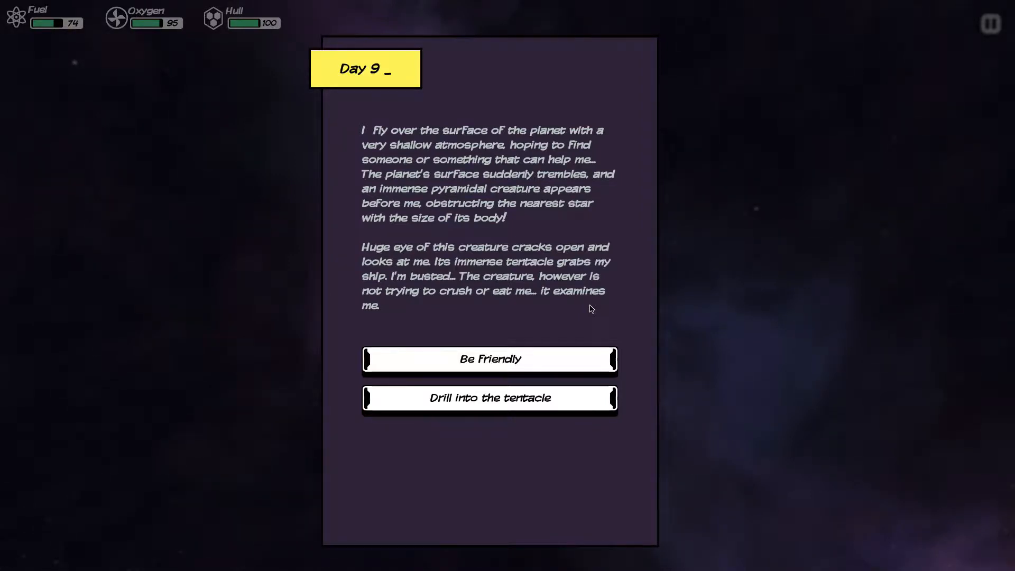
Answer the giant pyramidal creature with 'Be Friendly' so it releases the ship.
{"action": "left_click", "coordinate": [488, 360]}
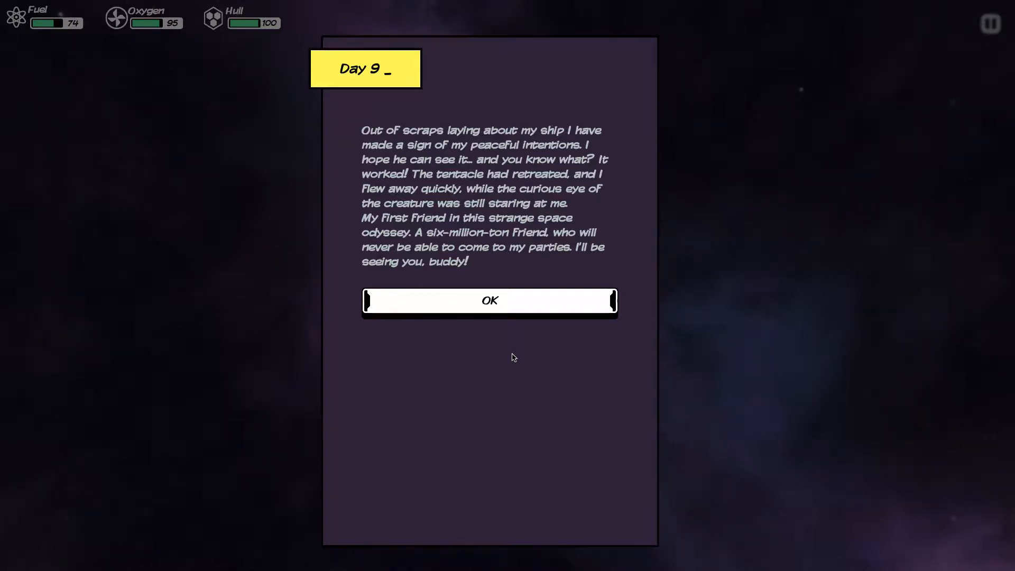
{"action": "mouse_move", "coordinate": [489, 314]}
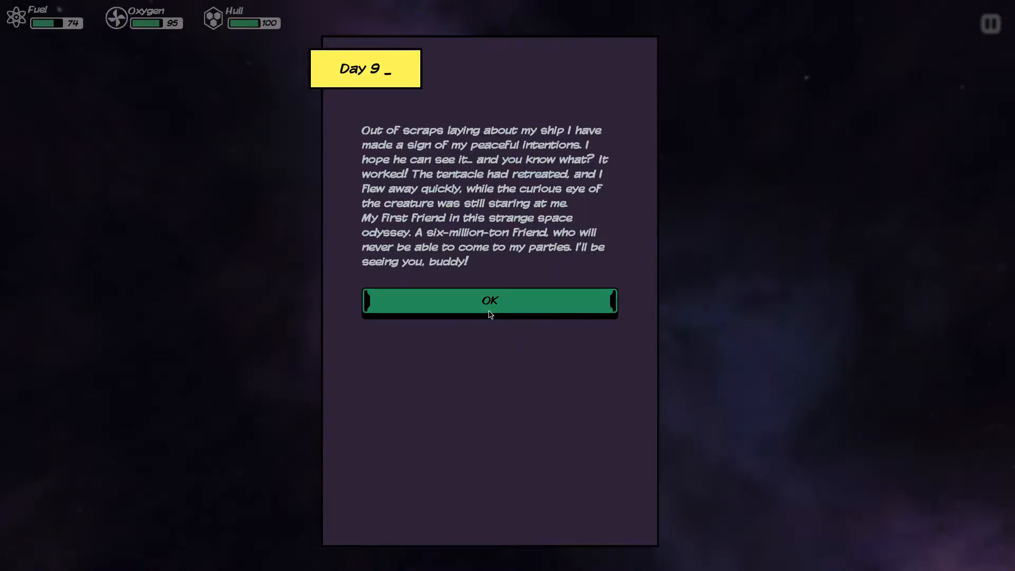
Dismiss the encounter outcome and review the gas giant and Rocky Planet details.
{"action": "left_click", "coordinate": [489, 300]}
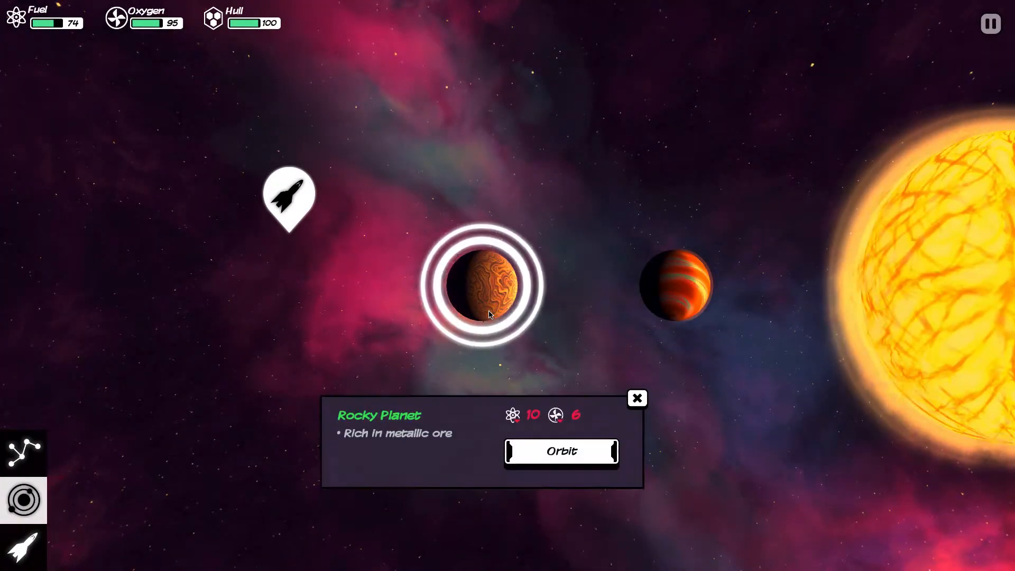
{"action": "left_click", "coordinate": [676, 285]}
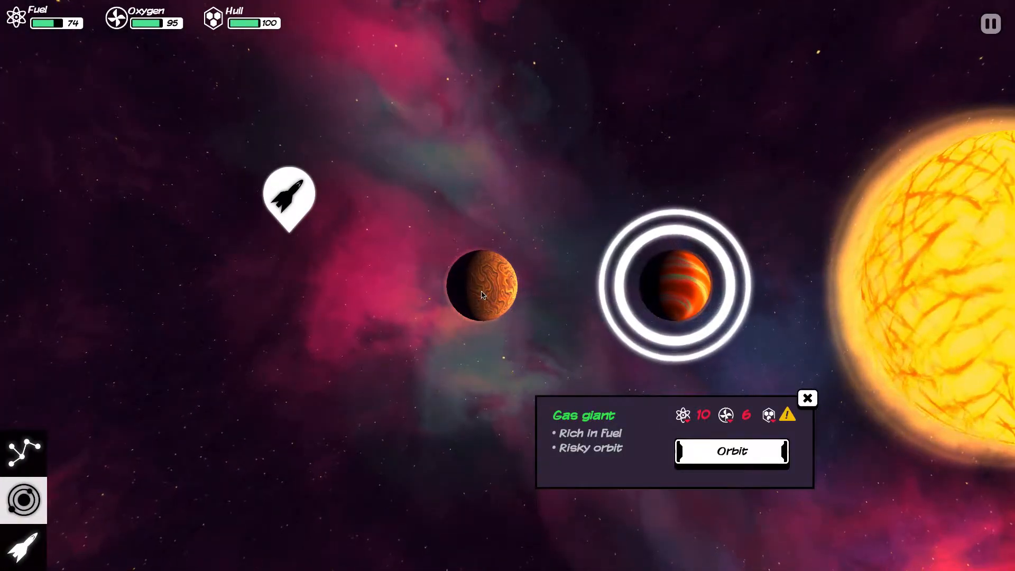
{"action": "left_click", "coordinate": [482, 287]}
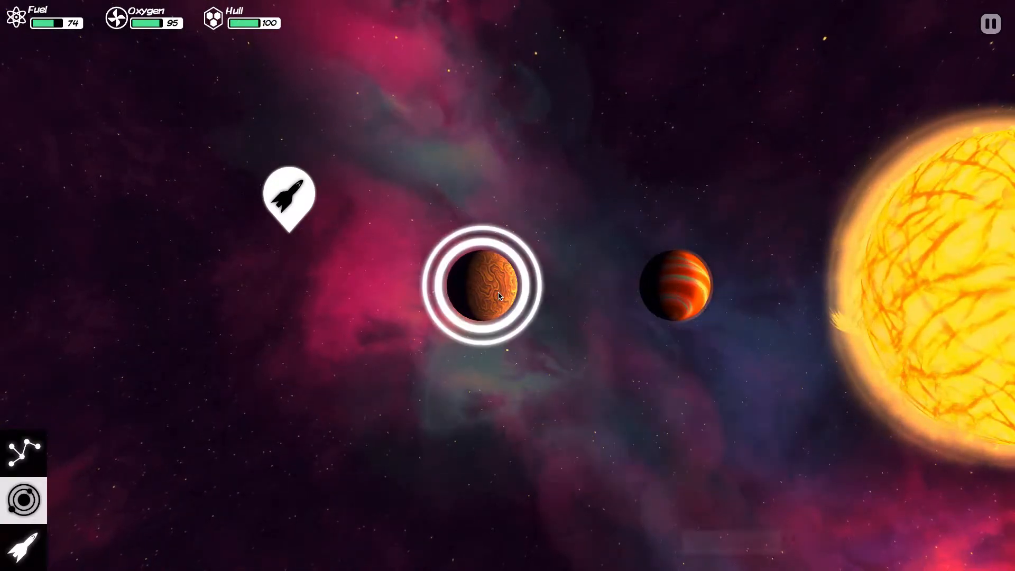
{"action": "left_click", "coordinate": [491, 282]}
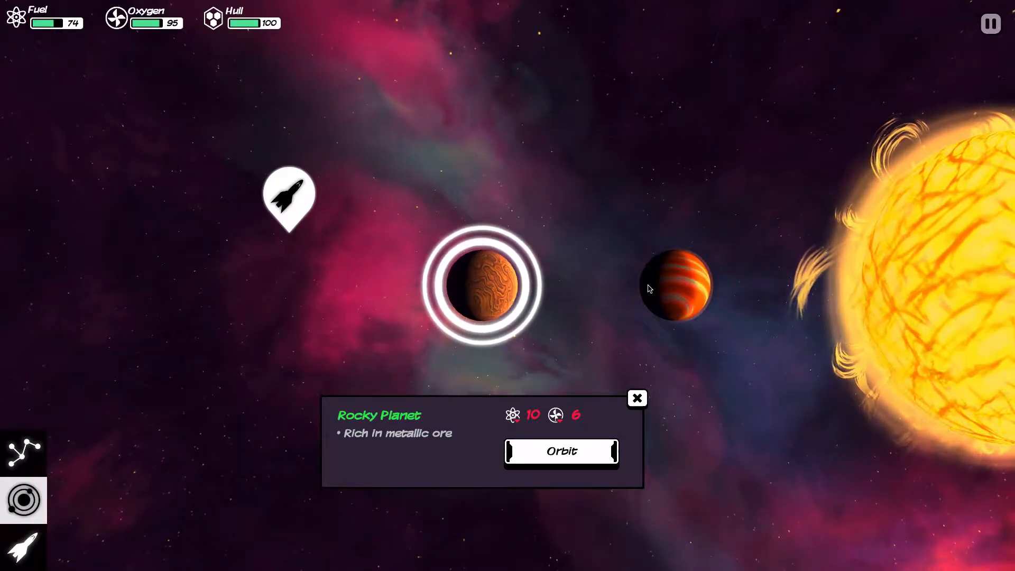
Enter orbit around the Rocky Planet and request landing on it.
{"action": "left_click", "coordinate": [560, 452]}
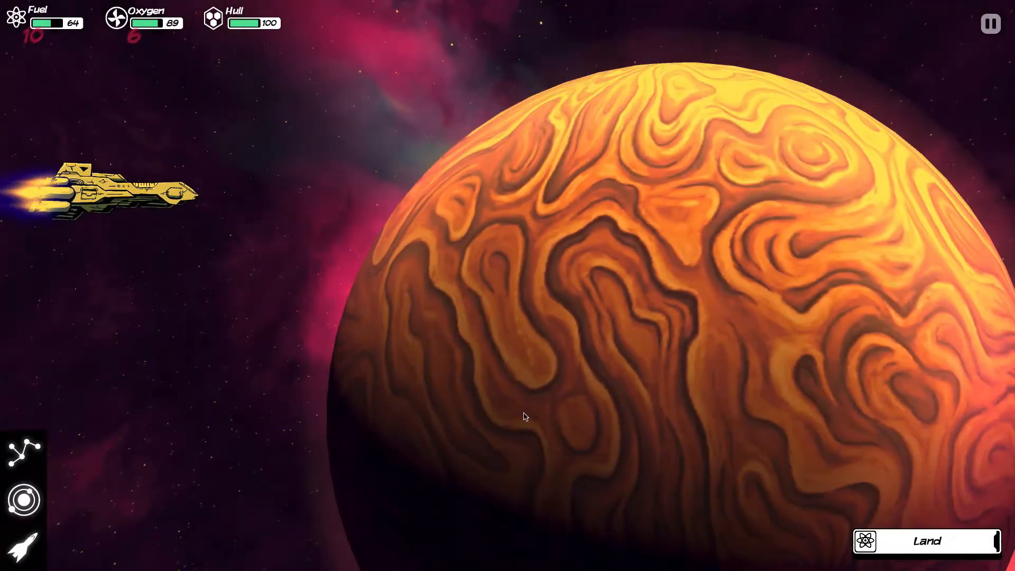
{"action": "left_click", "coordinate": [926, 542]}
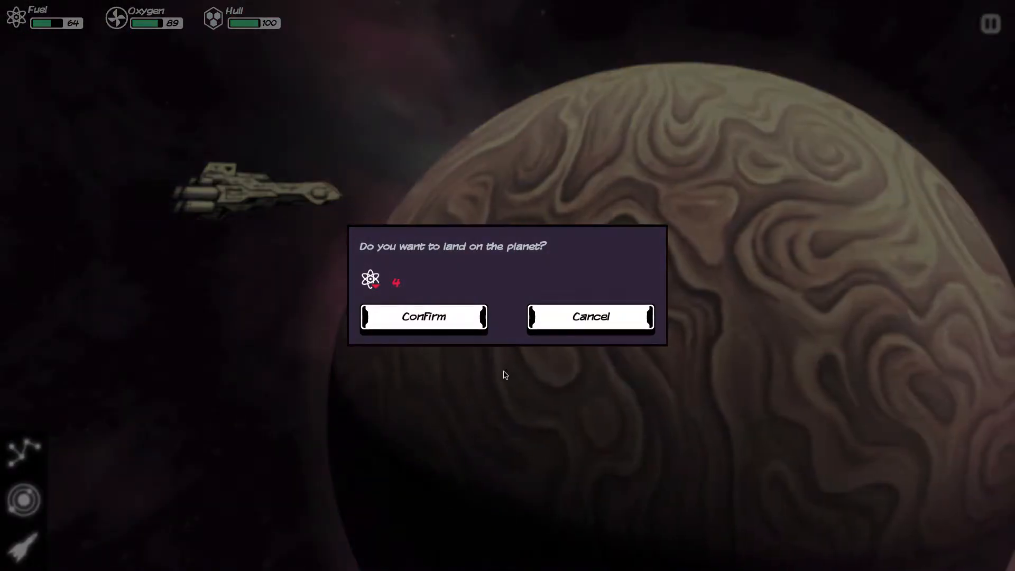
{"action": "mouse_move", "coordinate": [423, 317]}
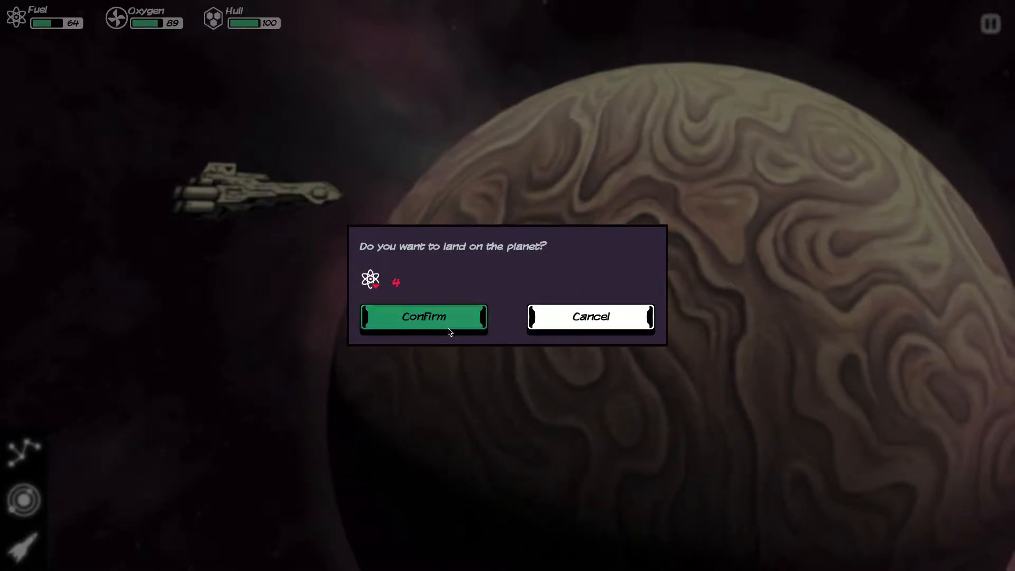
Land, drill with a raised fuel amount, store the iron, silicon and tungsten in cargo, and finish.
{"action": "left_click", "coordinate": [423, 317]}
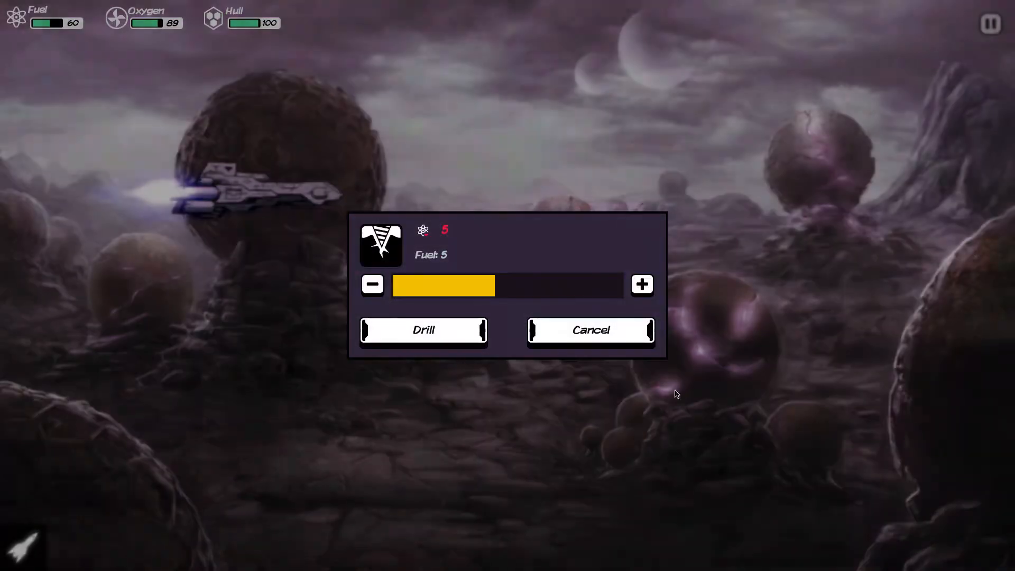
{"action": "left_click", "coordinate": [642, 284]}
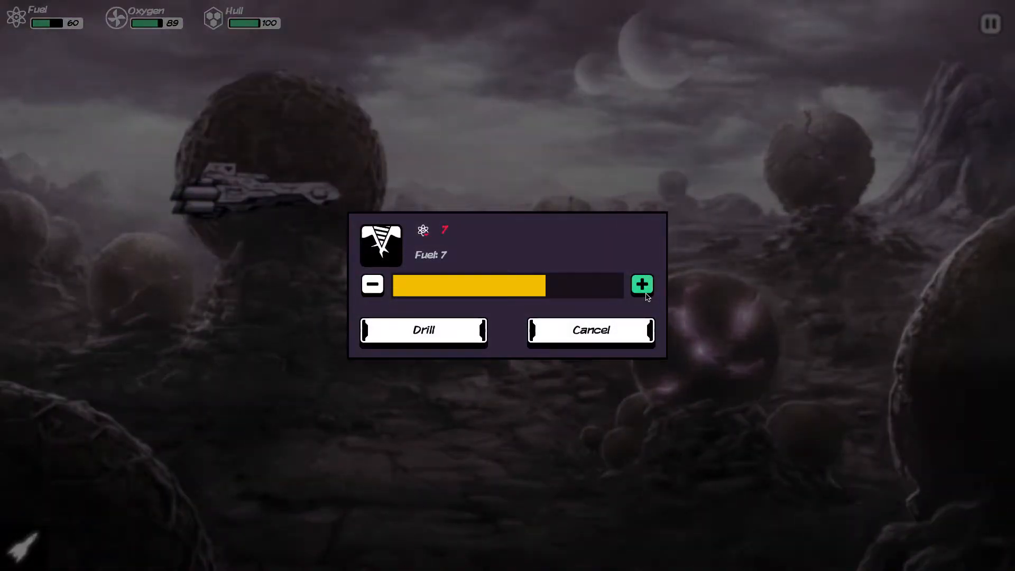
{"action": "left_click", "coordinate": [423, 330]}
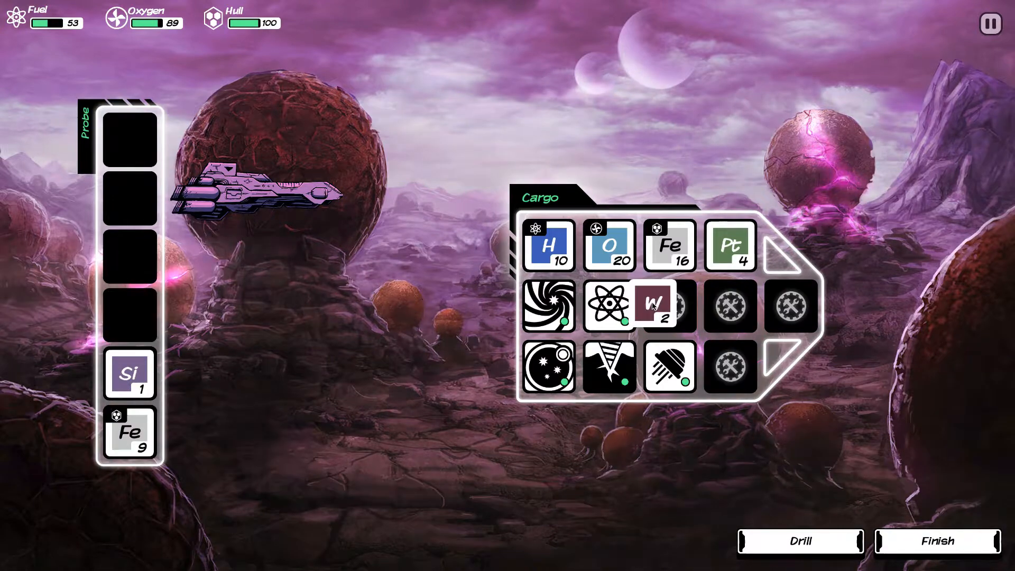
{"action": "left_click", "coordinate": [129, 372]}
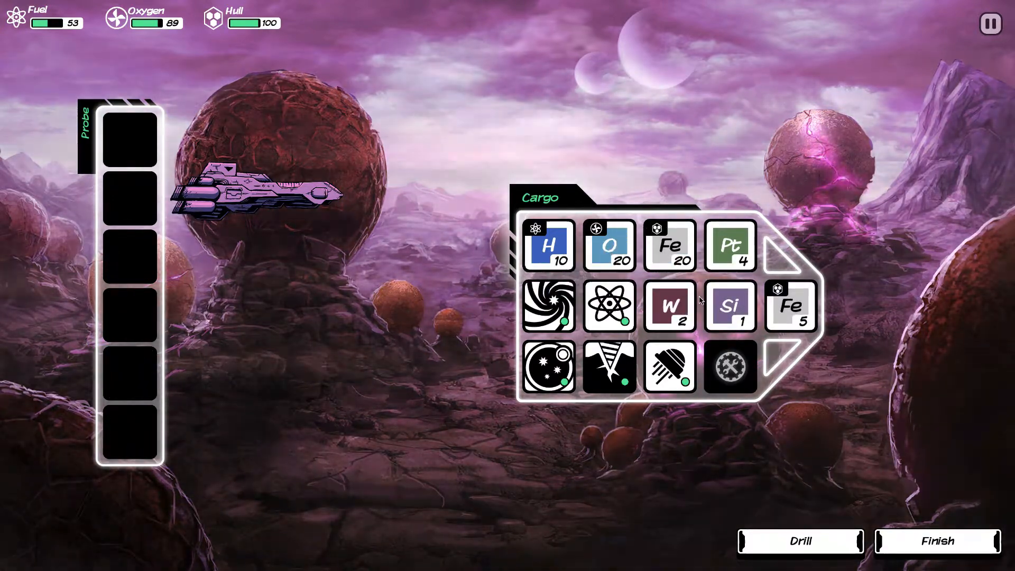
{"action": "mouse_move", "coordinate": [936, 541]}
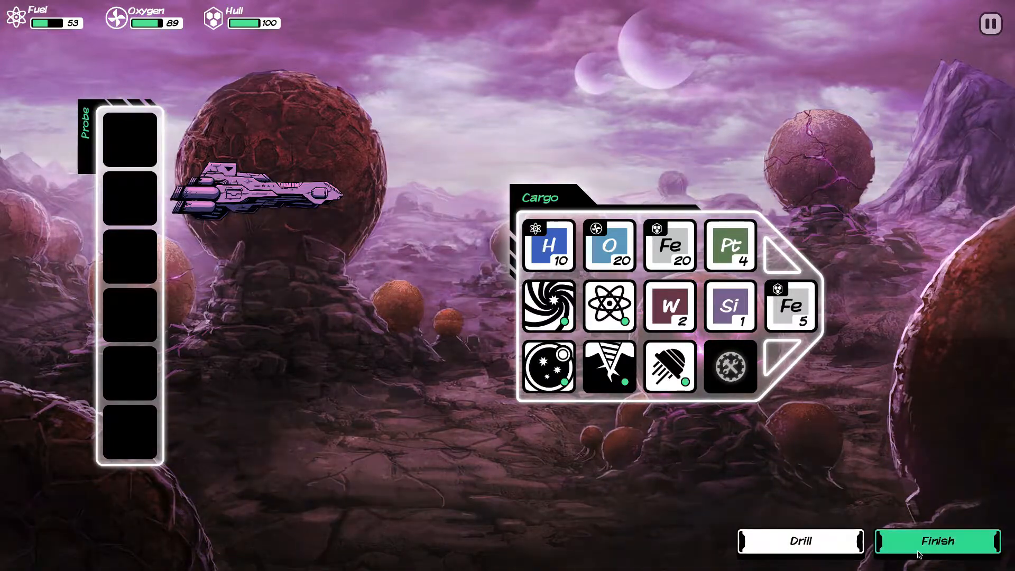
{"action": "left_click", "coordinate": [936, 540]}
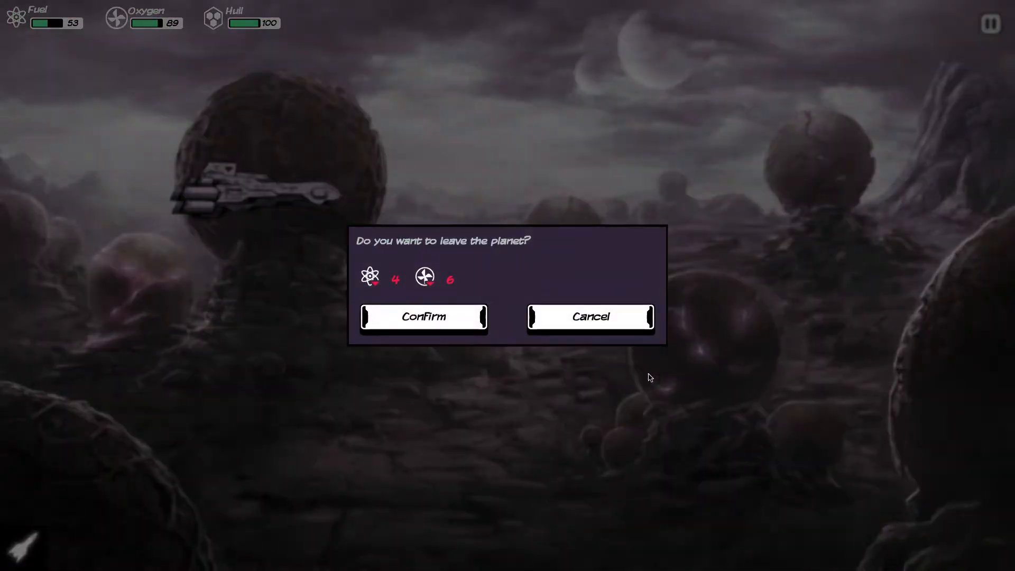
Leave the planet, orbit the gas giant and launch a depth-7 probe, collecting 7 hydrogen.
{"action": "left_click", "coordinate": [423, 316]}
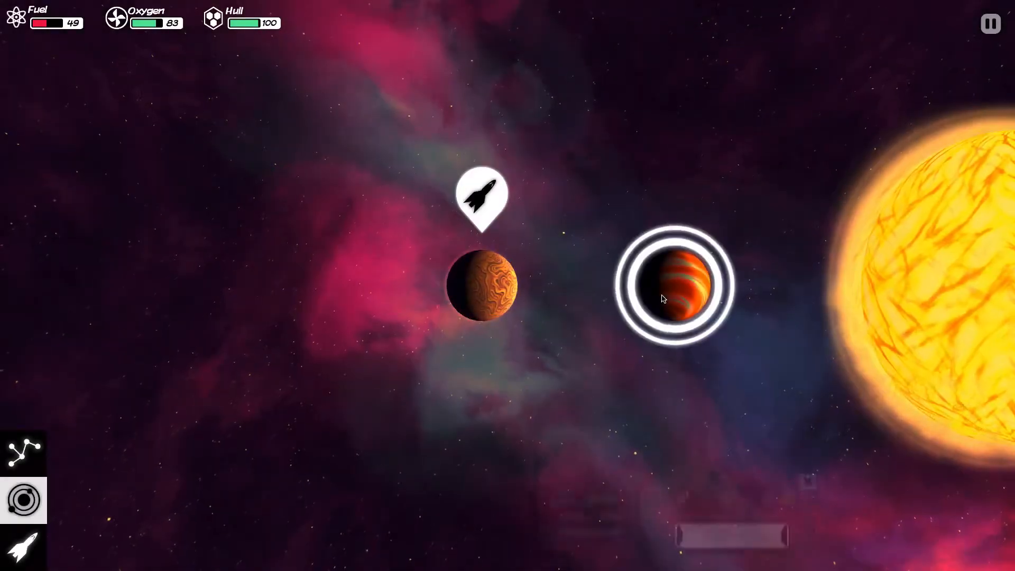
{"action": "left_click", "coordinate": [676, 284]}
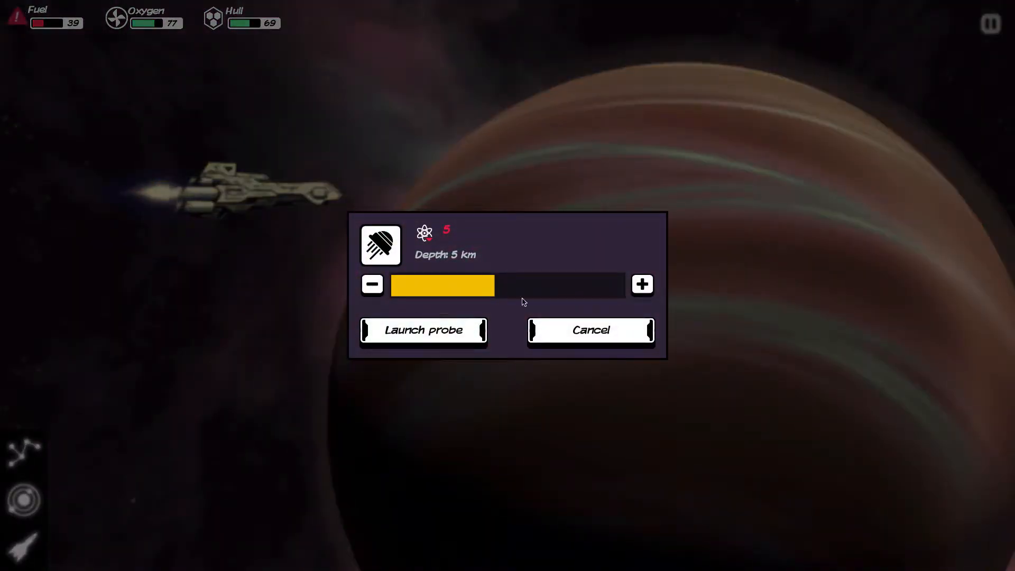
{"action": "left_click", "coordinate": [642, 284]}
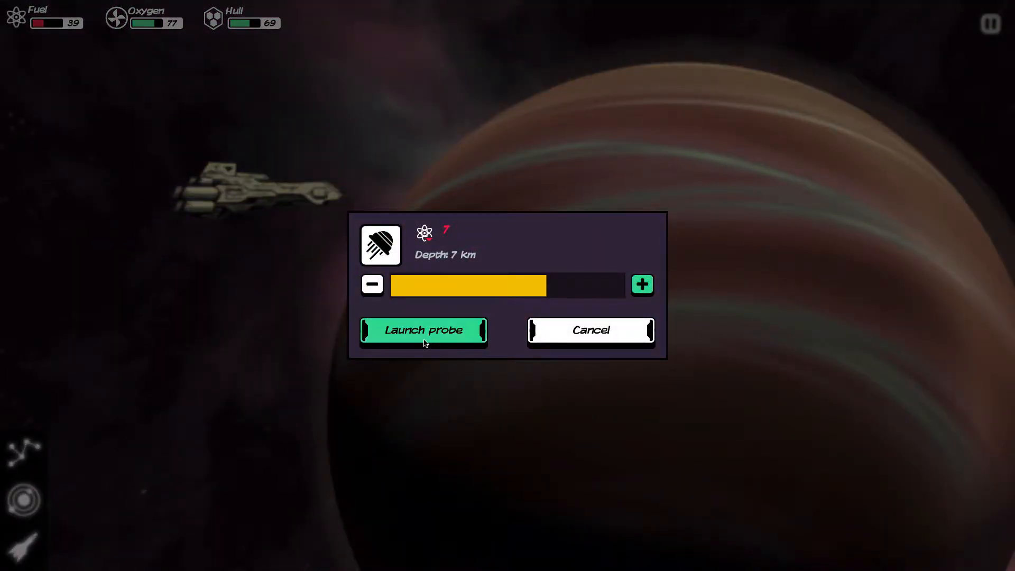
{"action": "left_click", "coordinate": [423, 330]}
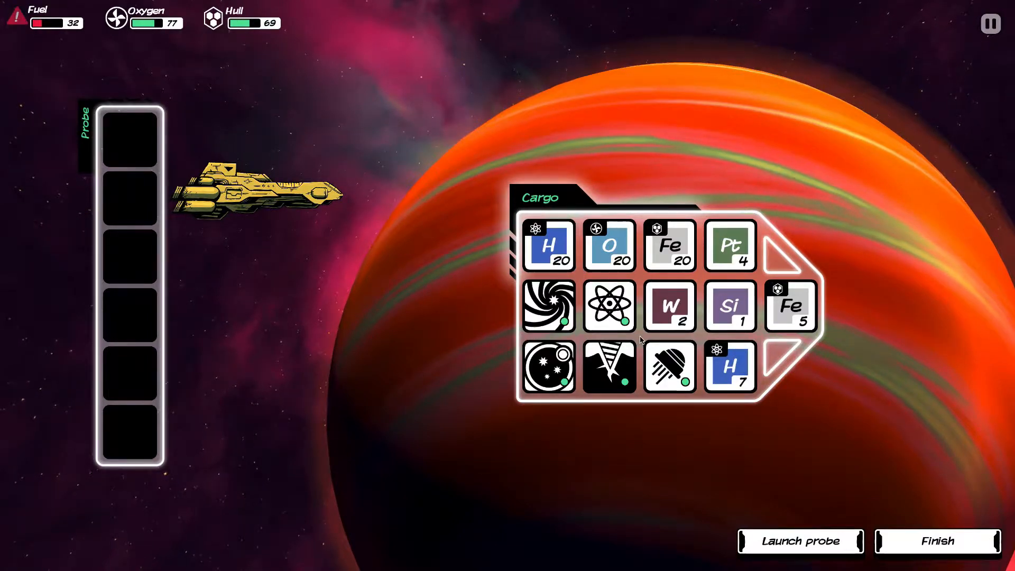
{"action": "left_click", "coordinate": [936, 542]}
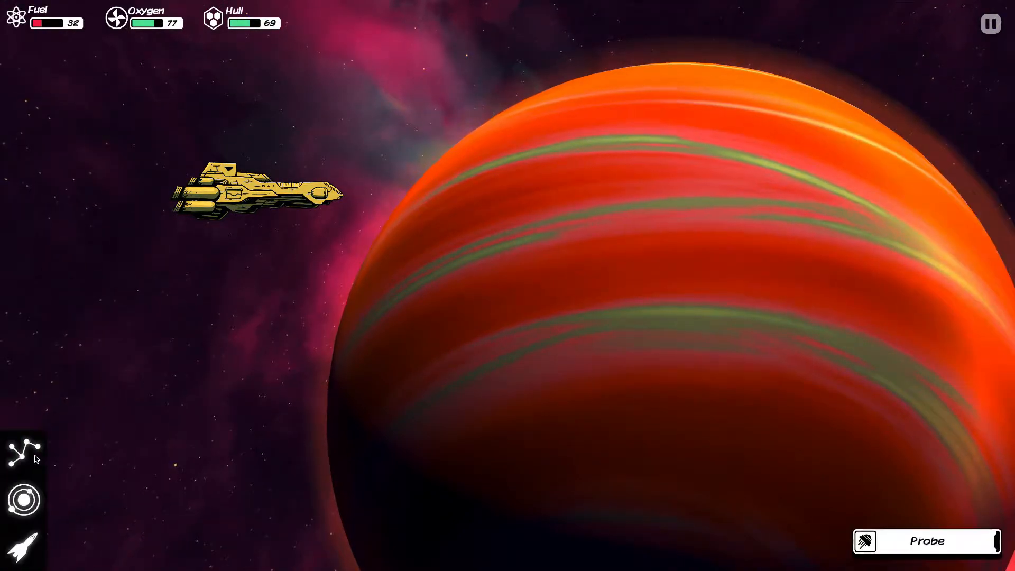
In the cargo view, refuel the ship with both hydrogen stacks and repair the hull with spare iron.
{"action": "left_click", "coordinate": [25, 499]}
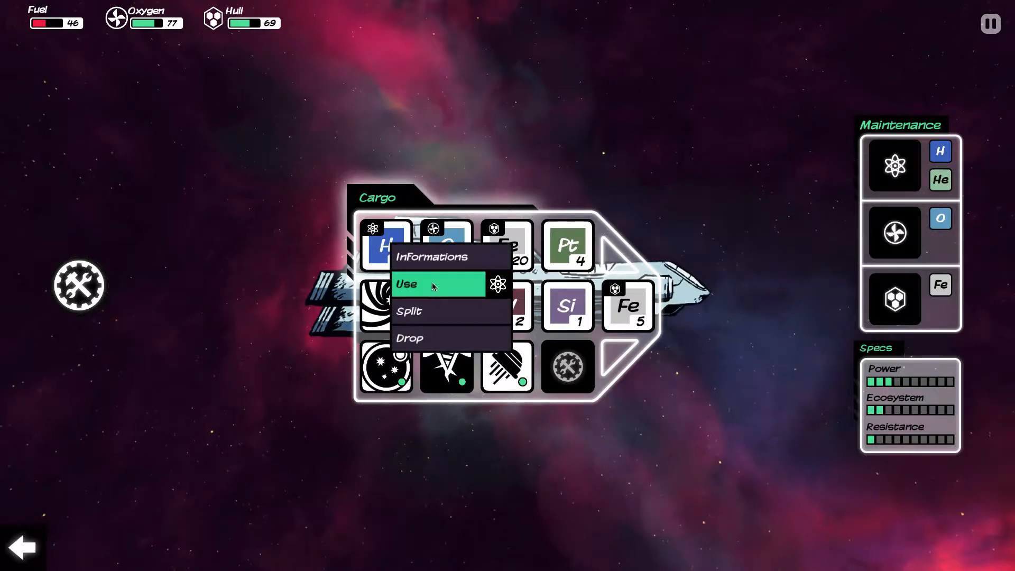
{"action": "left_click", "coordinate": [406, 284]}
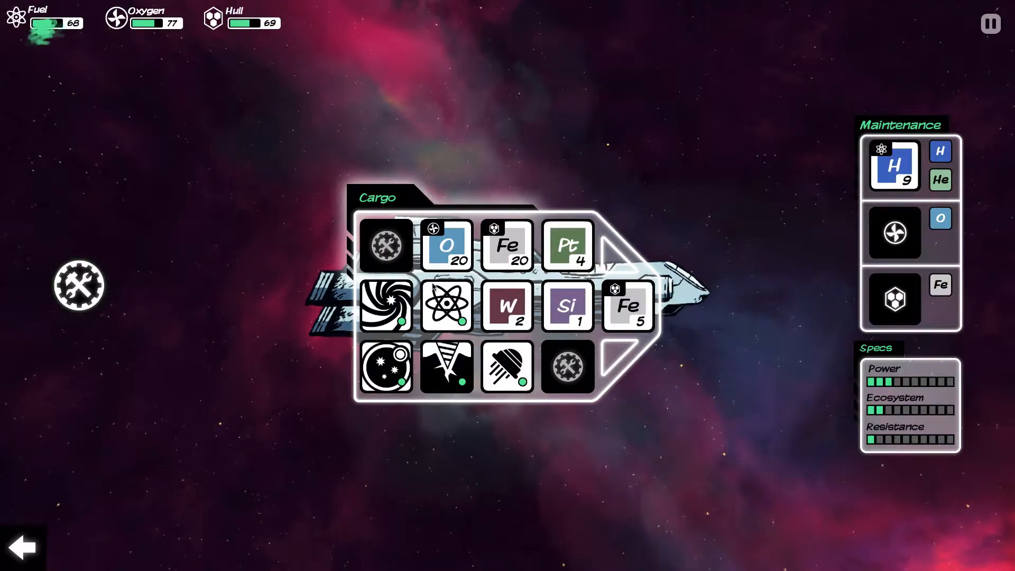
{"action": "left_click", "coordinate": [894, 165]}
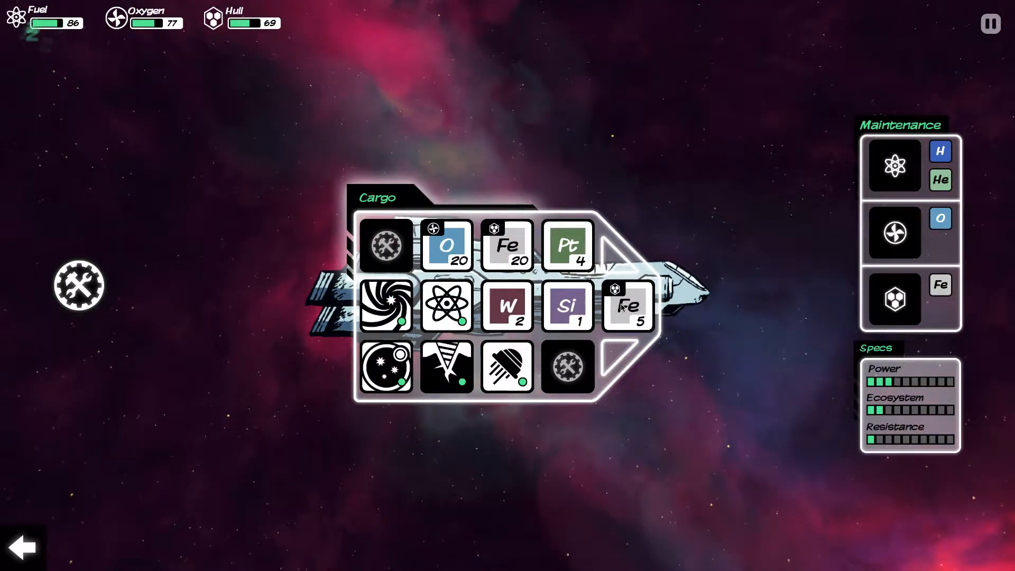
{"action": "left_click", "coordinate": [627, 306]}
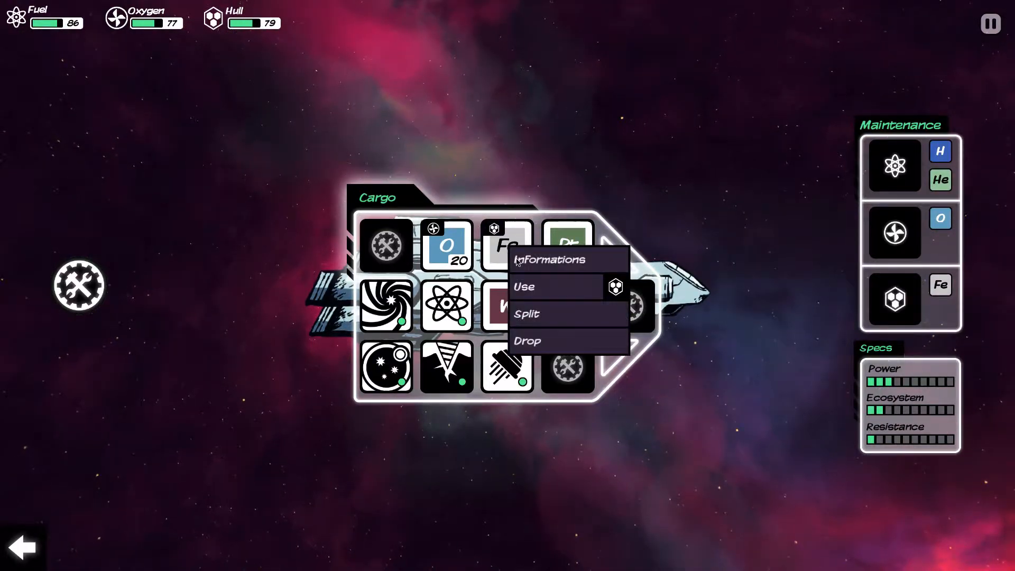
Split the iron into stacks of 17 and 3 in the cargo grid and return to orbit.
{"action": "left_click", "coordinate": [526, 314]}
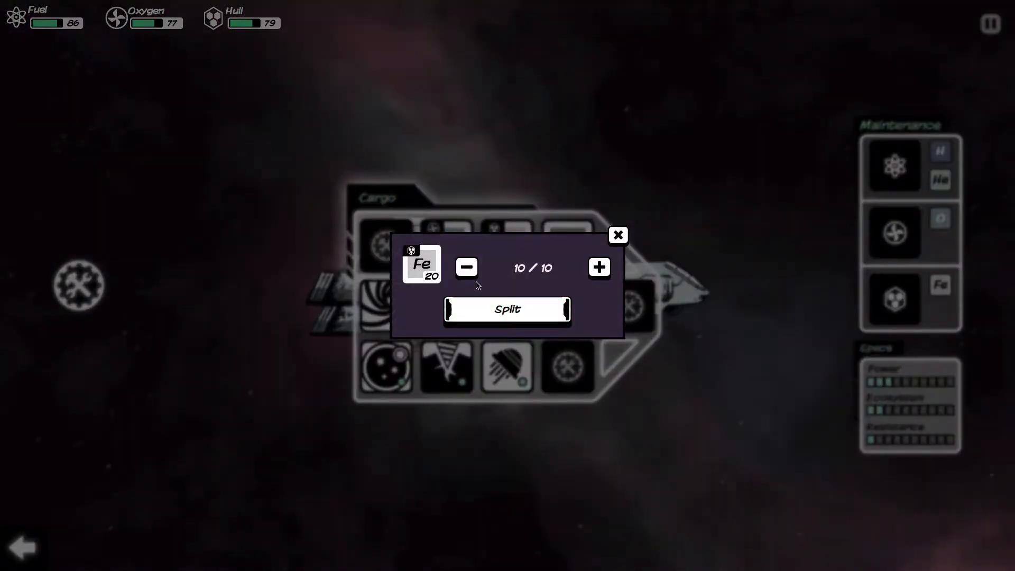
{"action": "left_click", "coordinate": [599, 267]}
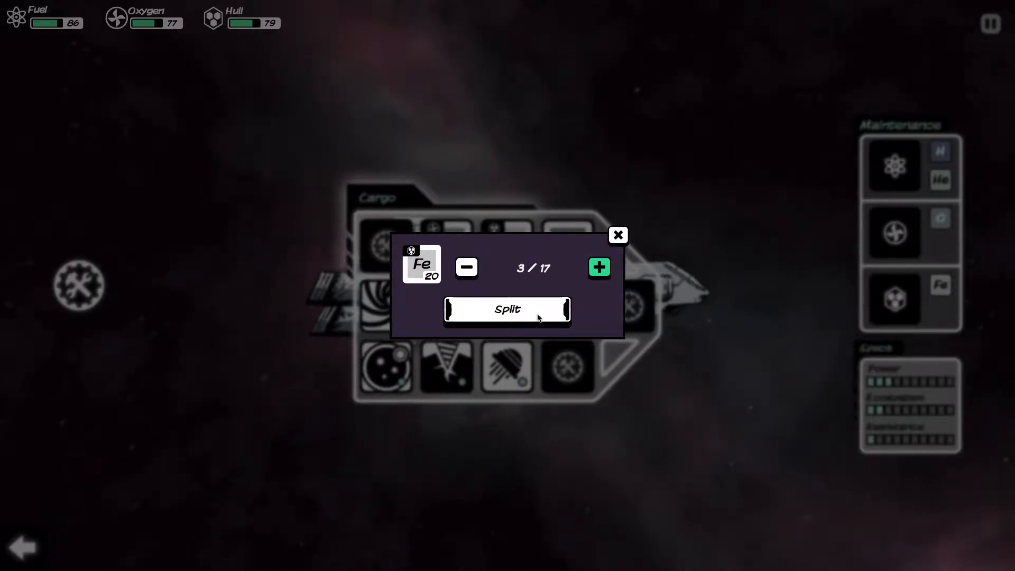
{"action": "left_click", "coordinate": [507, 309]}
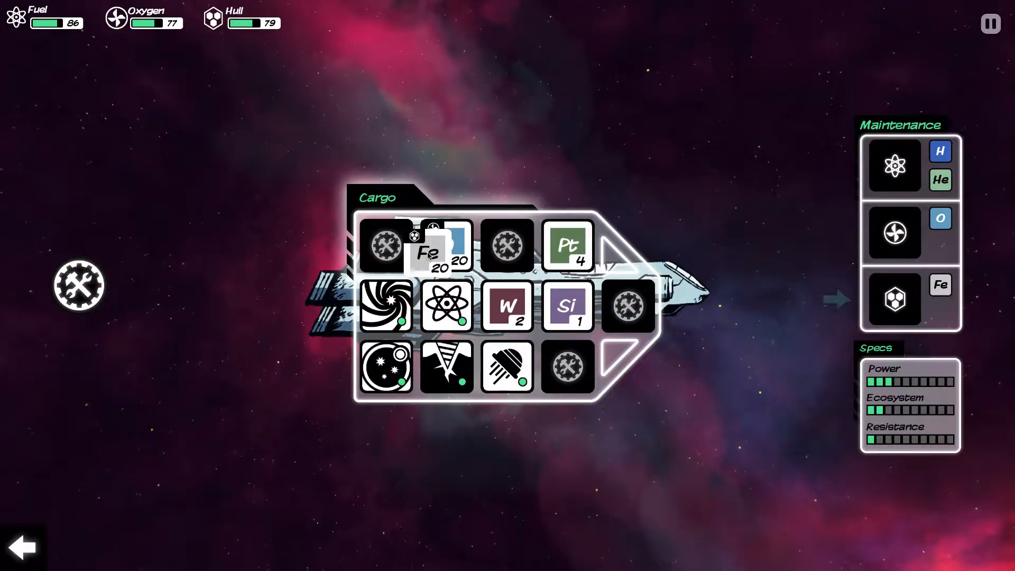
{"action": "left_click", "coordinate": [425, 246]}
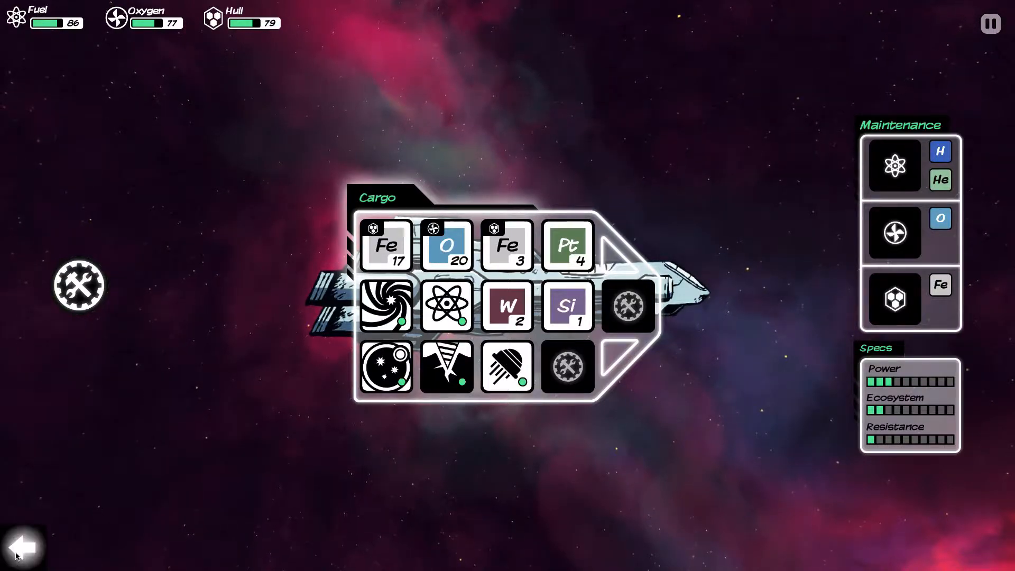
{"action": "left_click", "coordinate": [24, 546]}
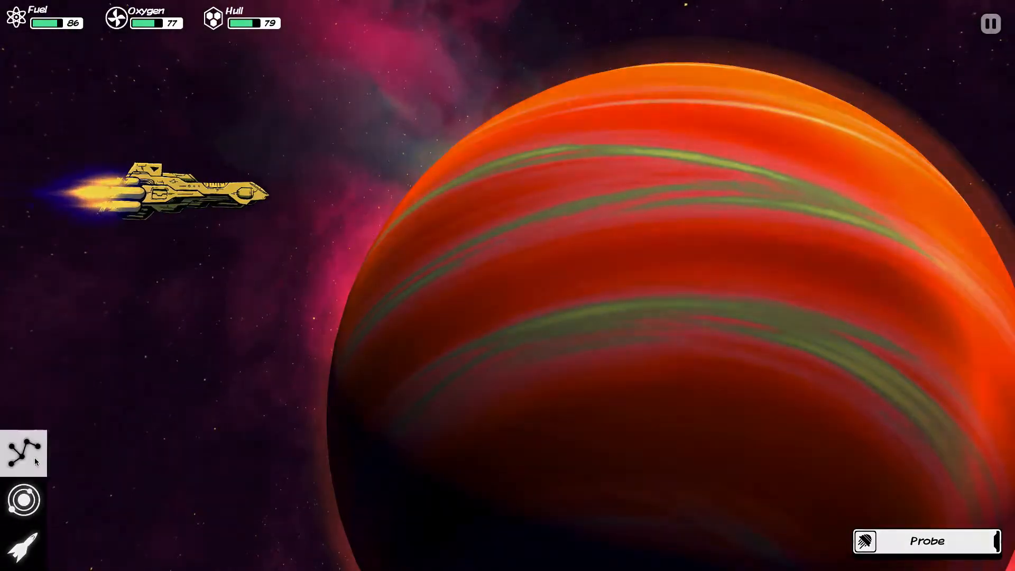
On the star map, choose the Supernova star and travel to its system.
{"action": "left_click", "coordinate": [25, 451]}
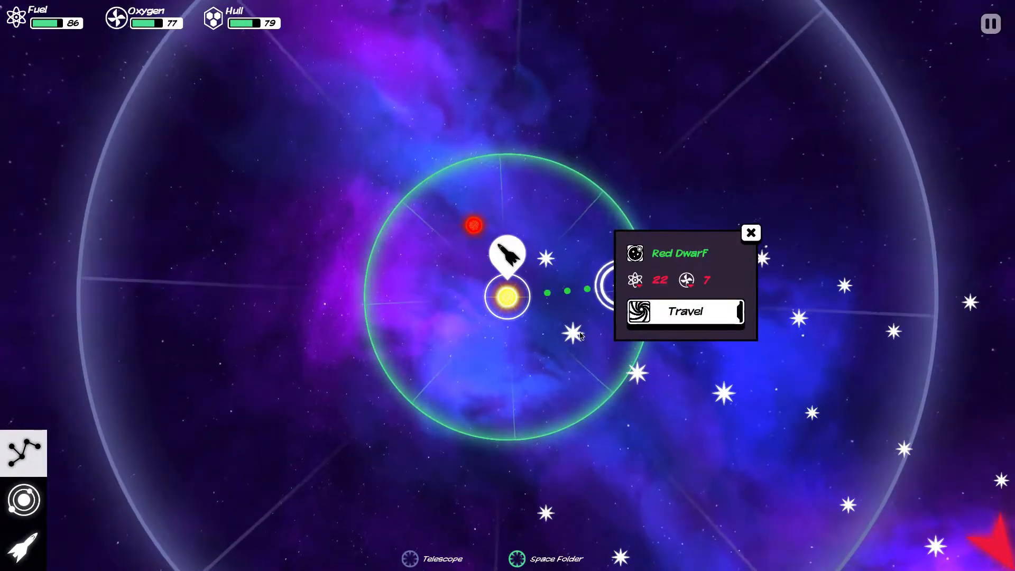
{"action": "left_click", "coordinate": [574, 284]}
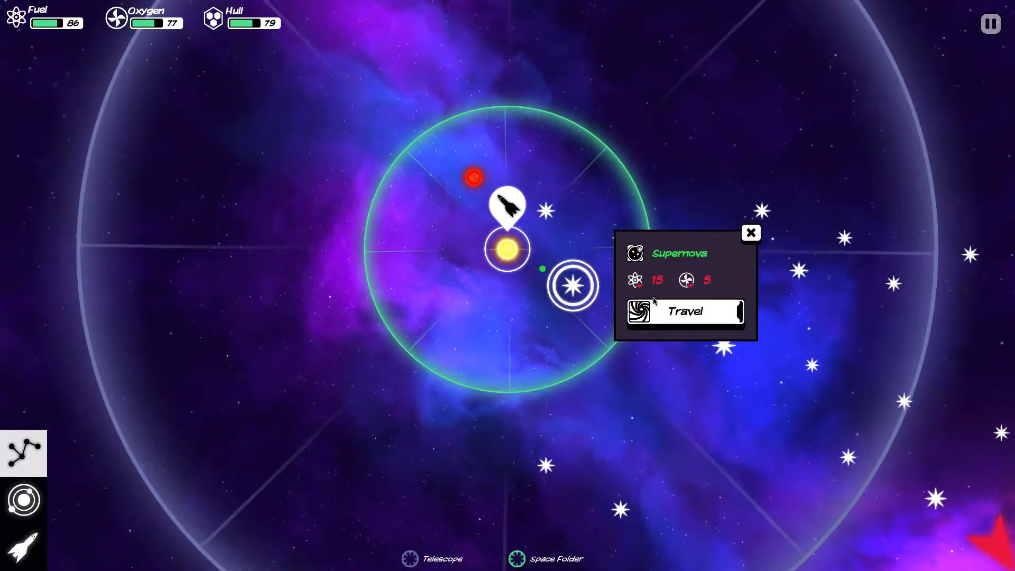
{"action": "left_click", "coordinate": [751, 233]}
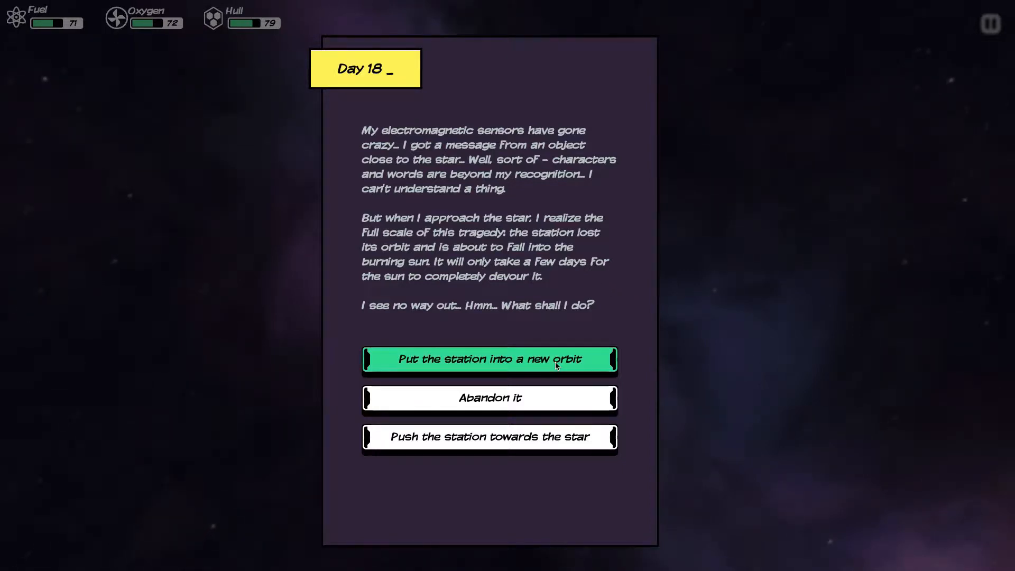
In the Day 18 event, put the falling station into a new orbit.
{"action": "left_click", "coordinate": [489, 360]}
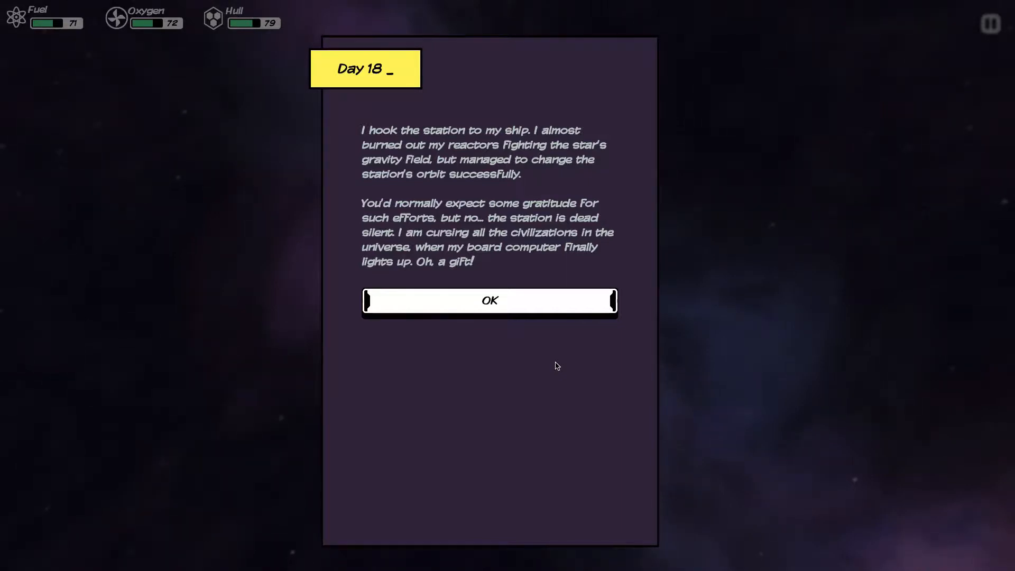
Accept the Day 18 outcome, gaining Gravitational Lens for 20 fuel, and show the cargo view.
{"action": "left_click", "coordinate": [488, 300]}
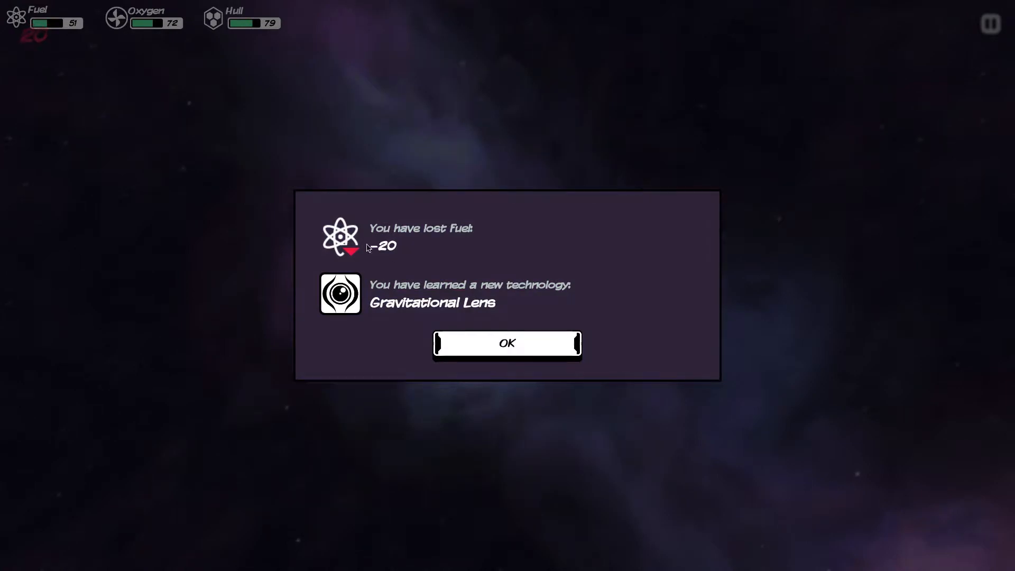
{"action": "mouse_move", "coordinate": [507, 343]}
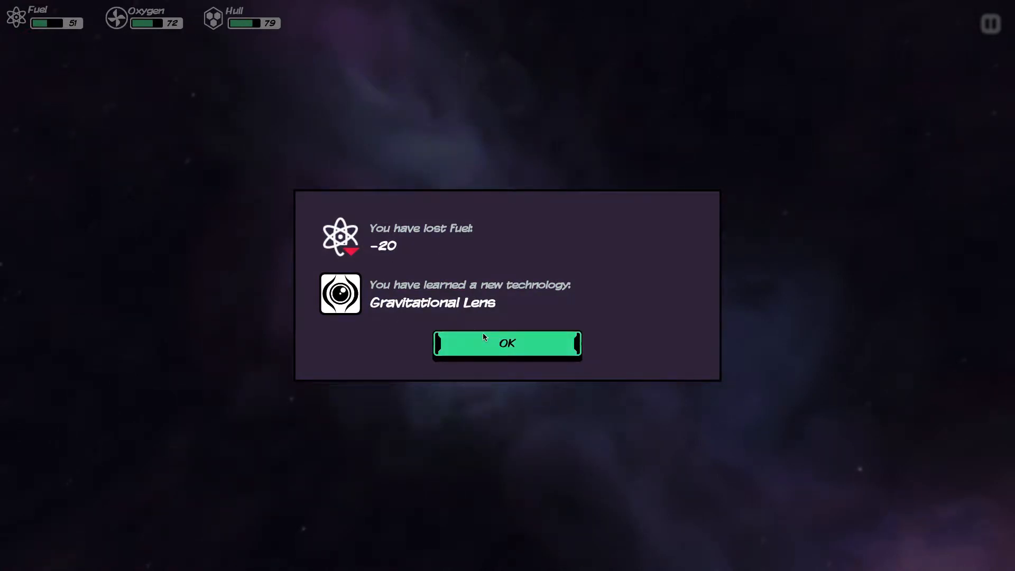
{"action": "left_click", "coordinate": [507, 343]}
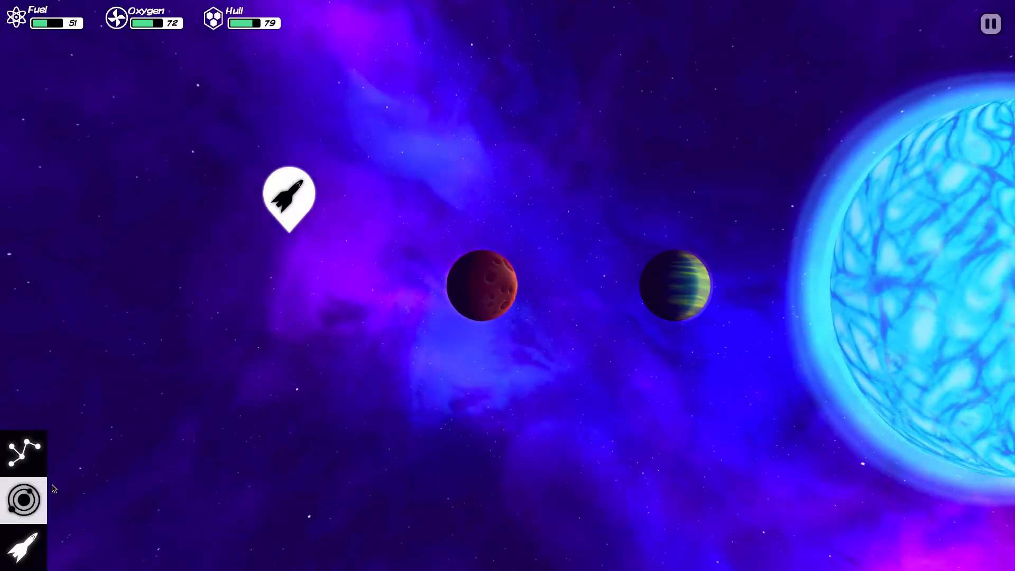
{"action": "left_click", "coordinate": [24, 499]}
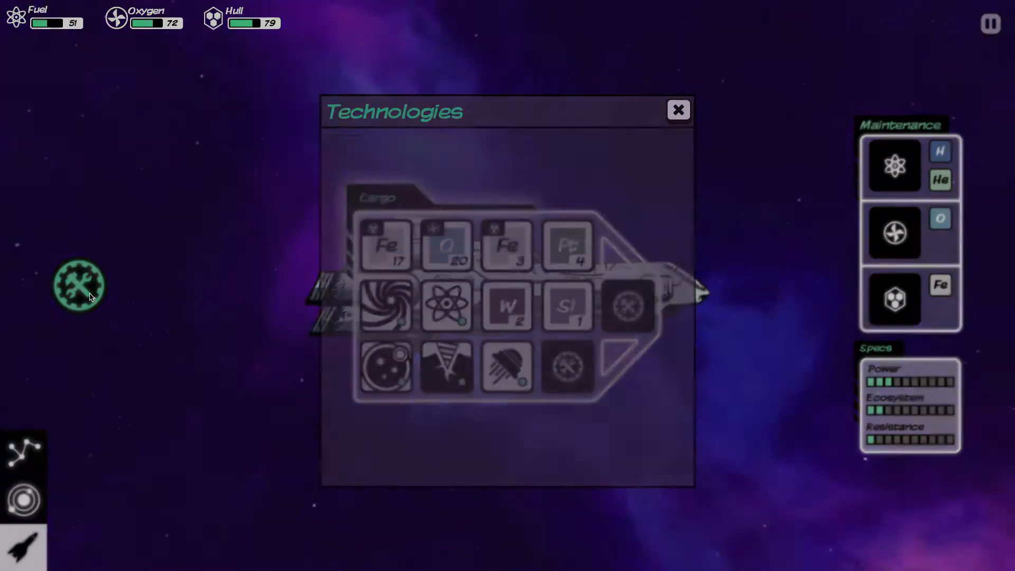
Review the Gravitational Lens recipe (iron, gold, helium) in Technologies and close it.
{"action": "left_click", "coordinate": [658, 460]}
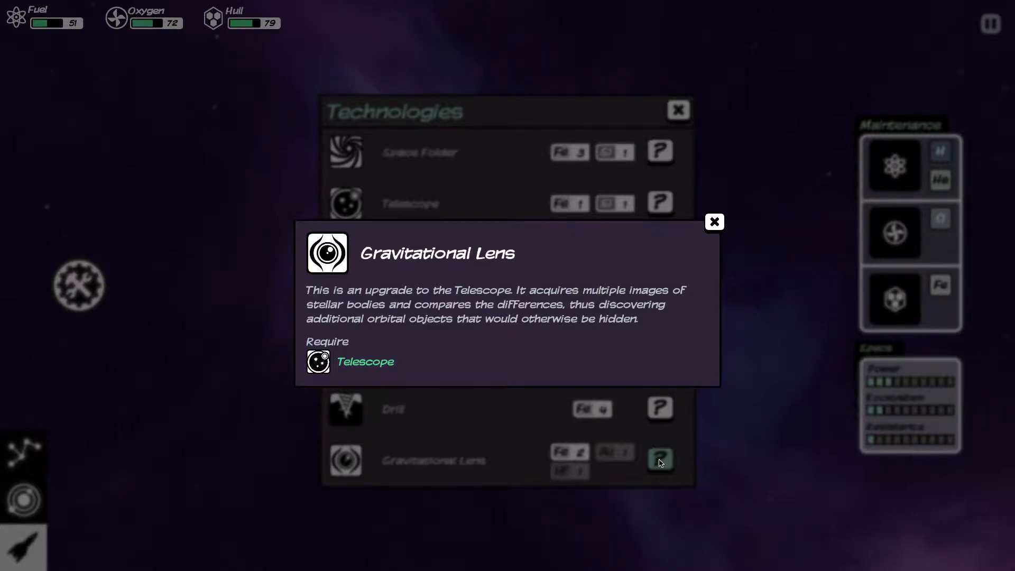
{"action": "mouse_move", "coordinate": [741, 337]}
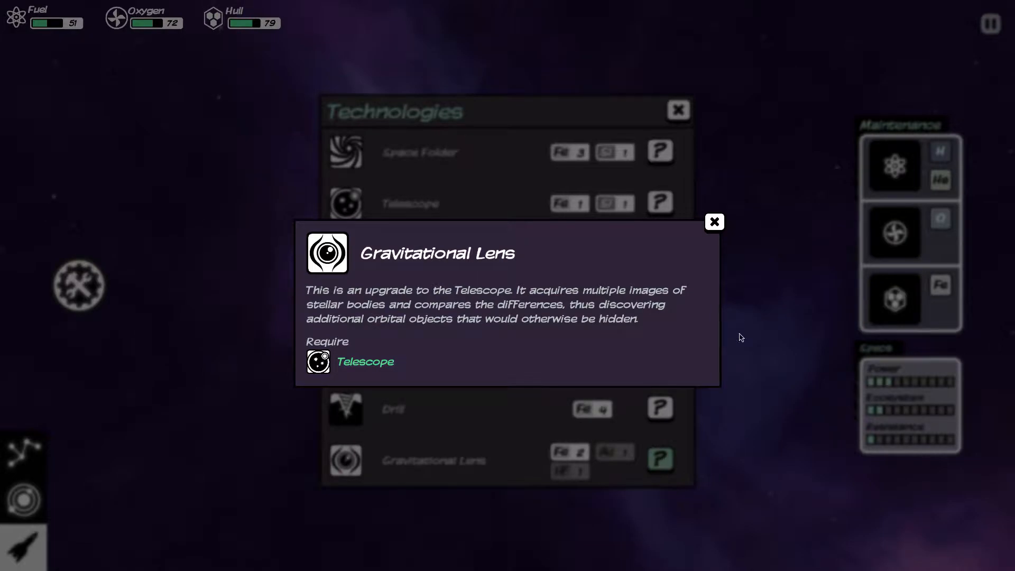
{"action": "left_click", "coordinate": [714, 221]}
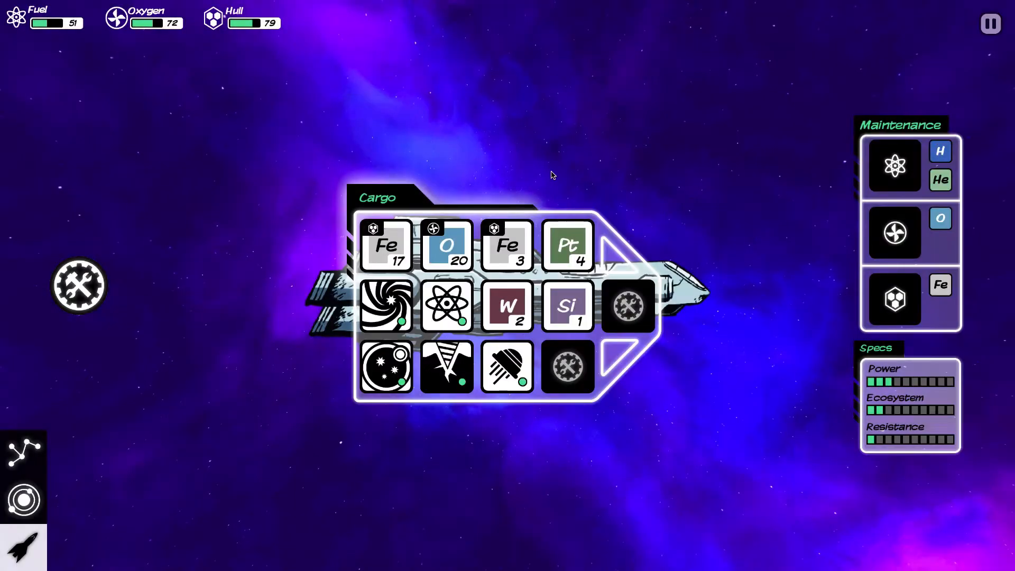
{"action": "mouse_move", "coordinate": [80, 284]}
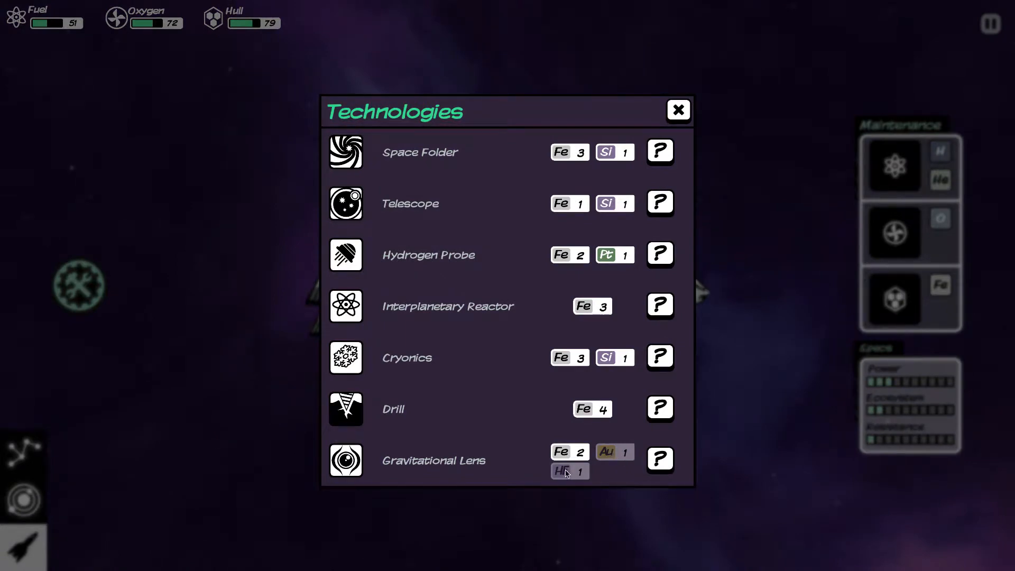
{"action": "left_click", "coordinate": [678, 109]}
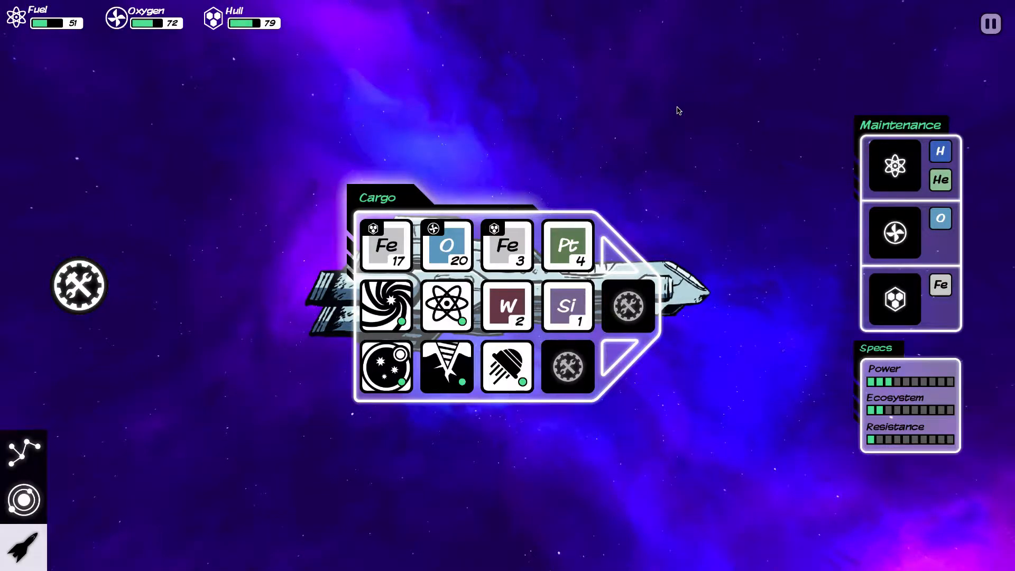
{"action": "mouse_move", "coordinate": [606, 160]}
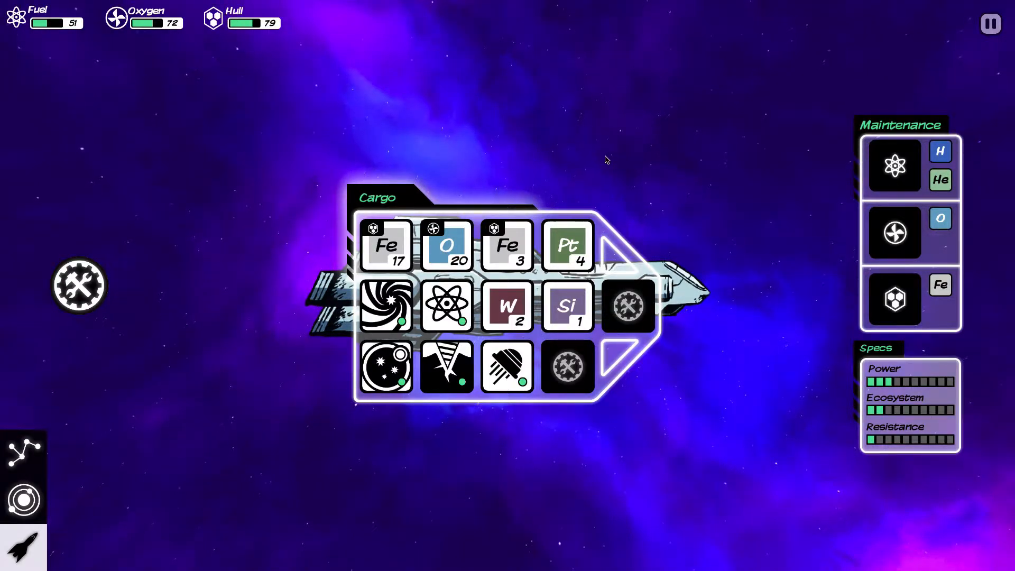
{"action": "mouse_move", "coordinate": [24, 454]}
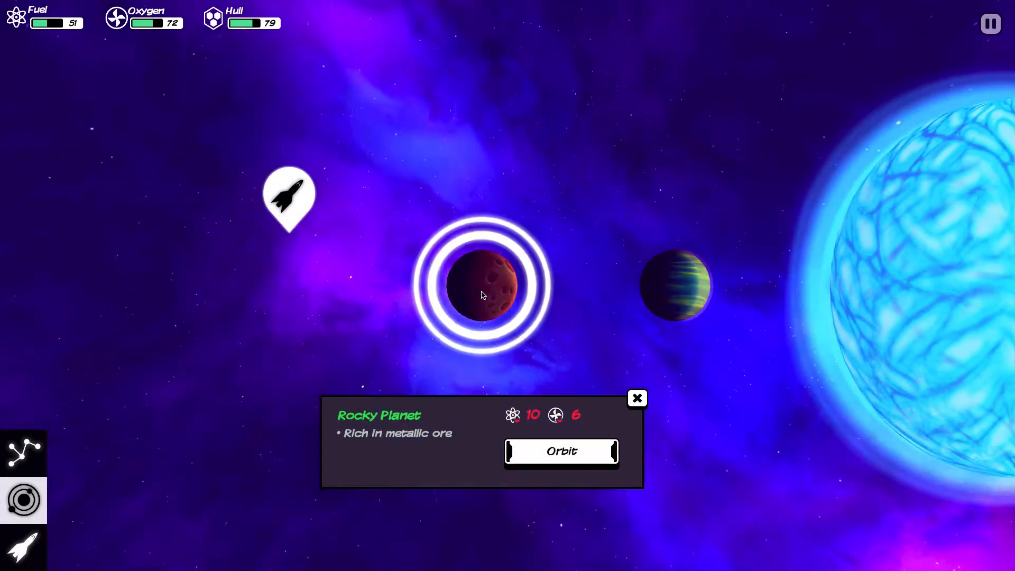
Orbit the rocky planet and confirm landing on it, bringing fuel down to 37.
{"action": "left_click", "coordinate": [674, 284]}
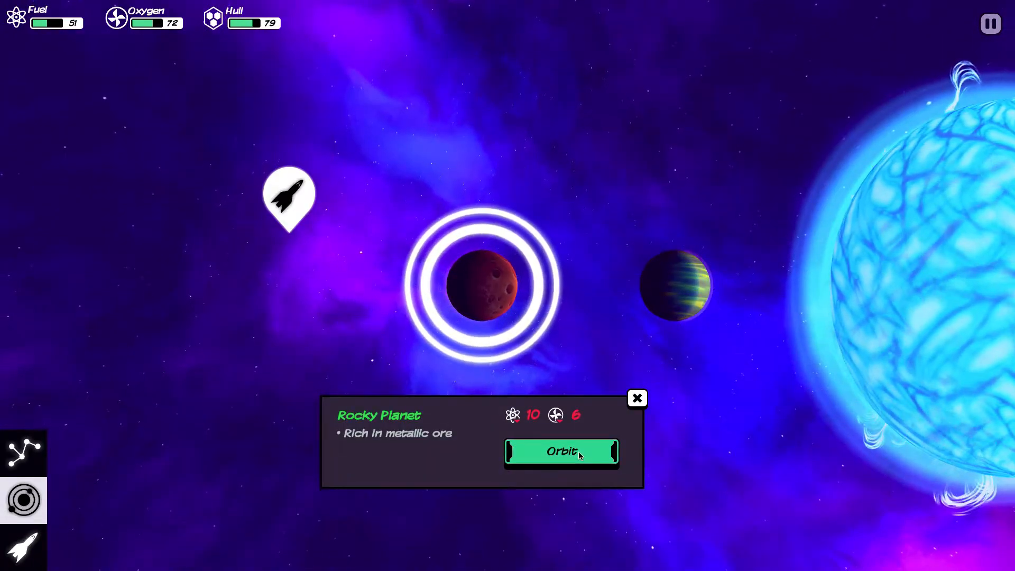
{"action": "left_click", "coordinate": [560, 452]}
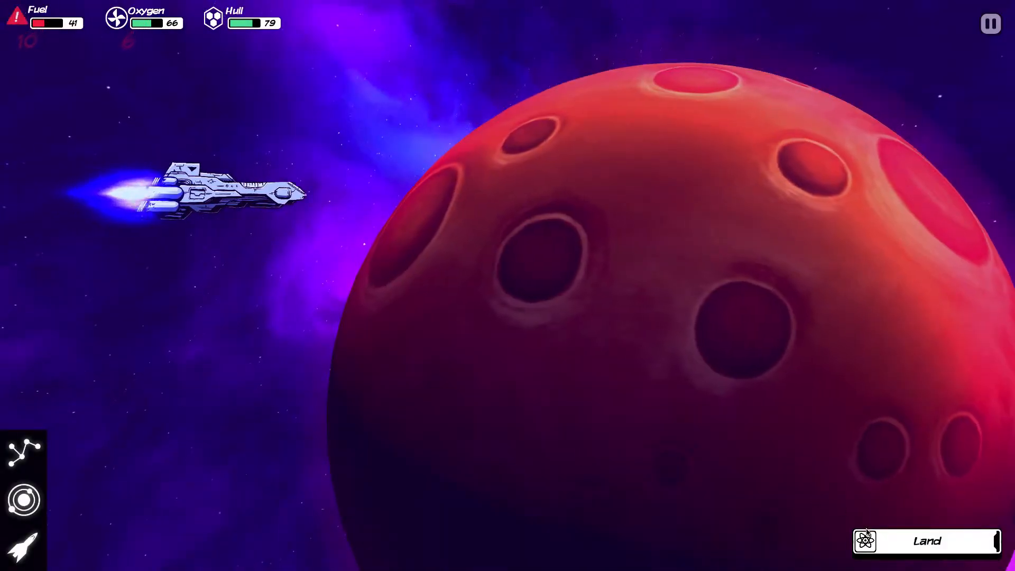
{"action": "left_click", "coordinate": [926, 540]}
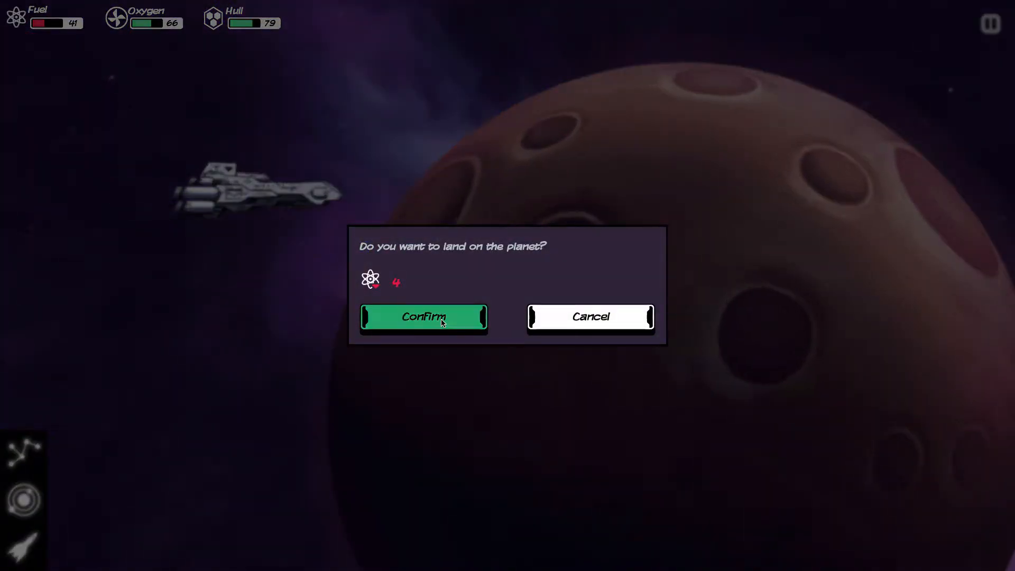
{"action": "left_click", "coordinate": [423, 316]}
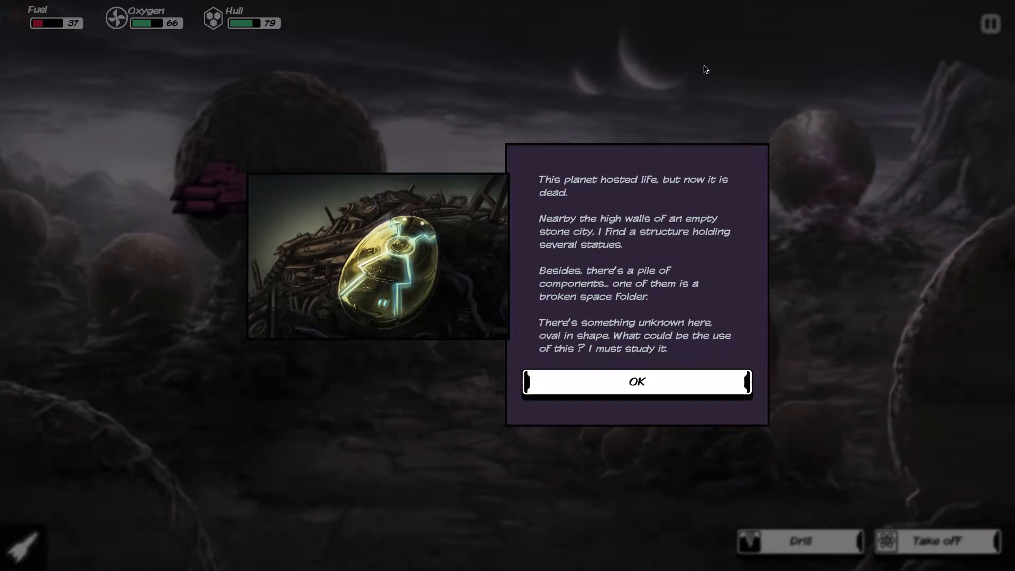
{"action": "mouse_move", "coordinate": [636, 387]}
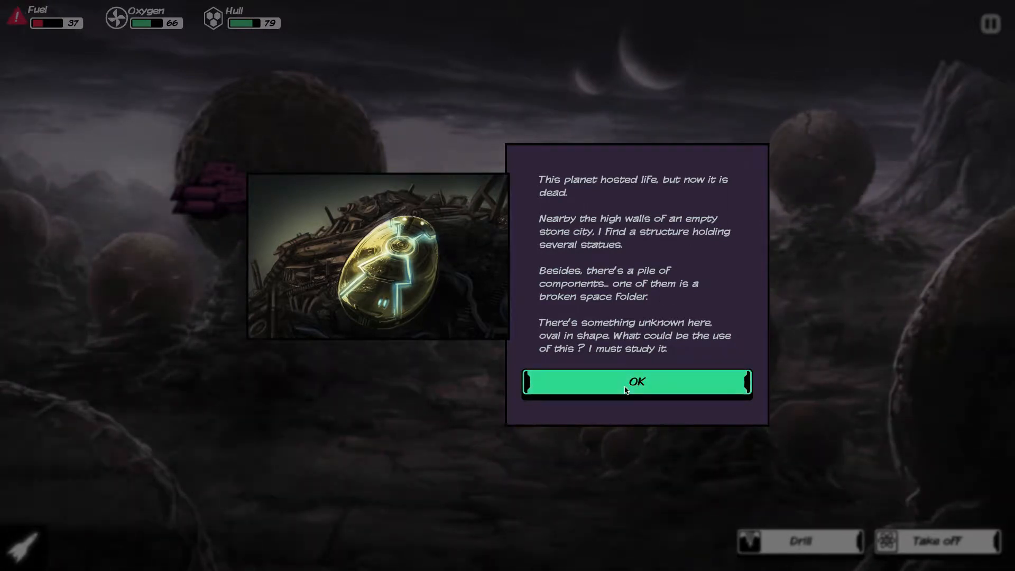
Dismiss the dead, once-inhabited planet story and its follow-up message.
{"action": "left_click", "coordinate": [635, 382]}
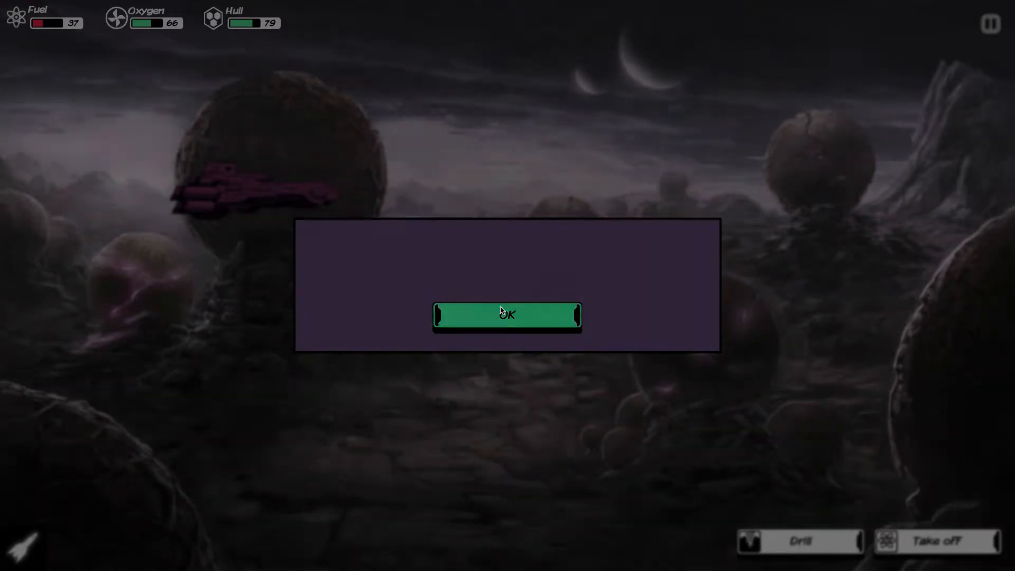
{"action": "left_click", "coordinate": [507, 315]}
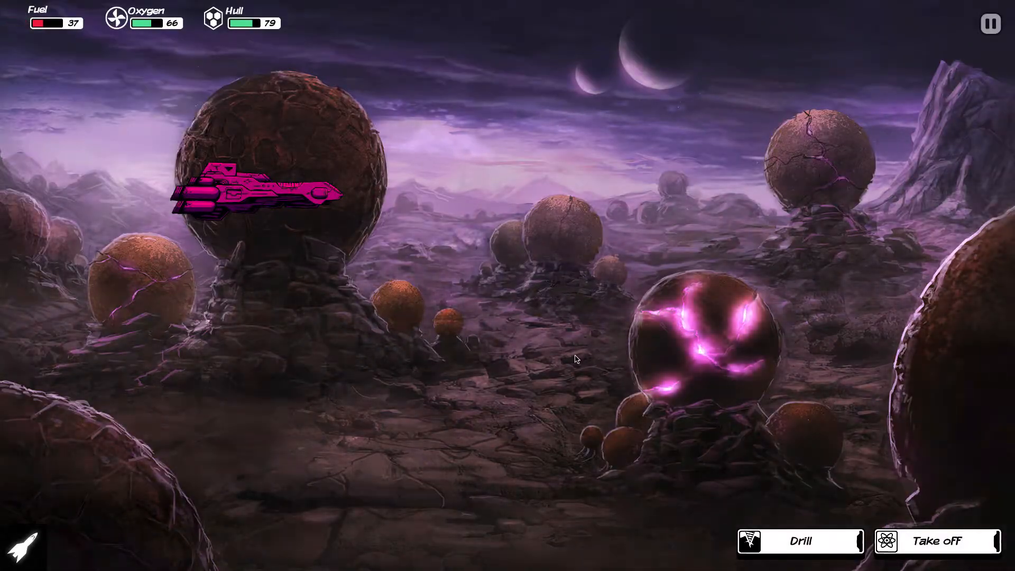
Drill the dead planet for 7 fuel, accept the lava-destroyed drill and keep the mined iron and silicon.
{"action": "left_click", "coordinate": [800, 540]}
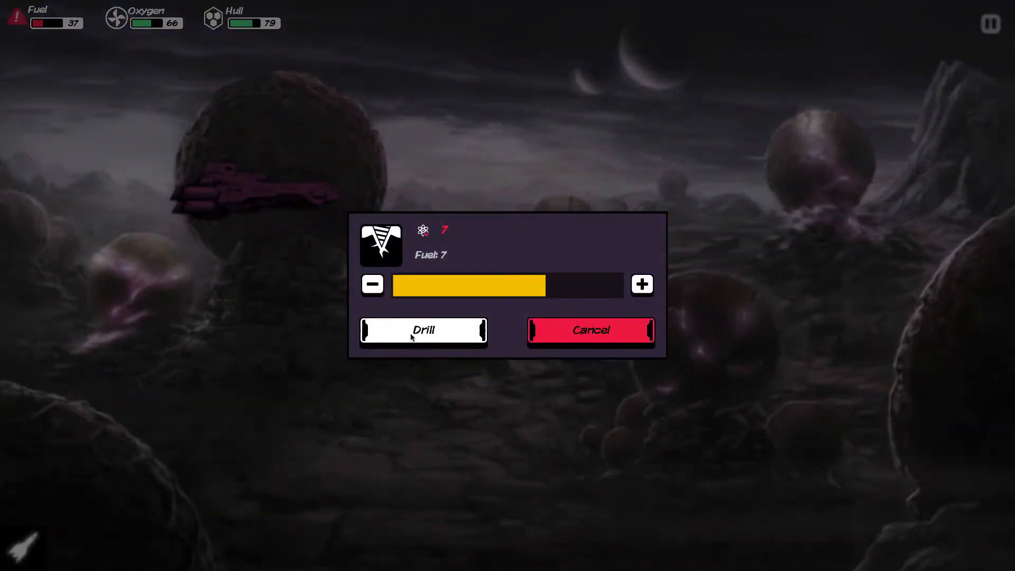
{"action": "left_click", "coordinate": [423, 330]}
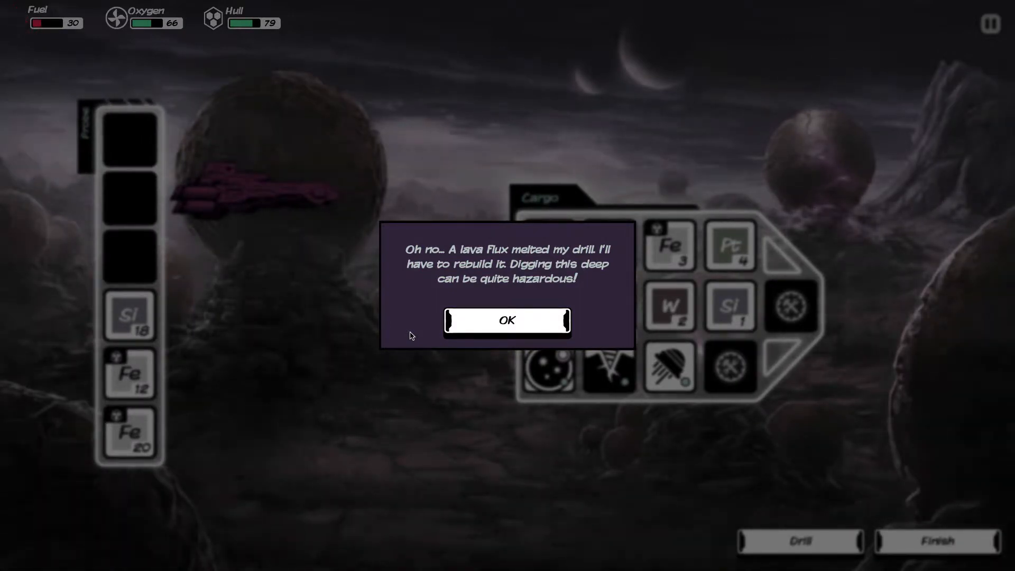
{"action": "mouse_move", "coordinate": [506, 322]}
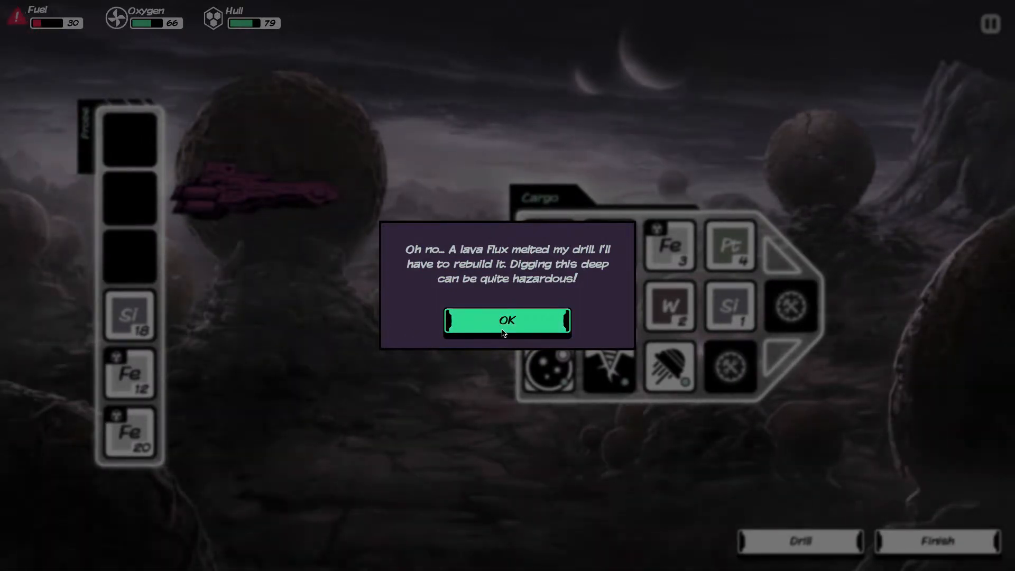
{"action": "left_click", "coordinate": [507, 321]}
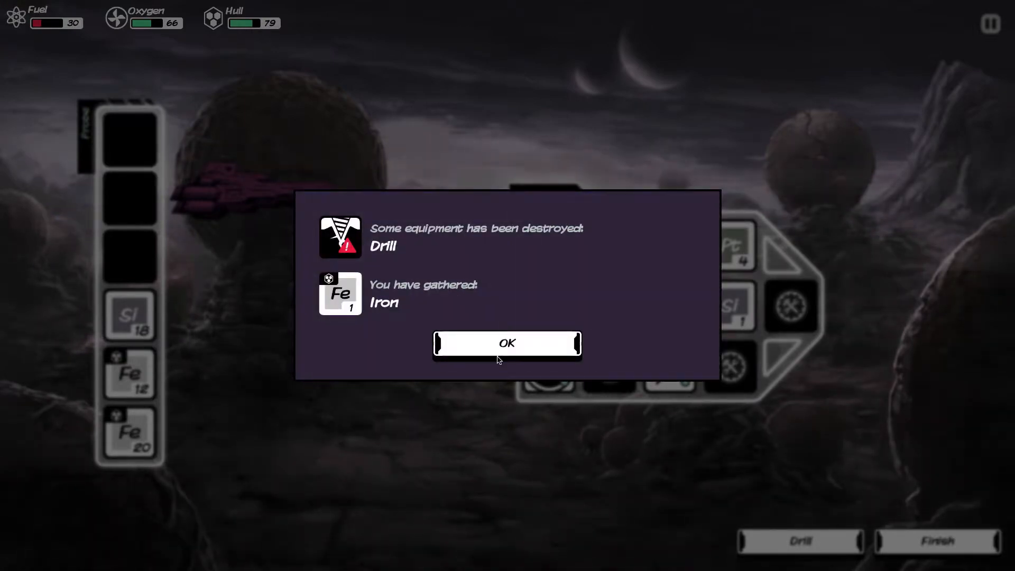
{"action": "left_click", "coordinate": [507, 343]}
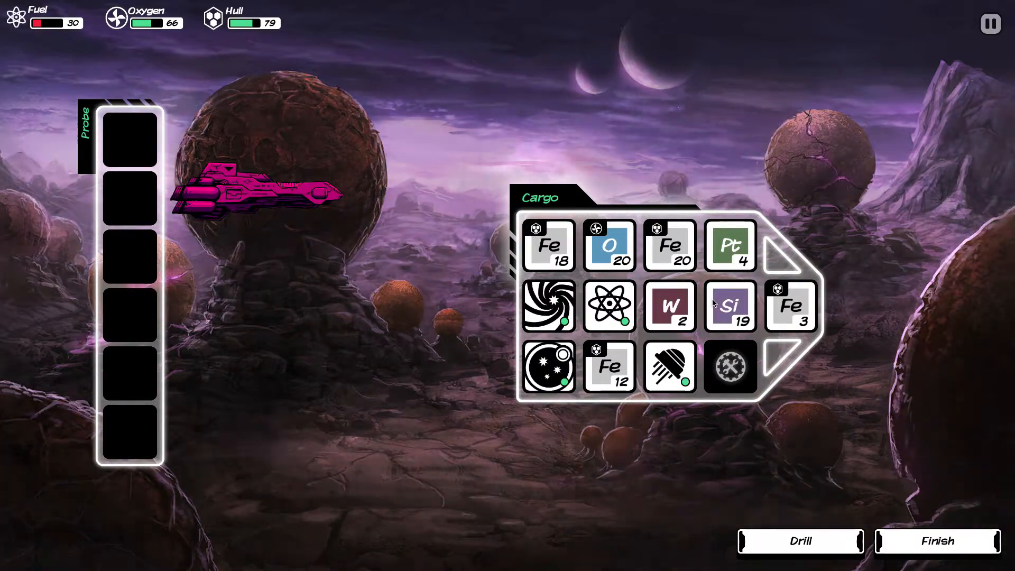
{"action": "mouse_move", "coordinate": [964, 490]}
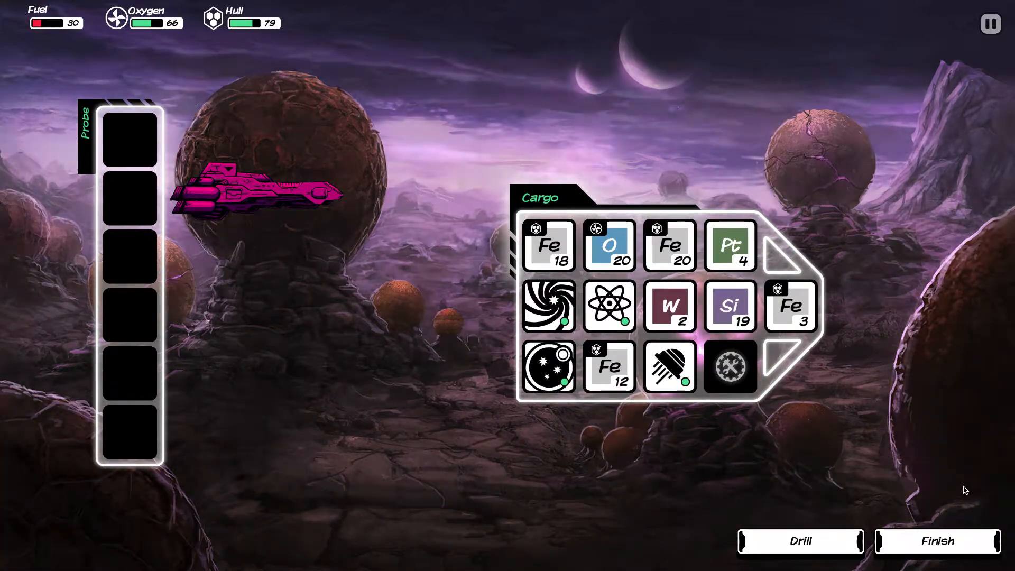
{"action": "left_click", "coordinate": [936, 540]}
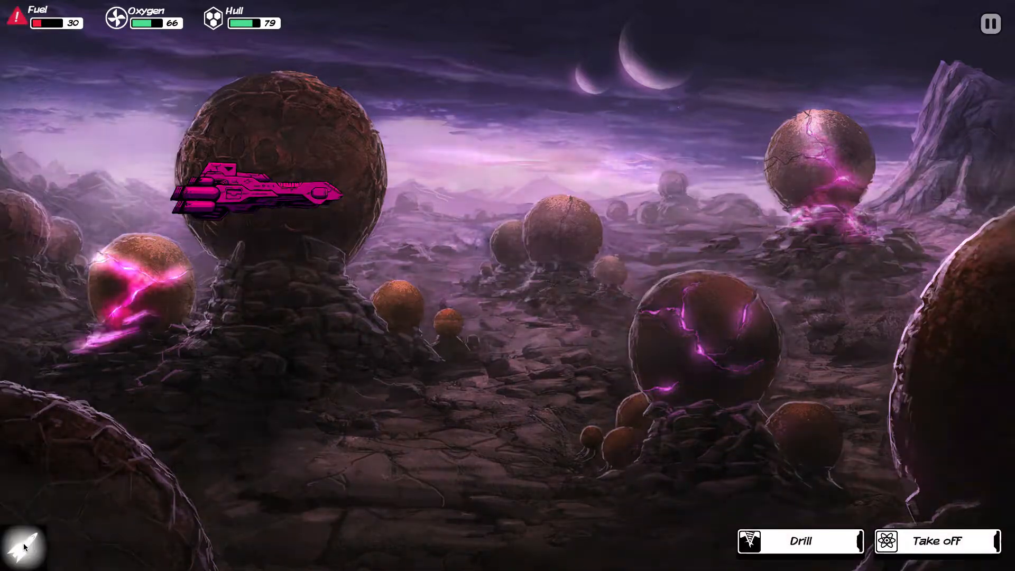
Acknowledge the replacement drill built from four iron and return to the planet surface.
{"action": "left_click", "coordinate": [936, 540]}
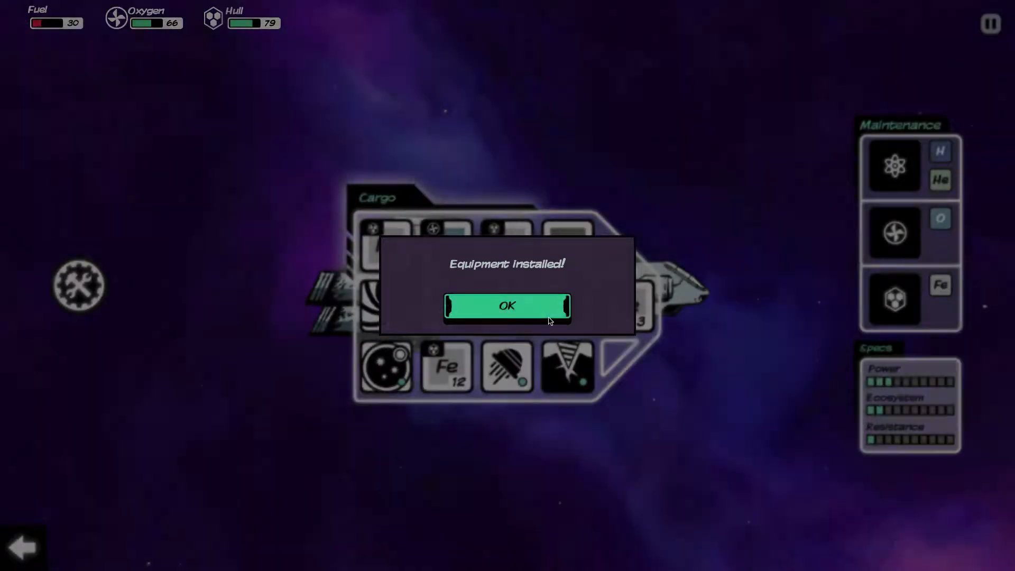
{"action": "left_click", "coordinate": [506, 307]}
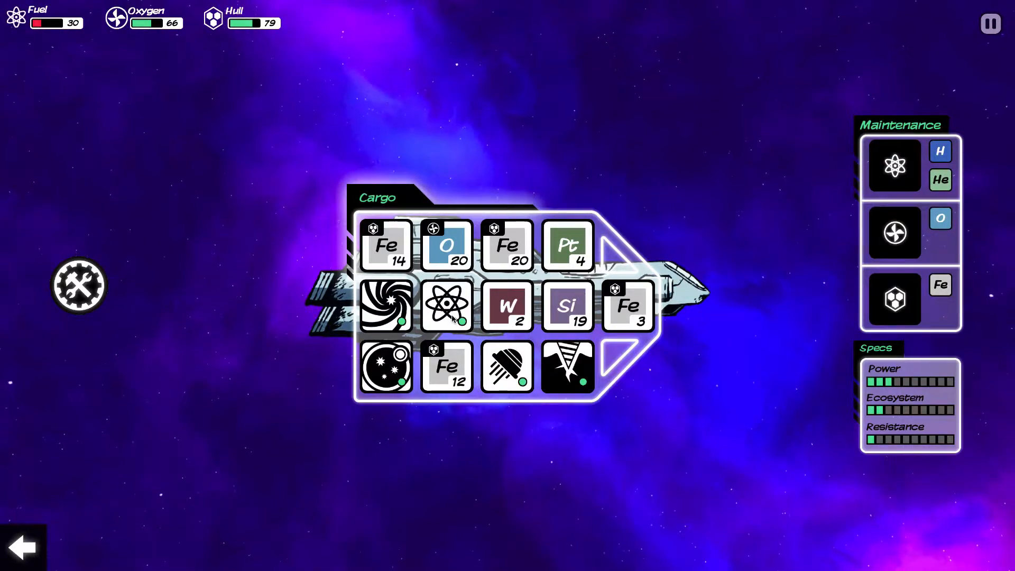
{"action": "mouse_move", "coordinate": [55, 561]}
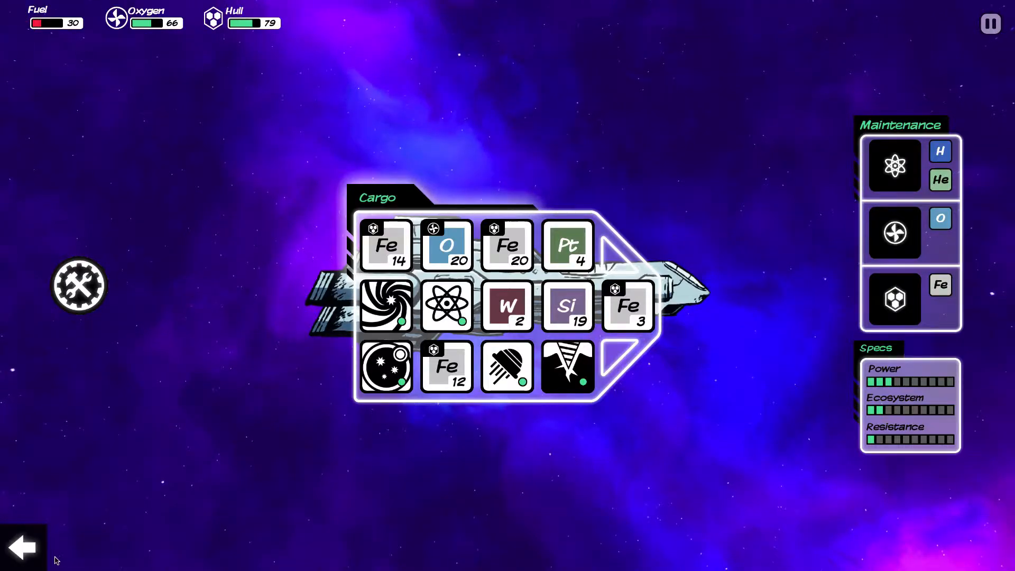
{"action": "left_click", "coordinate": [24, 546]}
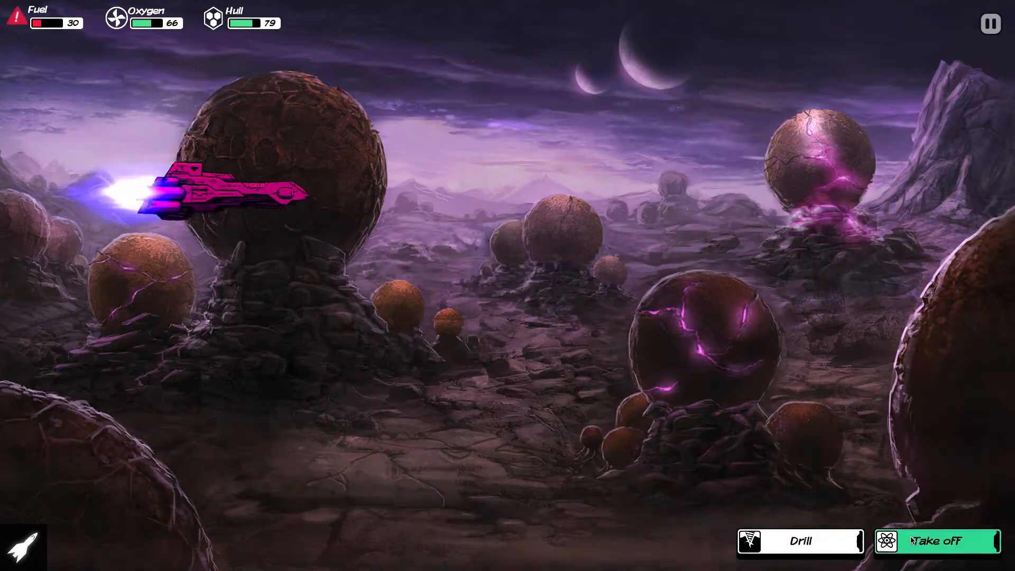
Leave the rocky planet, orbit the gas giant and launch a probe for silicon and hydrogen.
{"action": "left_click", "coordinate": [936, 542]}
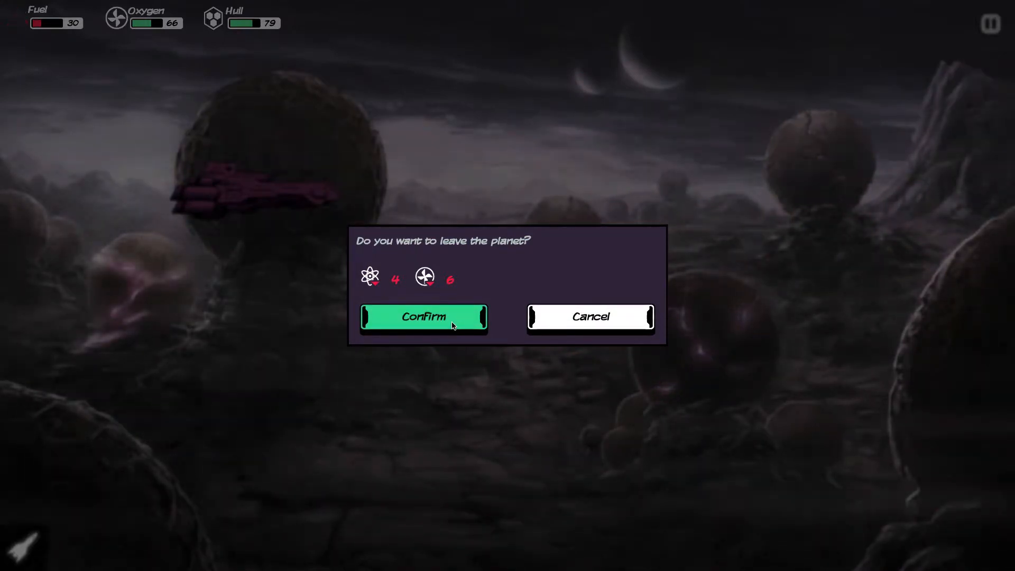
{"action": "left_click", "coordinate": [423, 316]}
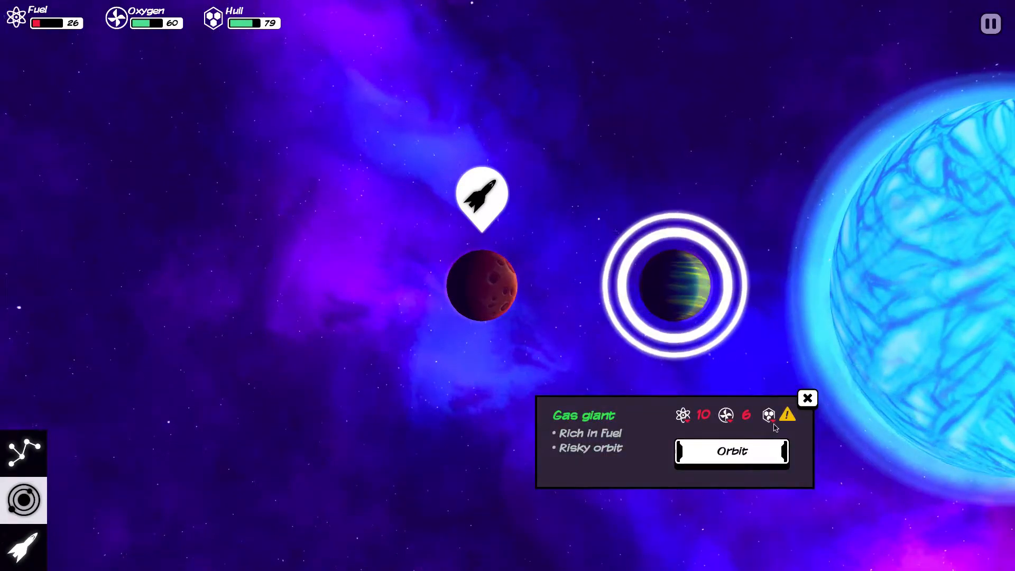
{"action": "left_click", "coordinate": [731, 452]}
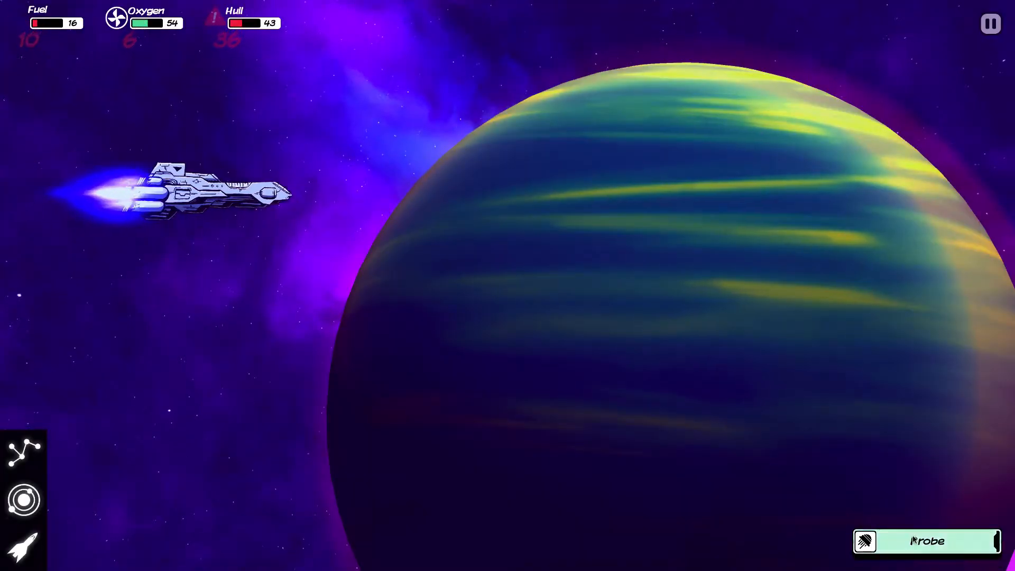
{"action": "left_click", "coordinate": [927, 540]}
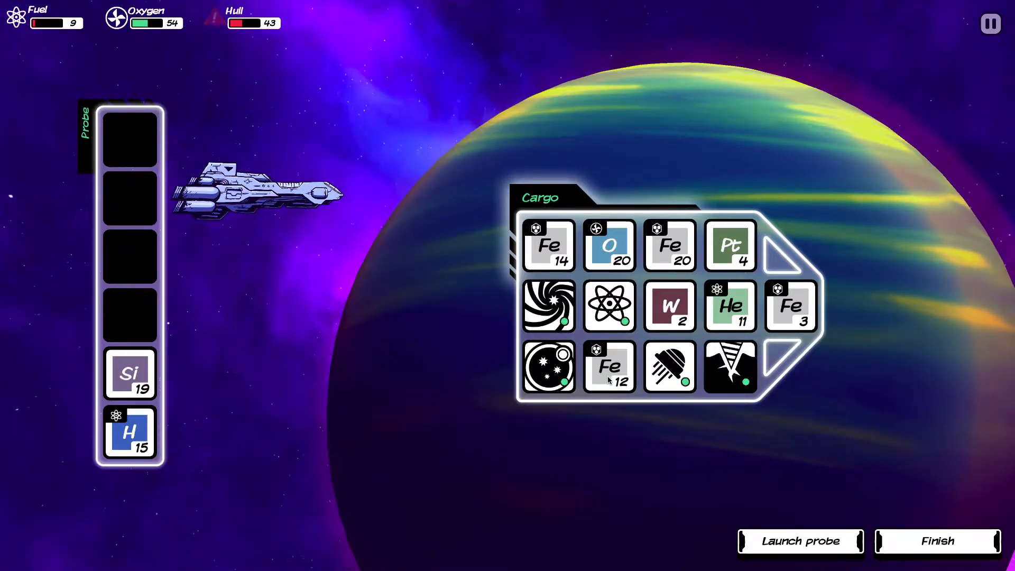
Merge the iron stack of 12 into the stack of 14 and refuel with helium to 37.
{"action": "left_click", "coordinate": [610, 366]}
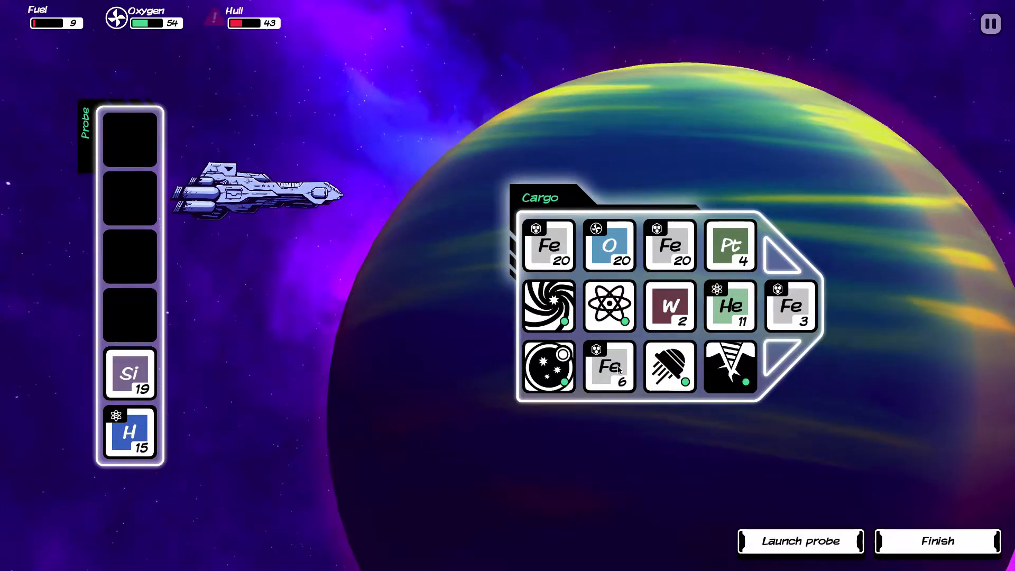
{"action": "left_click", "coordinate": [607, 367]}
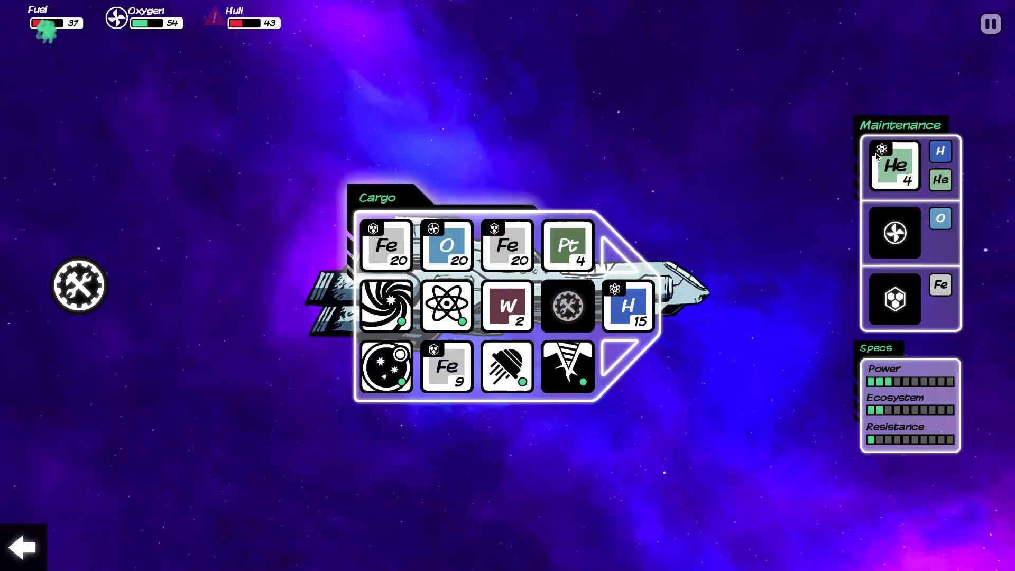
Use cargo iron to repair the hull to 83 and oxygen stacks to refill oxygen to 94.
{"action": "right_click", "coordinate": [627, 306]}
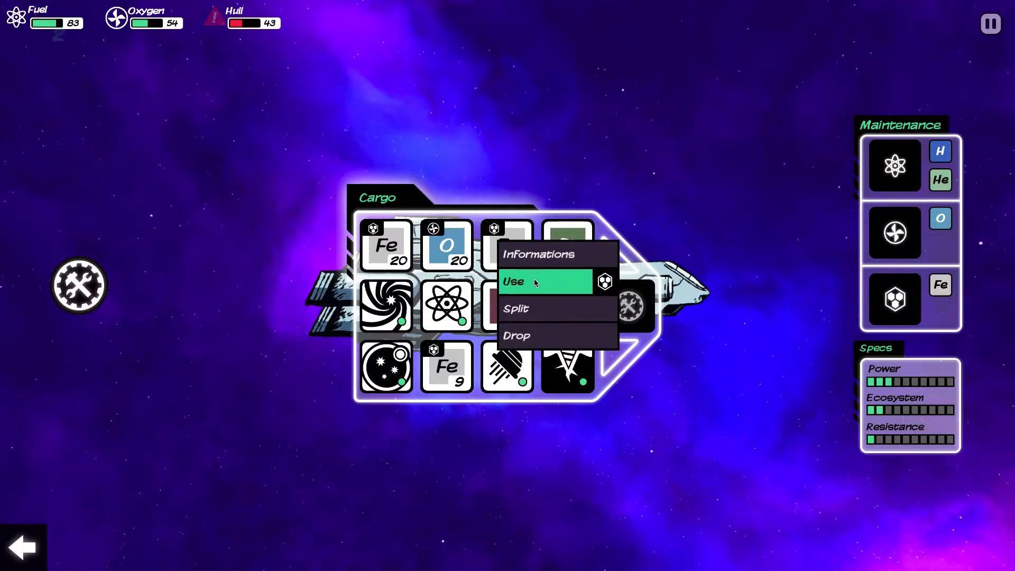
{"action": "left_click", "coordinate": [514, 280]}
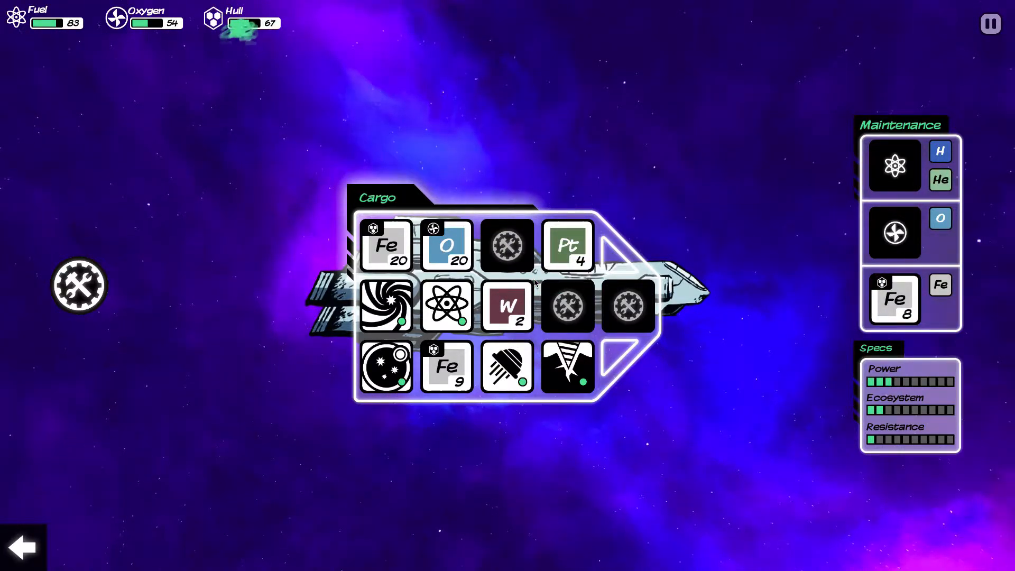
{"action": "left_click", "coordinate": [507, 245]}
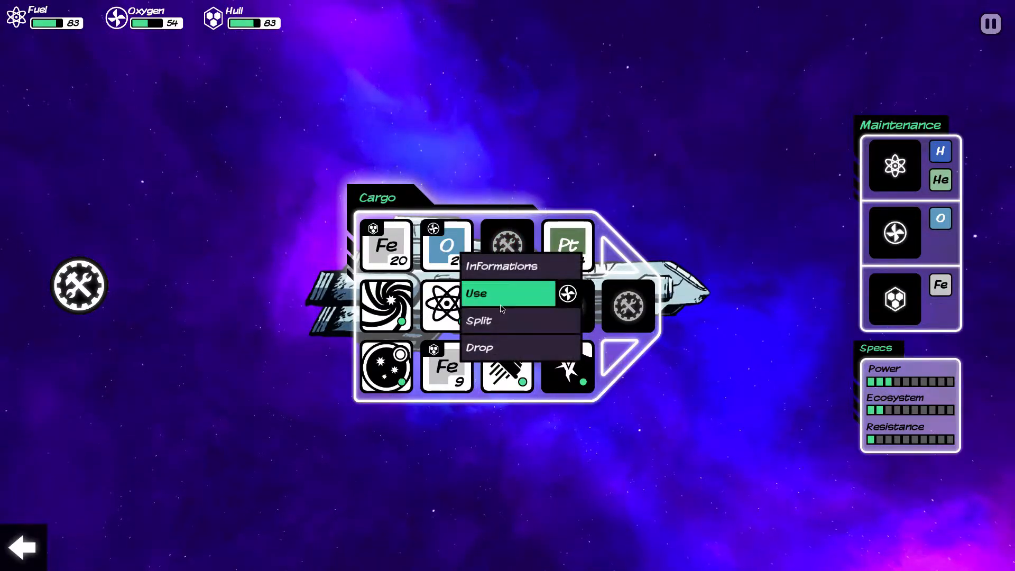
{"action": "left_click", "coordinate": [476, 293]}
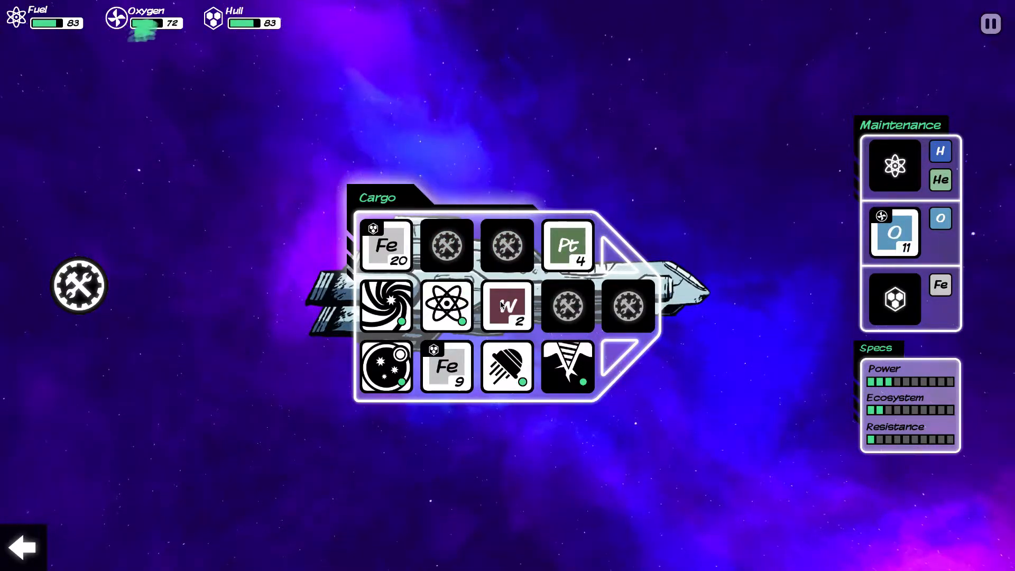
{"action": "left_click", "coordinate": [895, 233]}
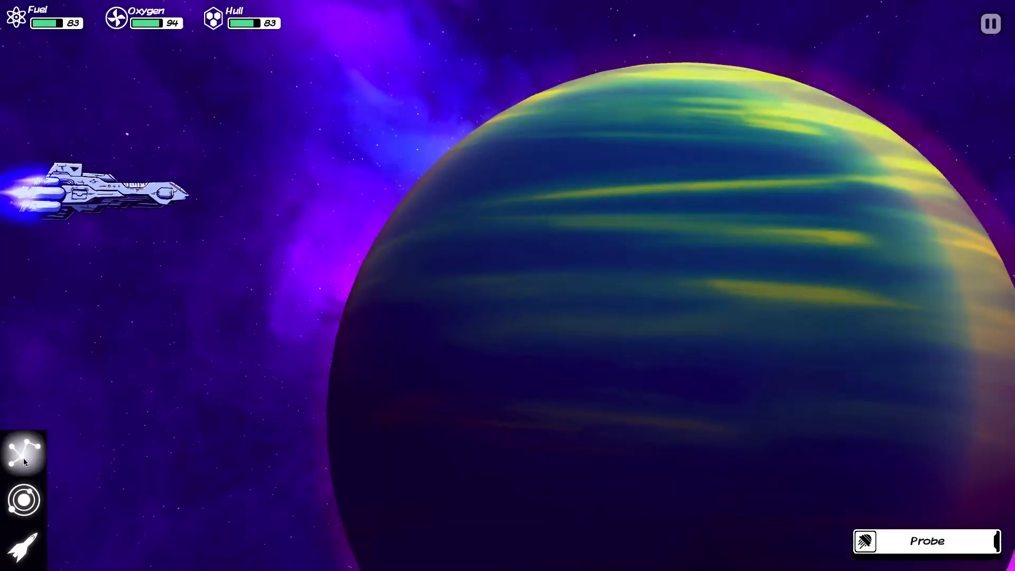
Jump to the Blue Giant via the star map, close the Day 27 entry and select the neighbouring Supernova.
{"action": "left_click", "coordinate": [24, 452]}
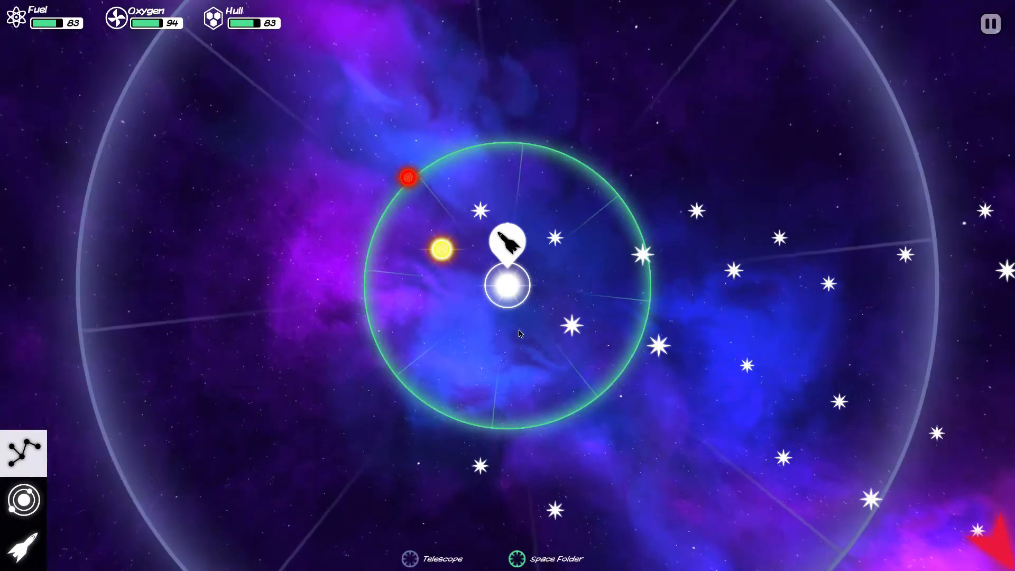
{"action": "left_click", "coordinate": [571, 284]}
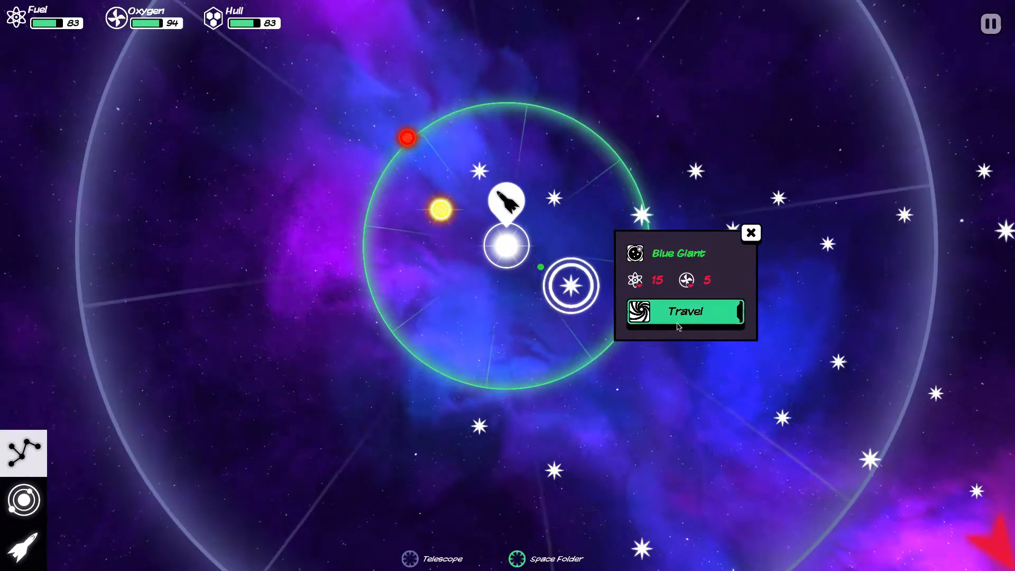
{"action": "left_click", "coordinate": [684, 310]}
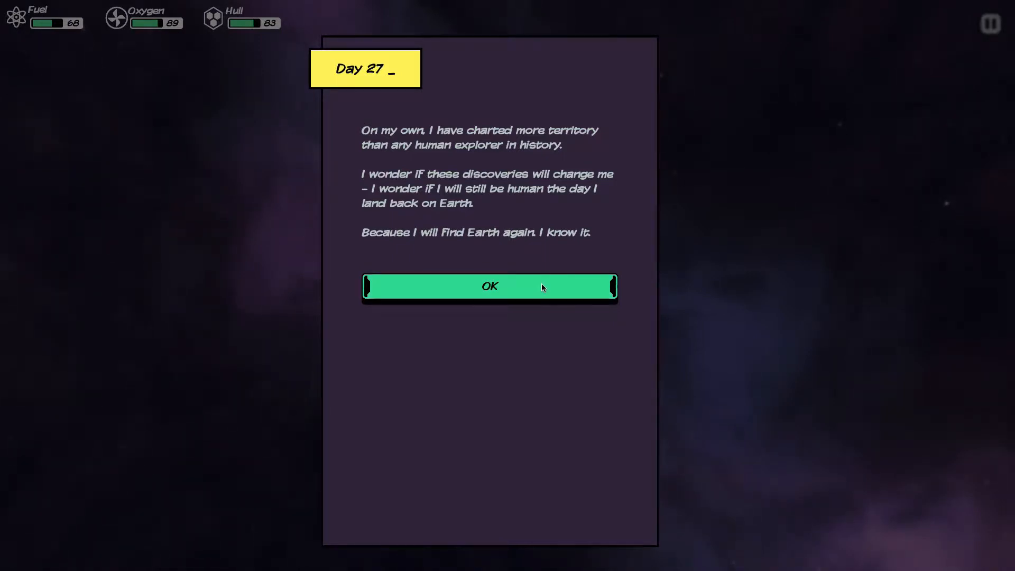
{"action": "left_click", "coordinate": [489, 286]}
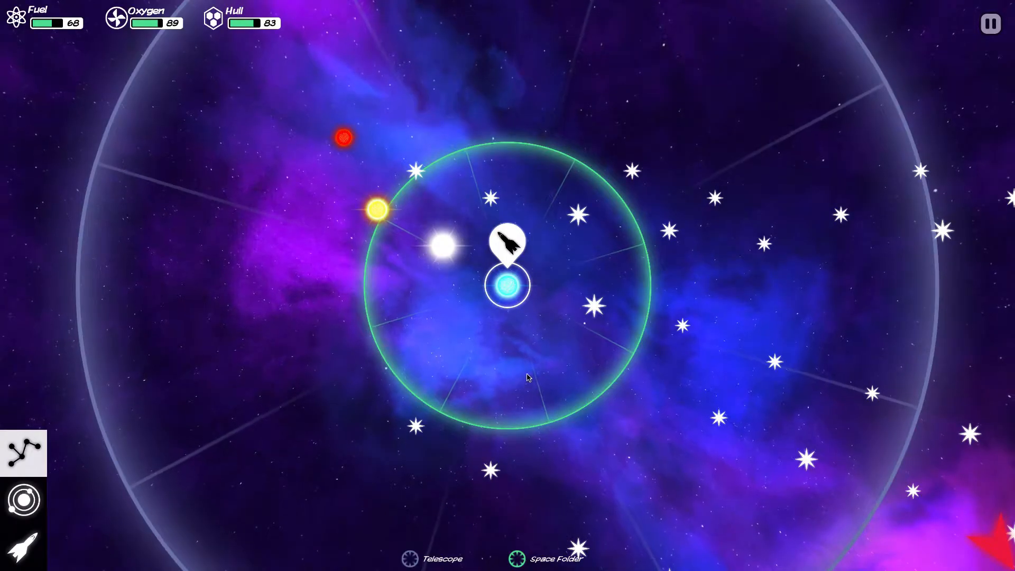
{"action": "left_click", "coordinate": [590, 283]}
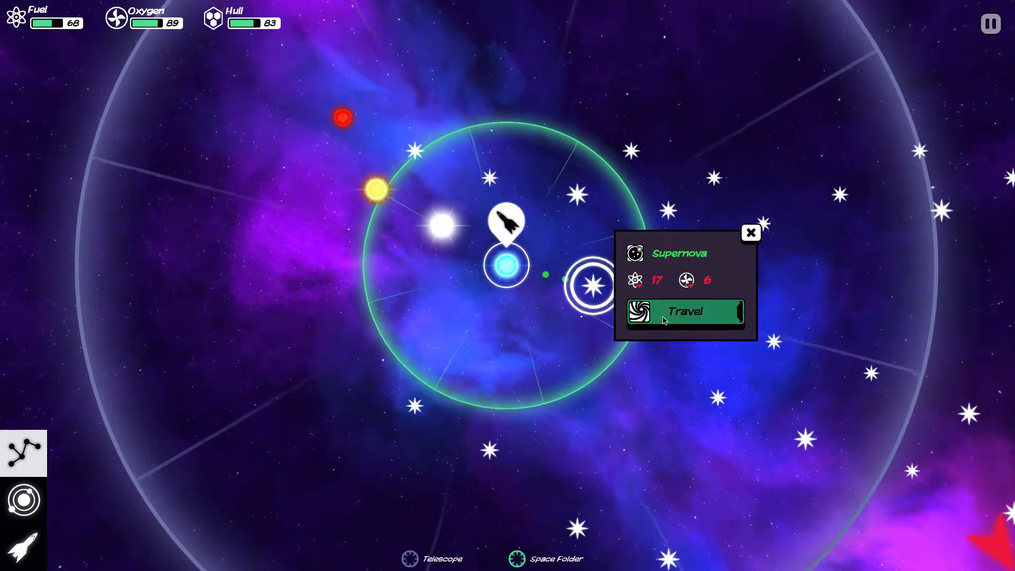
Travel to the Supernova and escape the Day 36 plant by flying toward the nearest star.
{"action": "left_click", "coordinate": [685, 311]}
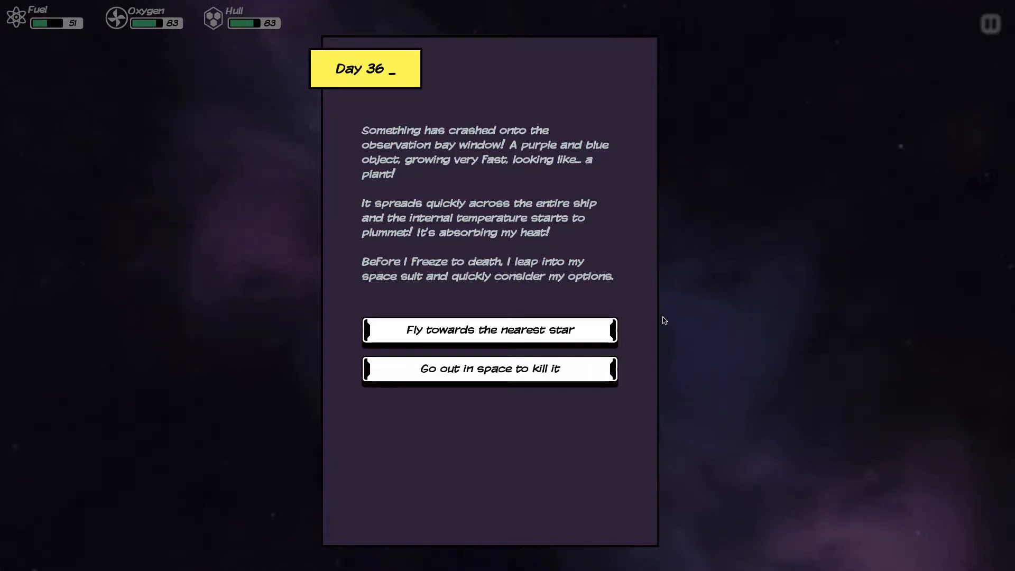
{"action": "mouse_move", "coordinate": [630, 325]}
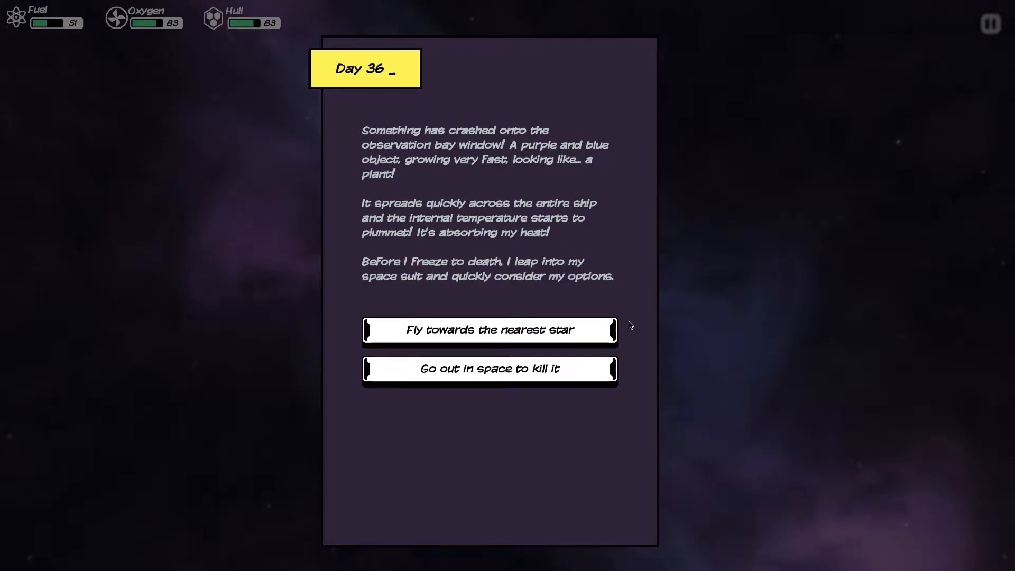
{"action": "mouse_move", "coordinate": [576, 260]}
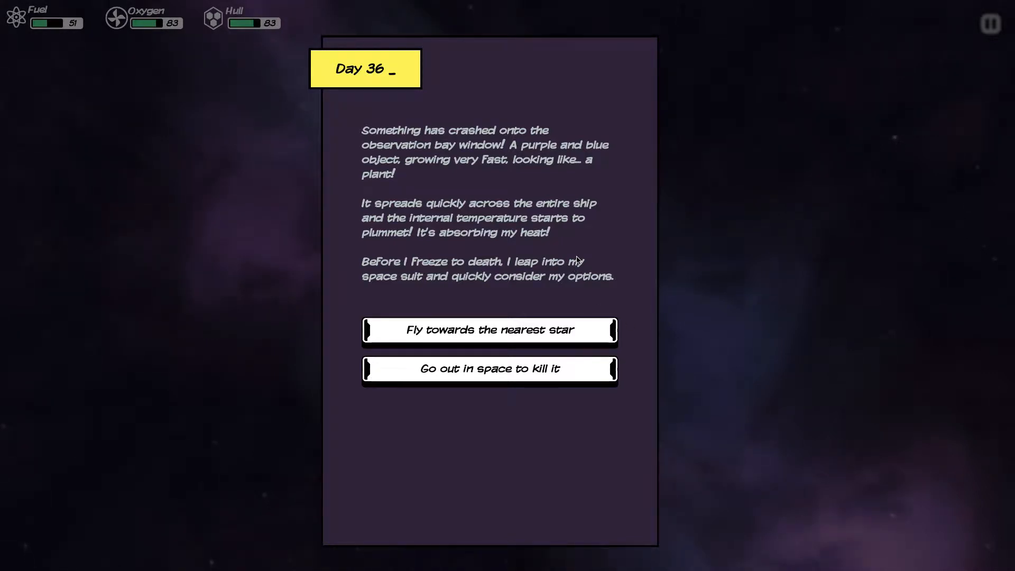
{"action": "left_click", "coordinate": [489, 329]}
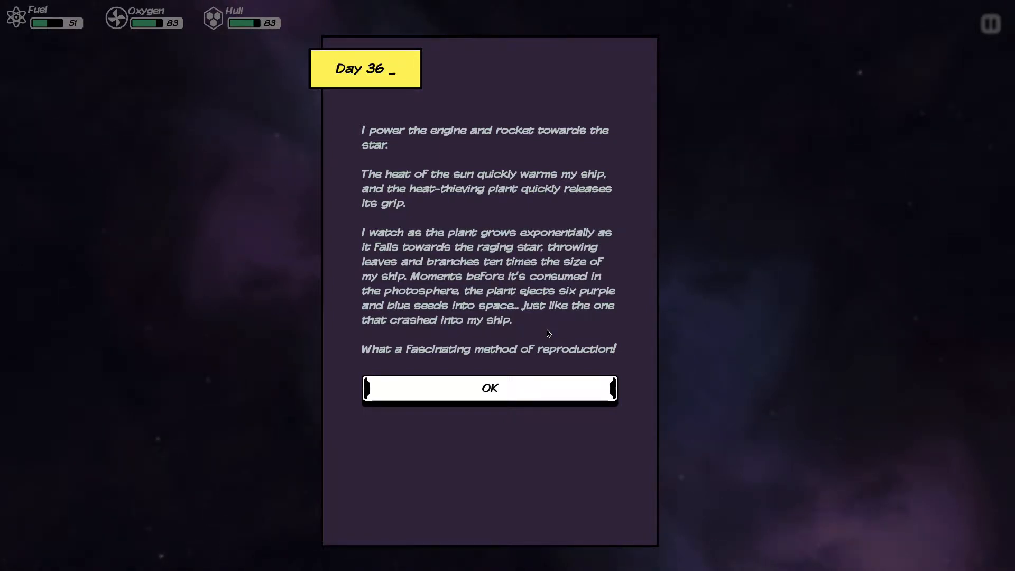
{"action": "left_click", "coordinate": [489, 388]}
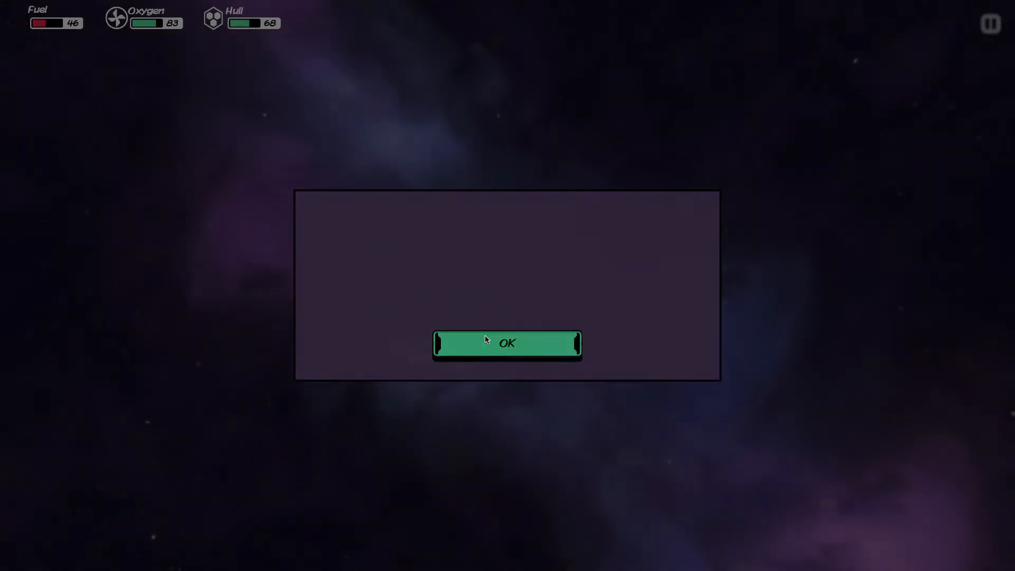
Orbit and land on the Garden Planet, restoring oxygen to 100, and encounter the local life.
{"action": "left_click", "coordinate": [507, 343]}
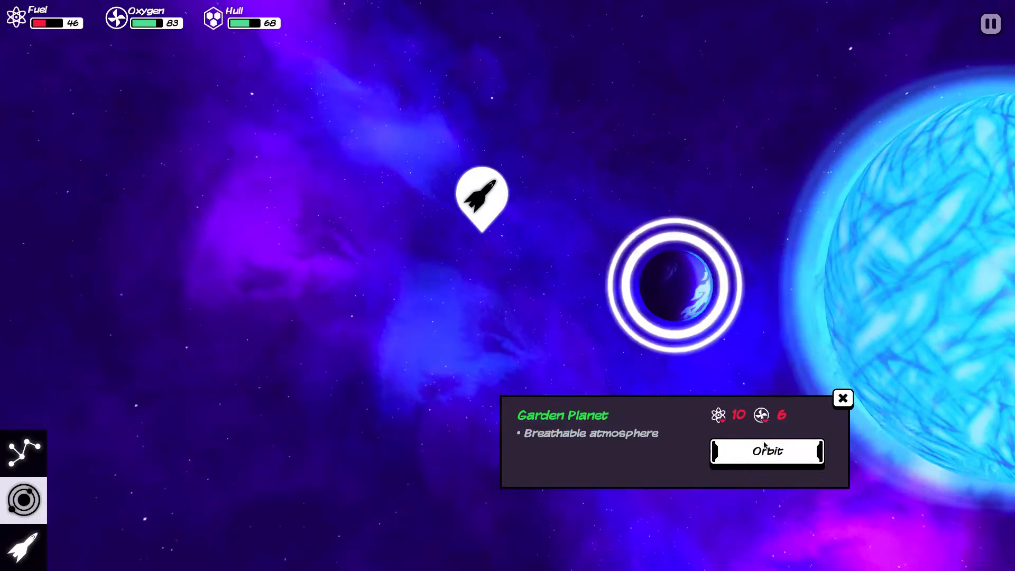
{"action": "left_click", "coordinate": [767, 452]}
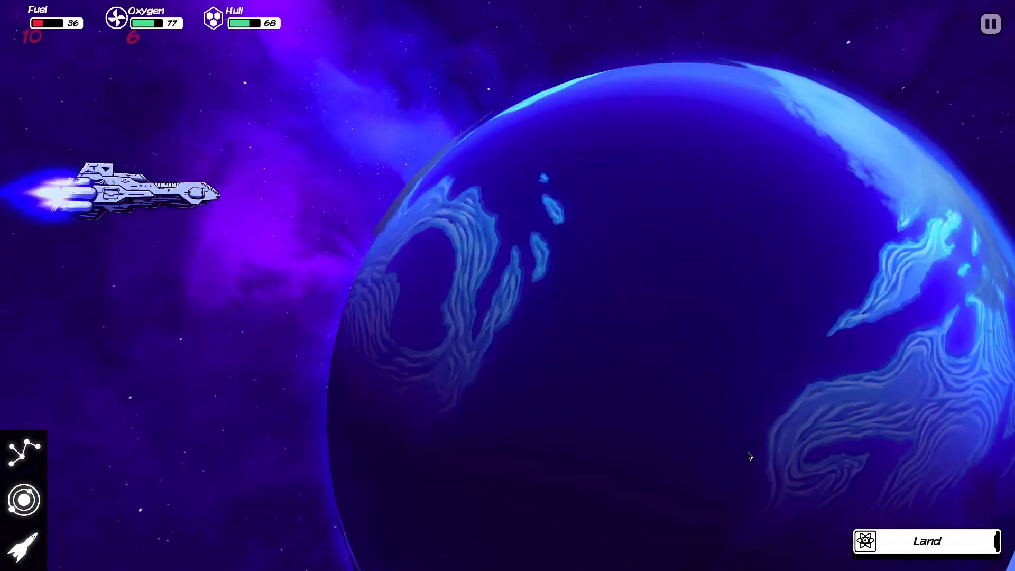
{"action": "left_click", "coordinate": [925, 540]}
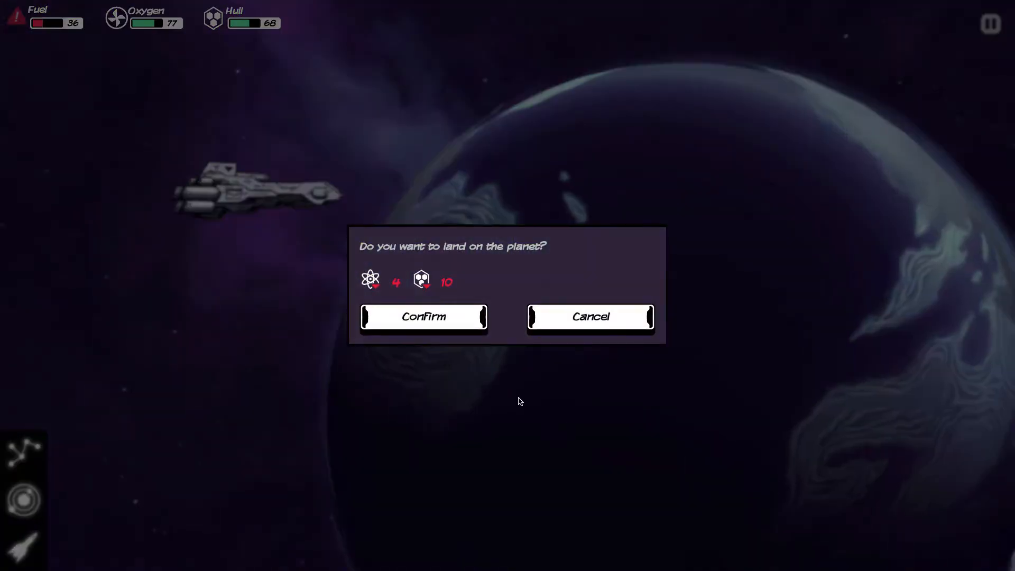
{"action": "left_click", "coordinate": [423, 317]}
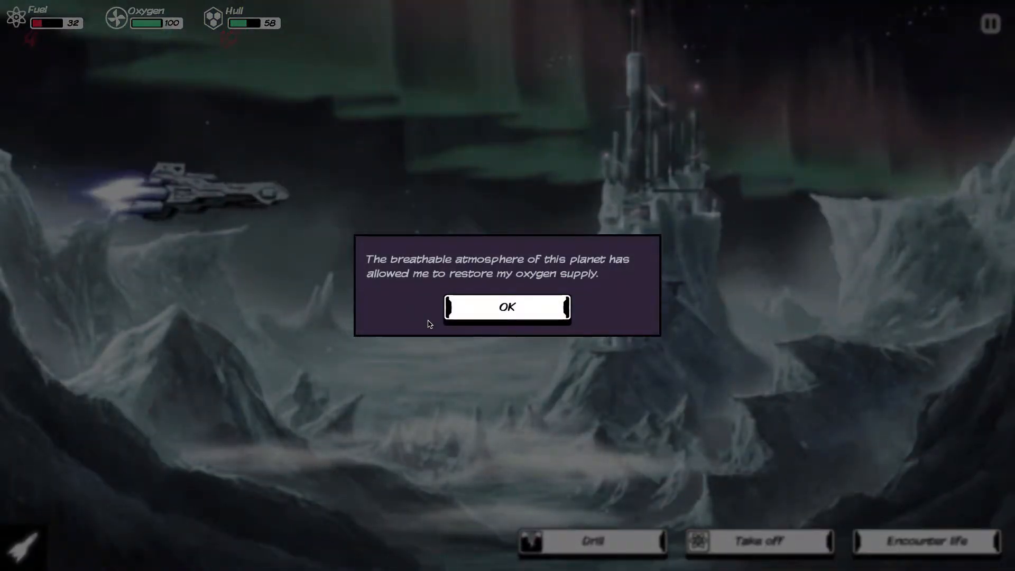
{"action": "left_click", "coordinate": [507, 307]}
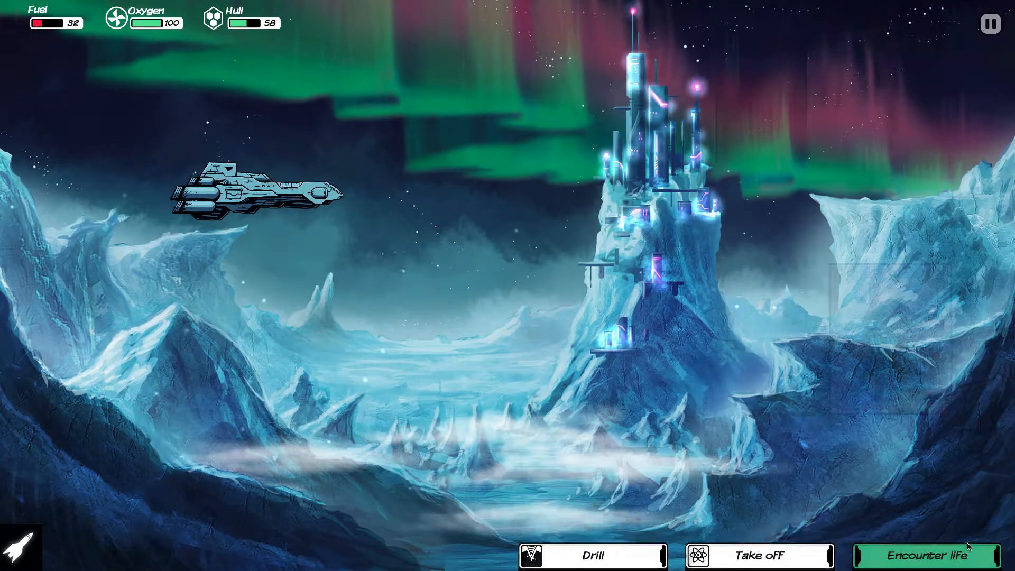
{"action": "left_click", "coordinate": [926, 556]}
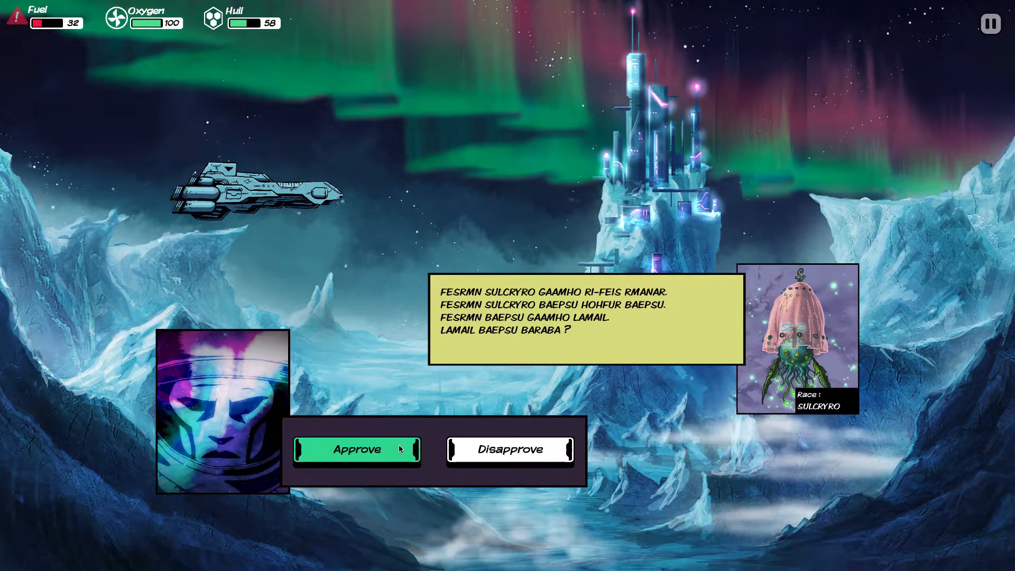
Approve the Sulcryo's statement, learning BAEPSU (love), and end the conversation.
{"action": "left_click", "coordinate": [356, 450]}
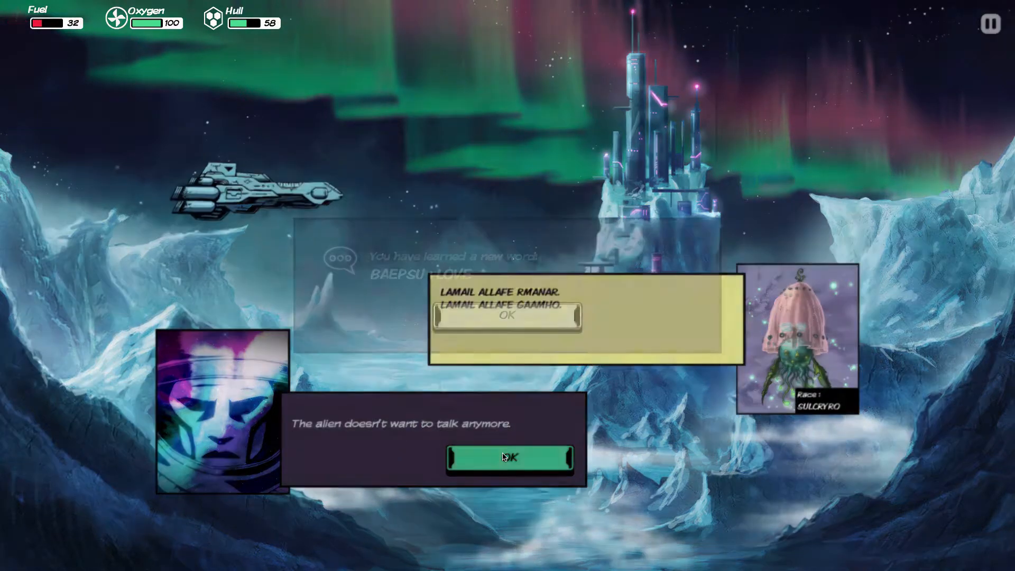
{"action": "left_click", "coordinate": [510, 457]}
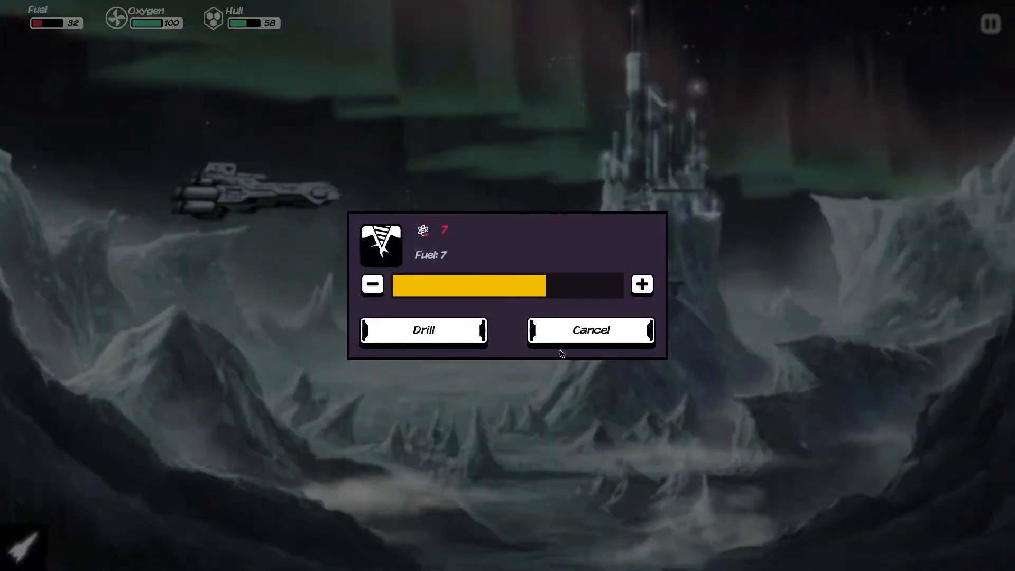
Drill the planet for 7 fuel and read the details of the mined copper.
{"action": "left_click", "coordinate": [423, 330]}
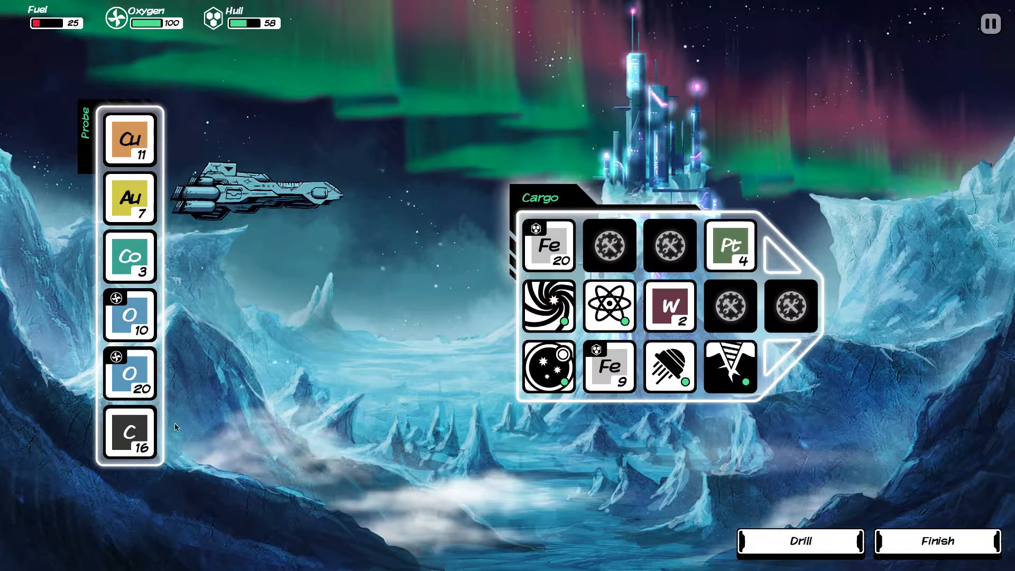
{"action": "right_click", "coordinate": [129, 140]}
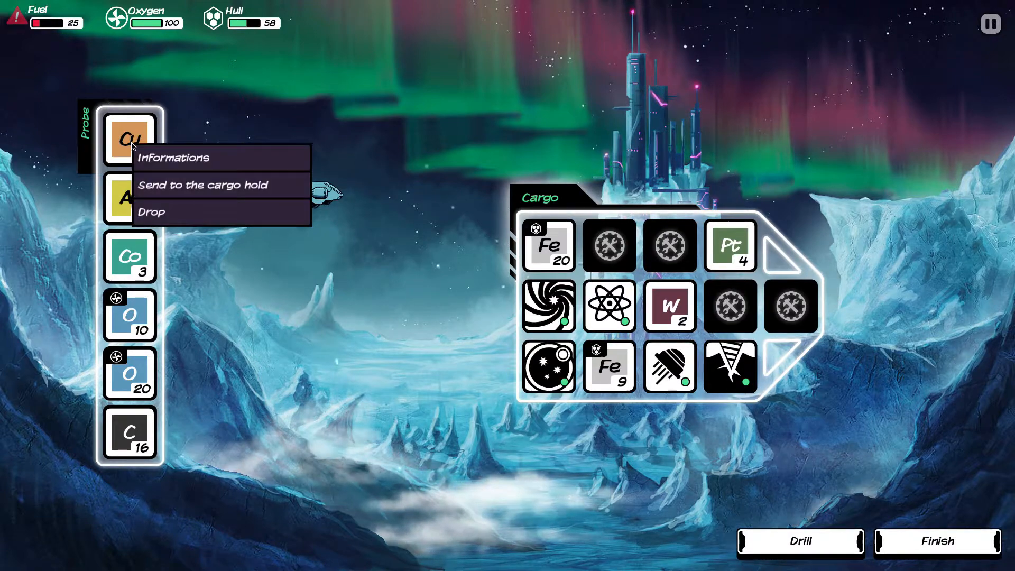
{"action": "left_click", "coordinate": [172, 157]}
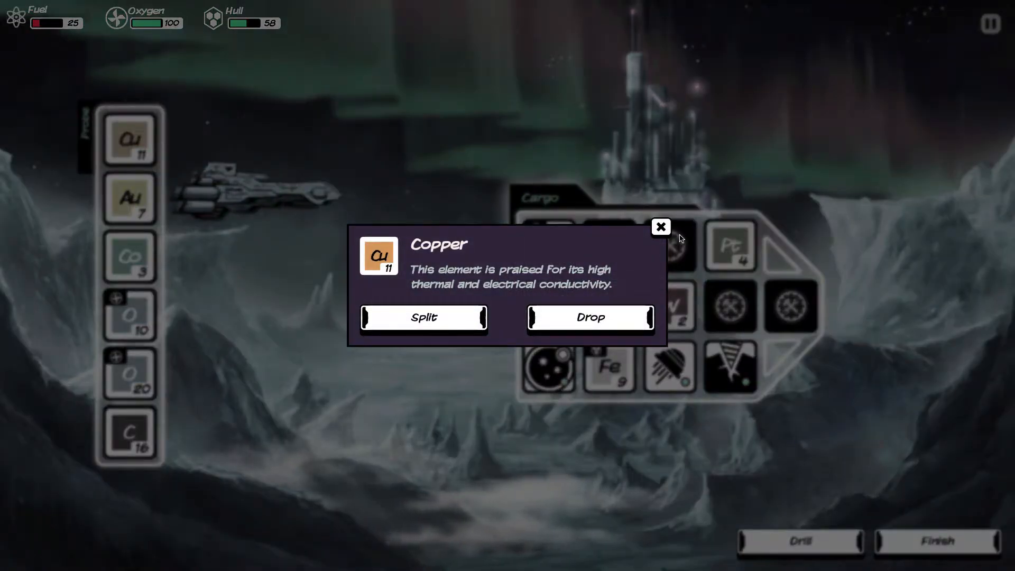
{"action": "left_click", "coordinate": [661, 227]}
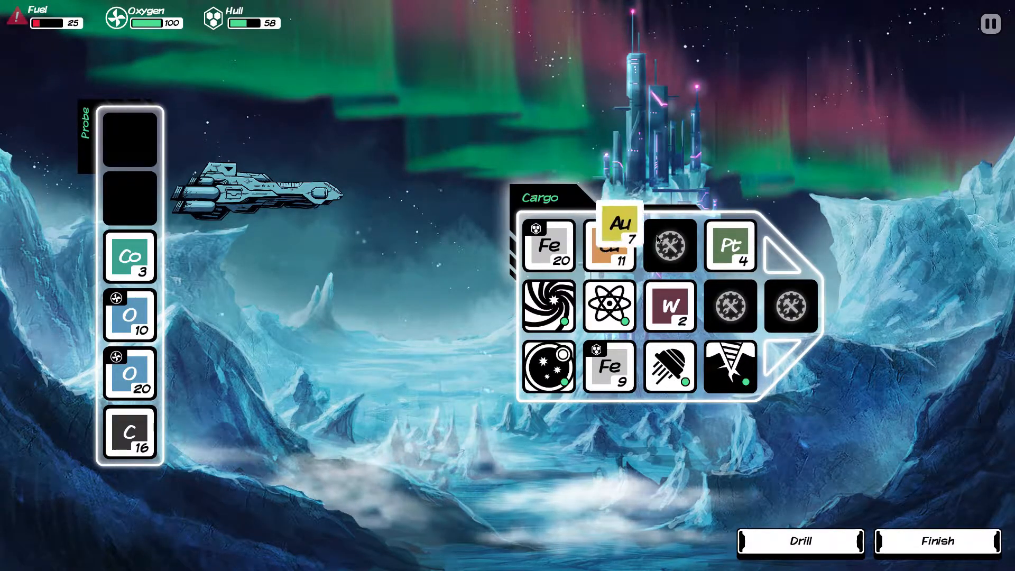
Read the details of the mined cobalt and carbon in the probe.
{"action": "right_click", "coordinate": [129, 259]}
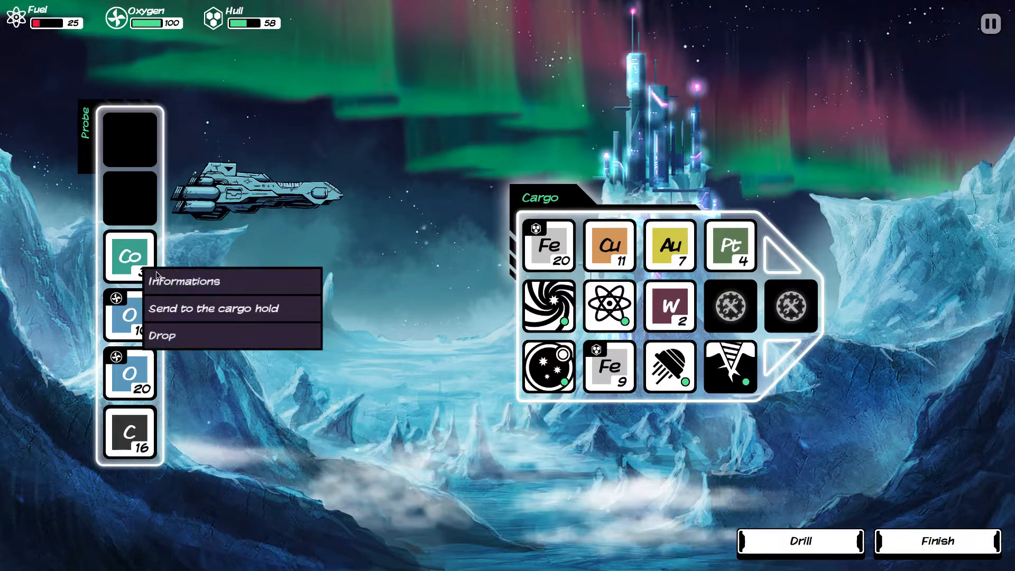
{"action": "left_click", "coordinate": [184, 281]}
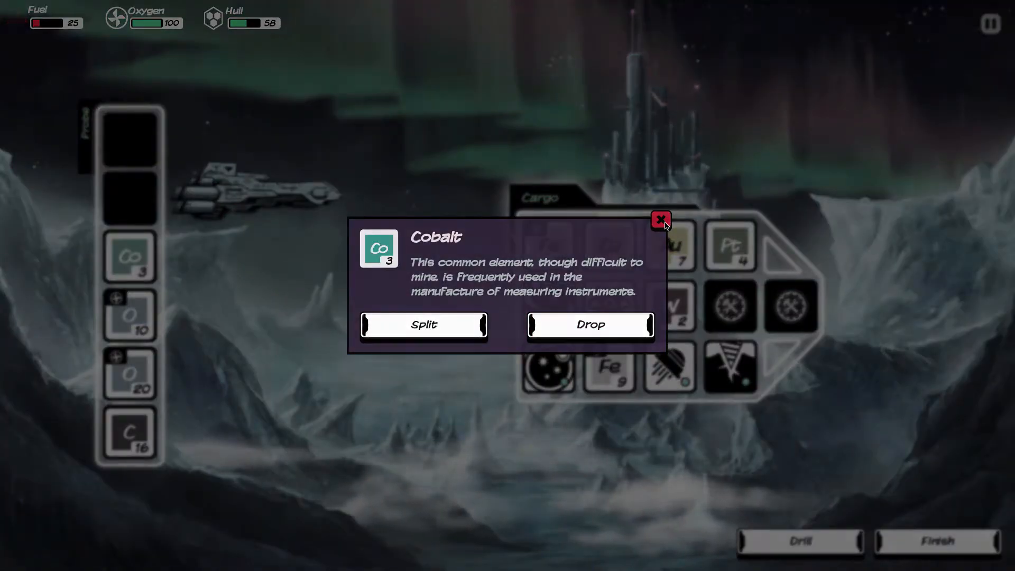
{"action": "left_click", "coordinate": [660, 220]}
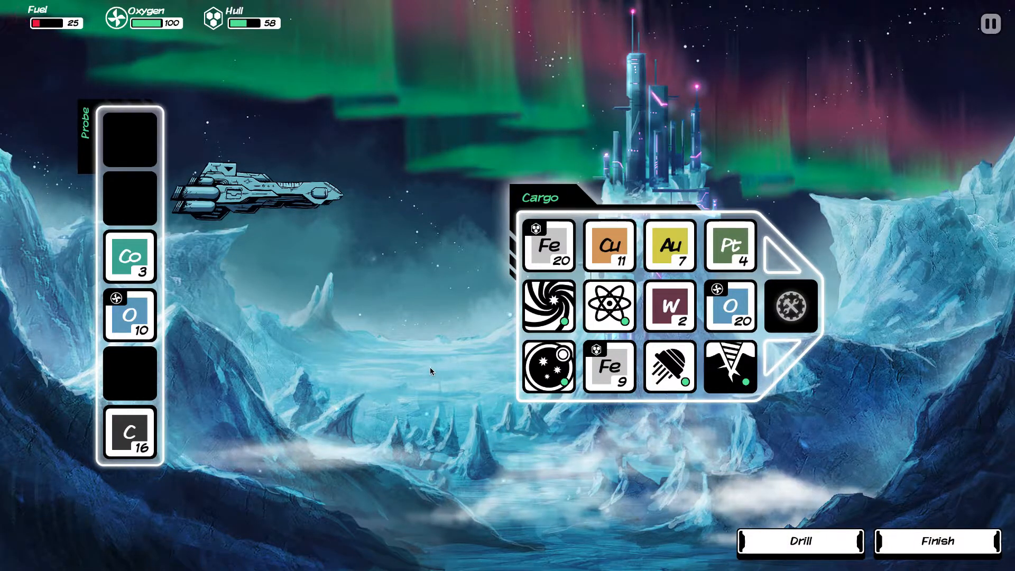
{"action": "left_click", "coordinate": [128, 434]}
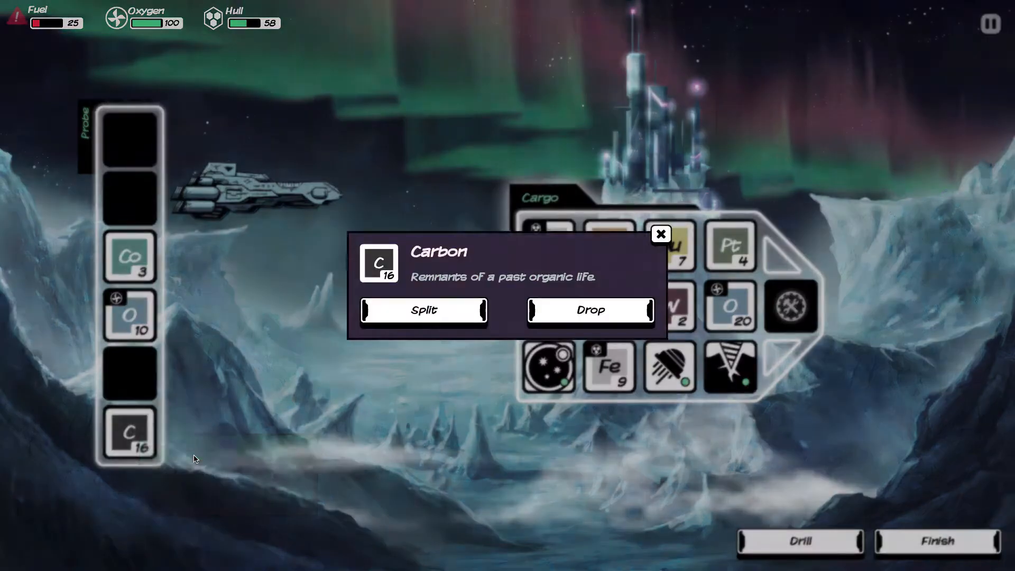
{"action": "left_click", "coordinate": [660, 234]}
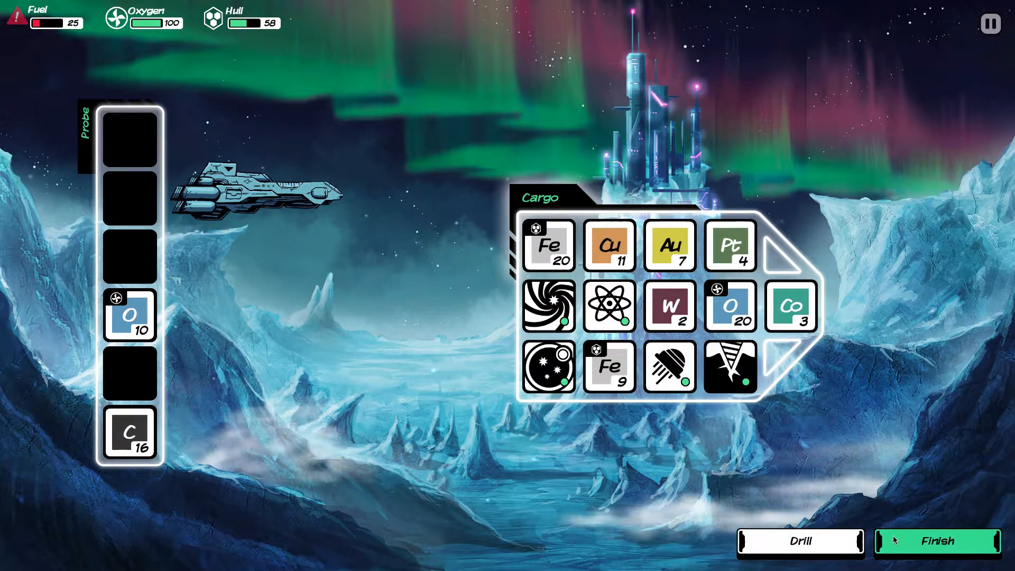
Finish unloading the probe and take off from the planet.
{"action": "left_click", "coordinate": [937, 541]}
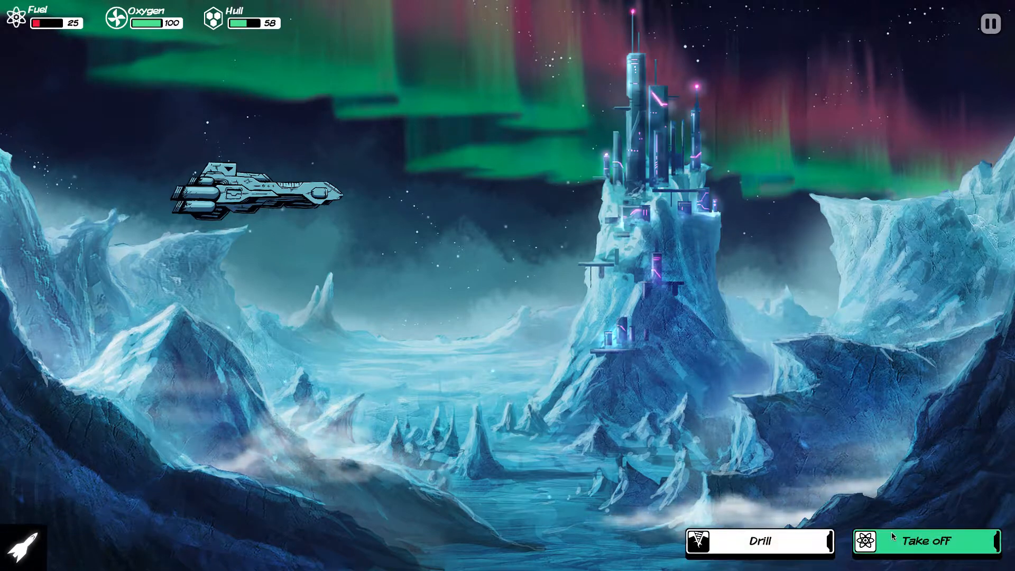
{"action": "left_click", "coordinate": [932, 541]}
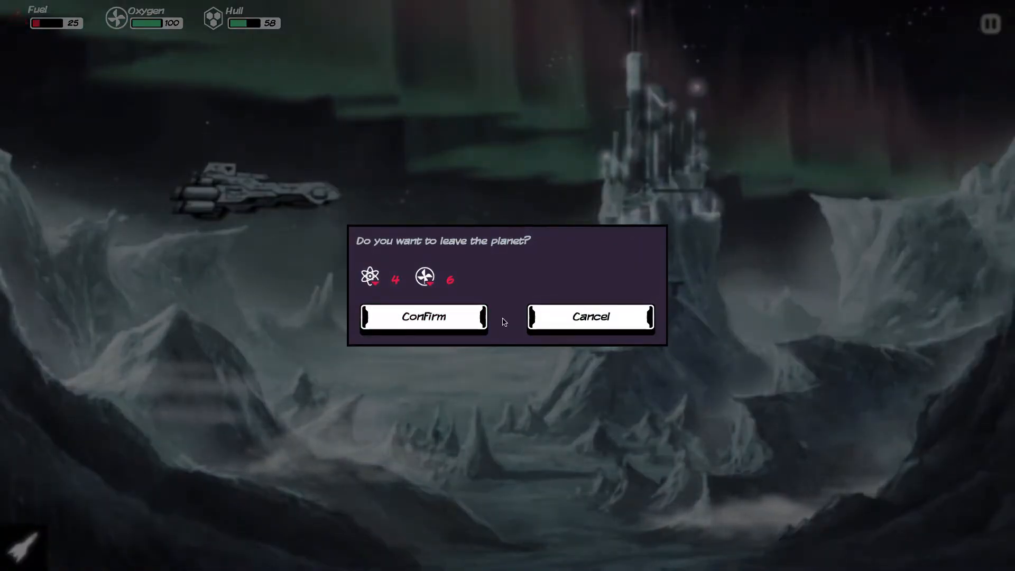
{"action": "left_click", "coordinate": [423, 316]}
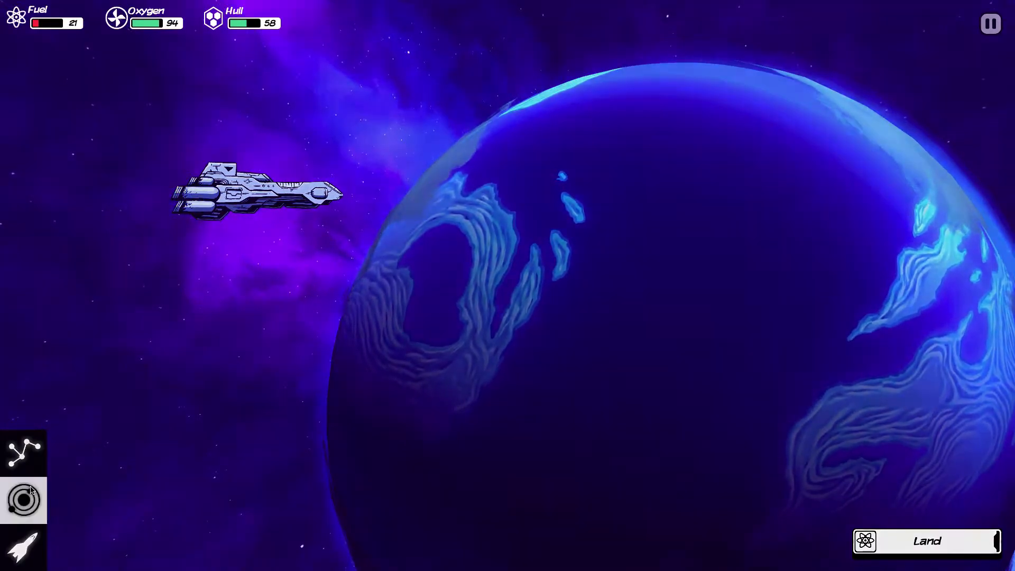
Select the nearby Red Dwarf on the star map and travel there.
{"action": "left_click", "coordinate": [23, 452]}
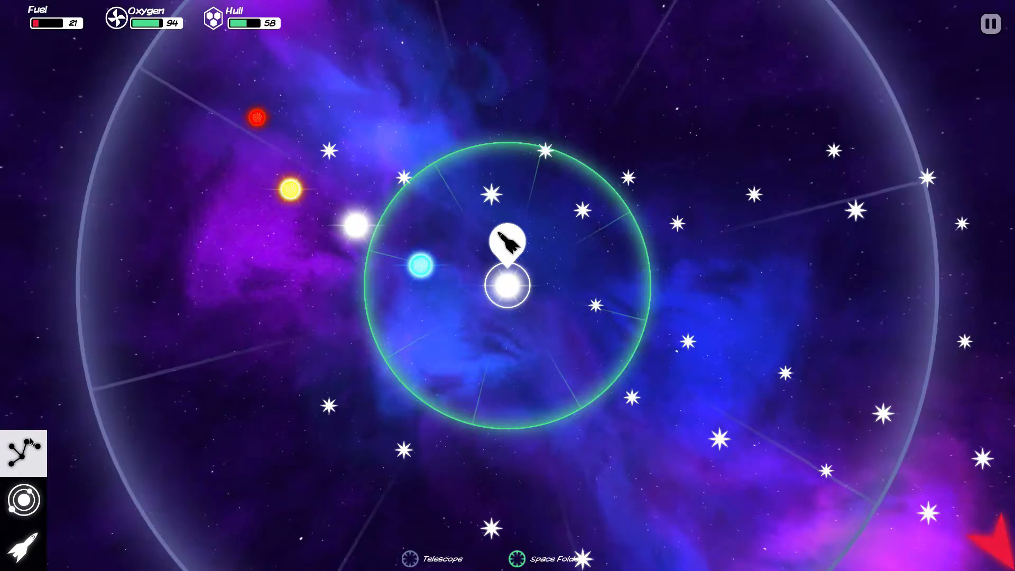
{"action": "left_click", "coordinate": [592, 284]}
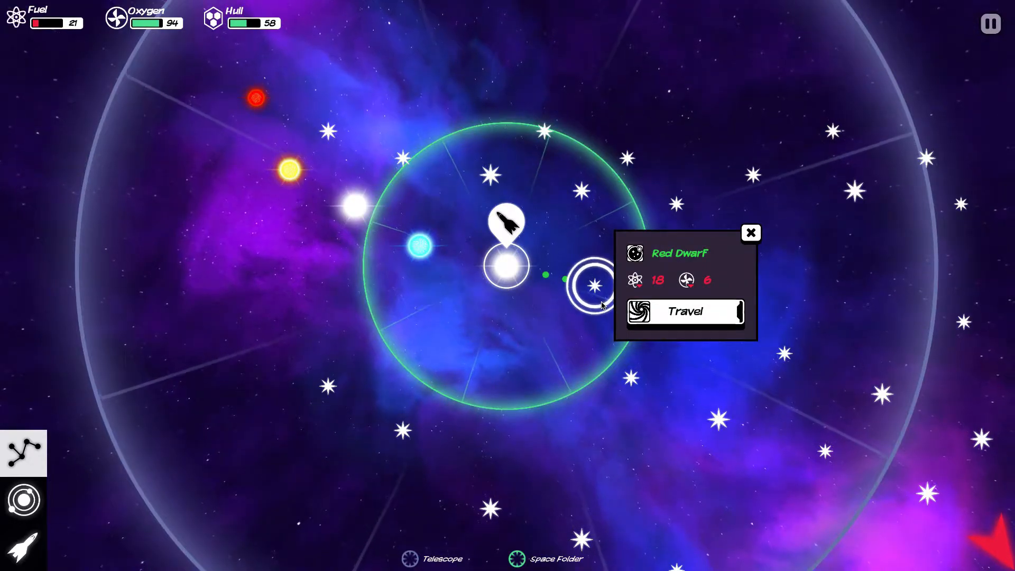
{"action": "left_click", "coordinate": [685, 311]}
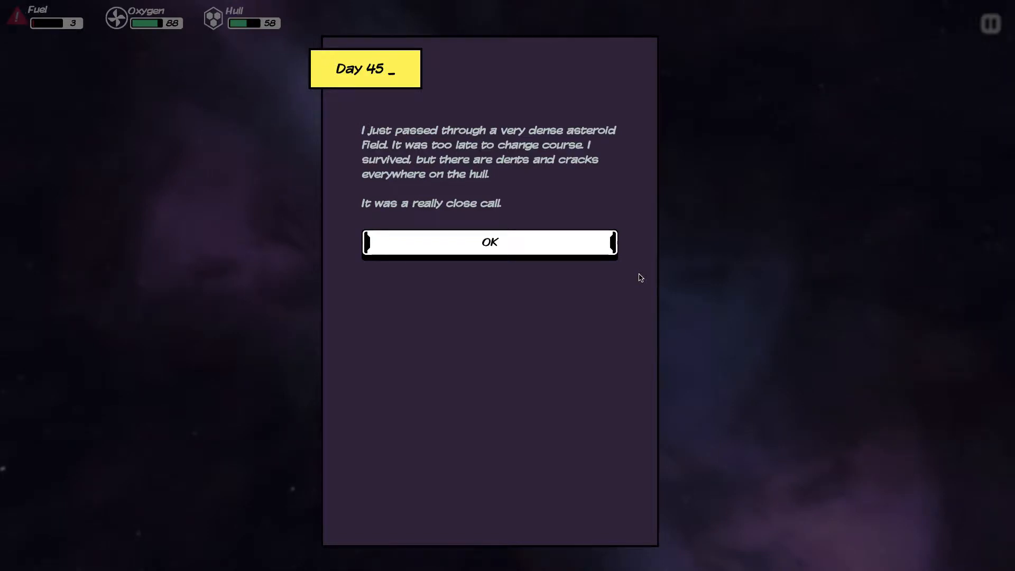
Acknowledge the asteroid damage and repair the hull from 38 to 96 with iron.
{"action": "left_click", "coordinate": [488, 242]}
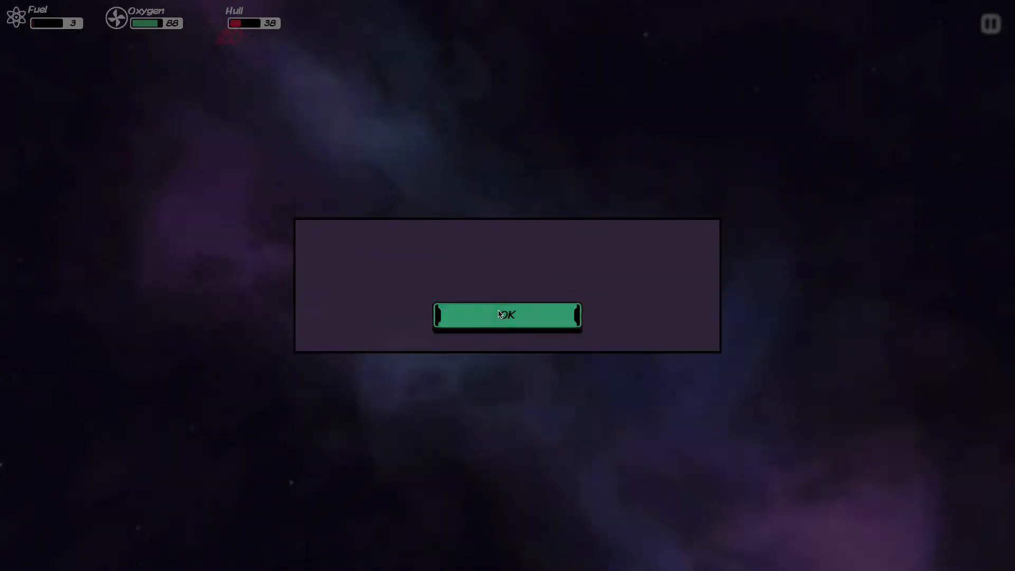
{"action": "left_click", "coordinate": [507, 315]}
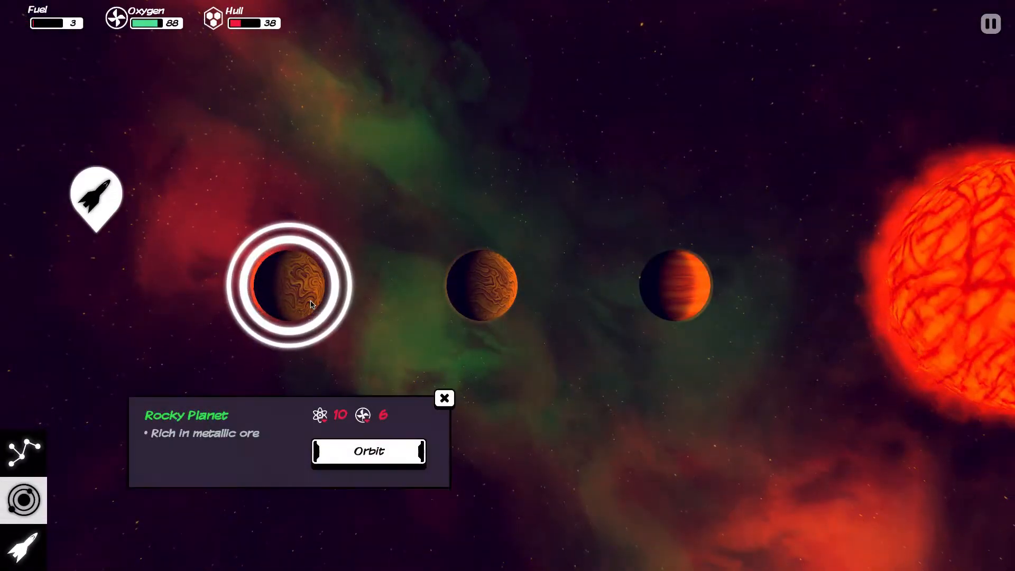
{"action": "left_click", "coordinate": [676, 285]}
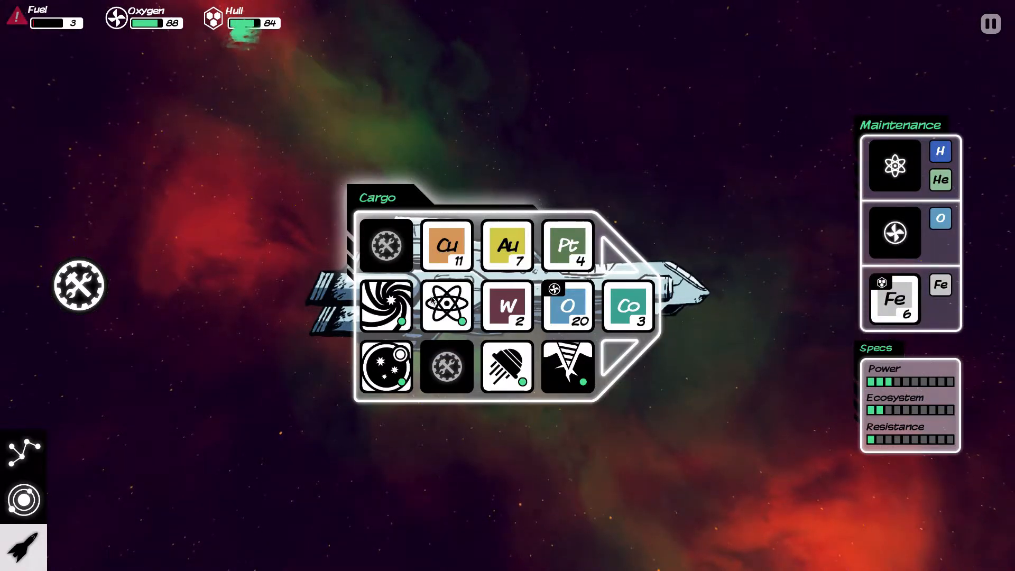
{"action": "left_click", "coordinate": [895, 299]}
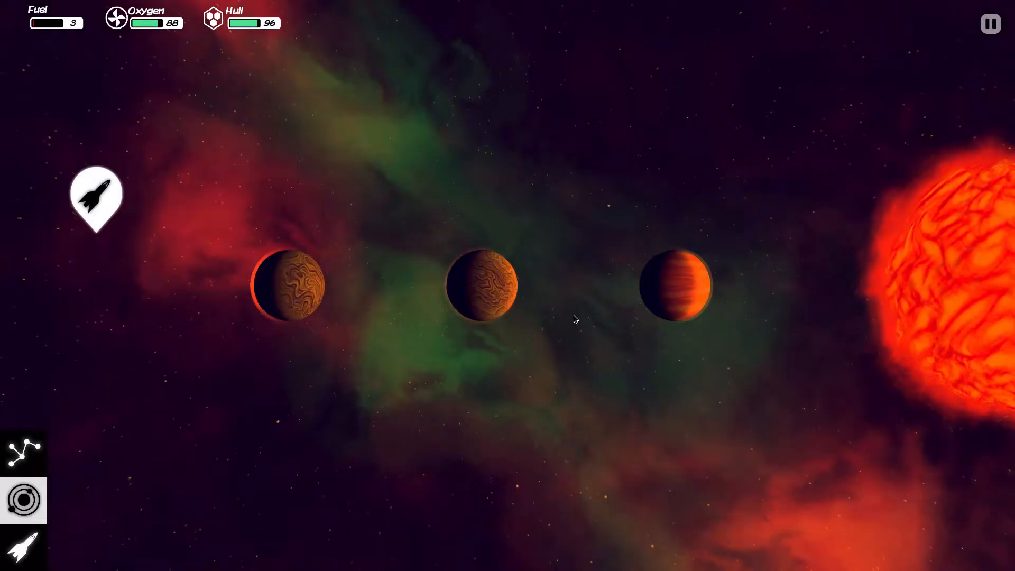
Attempt to orbit the gas giant with only 3 fuel and review the cargo first.
{"action": "left_click", "coordinate": [676, 287]}
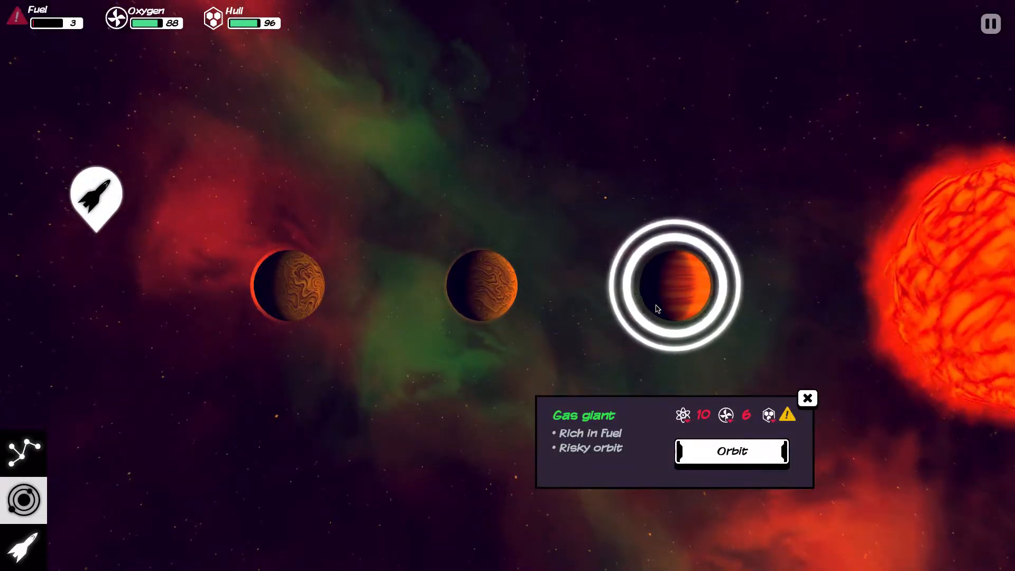
{"action": "left_click", "coordinate": [287, 285]}
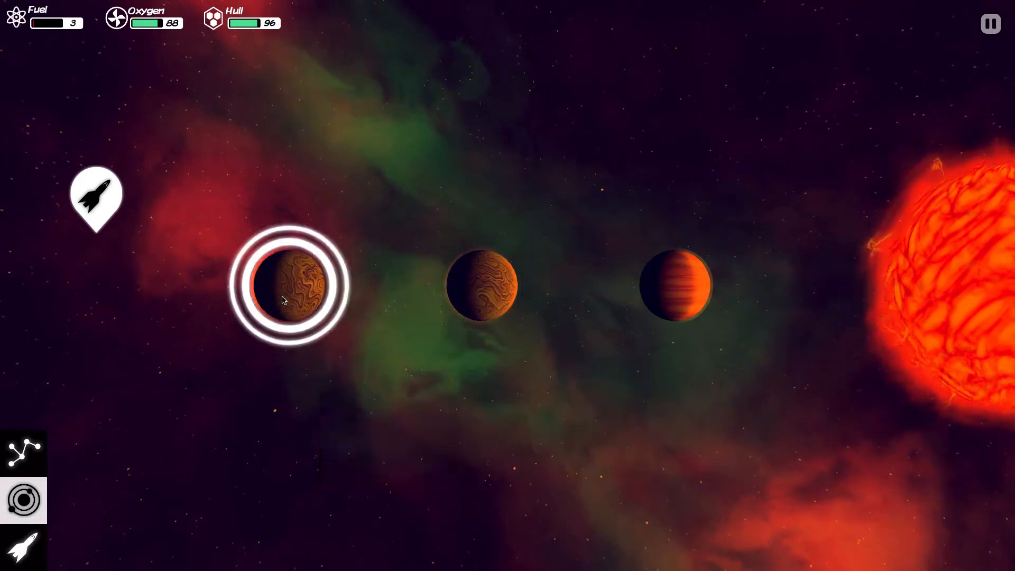
{"action": "left_click", "coordinate": [676, 285]}
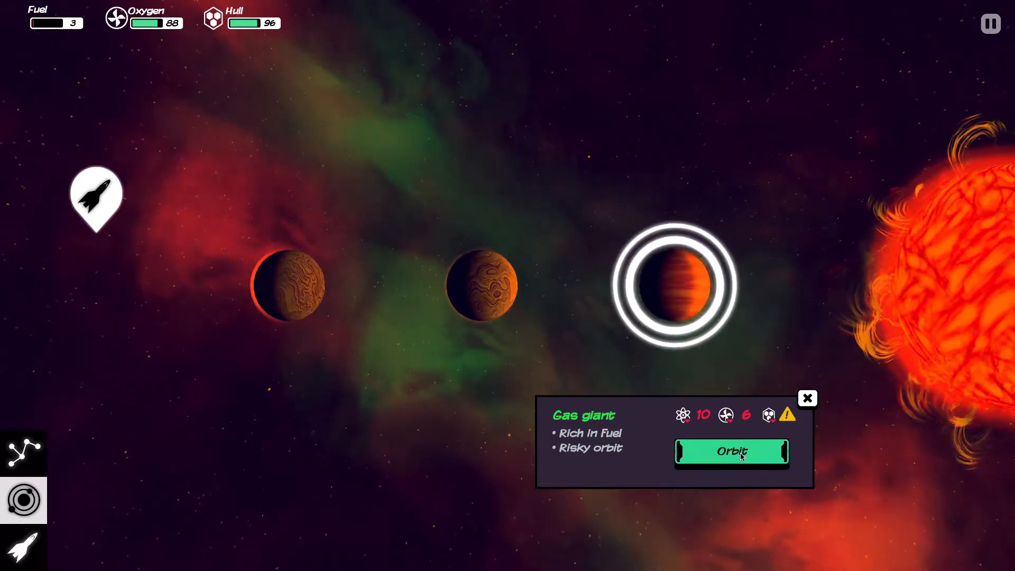
{"action": "left_click", "coordinate": [730, 451]}
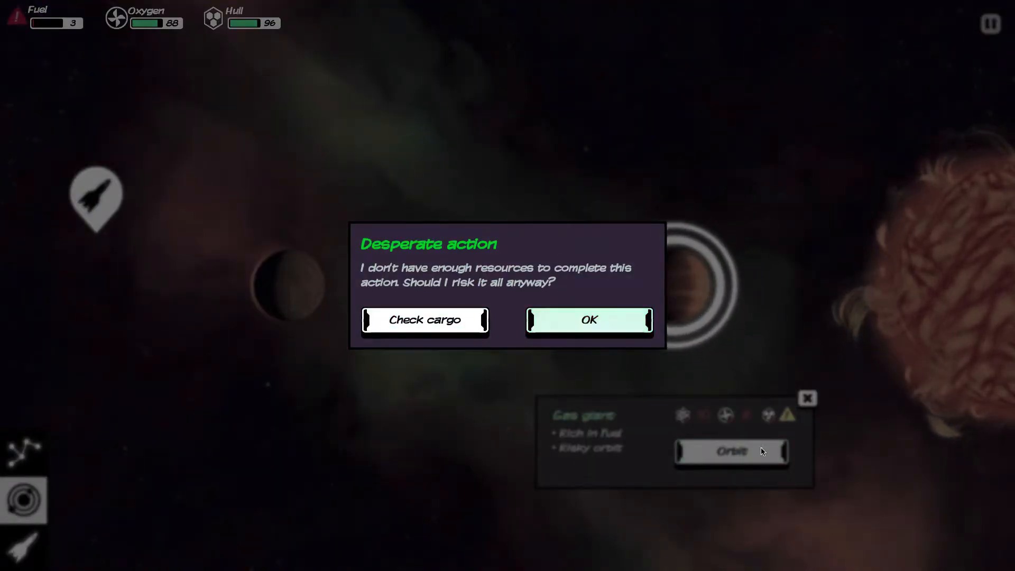
{"action": "left_click", "coordinate": [425, 320]}
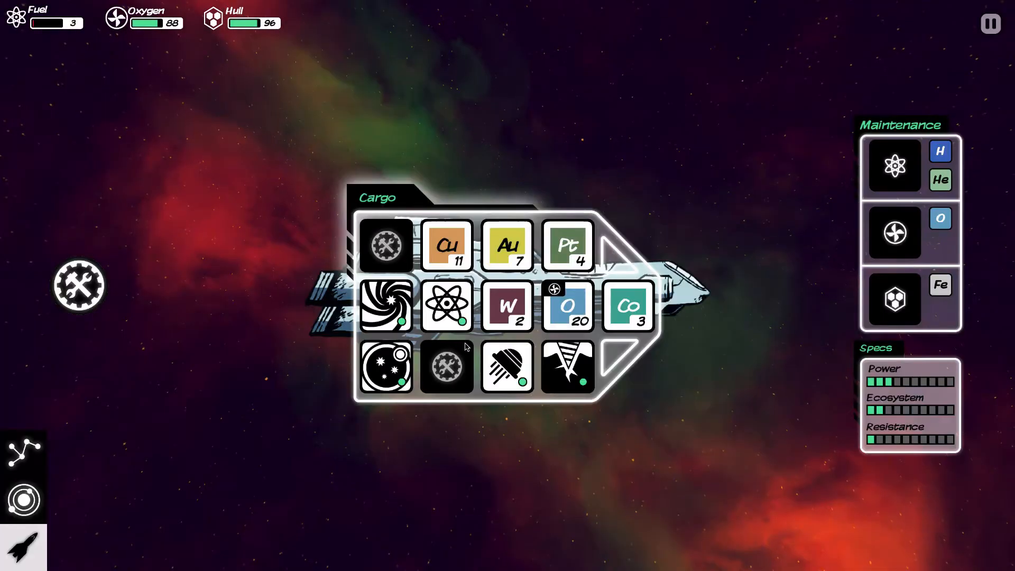
{"action": "right_click", "coordinate": [446, 305]}
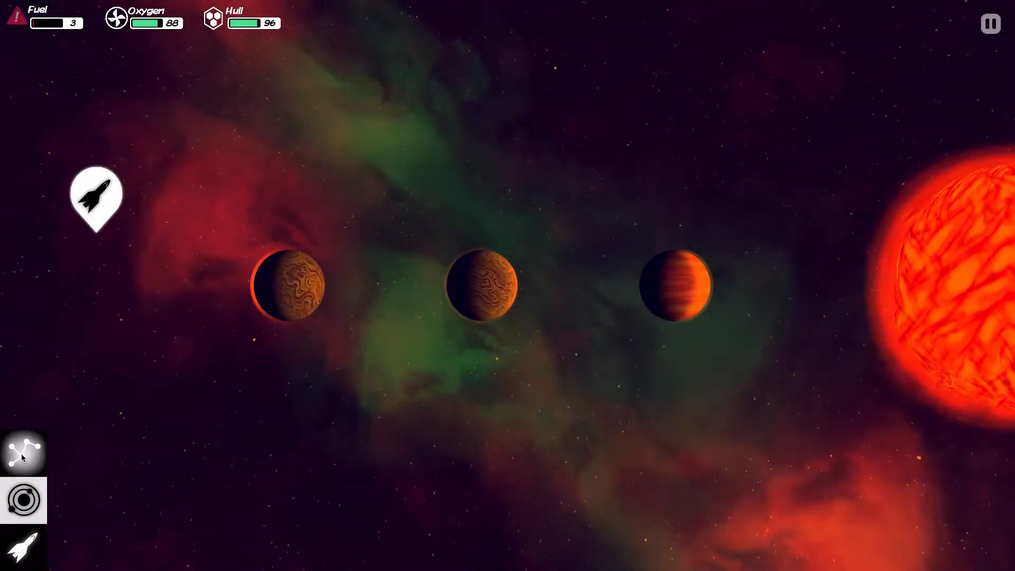
Check the nearby red dwarf destination on the star map and return to the system.
{"action": "left_click", "coordinate": [24, 451]}
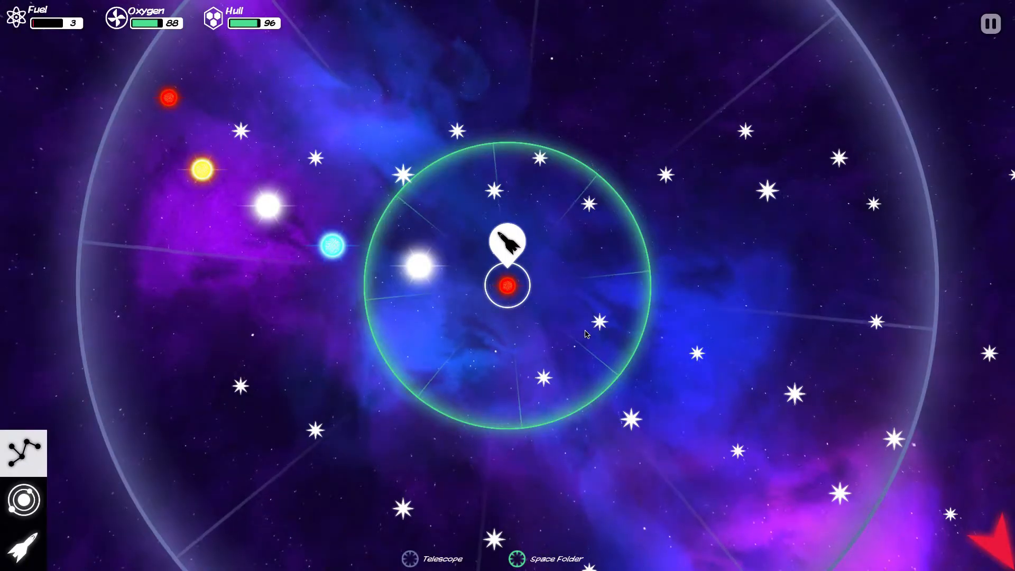
{"action": "left_click", "coordinate": [595, 283]}
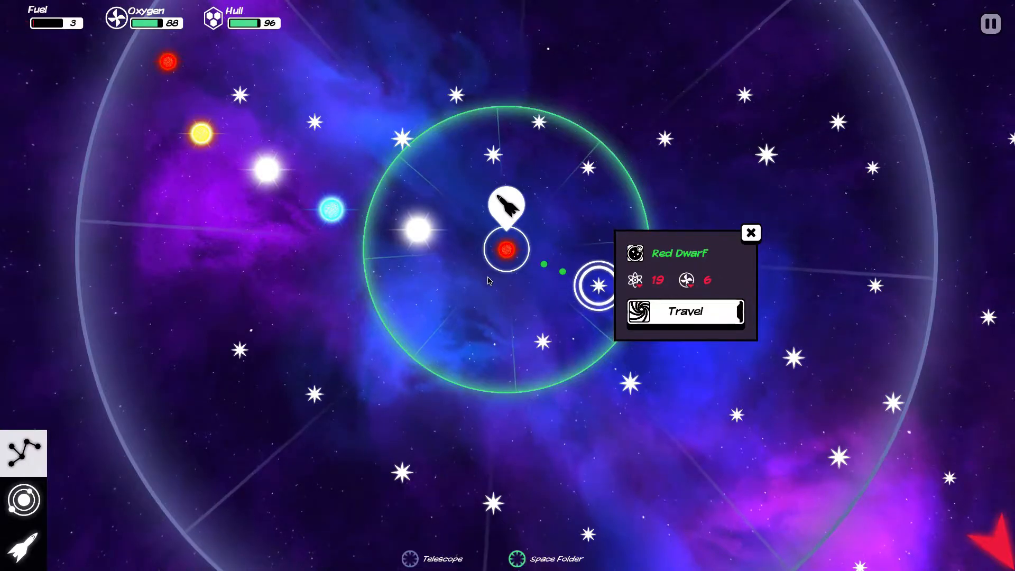
{"action": "left_click", "coordinate": [684, 311]}
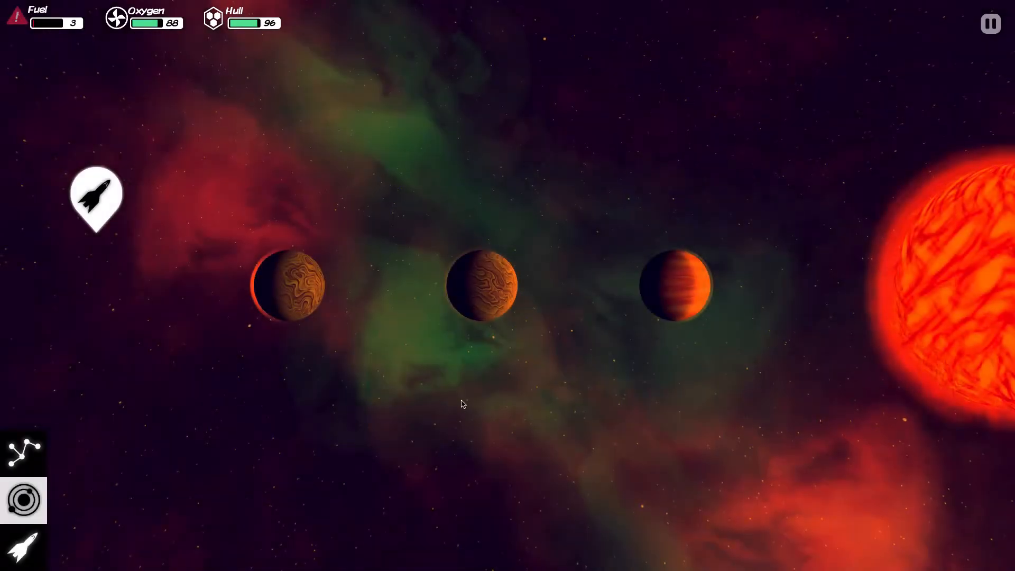
Risk the gas giant orbit despite too few resources, draining the last fuel.
{"action": "left_click", "coordinate": [676, 284]}
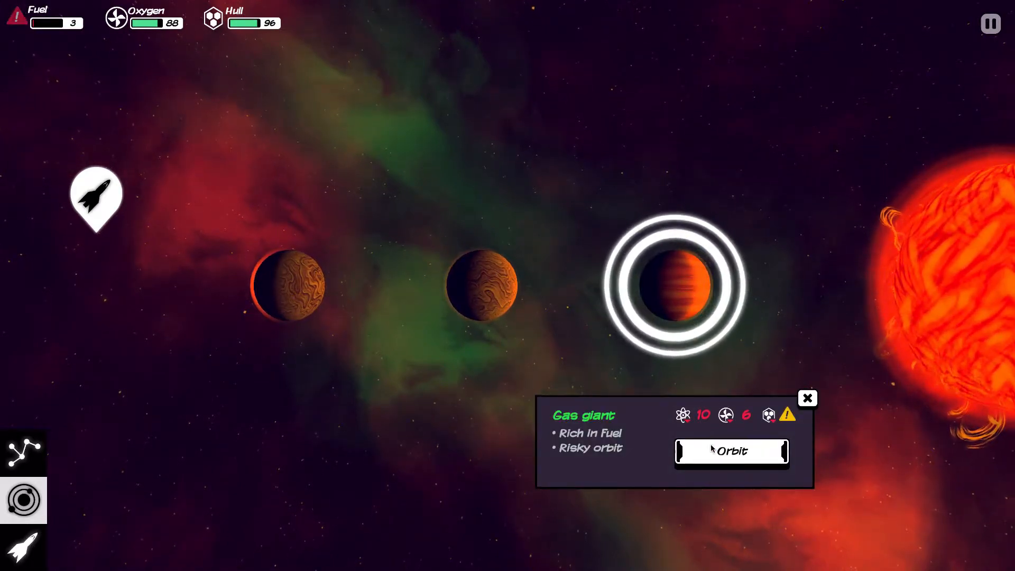
{"action": "left_click", "coordinate": [731, 451]}
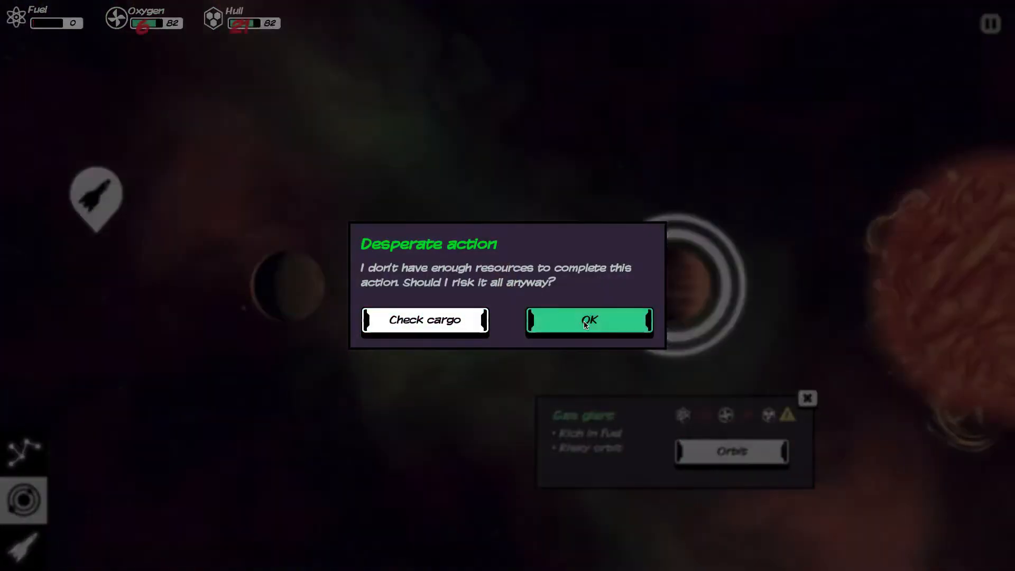
{"action": "left_click", "coordinate": [588, 322]}
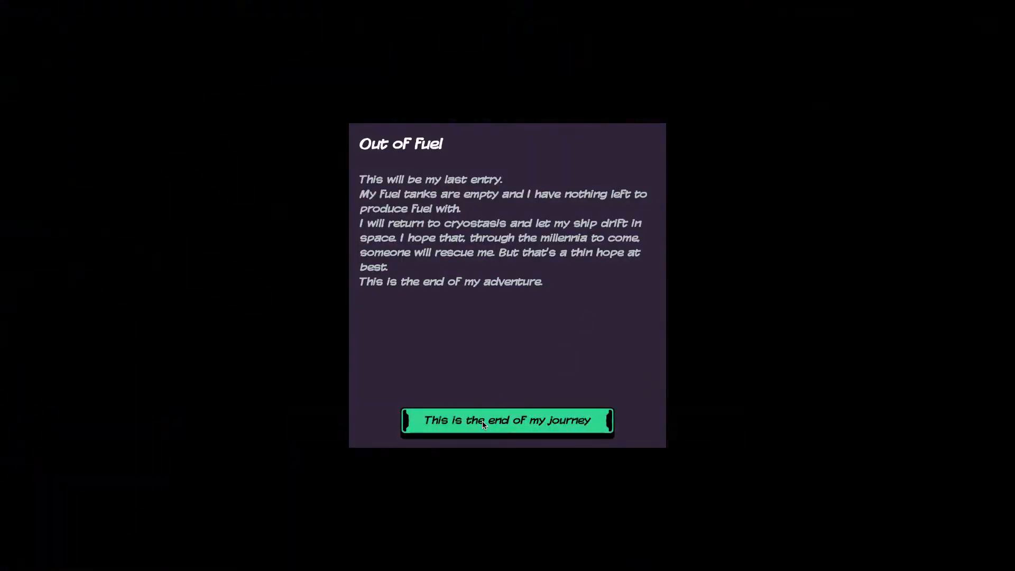
Restart after the journey ends at score 4559 and begin a new game.
{"action": "left_click", "coordinate": [506, 420]}
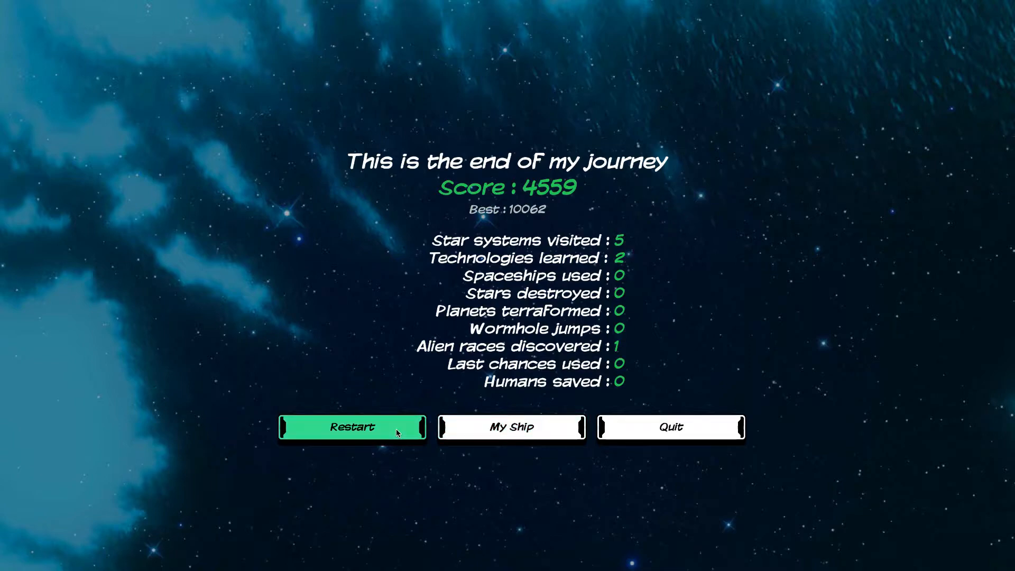
{"action": "left_click", "coordinate": [352, 426]}
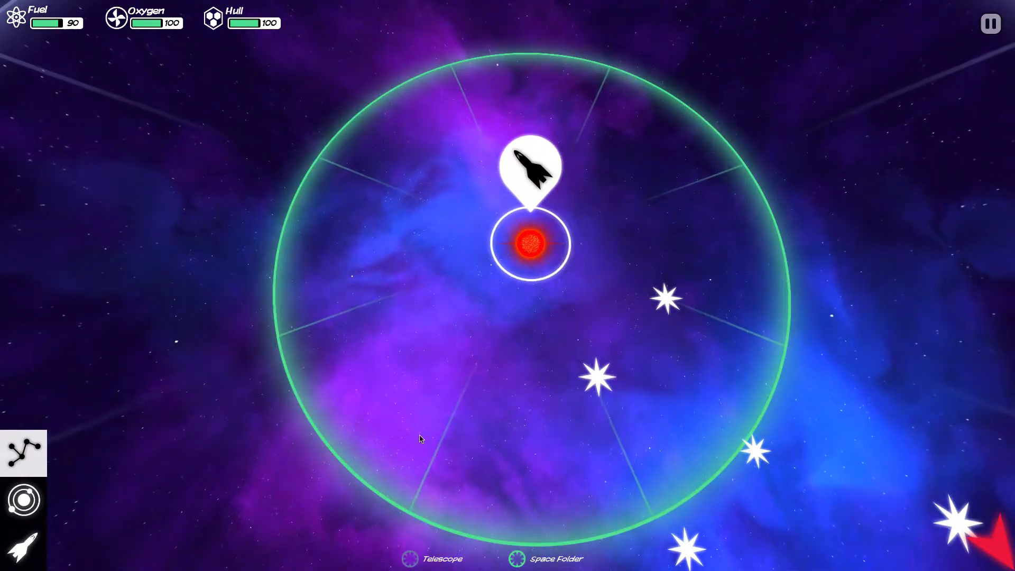
Travel to the nearby Yellow Dwarf system as the new run's first jump.
{"action": "left_click", "coordinate": [671, 299]}
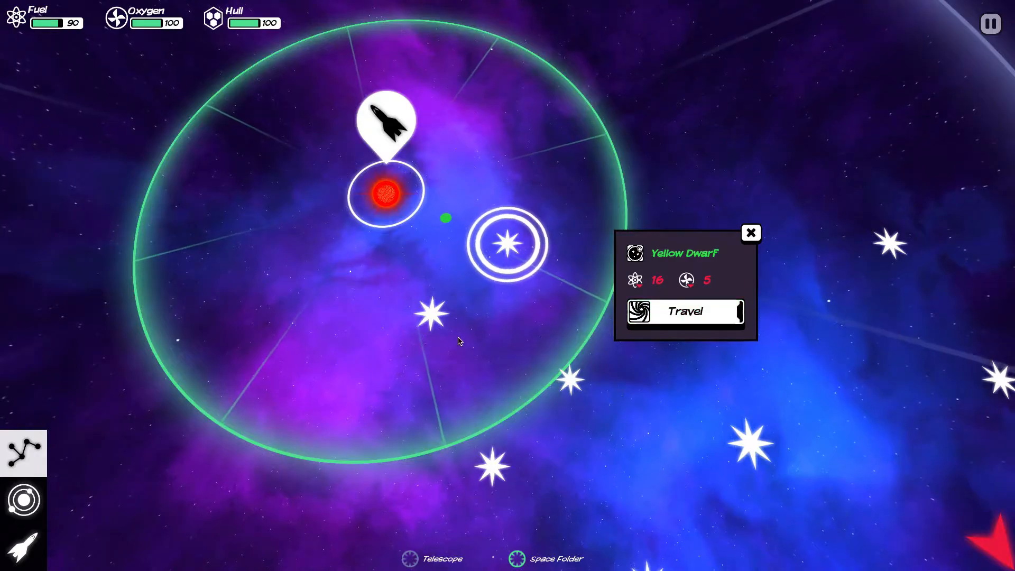
{"action": "left_click", "coordinate": [684, 311]}
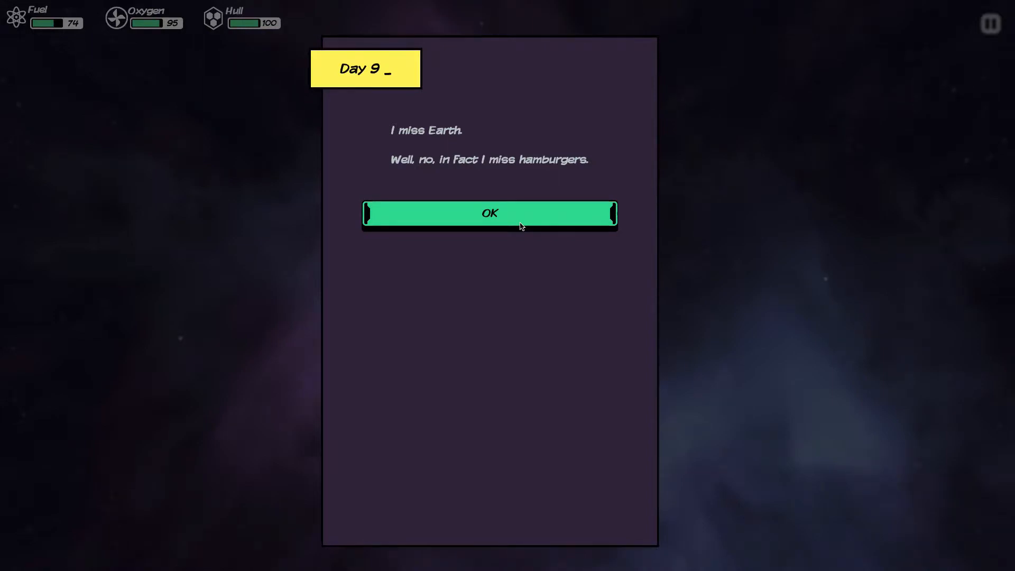
Dismiss the Day 9 log and compare the metal-rich rocky planet with the fuel-rich gas giant.
{"action": "left_click", "coordinate": [488, 212]}
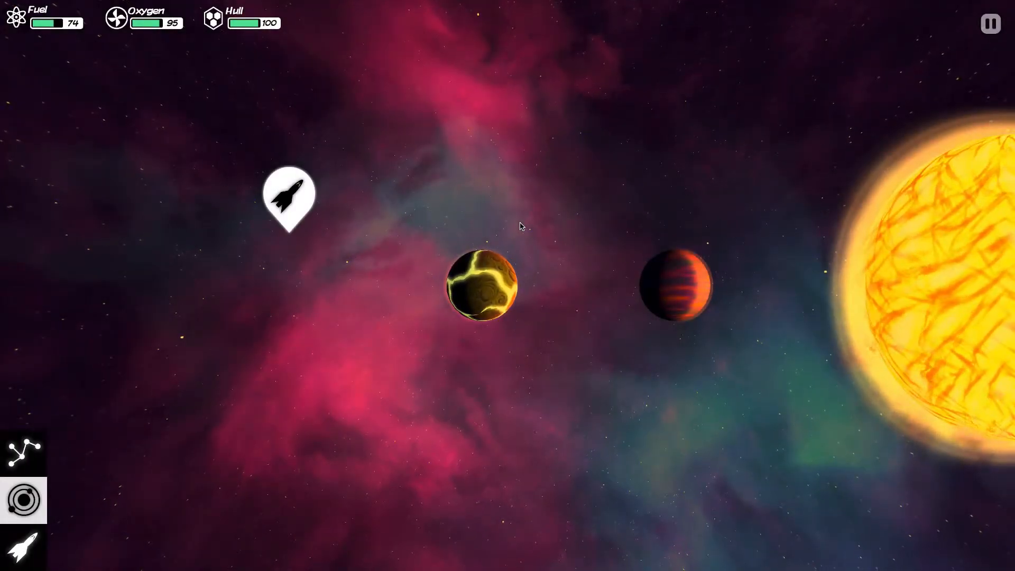
{"action": "left_click", "coordinate": [482, 284]}
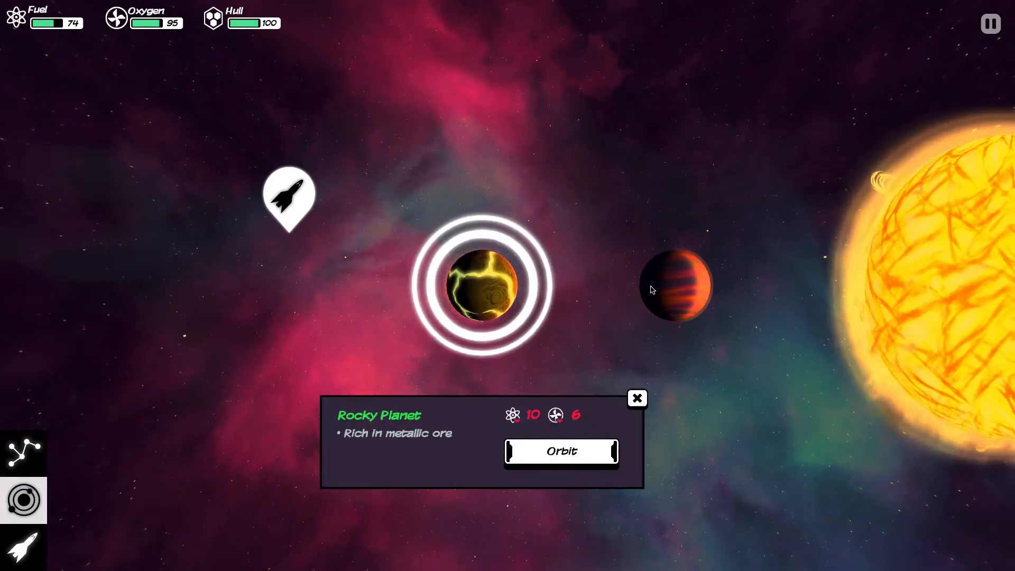
{"action": "left_click", "coordinate": [675, 287]}
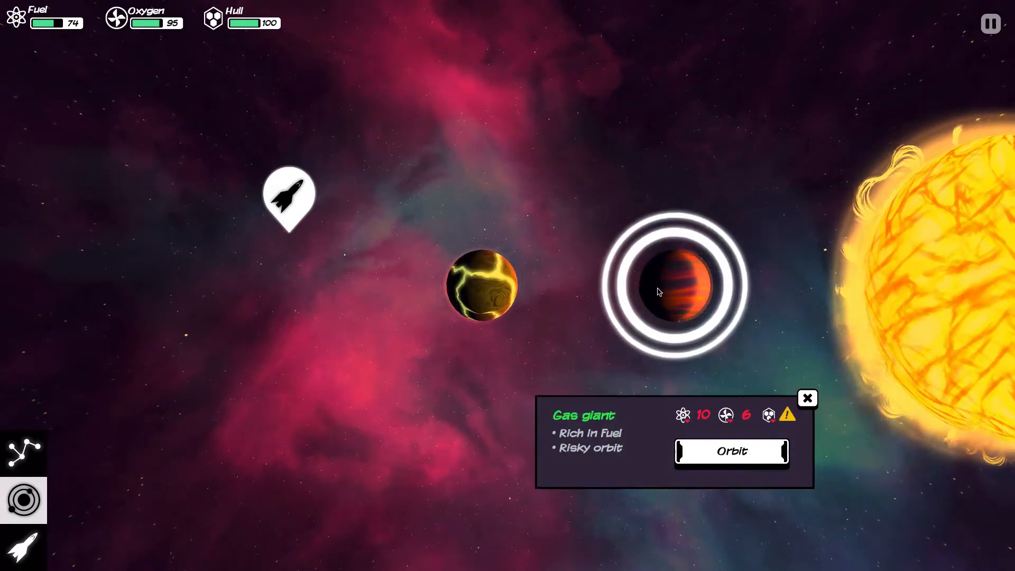
{"action": "mouse_move", "coordinate": [215, 151]}
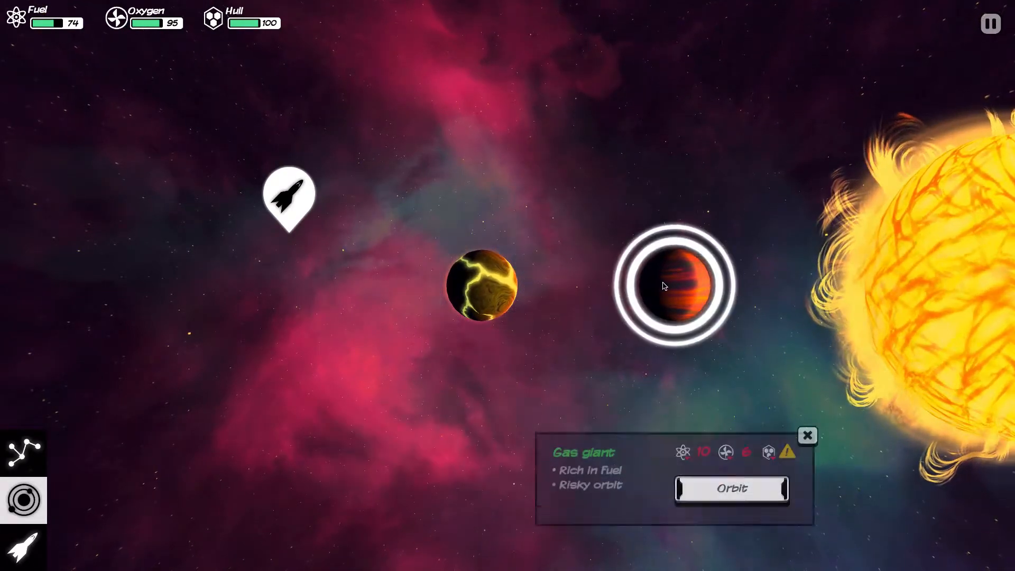
{"action": "left_click", "coordinate": [482, 284]}
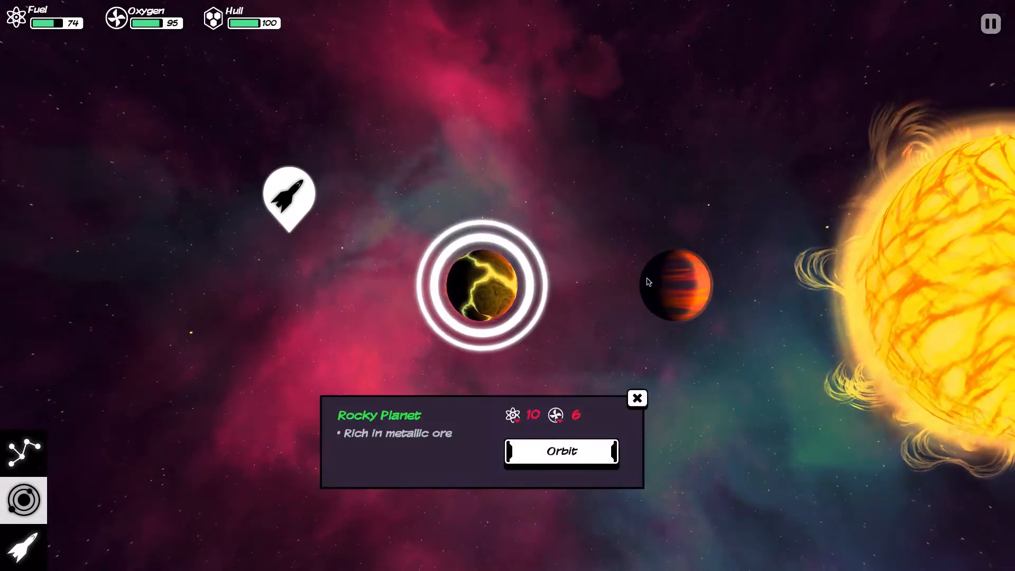
{"action": "left_click", "coordinate": [676, 283]}
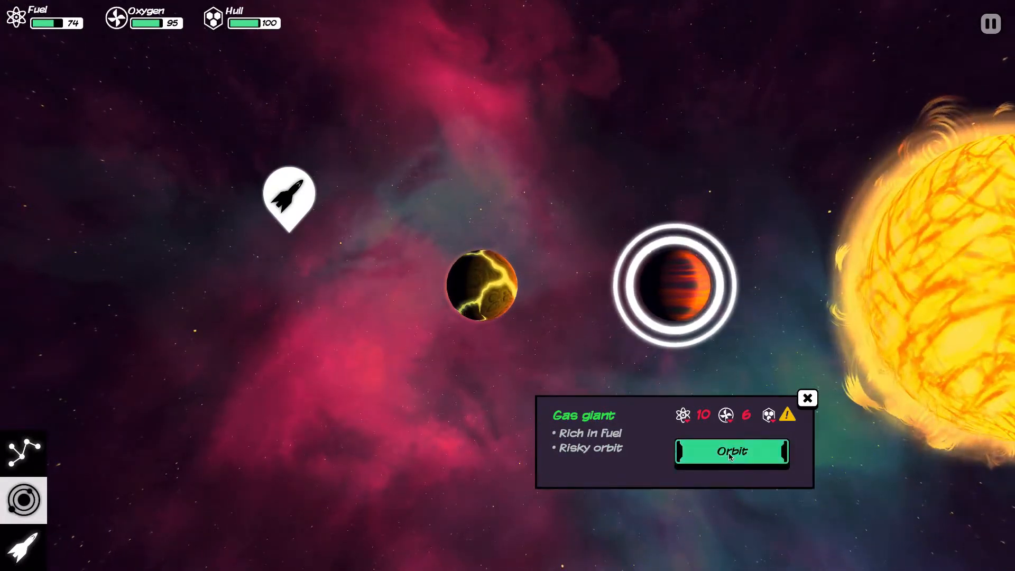
Orbit the gas giant and launch a first probe into it.
{"action": "left_click", "coordinate": [731, 451]}
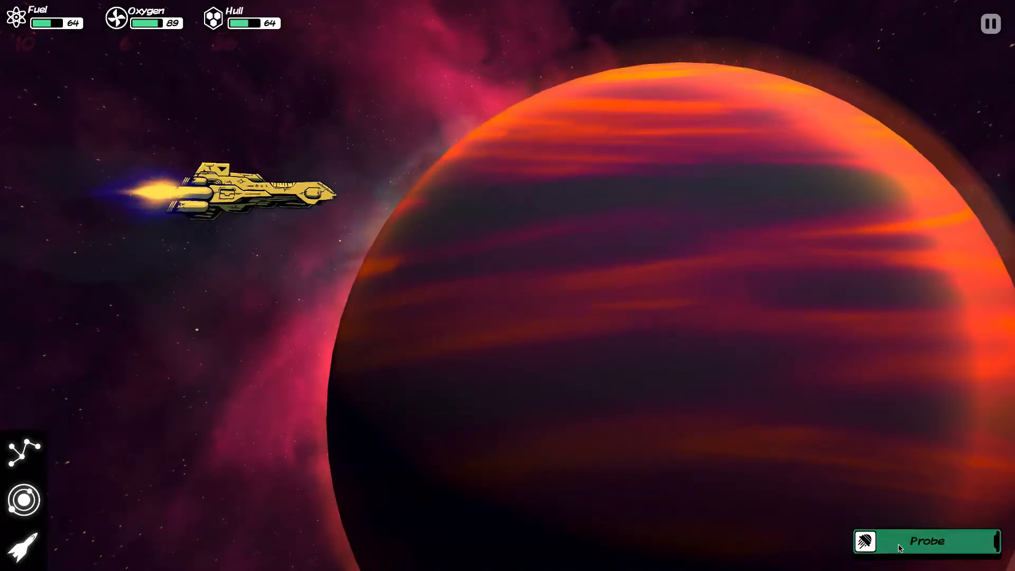
{"action": "left_click", "coordinate": [928, 542]}
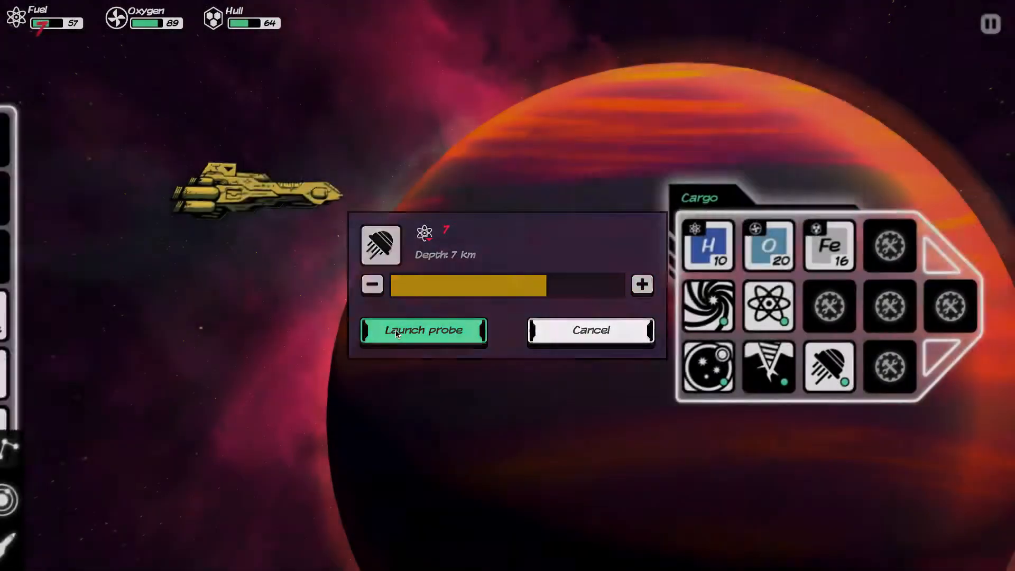
{"action": "left_click", "coordinate": [423, 330]}
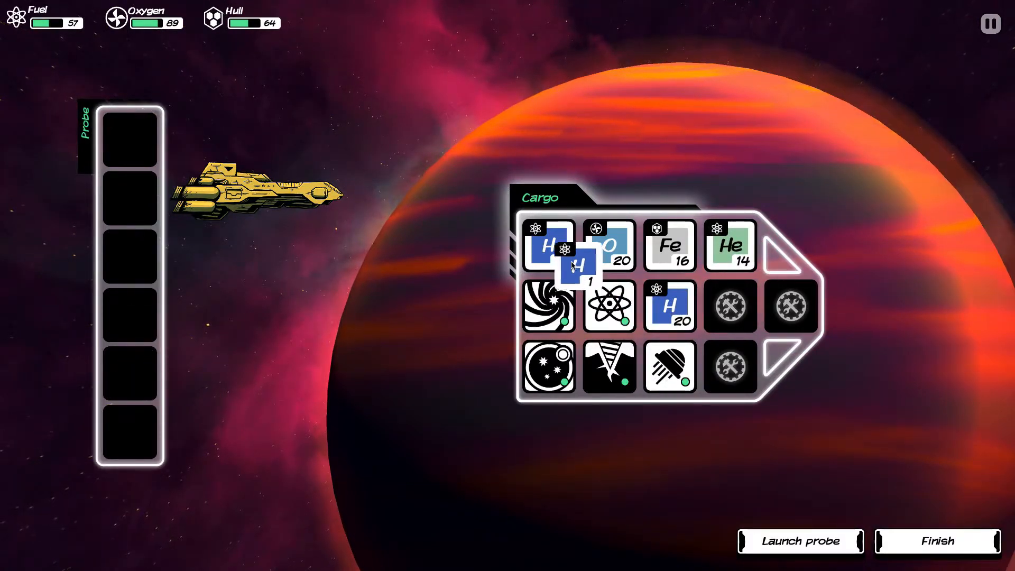
Launch a second probe at 5 km depth and finish, keeping 17 helium and 20 hydrogen.
{"action": "left_click", "coordinate": [800, 541]}
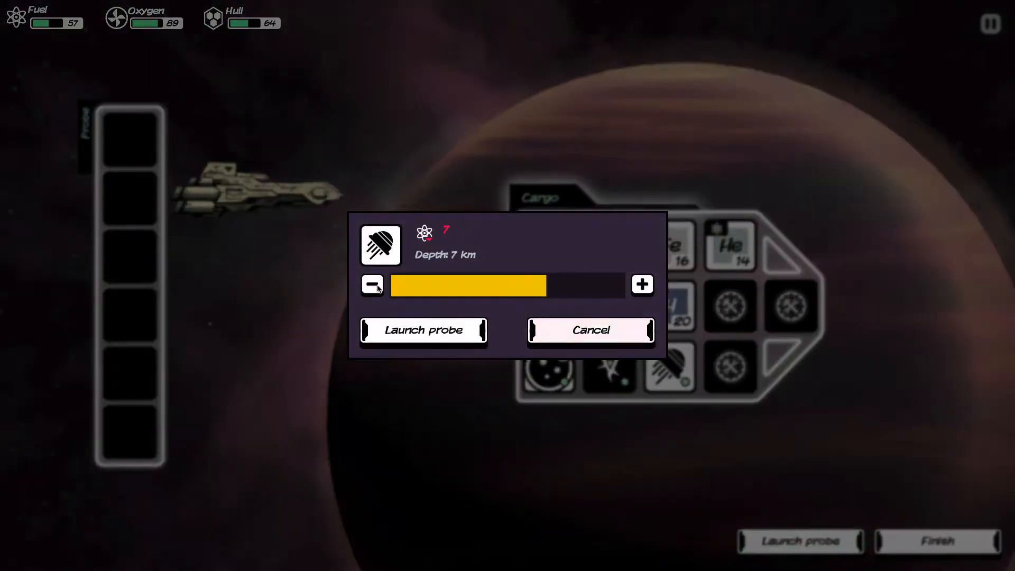
{"action": "left_click", "coordinate": [372, 285]}
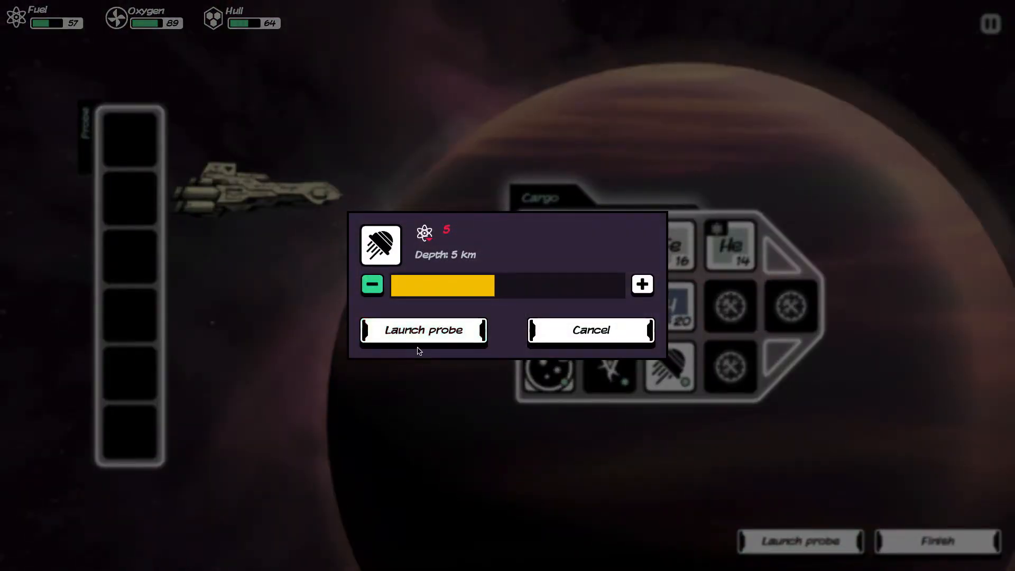
{"action": "left_click", "coordinate": [423, 330]}
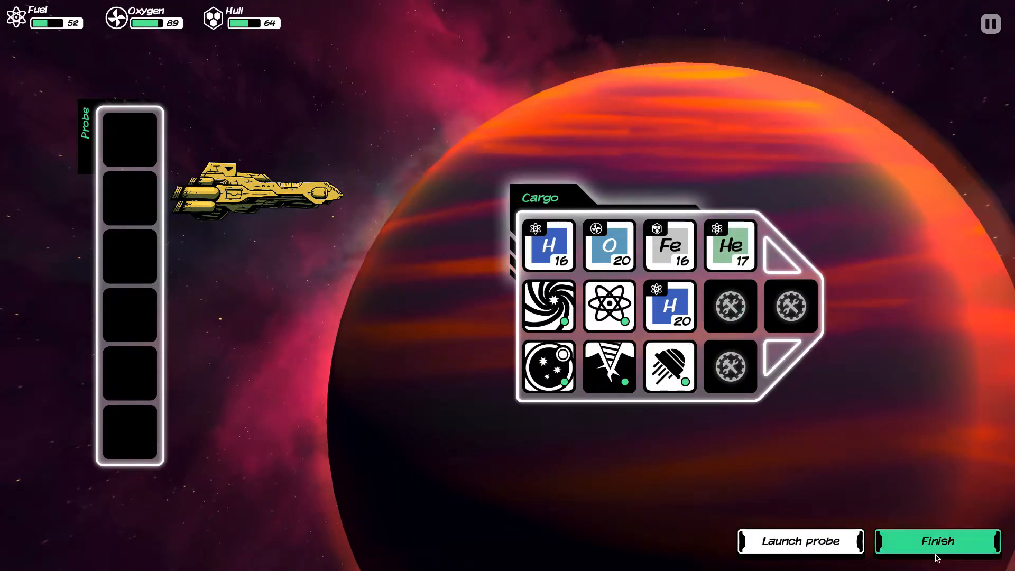
{"action": "left_click", "coordinate": [936, 541]}
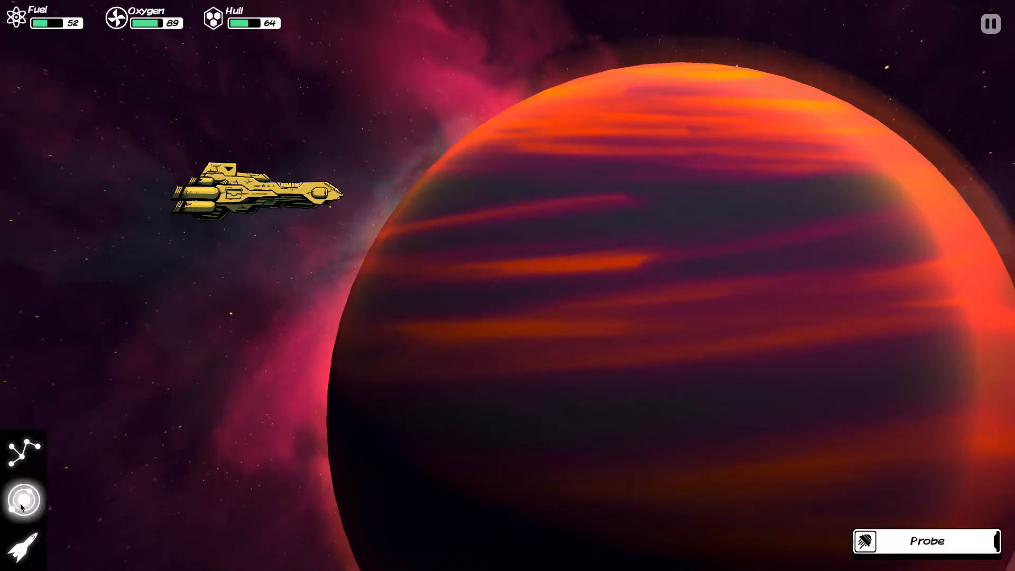
Orbit the rocky planet and land on it.
{"action": "left_click", "coordinate": [481, 284]}
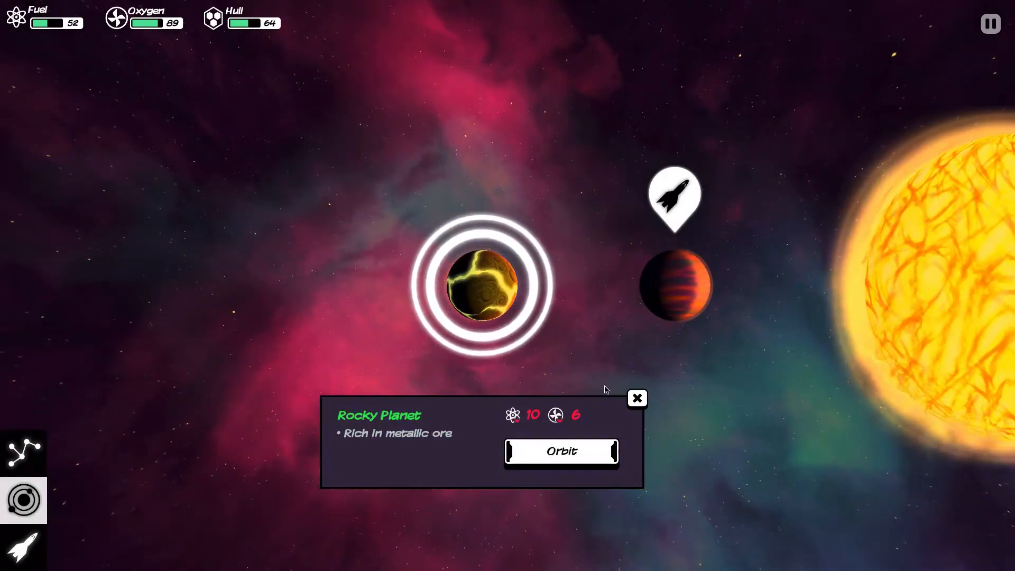
{"action": "left_click", "coordinate": [560, 452]}
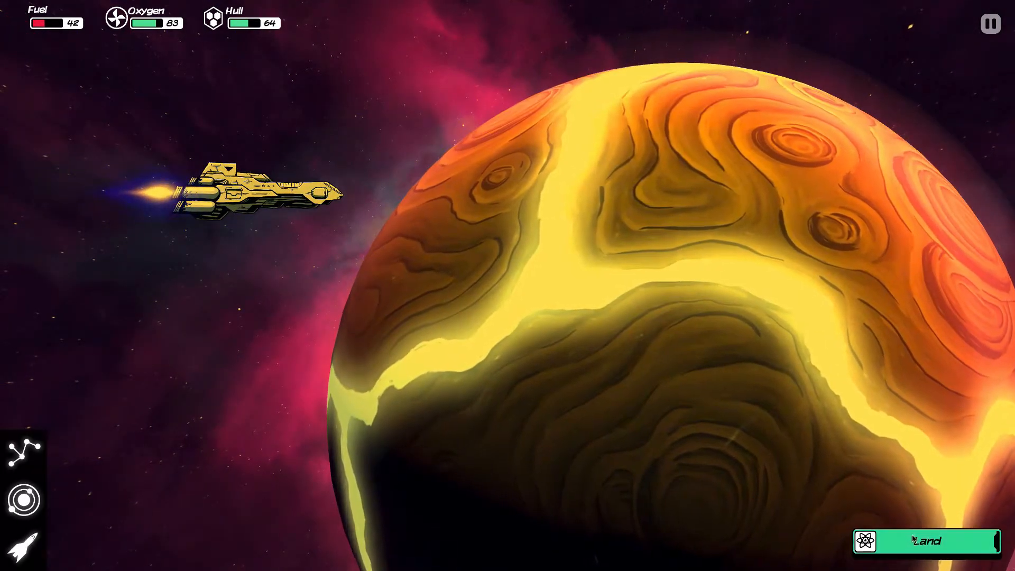
{"action": "left_click", "coordinate": [929, 541]}
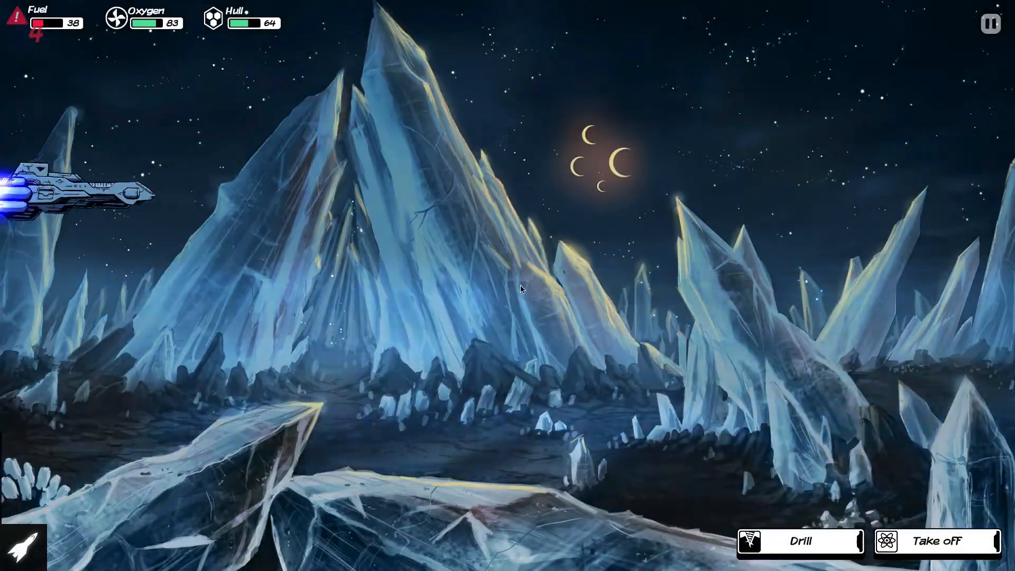
Drill the rocky planet twice for iron, filling stacks of 20, 20 and 5.
{"action": "left_click", "coordinate": [801, 541]}
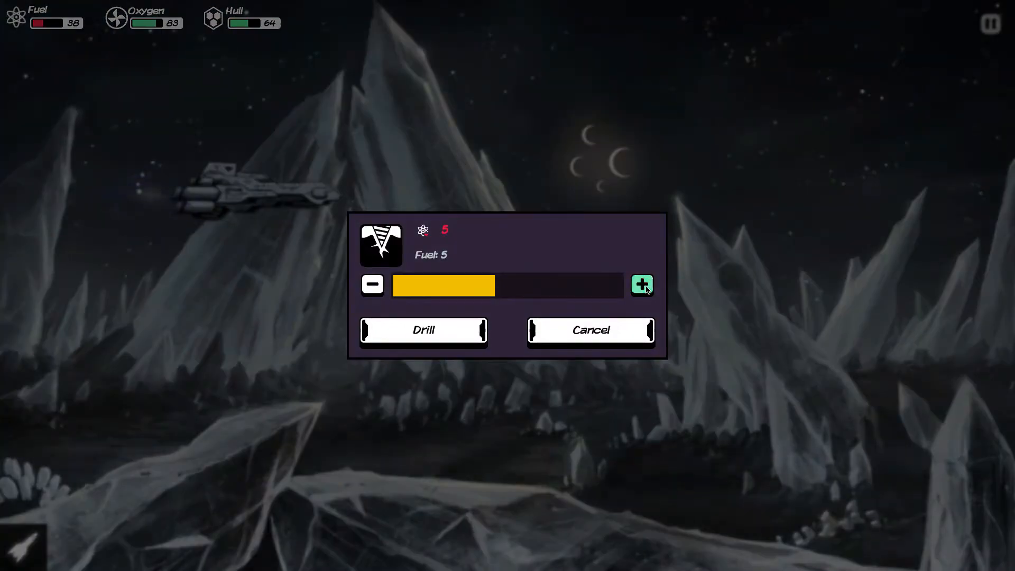
{"action": "left_click", "coordinate": [423, 330]}
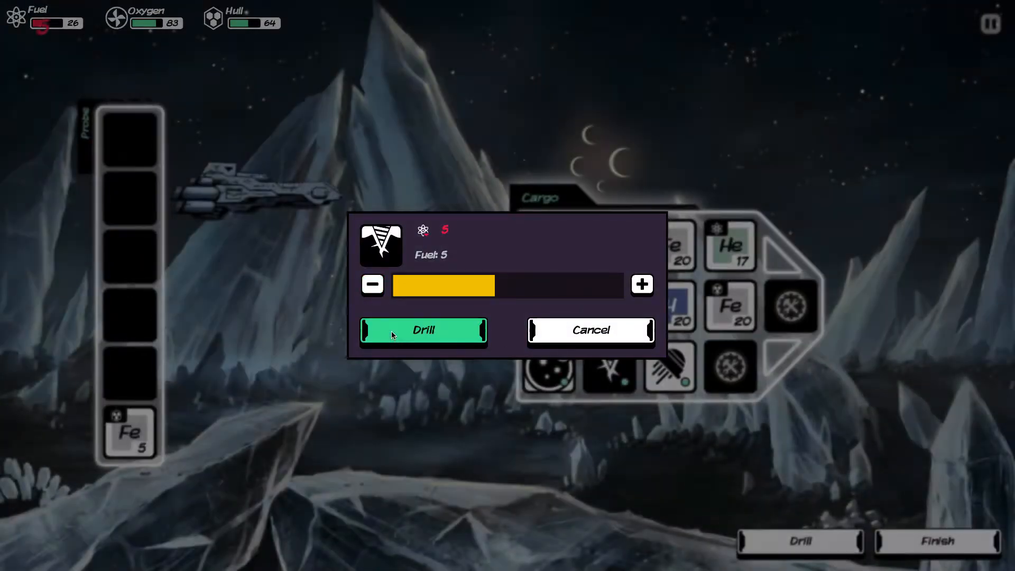
{"action": "left_click", "coordinate": [423, 330]}
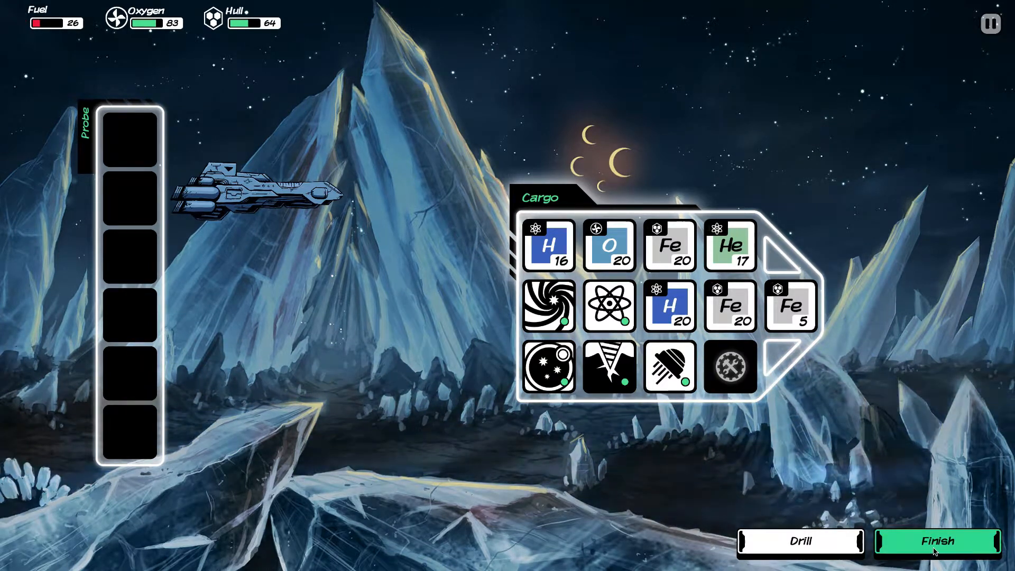
Keep the mined iron, repair the hull to 100 with Fe, and head back to take off.
{"action": "left_click", "coordinate": [937, 541]}
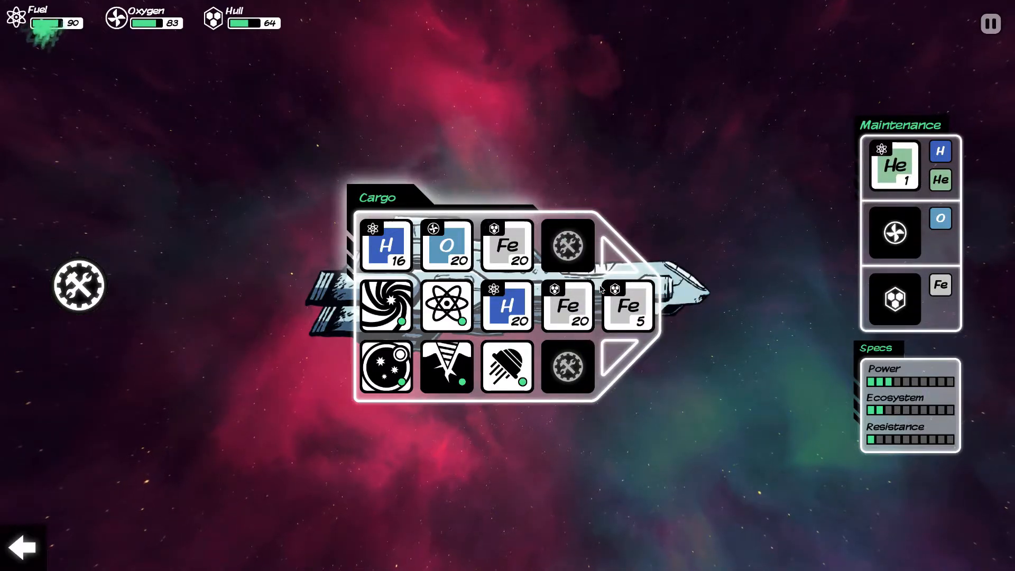
{"action": "right_click", "coordinate": [627, 306]}
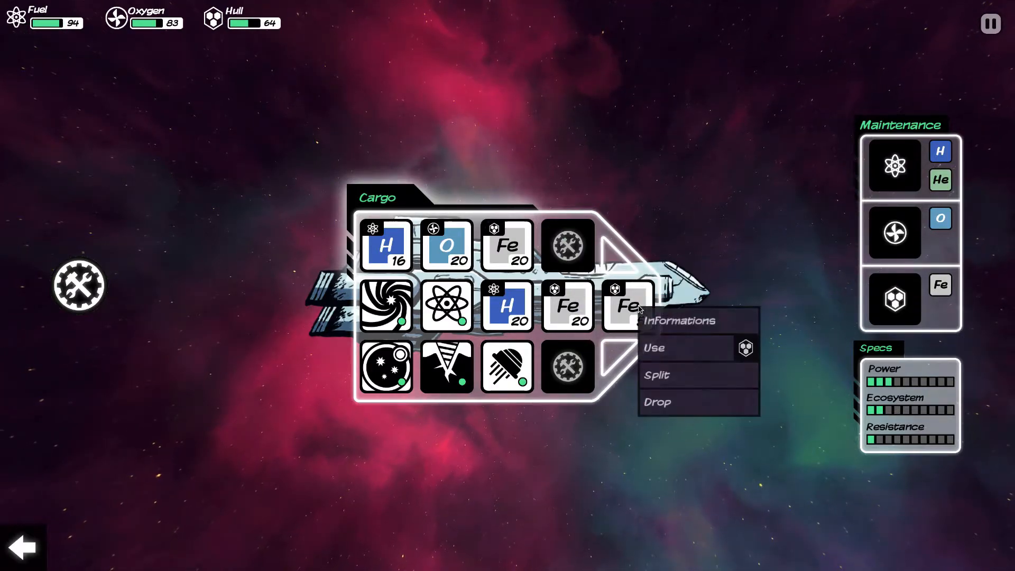
{"action": "left_click", "coordinate": [653, 348]}
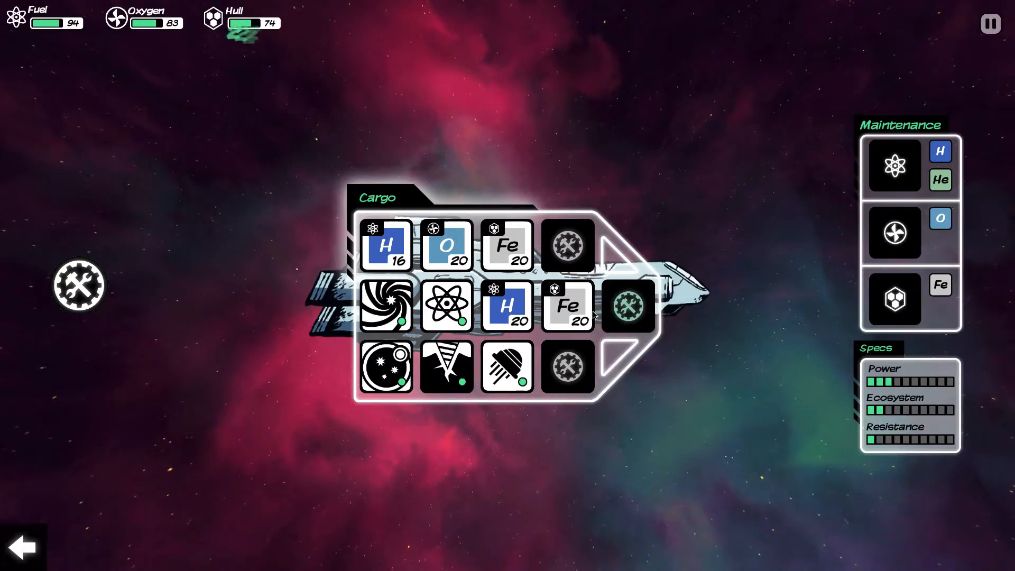
{"action": "left_click", "coordinate": [568, 307]}
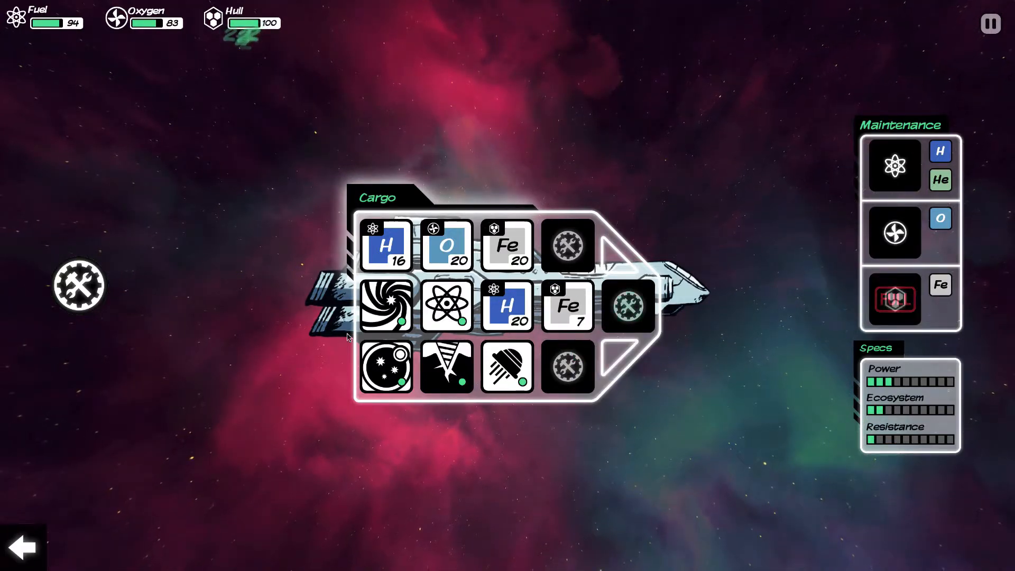
{"action": "left_click", "coordinate": [24, 546]}
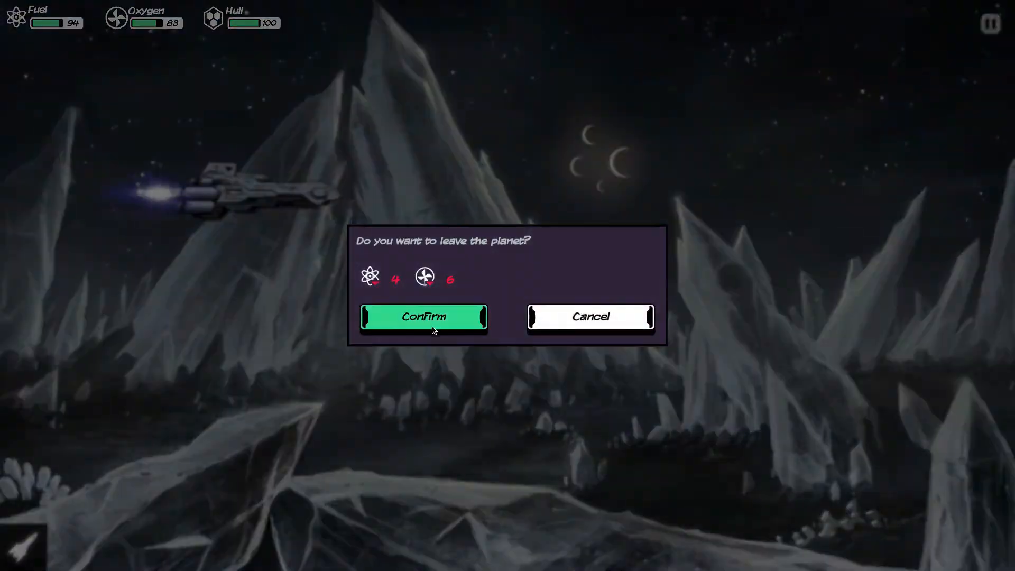
Confirm leaving the planet and bring up the galaxy map.
{"action": "left_click", "coordinate": [423, 317]}
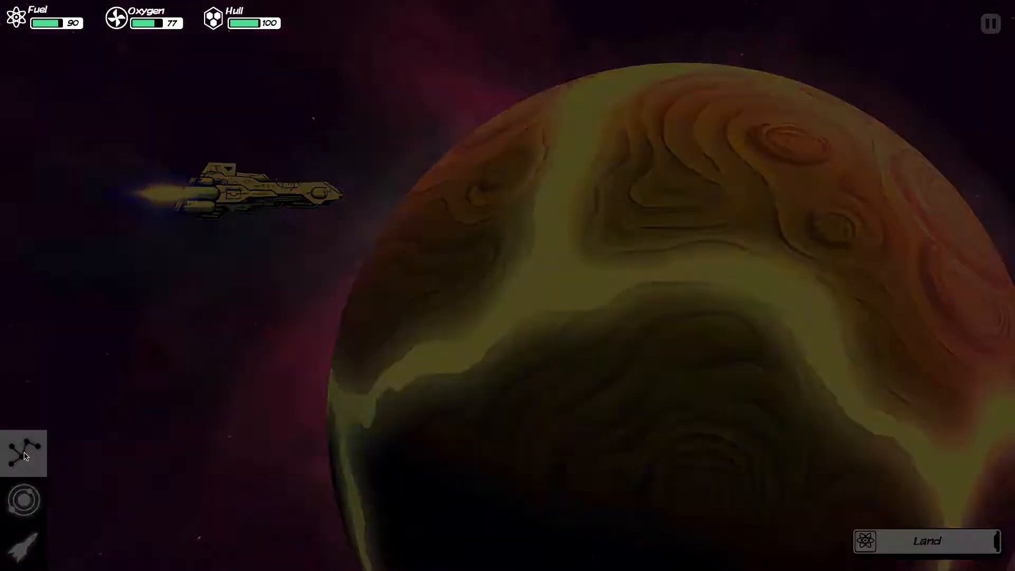
{"action": "left_click", "coordinate": [23, 452]}
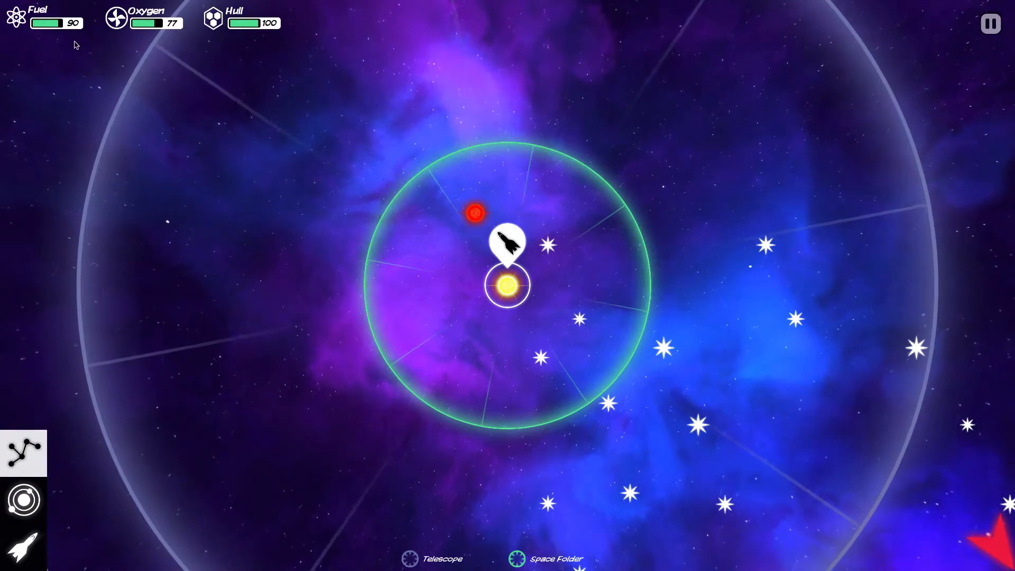
{"action": "mouse_move", "coordinate": [564, 328]}
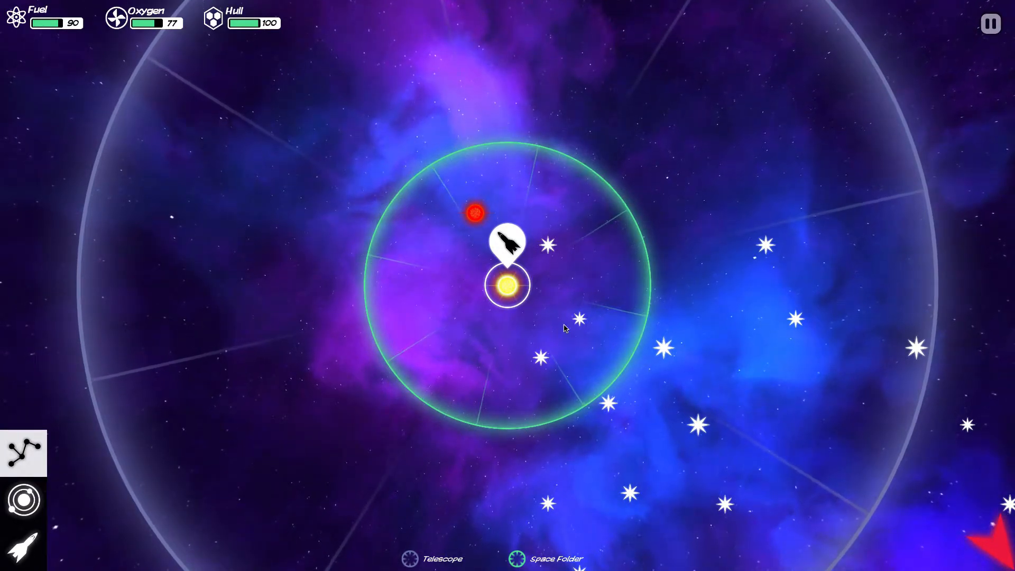
{"action": "mouse_move", "coordinate": [550, 366]}
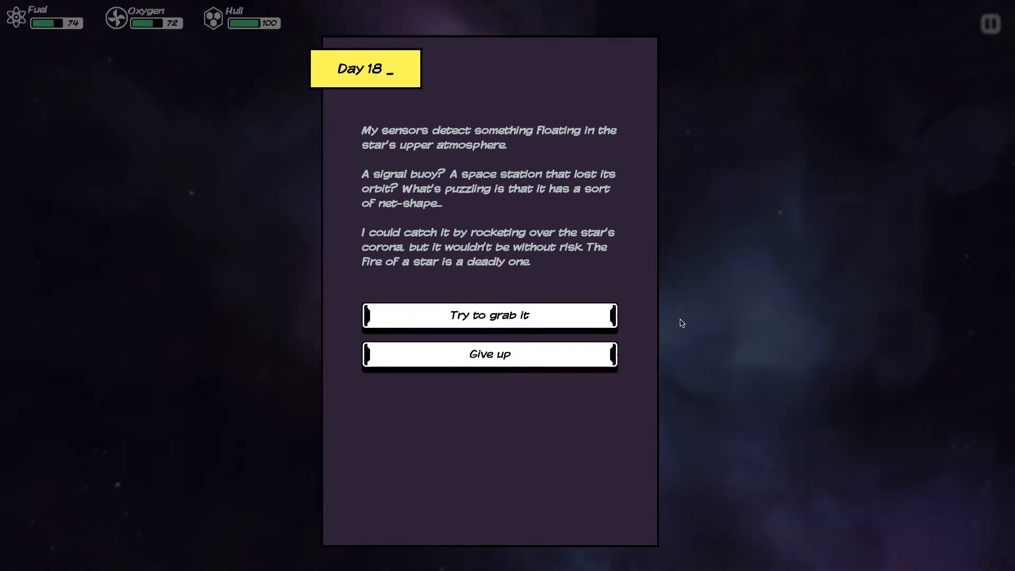
{"action": "mouse_move", "coordinate": [652, 329]}
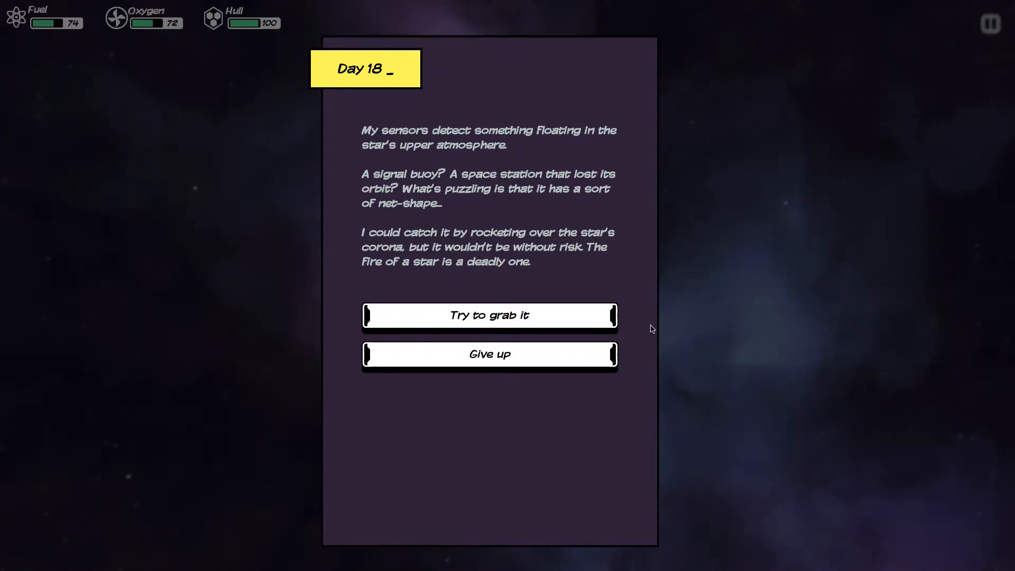
Grab the floating device, gaining Ultraprobe technology at the cost of hull down to 85.
{"action": "left_click", "coordinate": [489, 315]}
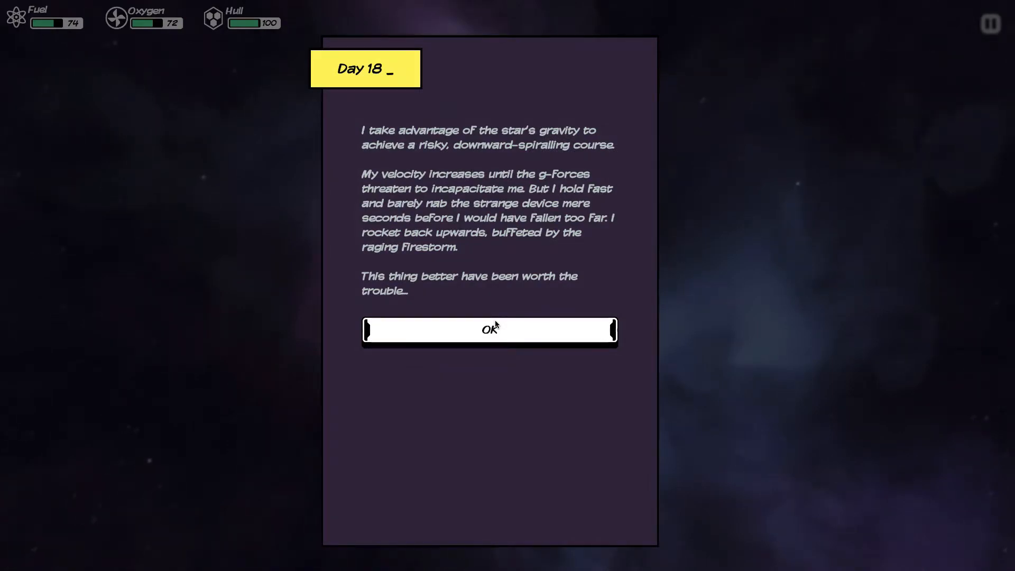
{"action": "left_click", "coordinate": [488, 330]}
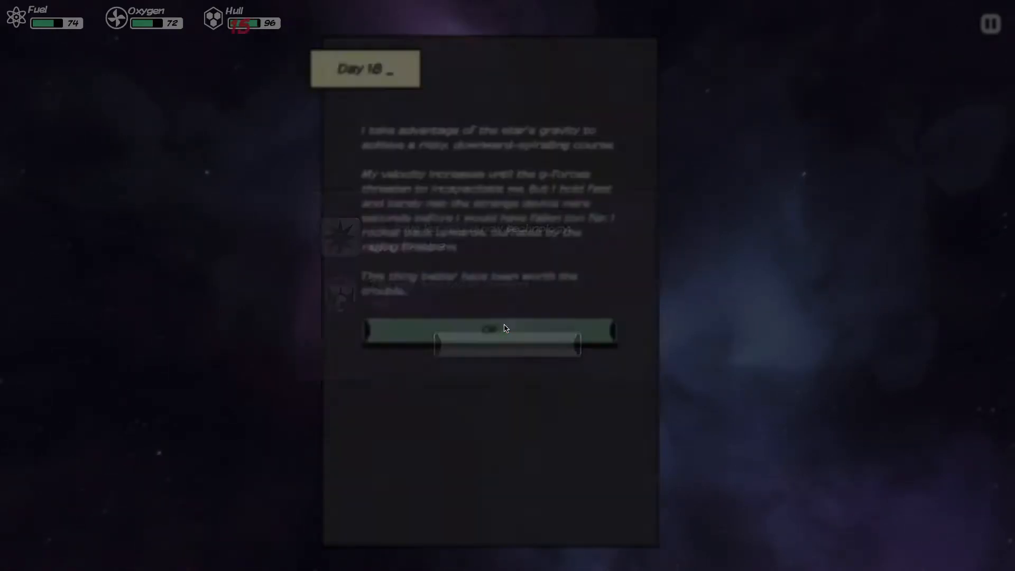
{"action": "left_click", "coordinate": [506, 333]}
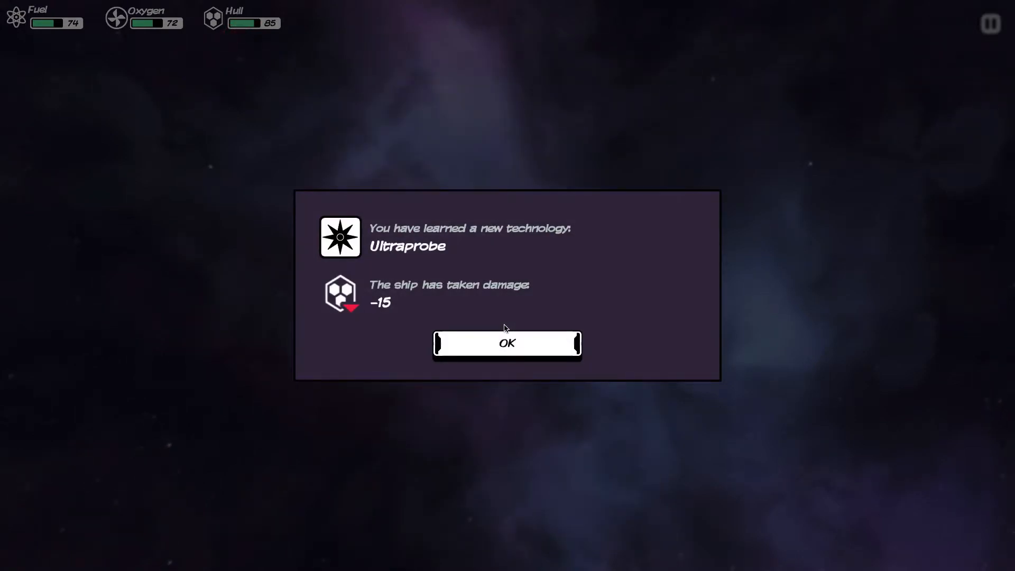
{"action": "left_click", "coordinate": [506, 343]}
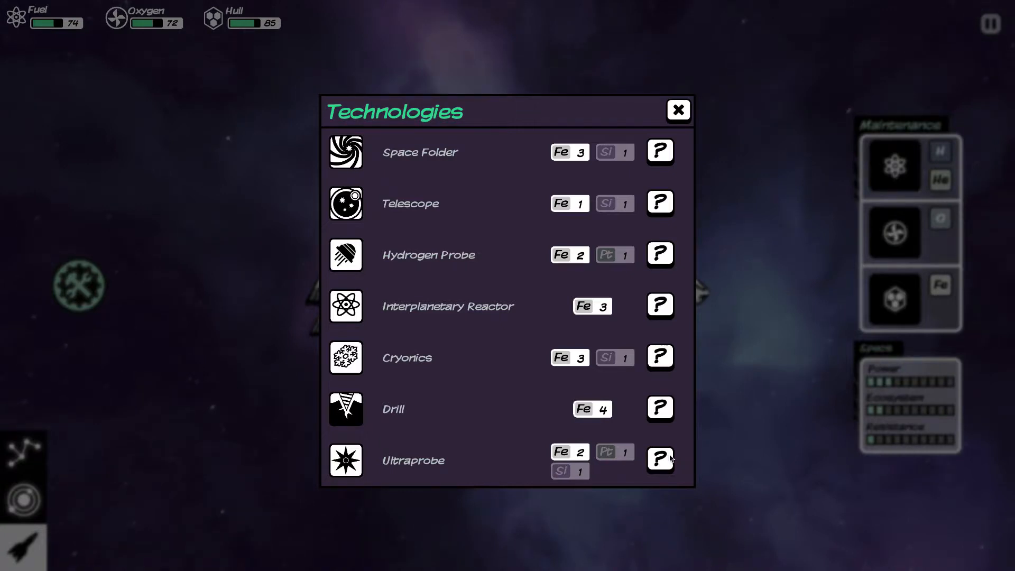
Review the Ultraprobe technology details, then switch to the system's planets.
{"action": "left_click", "coordinate": [660, 460]}
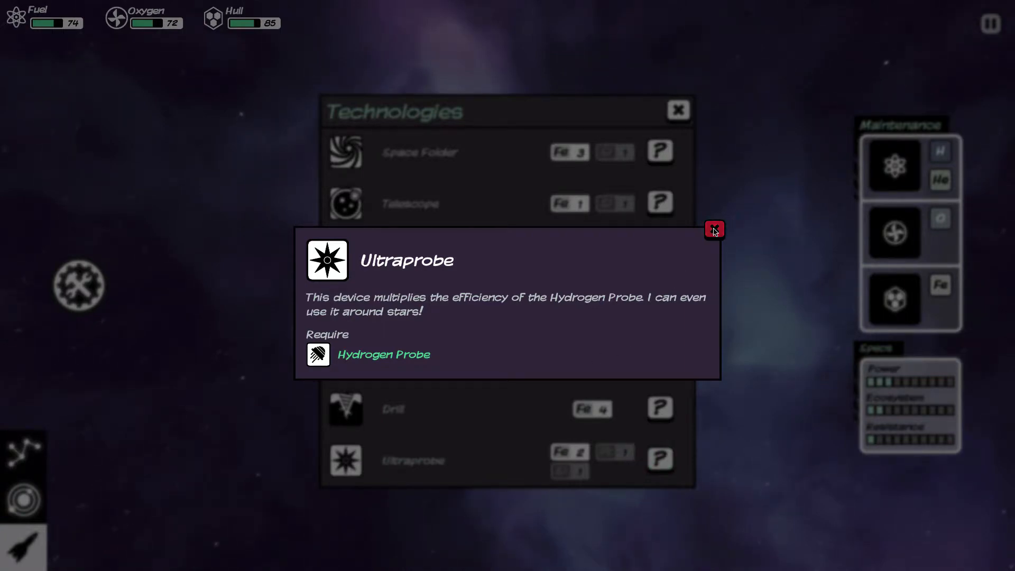
{"action": "left_click", "coordinate": [714, 229]}
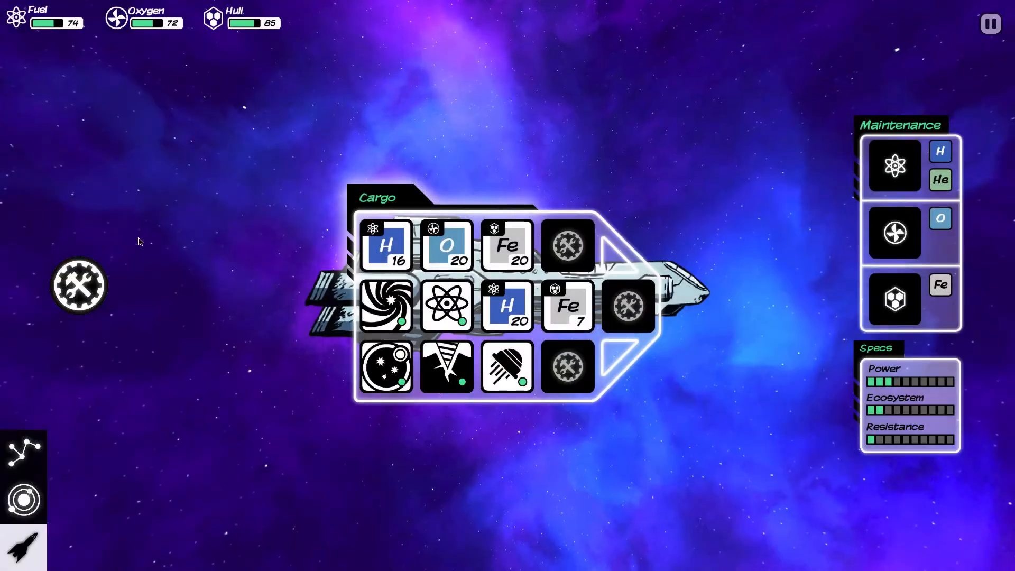
{"action": "left_click", "coordinate": [25, 500]}
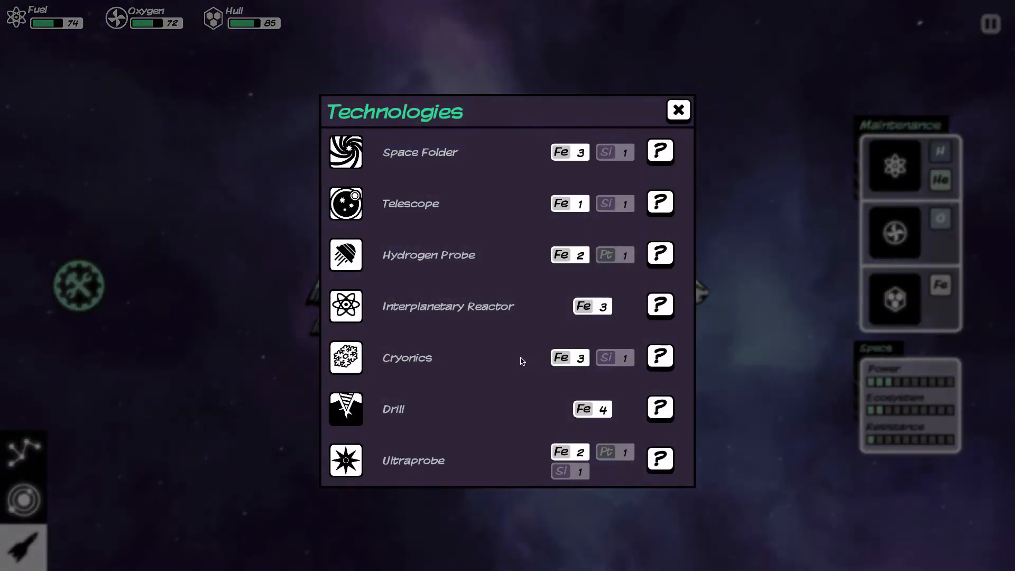
{"action": "left_click", "coordinate": [678, 109]}
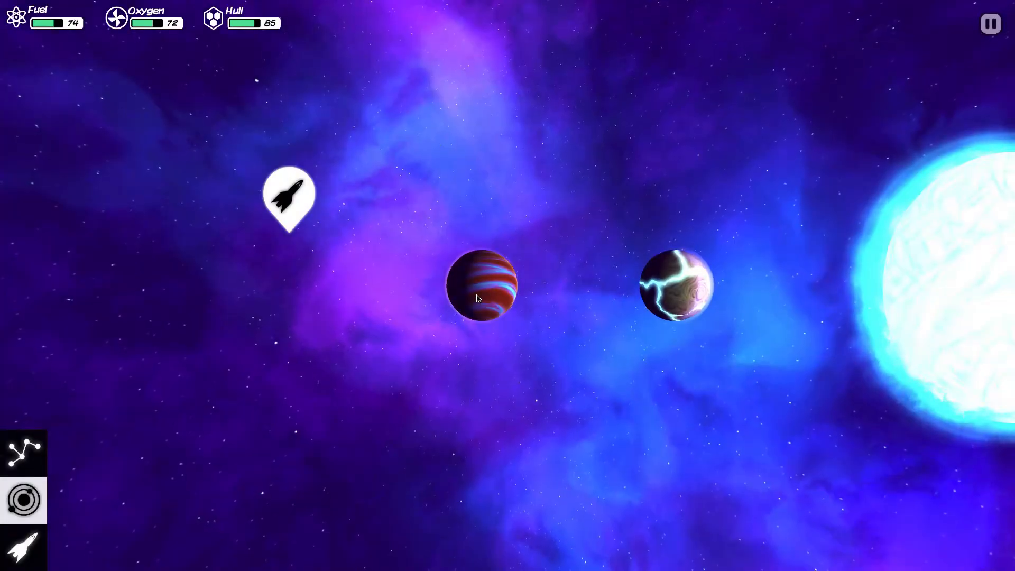
Orbit the gas giant after inspecting both planets and dismiss the nothing-left-to-drill notice.
{"action": "left_click", "coordinate": [676, 283]}
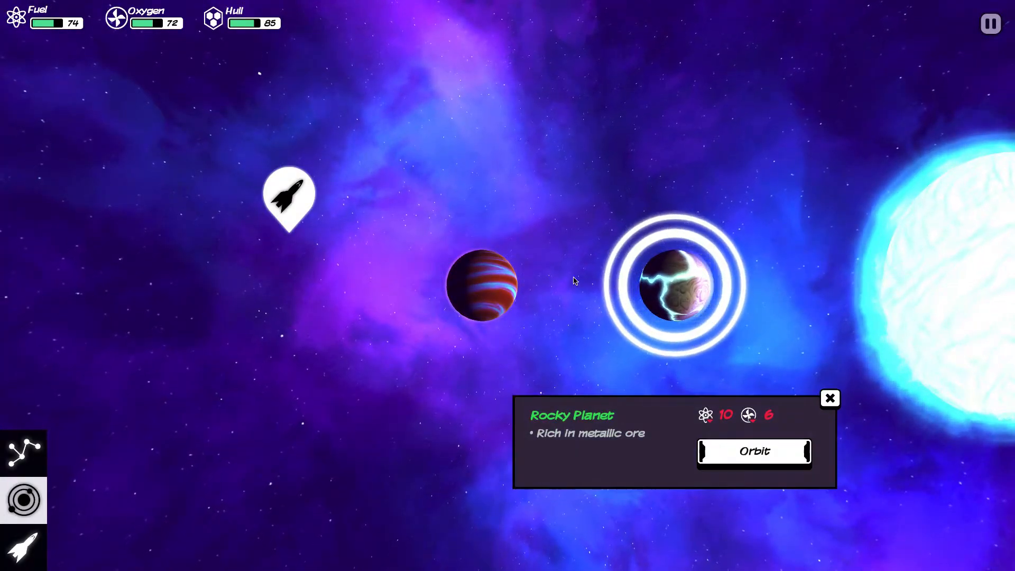
{"action": "left_click", "coordinate": [481, 285]}
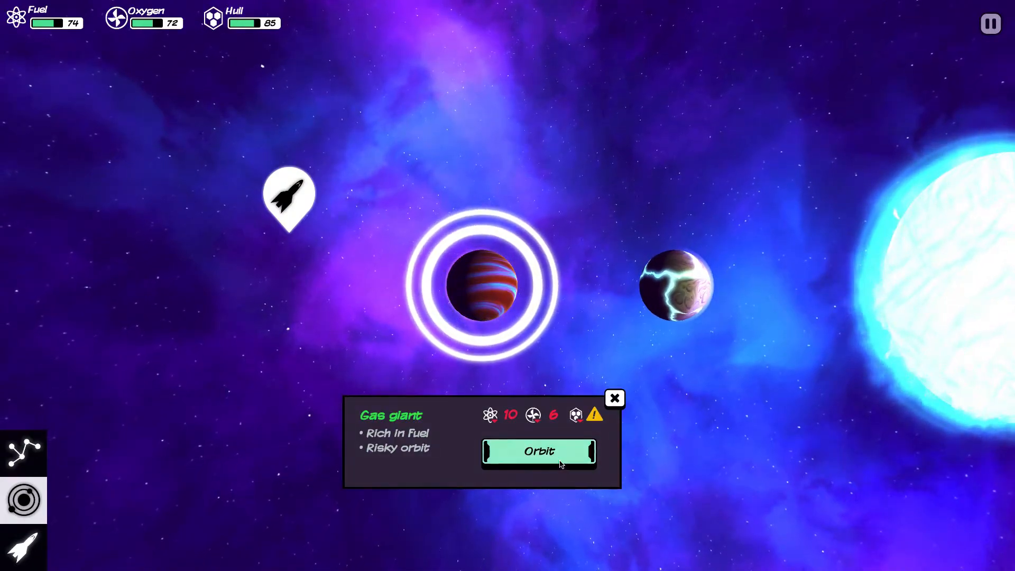
{"action": "left_click", "coordinate": [539, 451]}
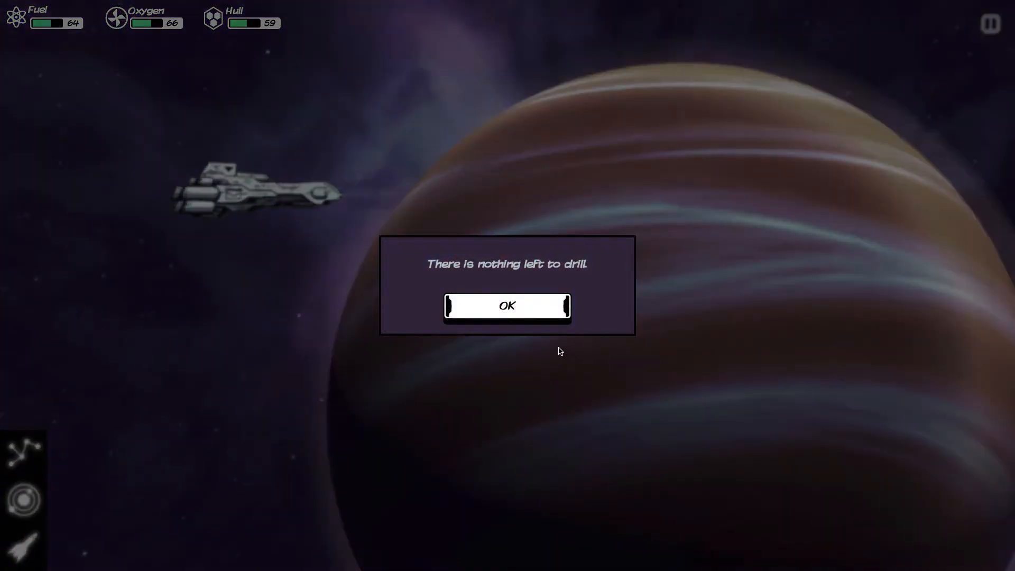
{"action": "mouse_move", "coordinate": [522, 313]}
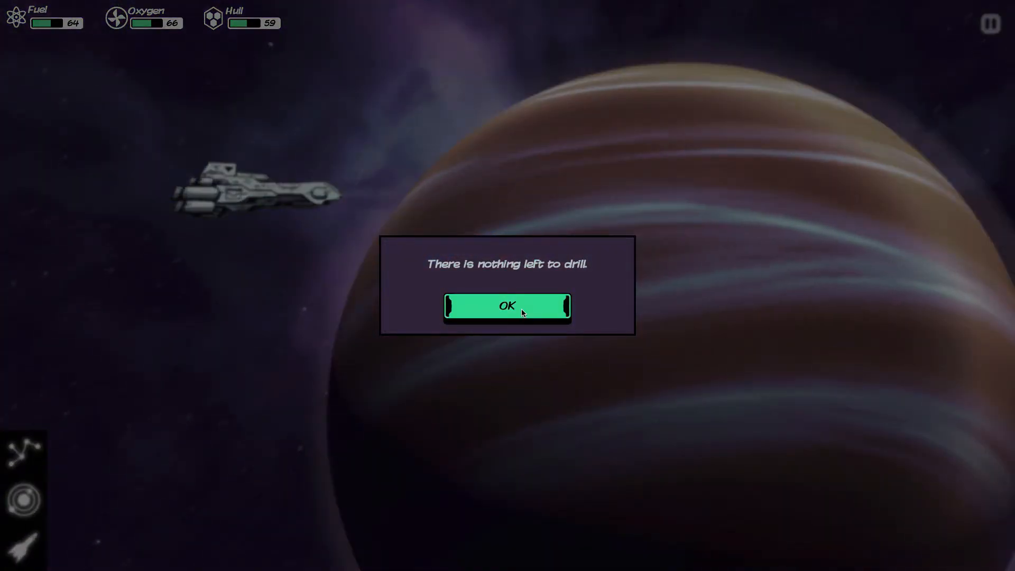
{"action": "left_click", "coordinate": [507, 307]}
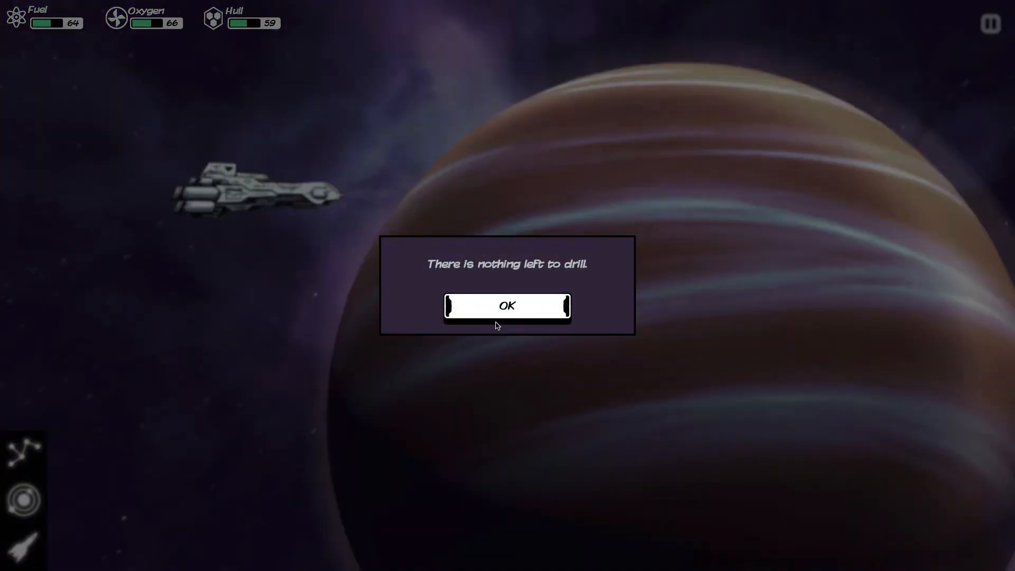
{"action": "left_click", "coordinate": [507, 305]}
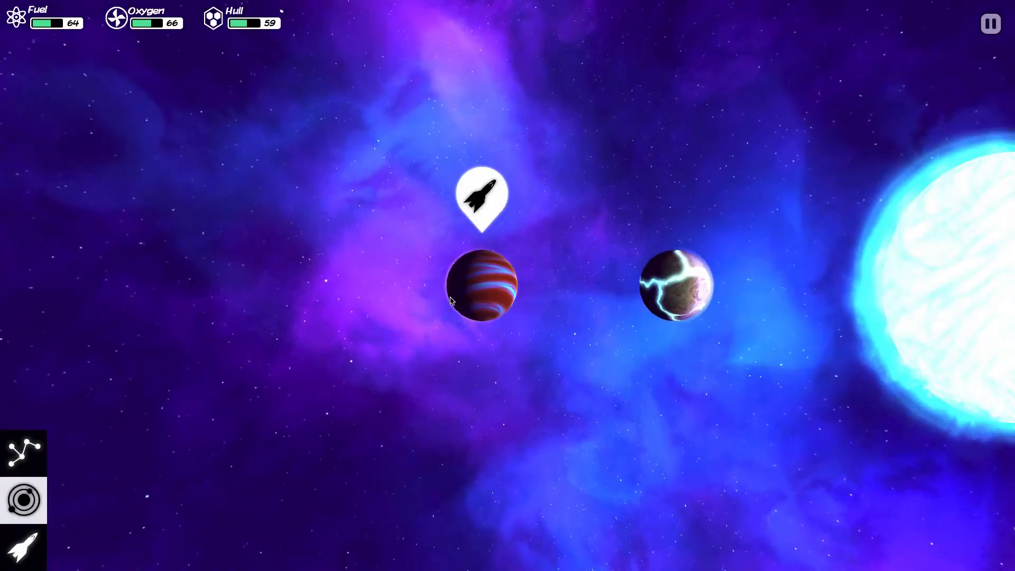
{"action": "left_click", "coordinate": [482, 284]}
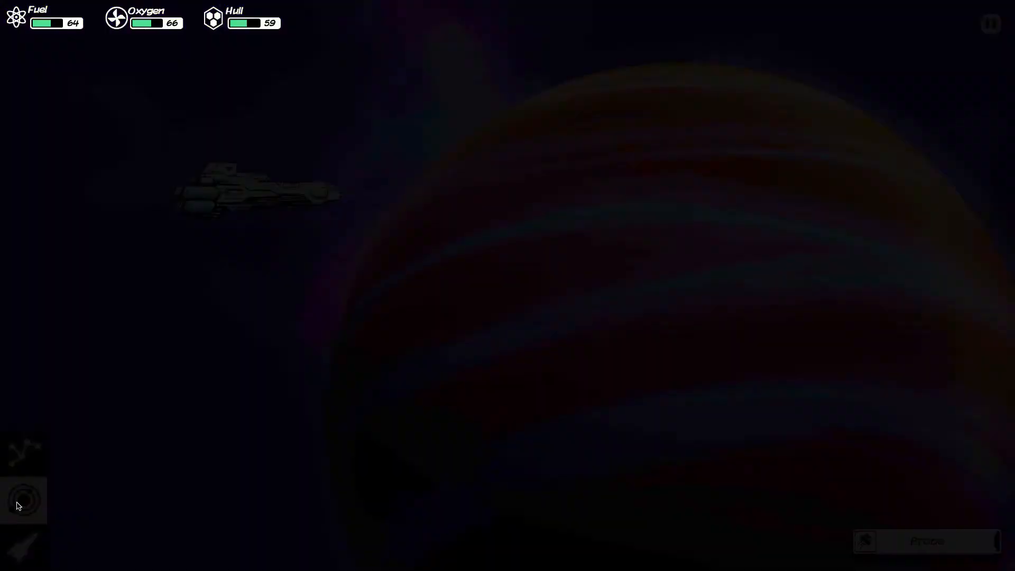
Orbit and land on the rocky planet, then set up drilling with extra fuel.
{"action": "left_click", "coordinate": [673, 283]}
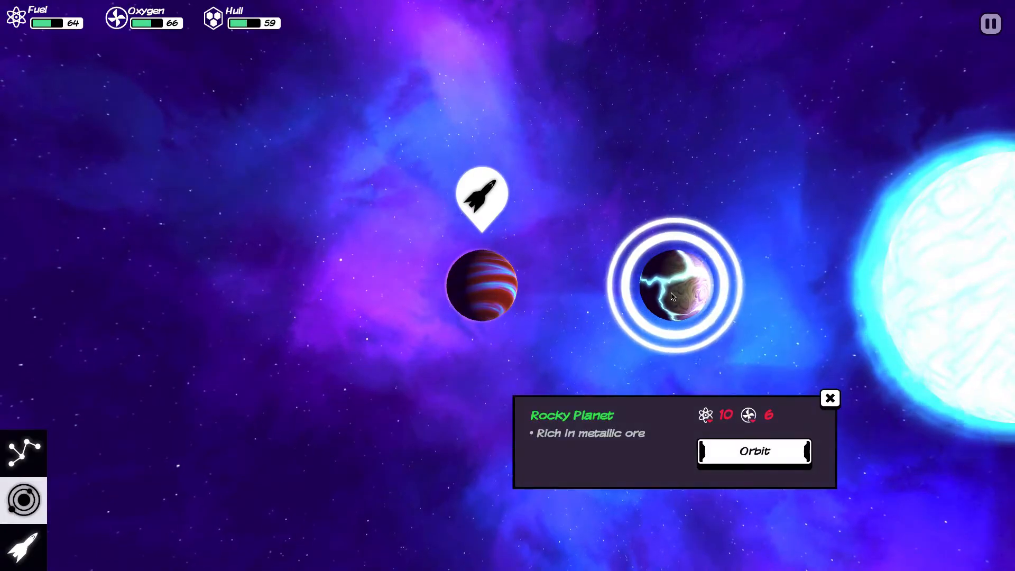
{"action": "left_click", "coordinate": [754, 452]}
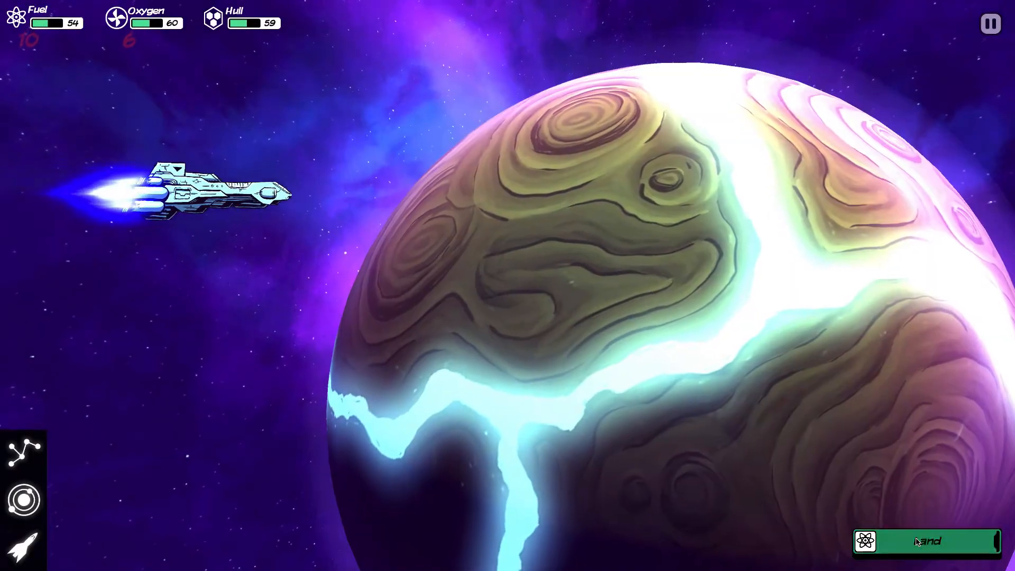
{"action": "left_click", "coordinate": [927, 541]}
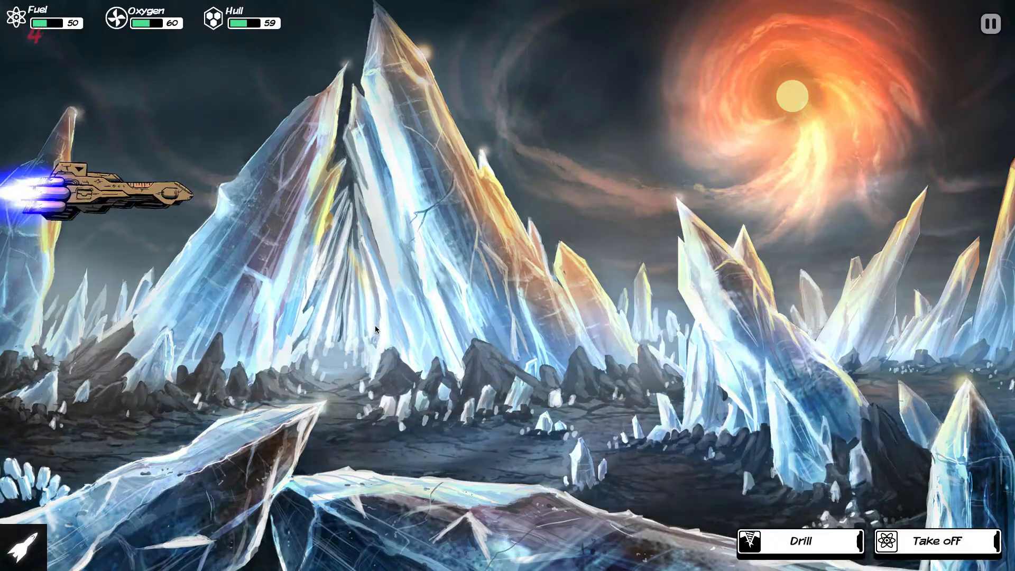
{"action": "left_click", "coordinate": [800, 540]}
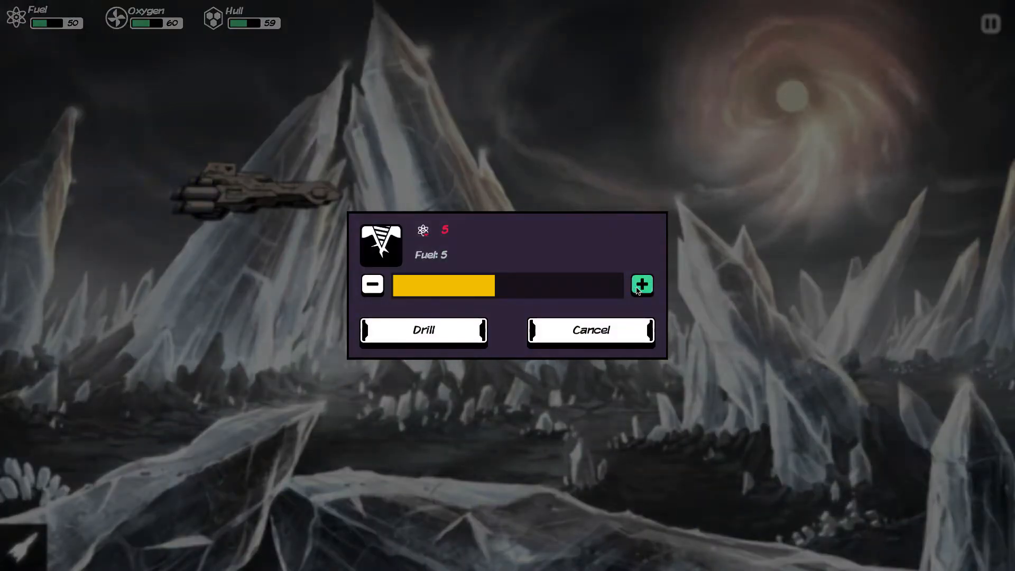
{"action": "left_click", "coordinate": [423, 330]}
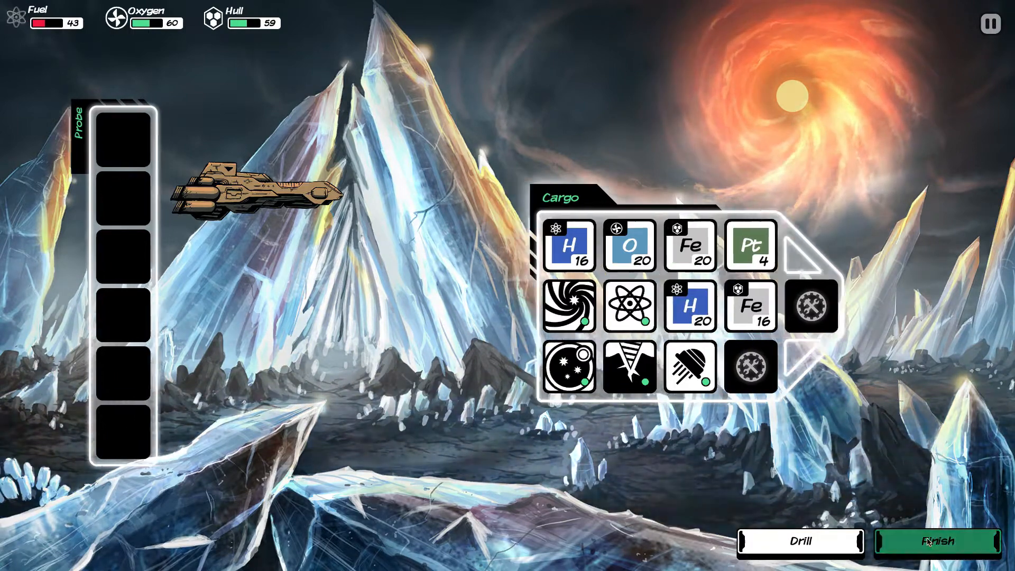
Finish collecting the ore, burn the H 20 stack to refuel from 43 to 83, and return to the surface.
{"action": "left_click", "coordinate": [937, 541]}
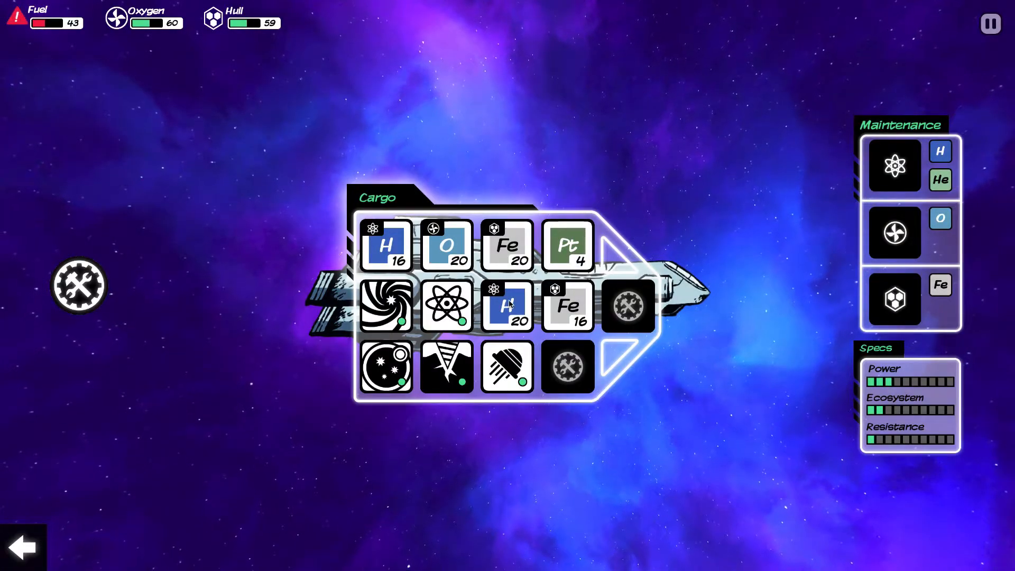
{"action": "left_click", "coordinate": [506, 306]}
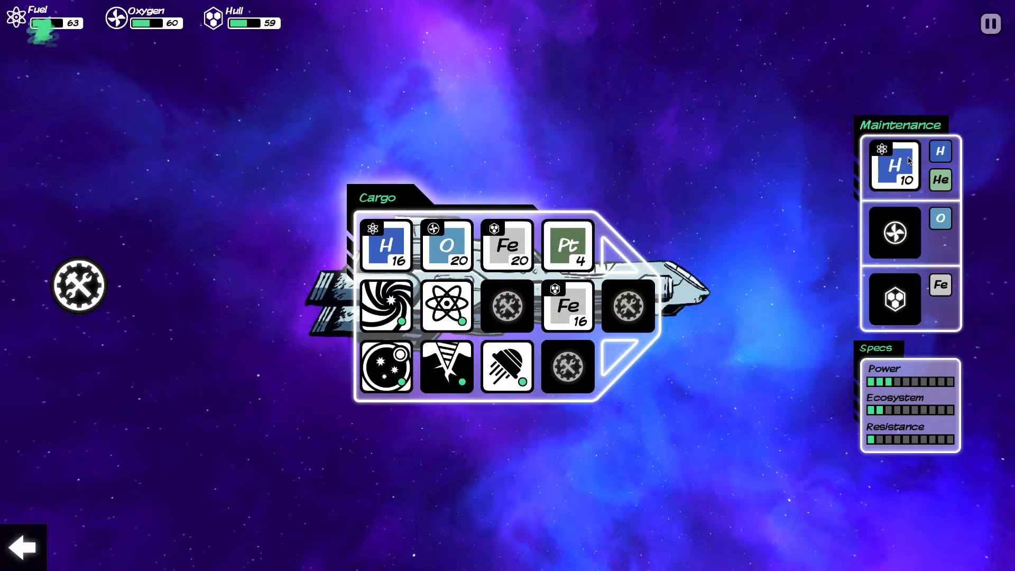
{"action": "left_click", "coordinate": [895, 165]}
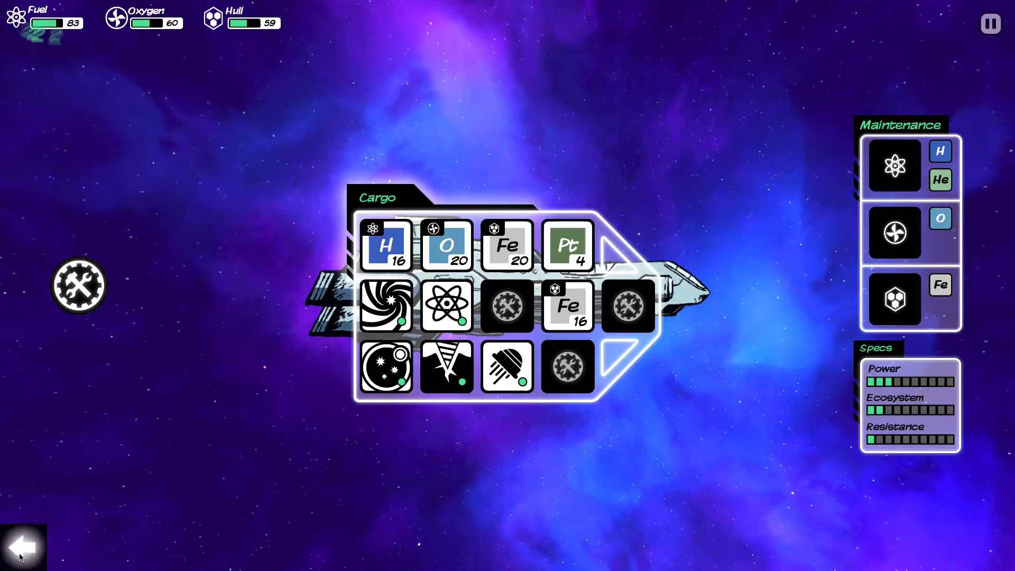
{"action": "mouse_move", "coordinate": [36, 446]}
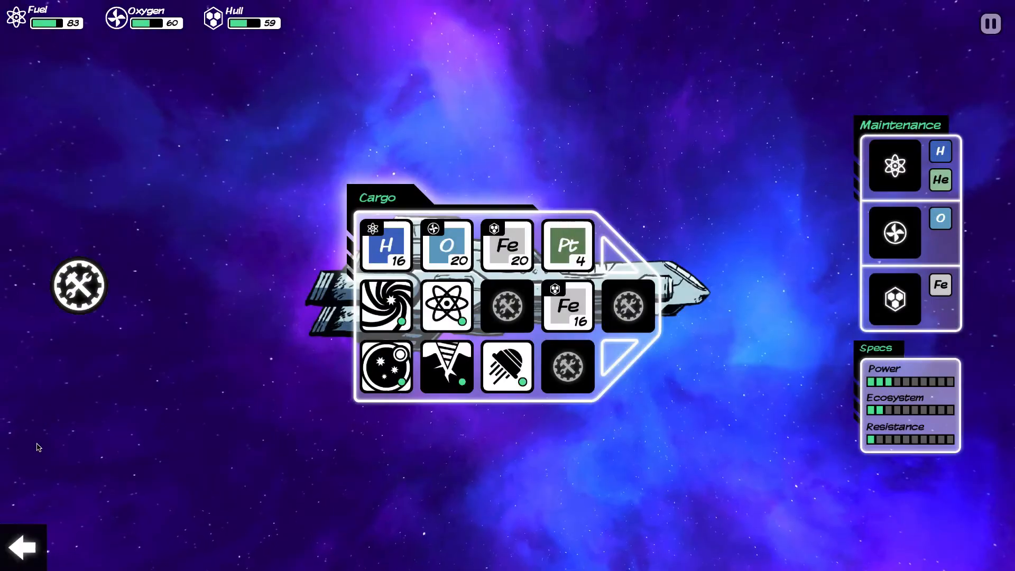
{"action": "left_click", "coordinate": [23, 546]}
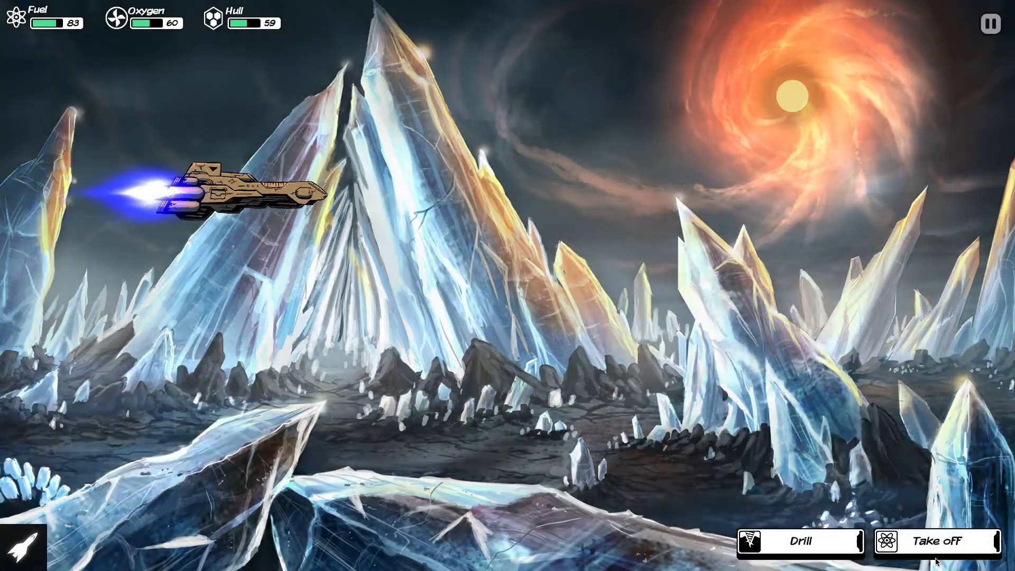
Take off, travel to the Black Hole, then travel on to the Red Dwarf.
{"action": "left_click", "coordinate": [936, 542]}
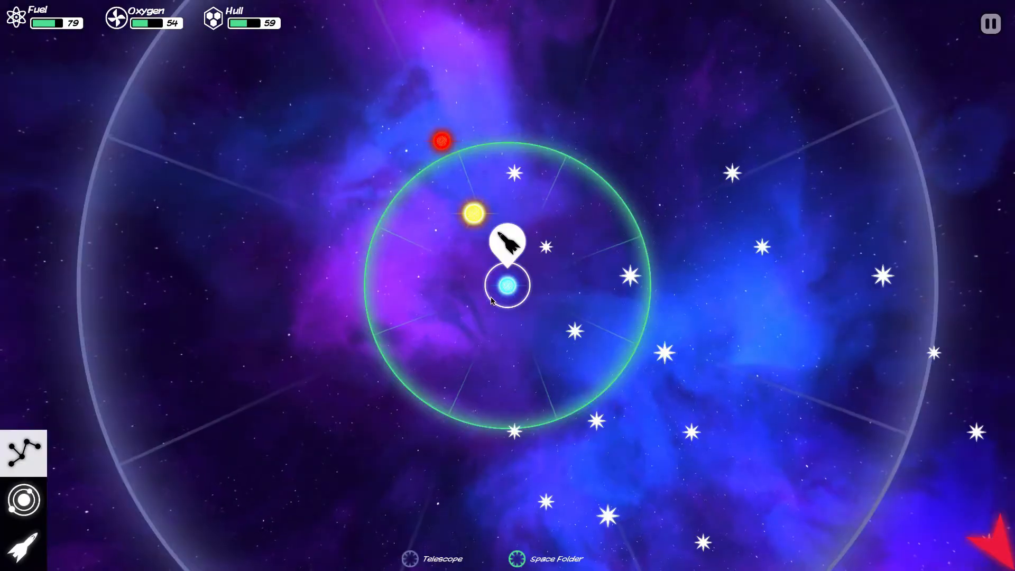
{"action": "left_click", "coordinate": [573, 284]}
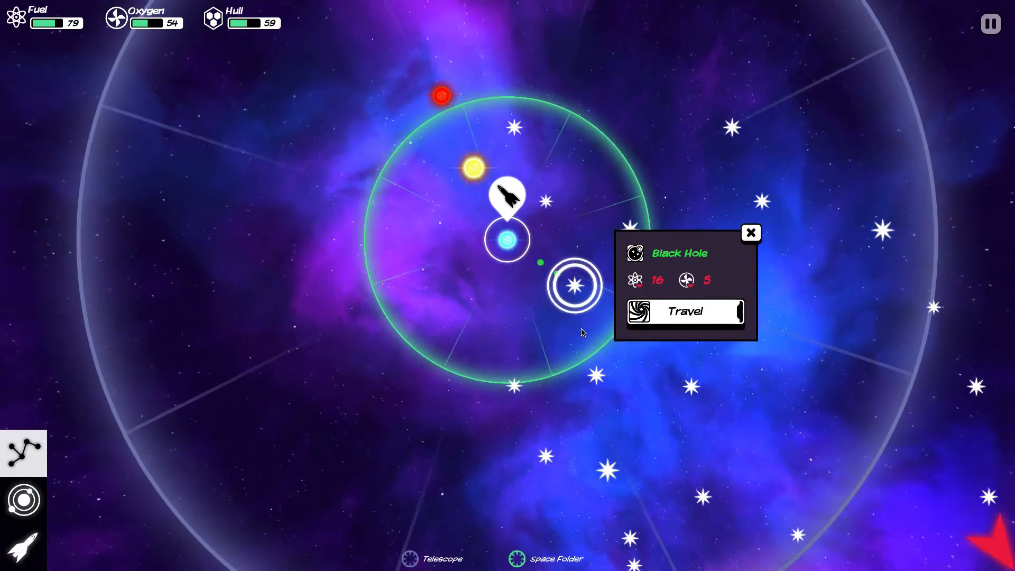
{"action": "left_click", "coordinate": [684, 311]}
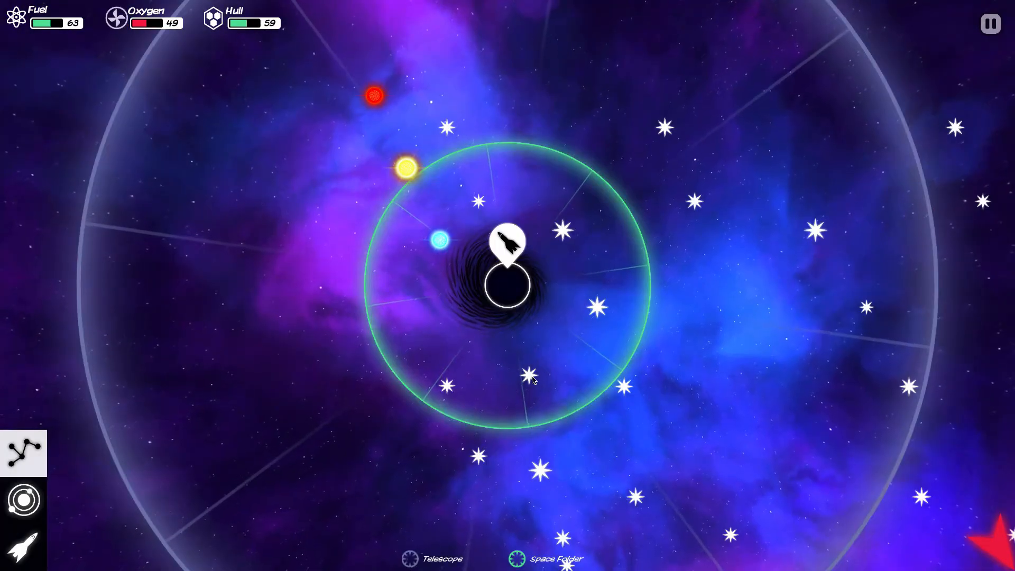
{"action": "left_click", "coordinate": [531, 285]}
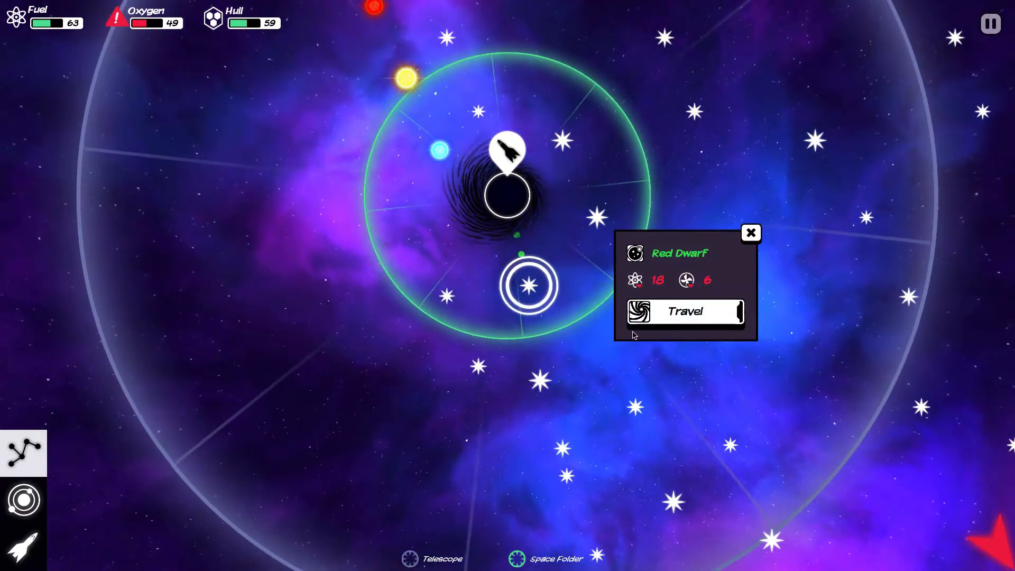
{"action": "left_click", "coordinate": [685, 311]}
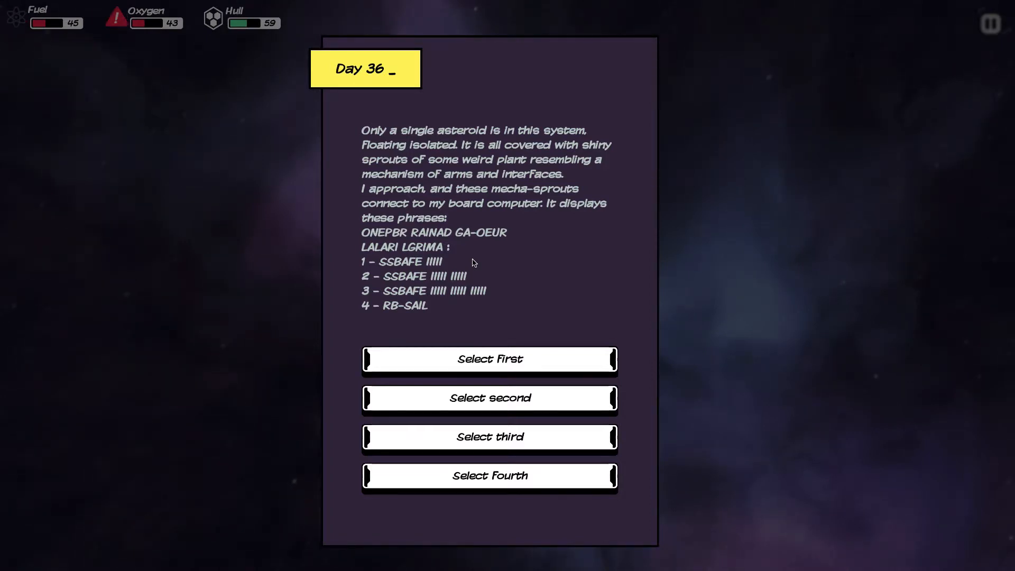
{"action": "mouse_move", "coordinate": [498, 255]}
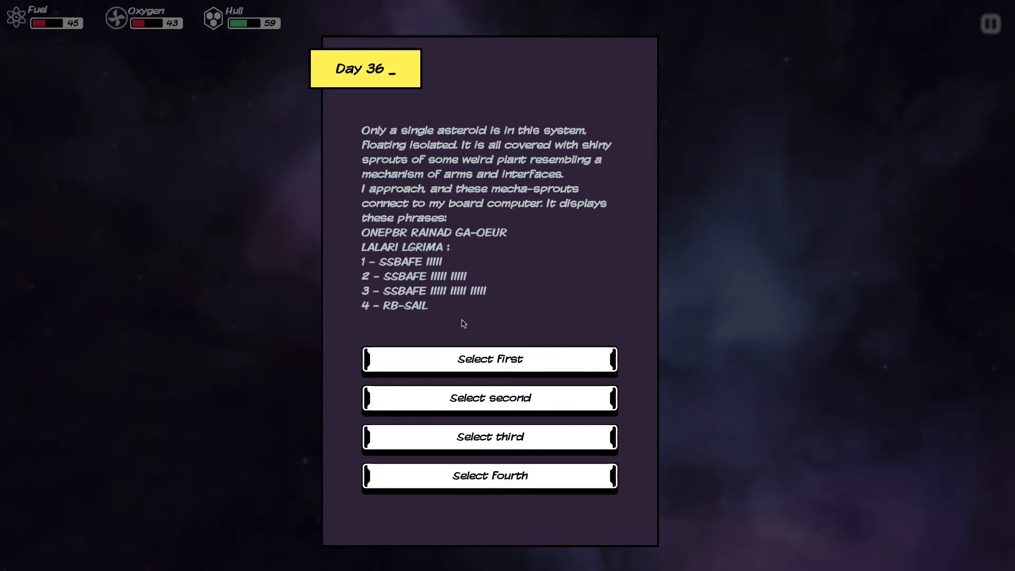
{"action": "mouse_move", "coordinate": [489, 476]}
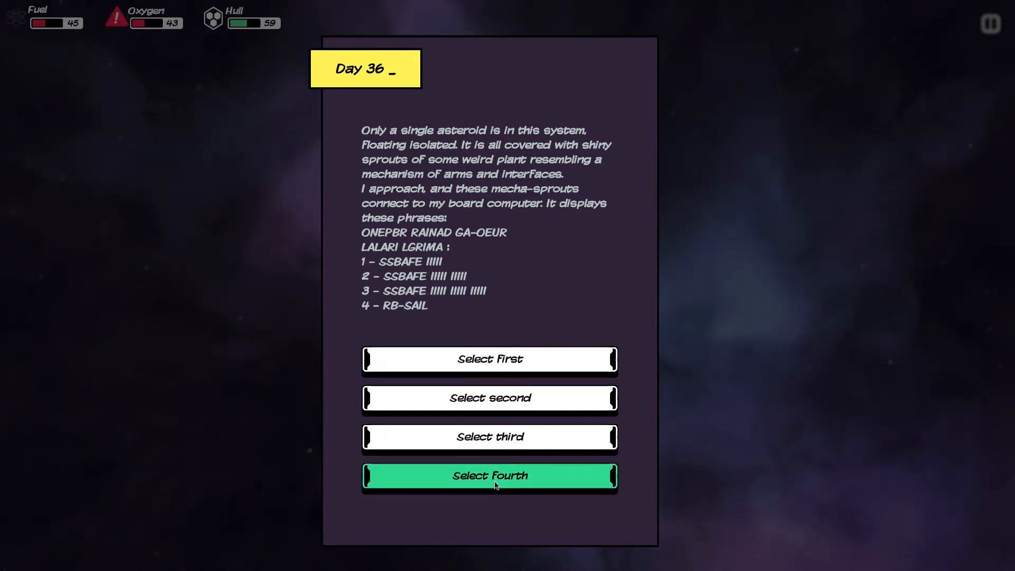
Answer the mecha-sprout asteroid with the fourth phrase and accept the 20 Helium gathered.
{"action": "left_click", "coordinate": [488, 476]}
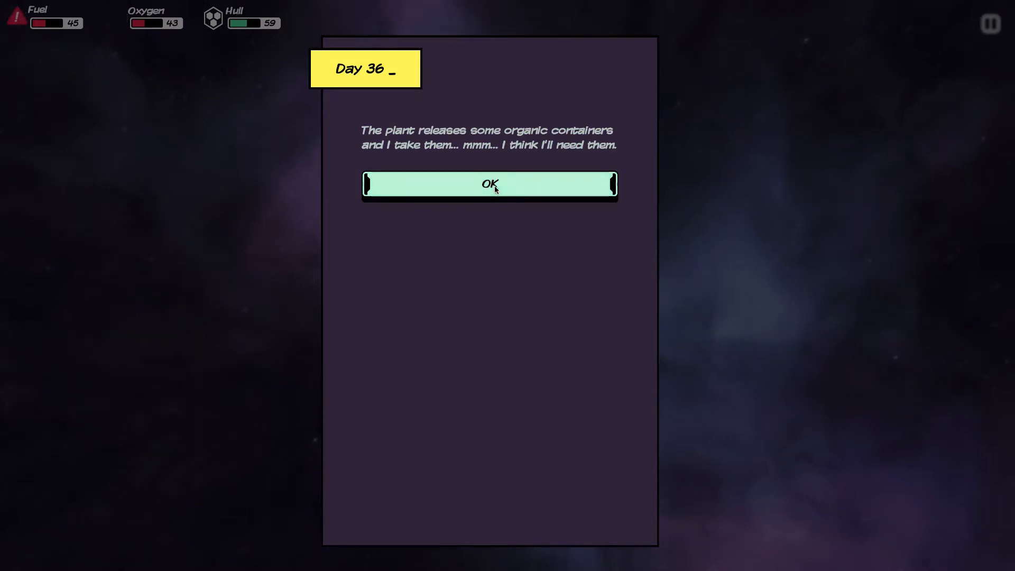
{"action": "left_click", "coordinate": [489, 184]}
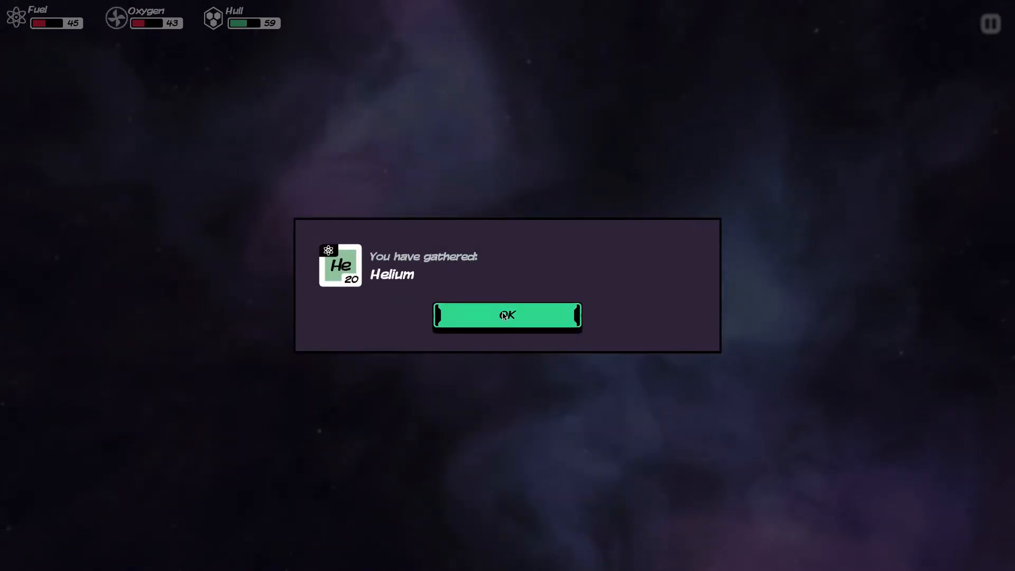
{"action": "left_click", "coordinate": [507, 315]}
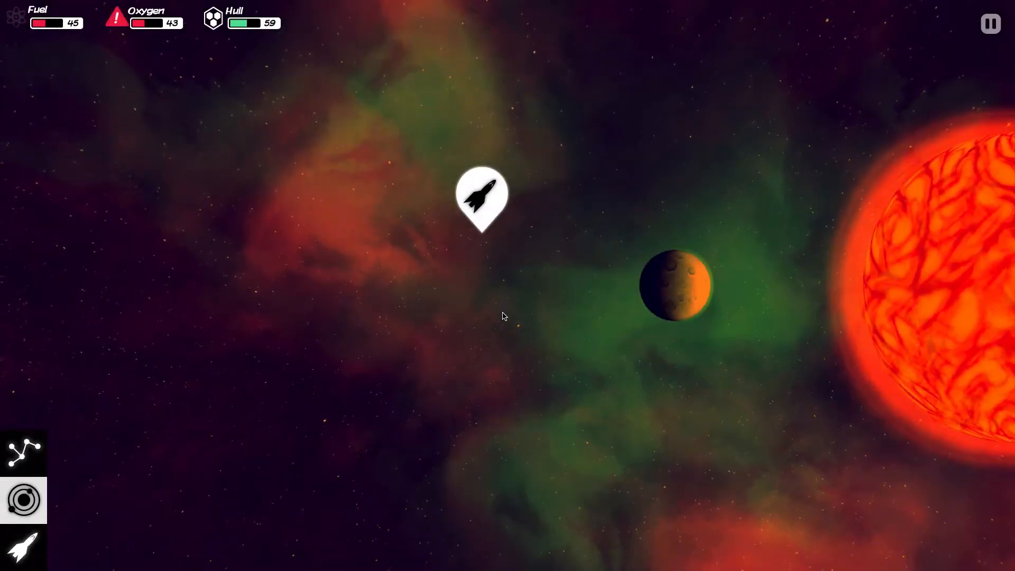
Use cargo Helium to fill fuel to 100 and Oxygen to raise oxygen to 83, then return to the system view.
{"action": "left_click", "coordinate": [675, 285]}
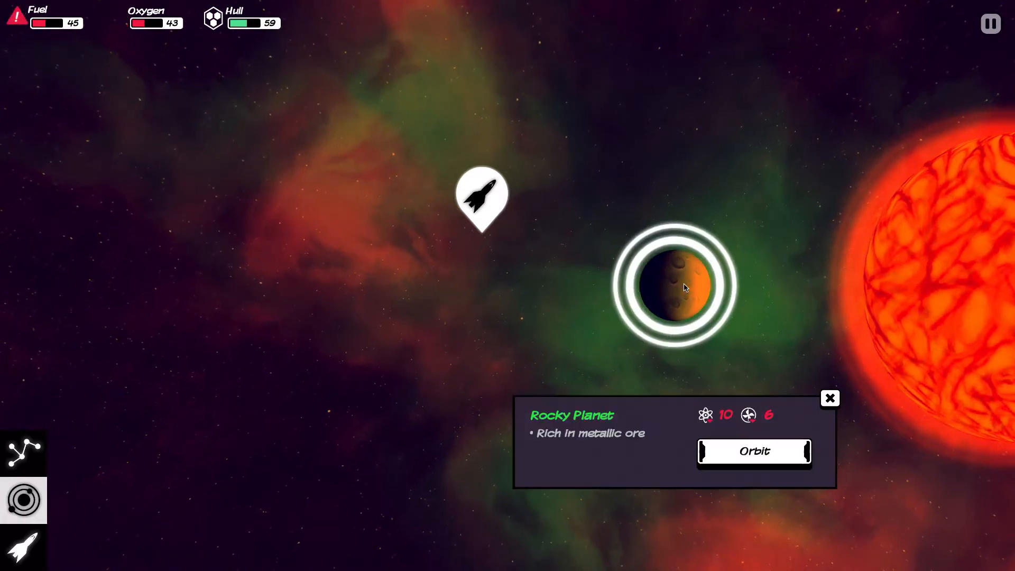
{"action": "mouse_move", "coordinate": [333, 270]}
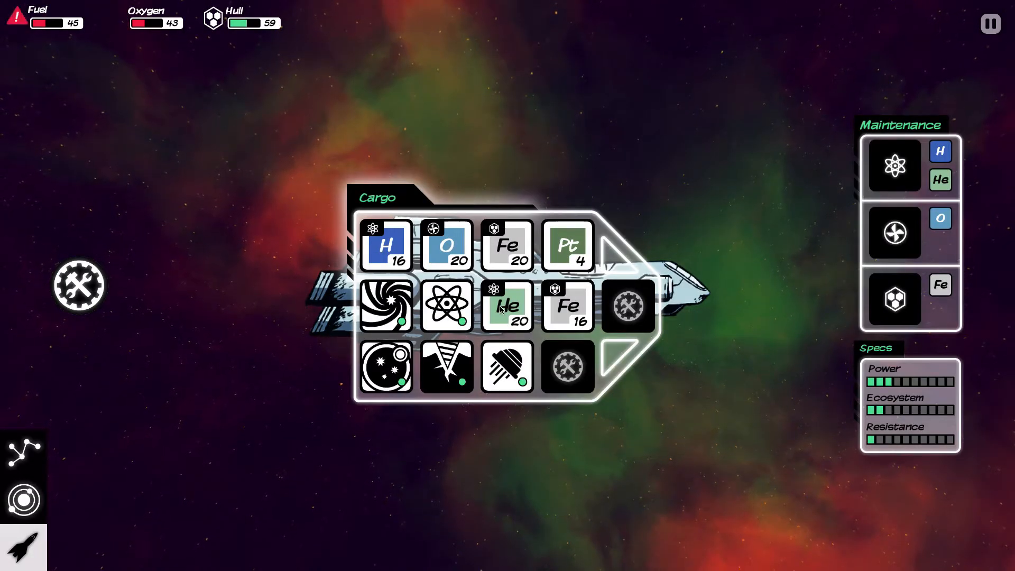
{"action": "left_click", "coordinate": [507, 306]}
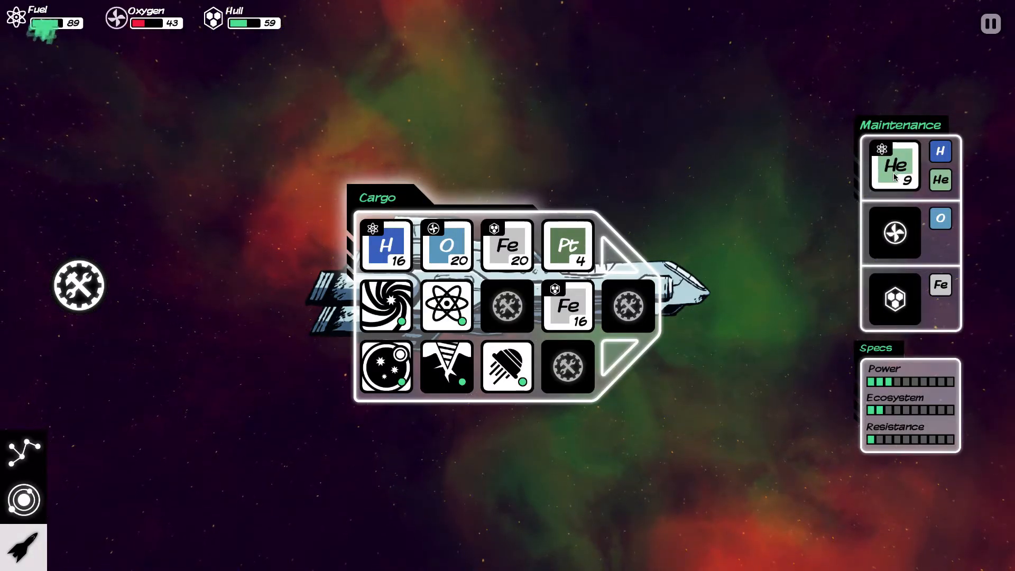
{"action": "left_click", "coordinate": [894, 165]}
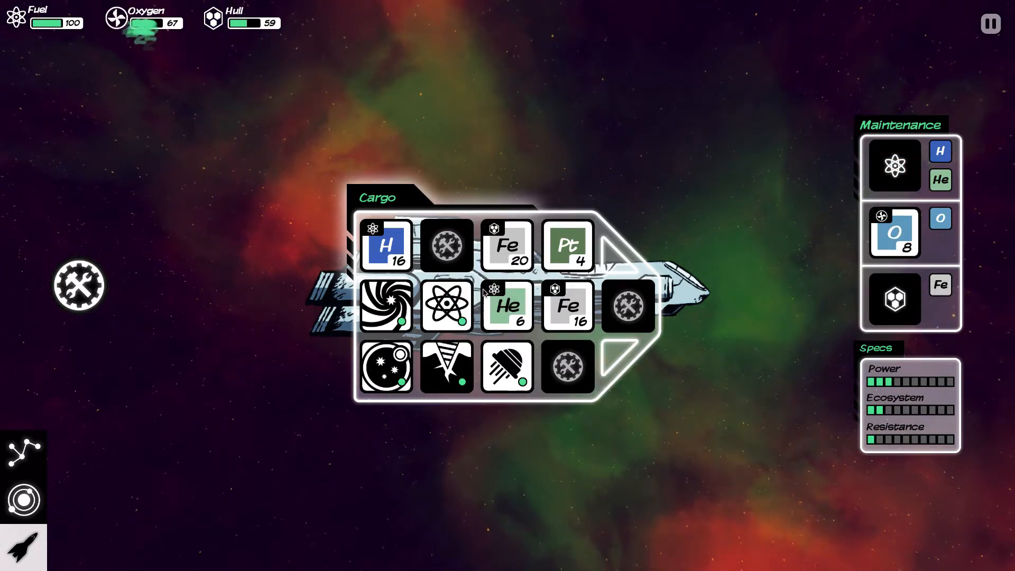
{"action": "left_click", "coordinate": [893, 233]}
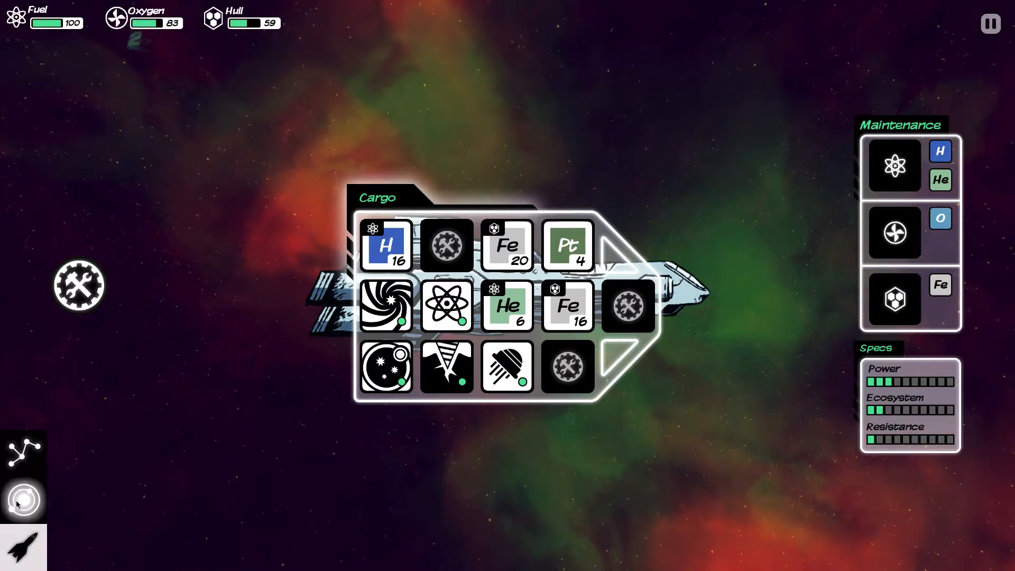
{"action": "left_click", "coordinate": [24, 500]}
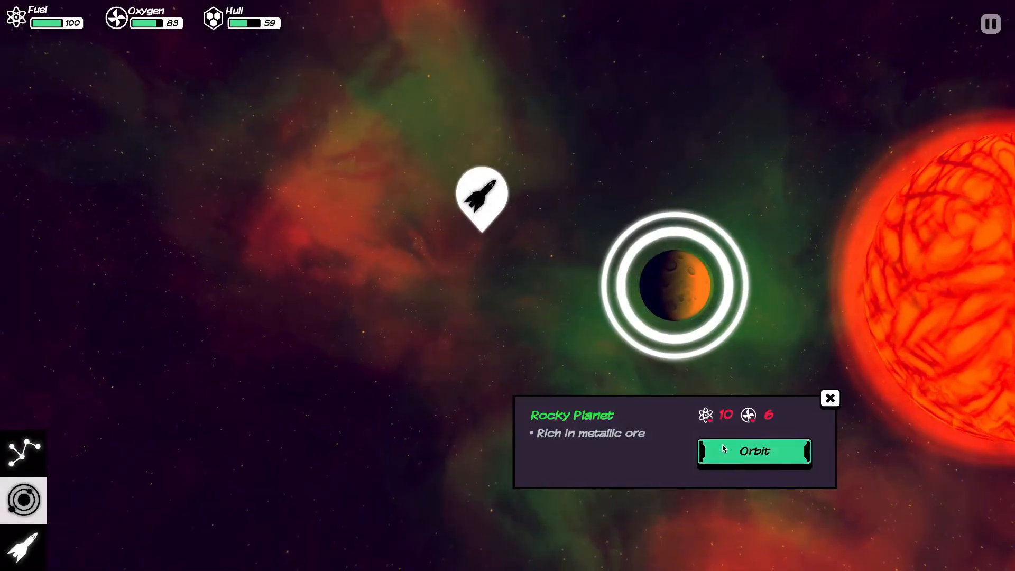
Orbit and land on the rocky planet, drill it for 18 Silicon and more Iron, and finish.
{"action": "left_click", "coordinate": [755, 451]}
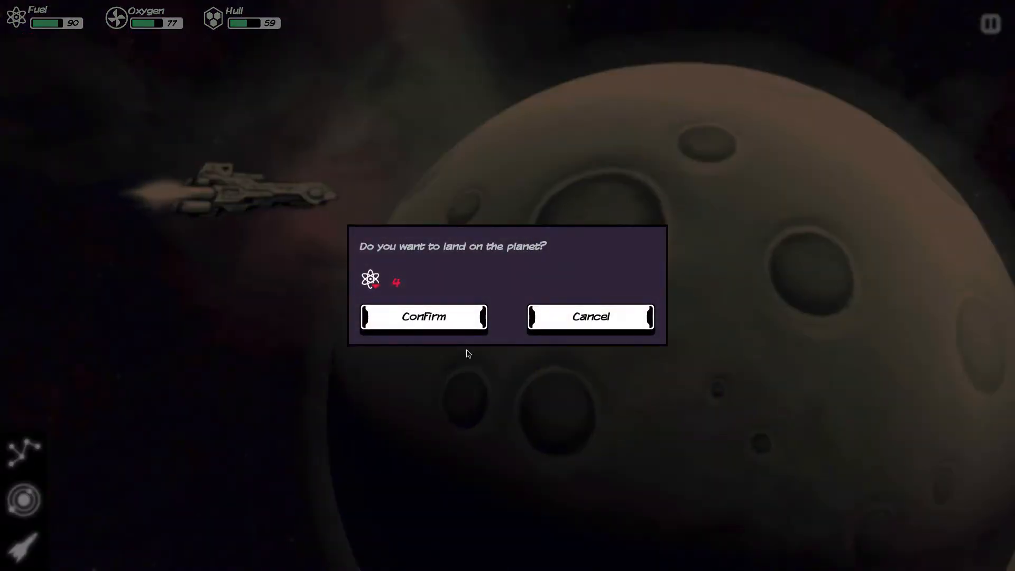
{"action": "left_click", "coordinate": [423, 316]}
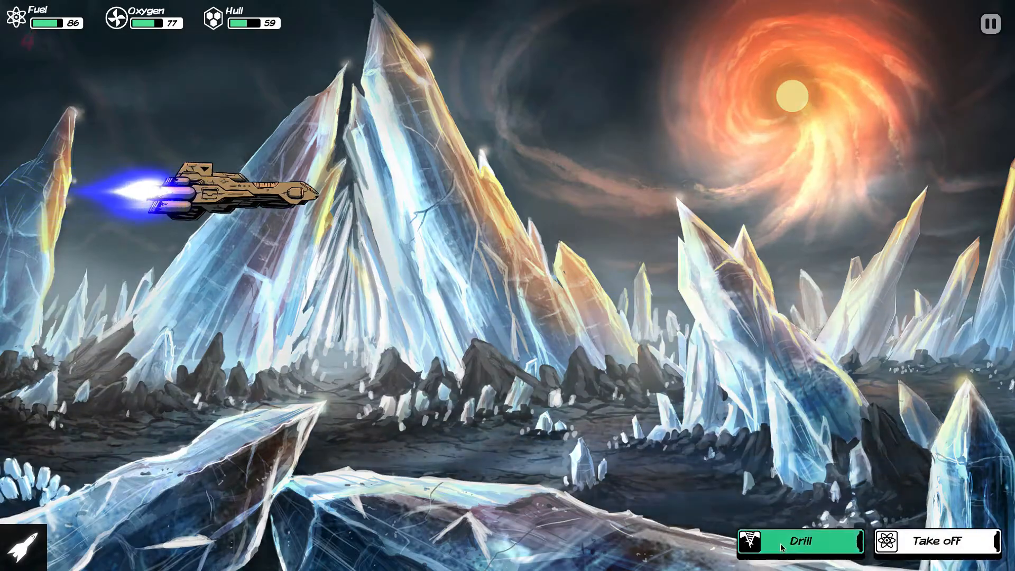
{"action": "left_click", "coordinate": [800, 542]}
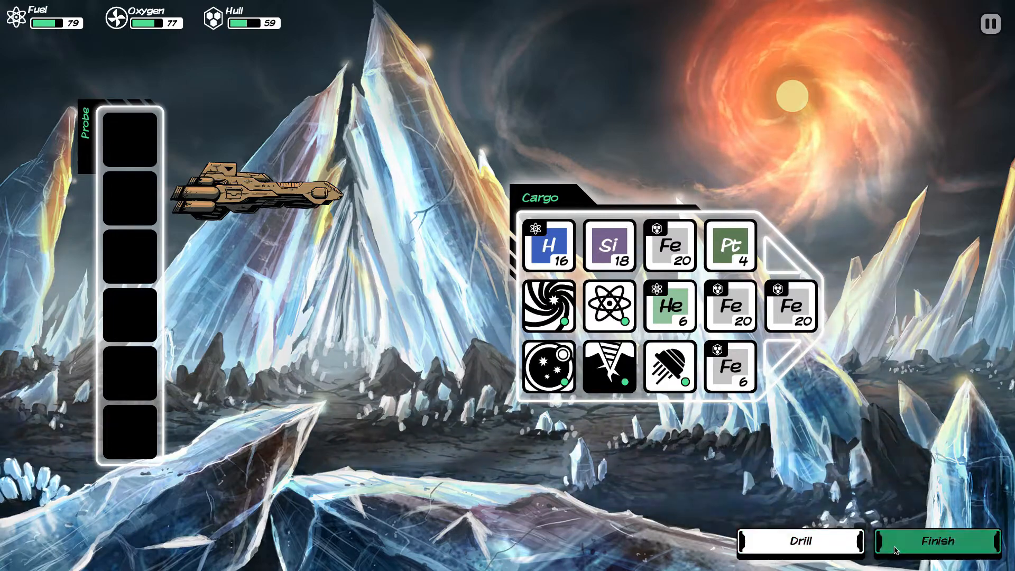
{"action": "left_click", "coordinate": [937, 541]}
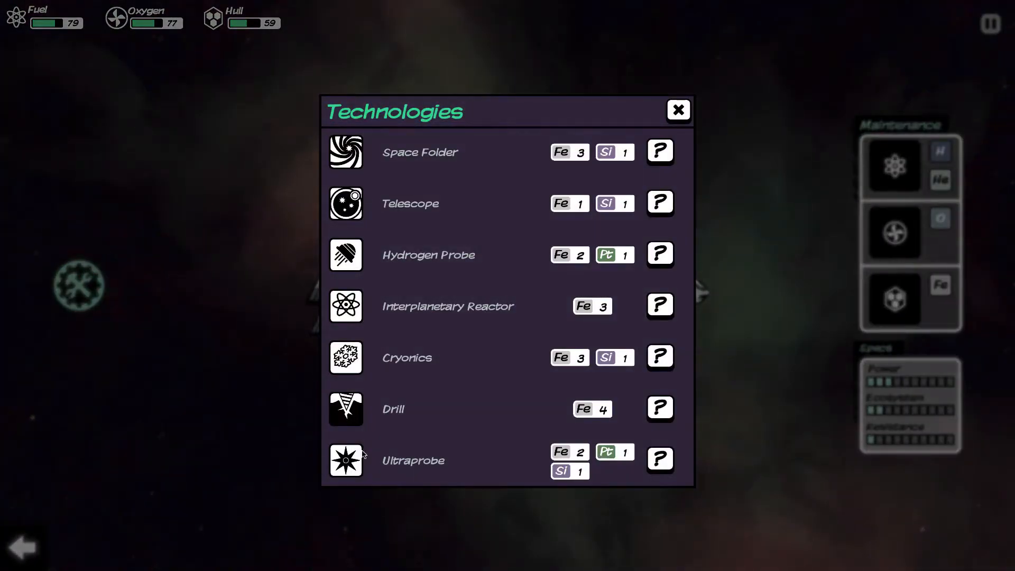
Repair the hull to 100 with Iron and craft a new Ultraprobe from Iron, Platinum and Silicon.
{"action": "left_click", "coordinate": [678, 109]}
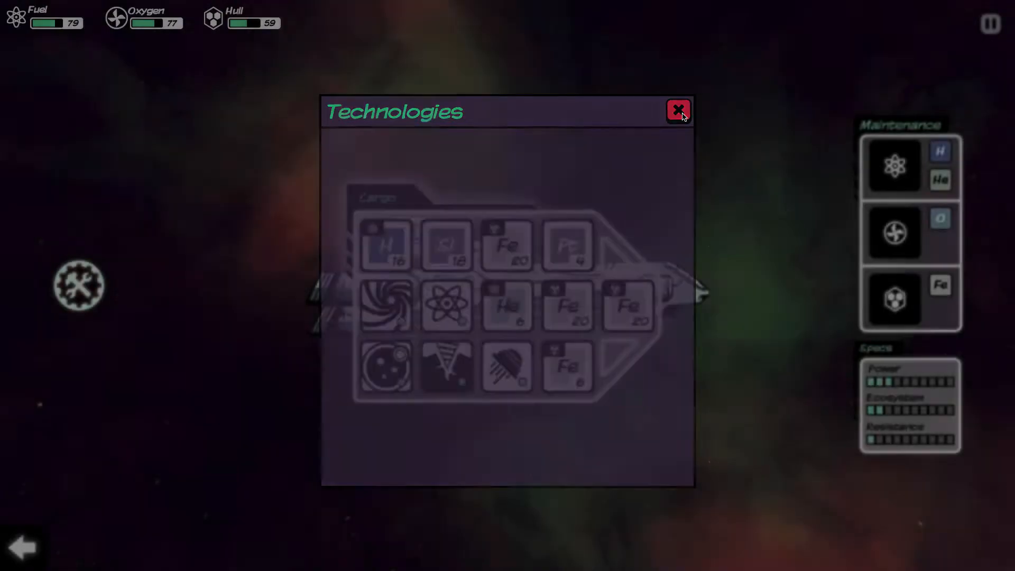
{"action": "left_click", "coordinate": [679, 110]}
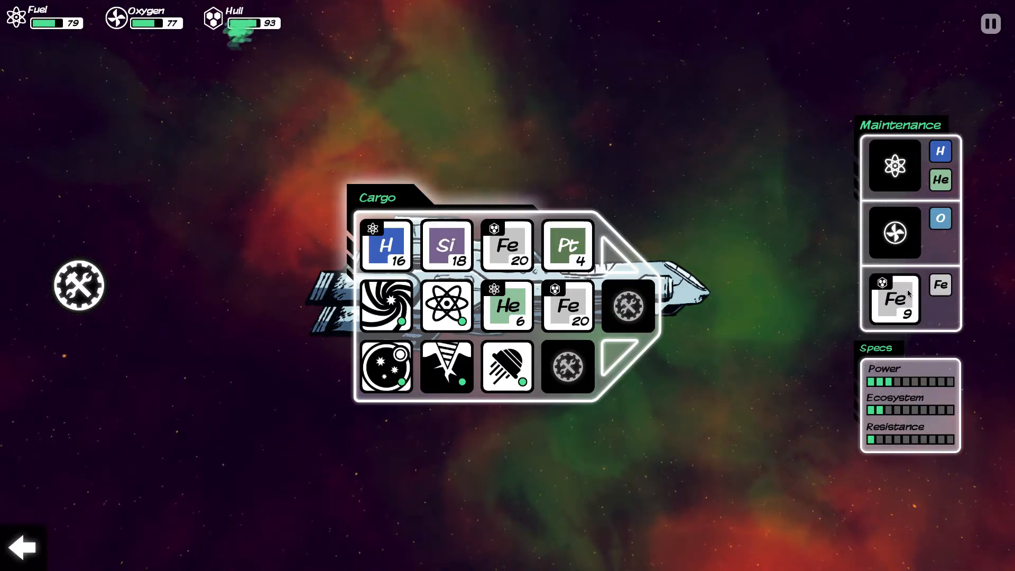
{"action": "left_click", "coordinate": [566, 367]}
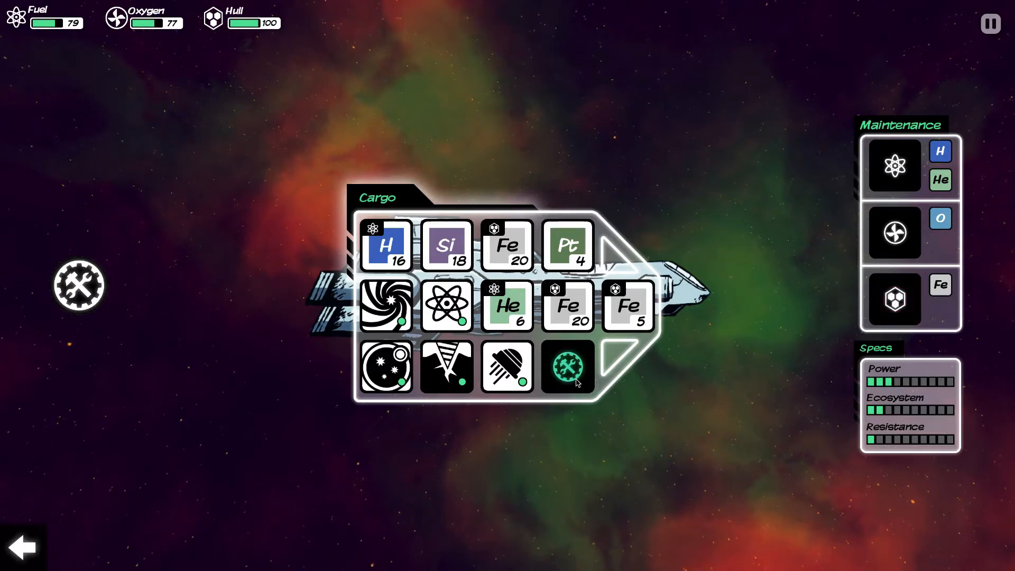
{"action": "left_click", "coordinate": [566, 367]}
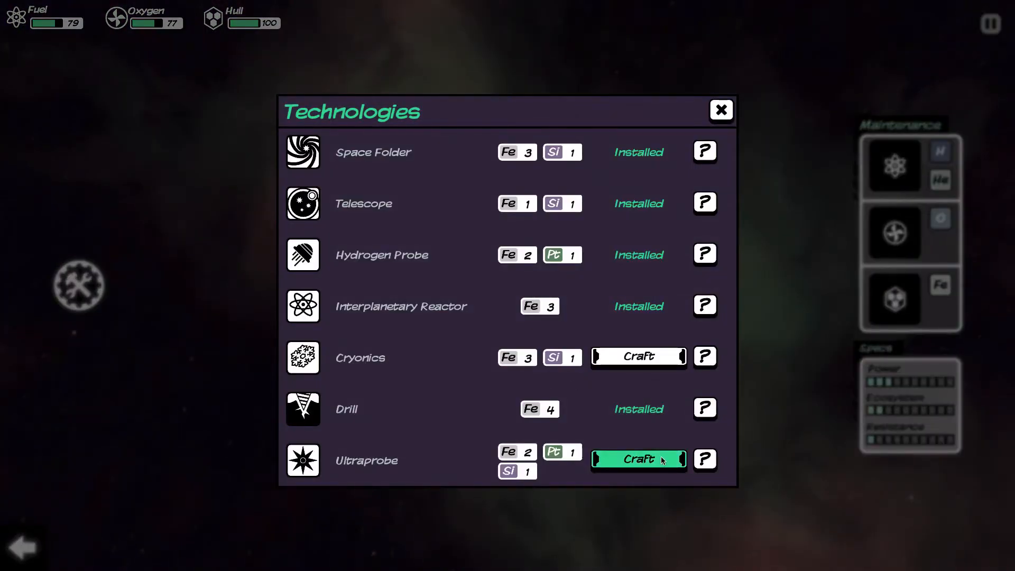
{"action": "left_click", "coordinate": [720, 109]}
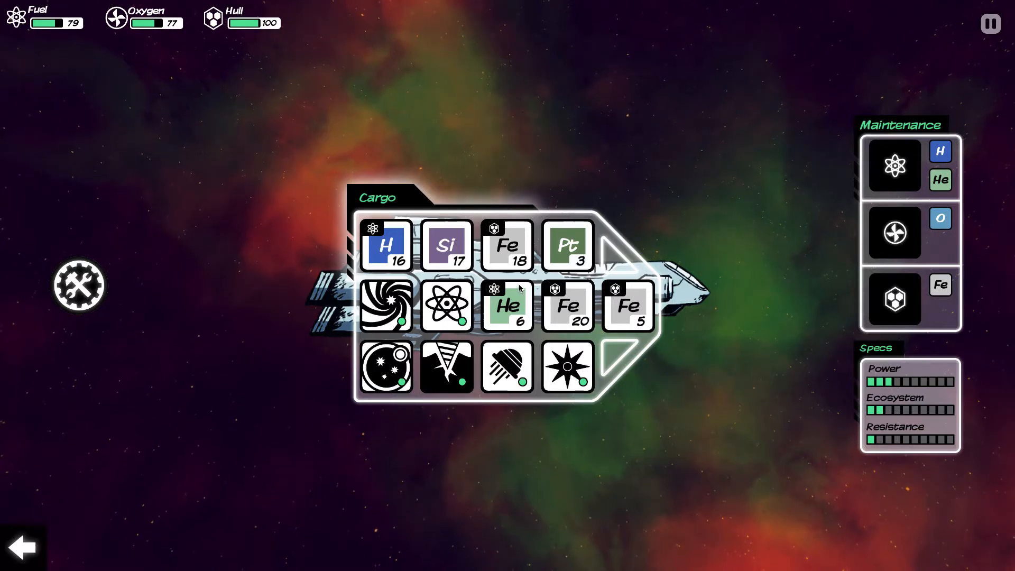
{"action": "mouse_move", "coordinate": [512, 298]}
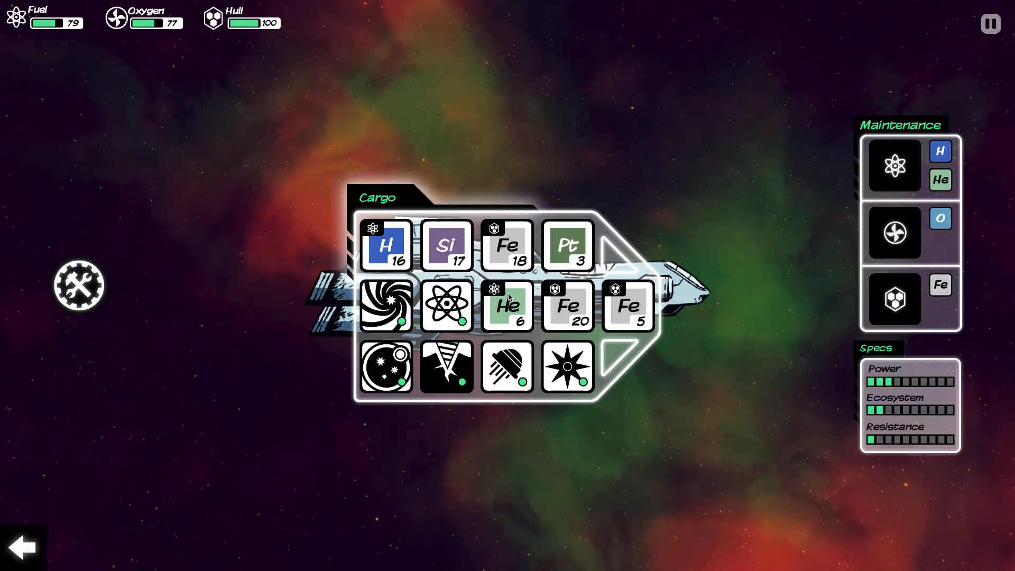
{"action": "mouse_move", "coordinate": [521, 278]}
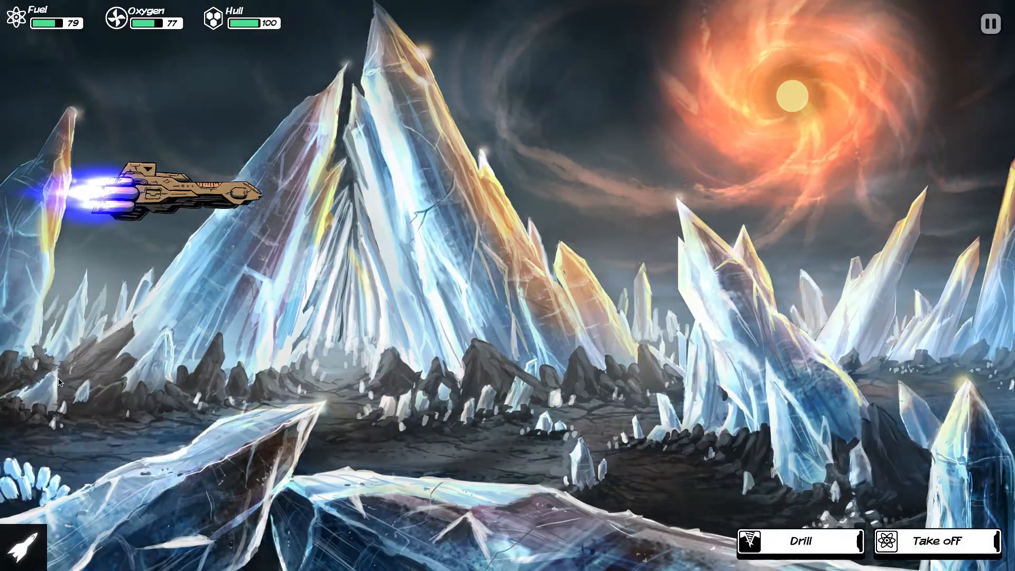
Take off from the planet and select the nearby Blue Giant on the galaxy map.
{"action": "left_click", "coordinate": [935, 540]}
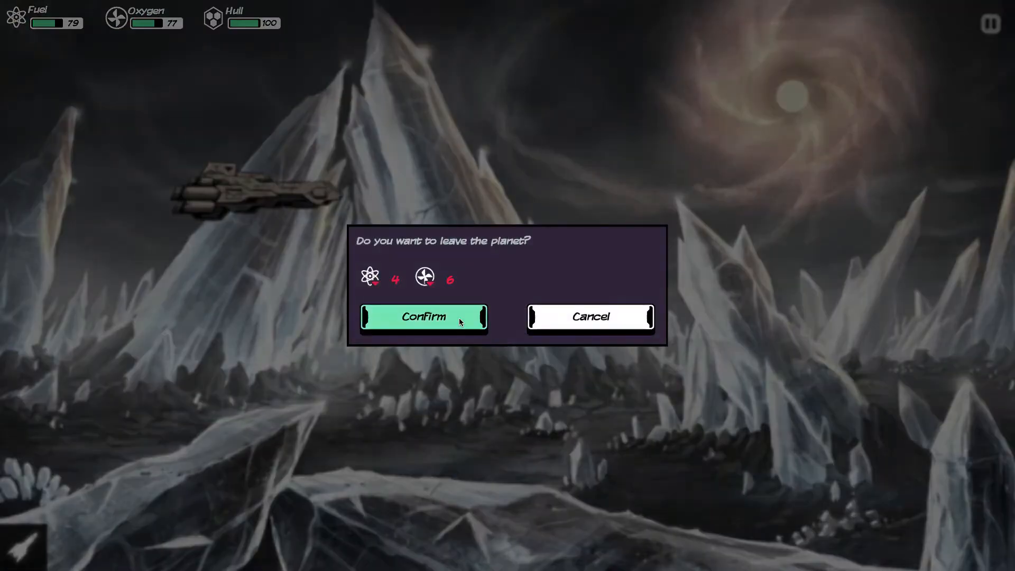
{"action": "left_click", "coordinate": [423, 316]}
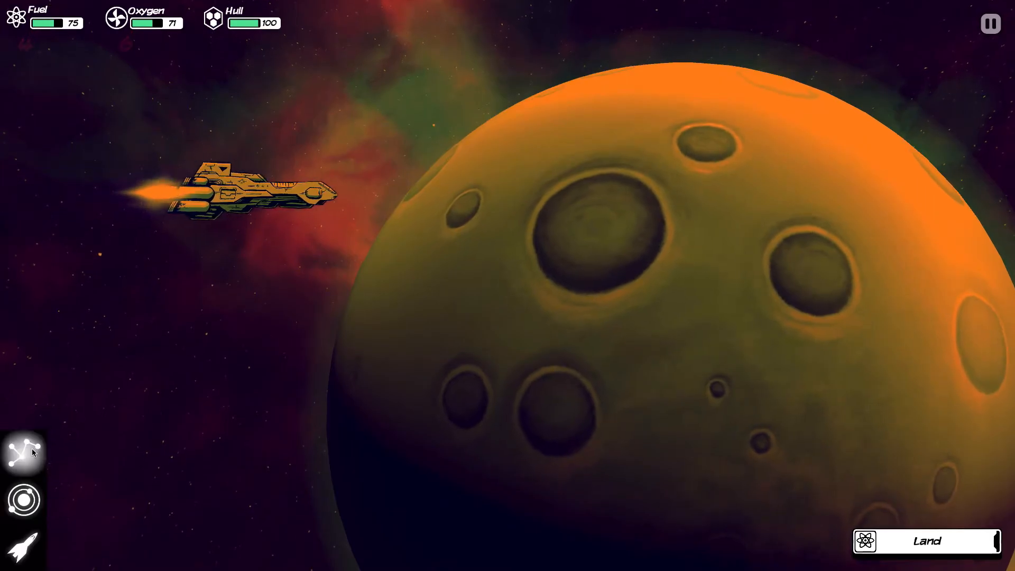
{"action": "left_click", "coordinate": [25, 498]}
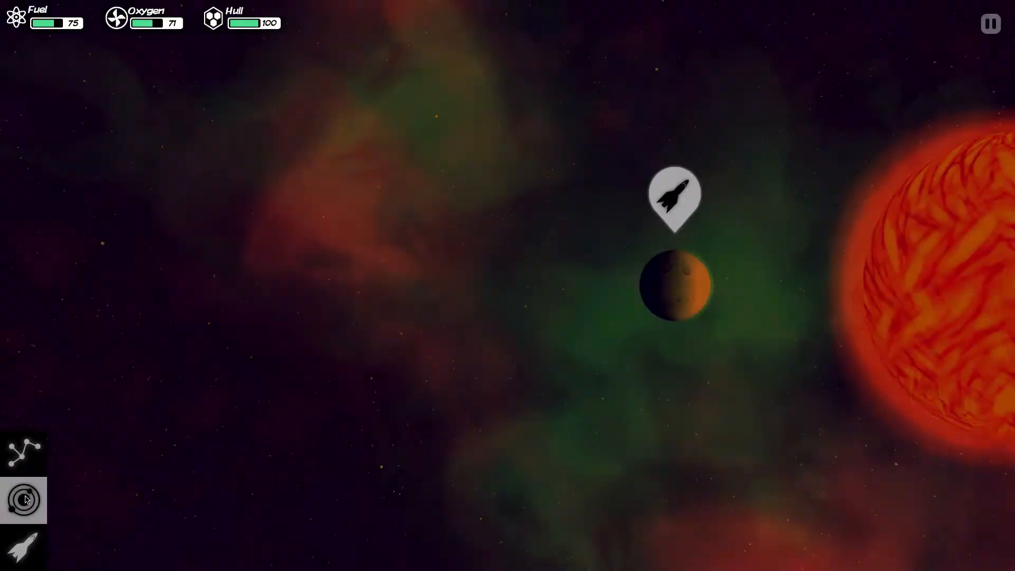
{"action": "left_click", "coordinate": [24, 500]}
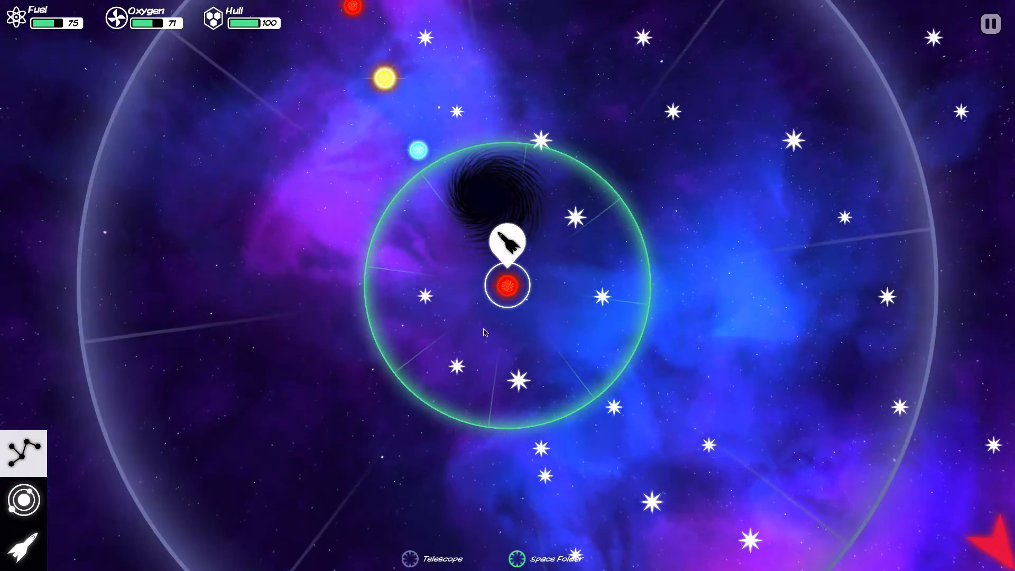
{"action": "left_click", "coordinate": [518, 315]}
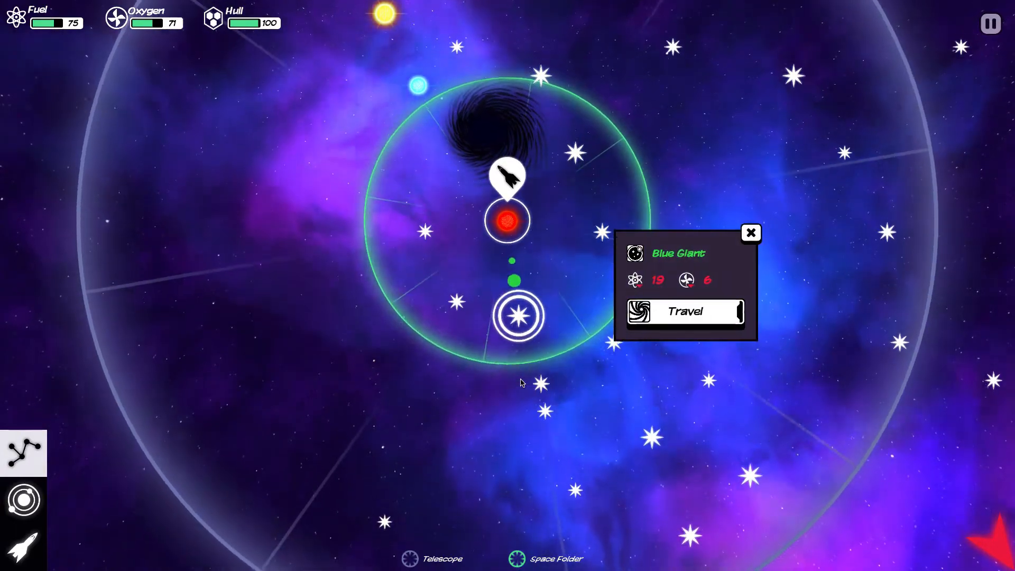
Travel to the Blue Giant and explore the drifting construction's control station, losing 10 fuel and 15 hull.
{"action": "left_click", "coordinate": [684, 311]}
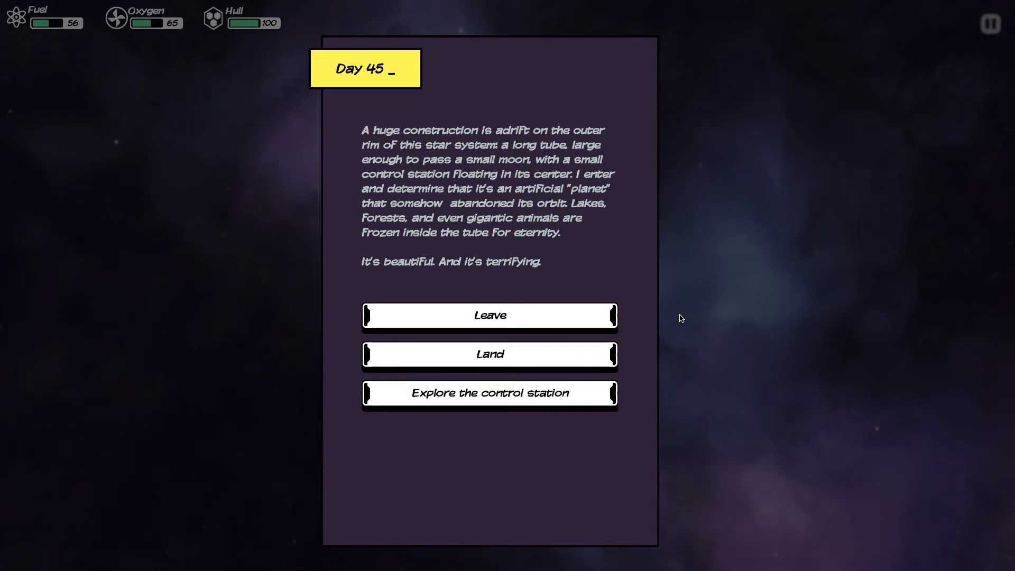
{"action": "mouse_move", "coordinate": [678, 318]}
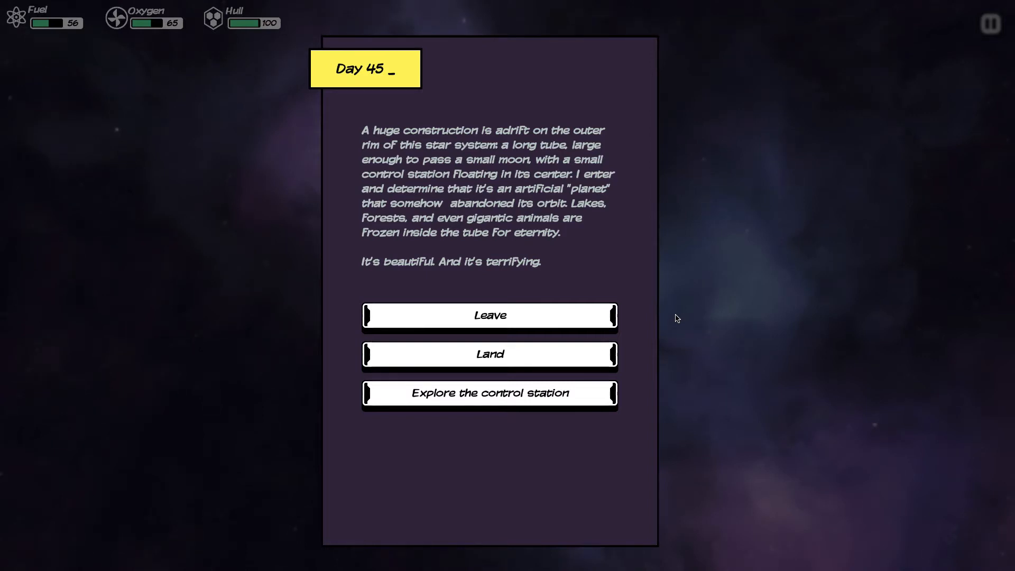
{"action": "mouse_move", "coordinate": [647, 328]}
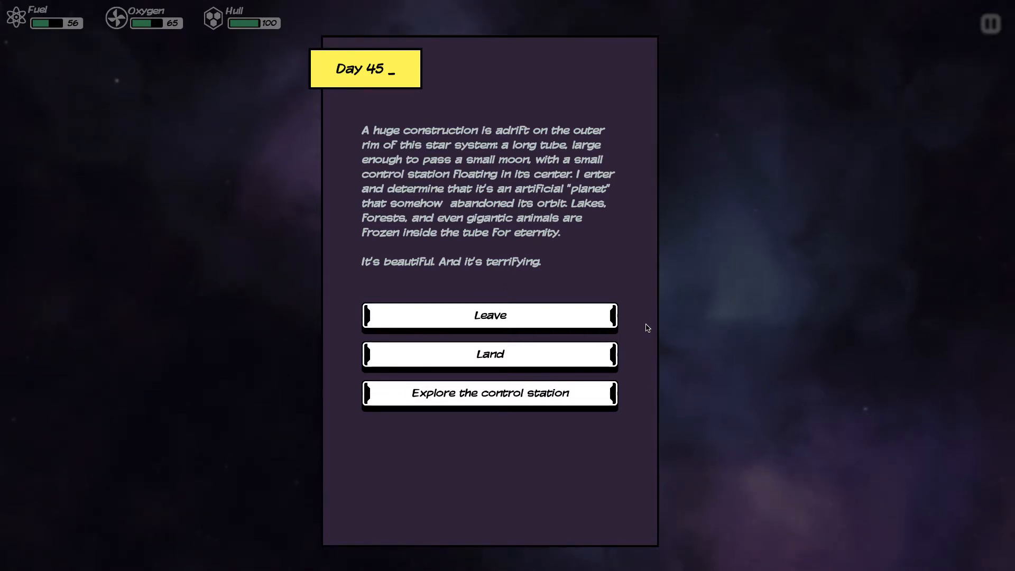
{"action": "left_click", "coordinate": [489, 394]}
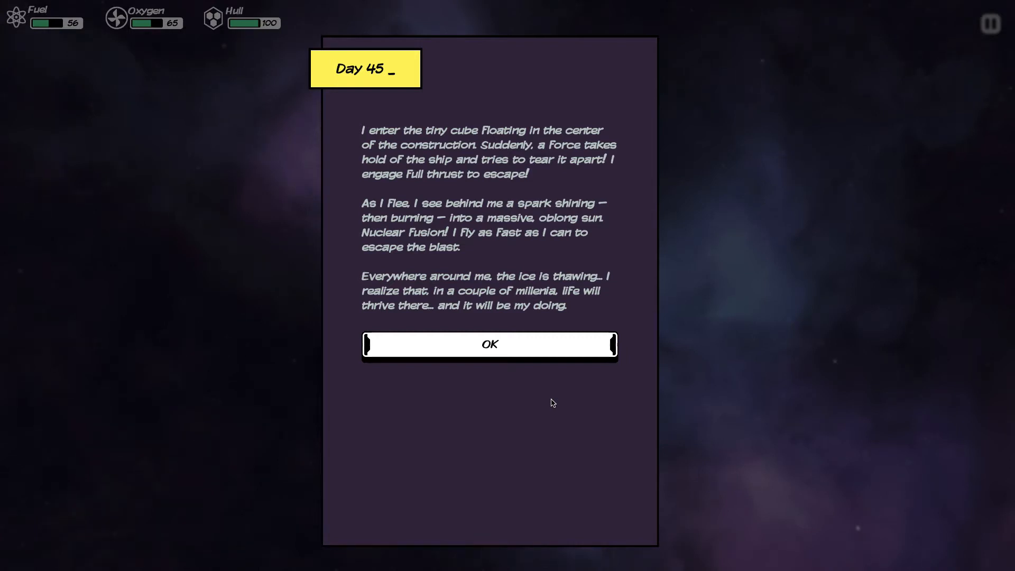
{"action": "left_click", "coordinate": [489, 344]}
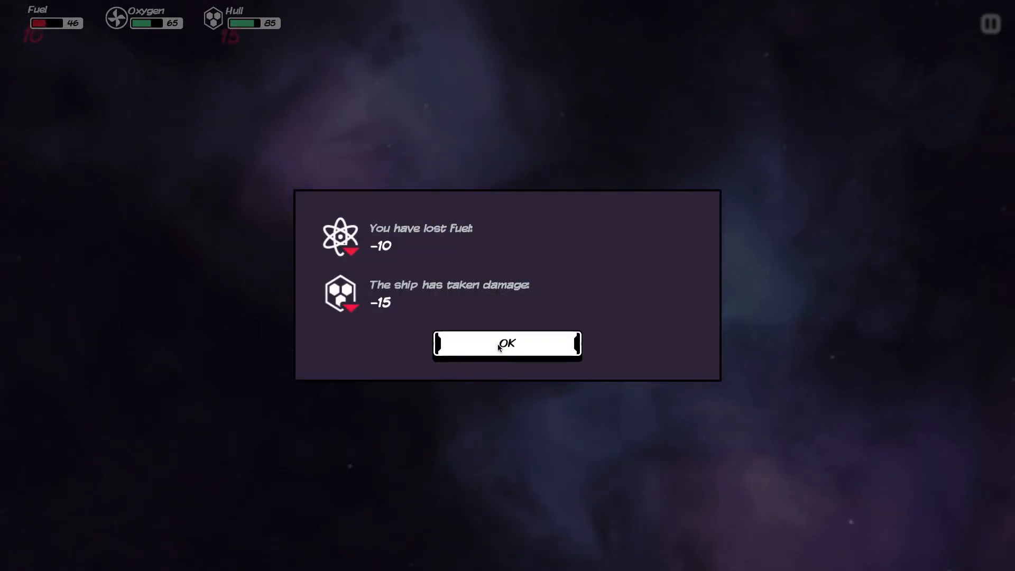
Dismiss the damage report, compare the rocky planet and gas giant, and enter orbit around the gas giant.
{"action": "left_click", "coordinate": [506, 343]}
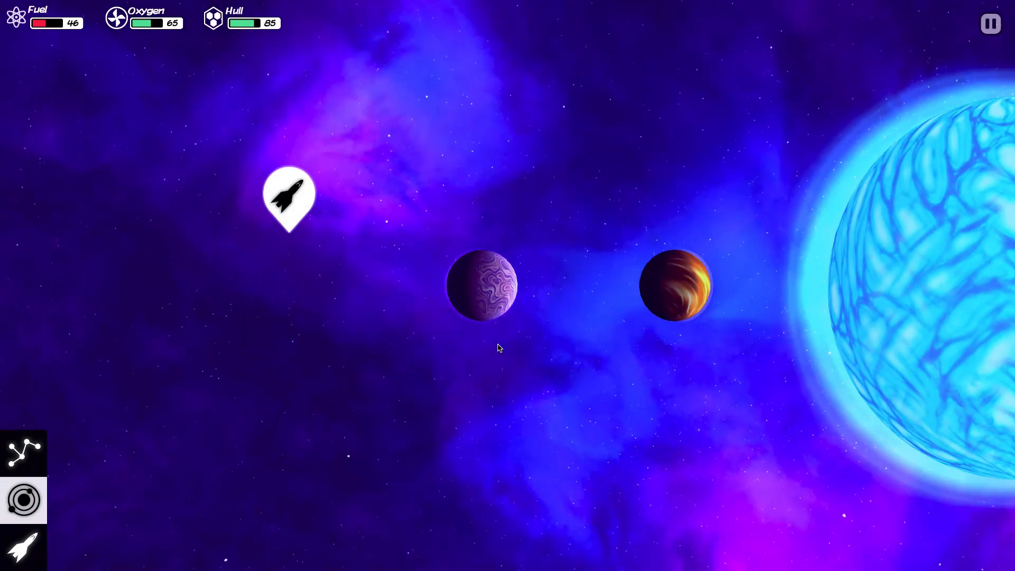
{"action": "left_click", "coordinate": [482, 285]}
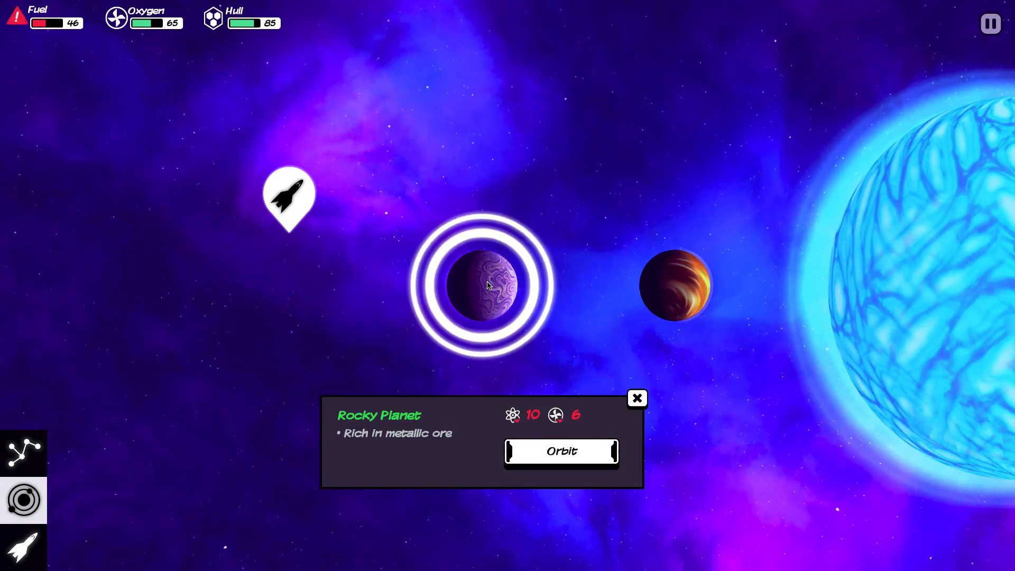
{"action": "left_click", "coordinate": [677, 283]}
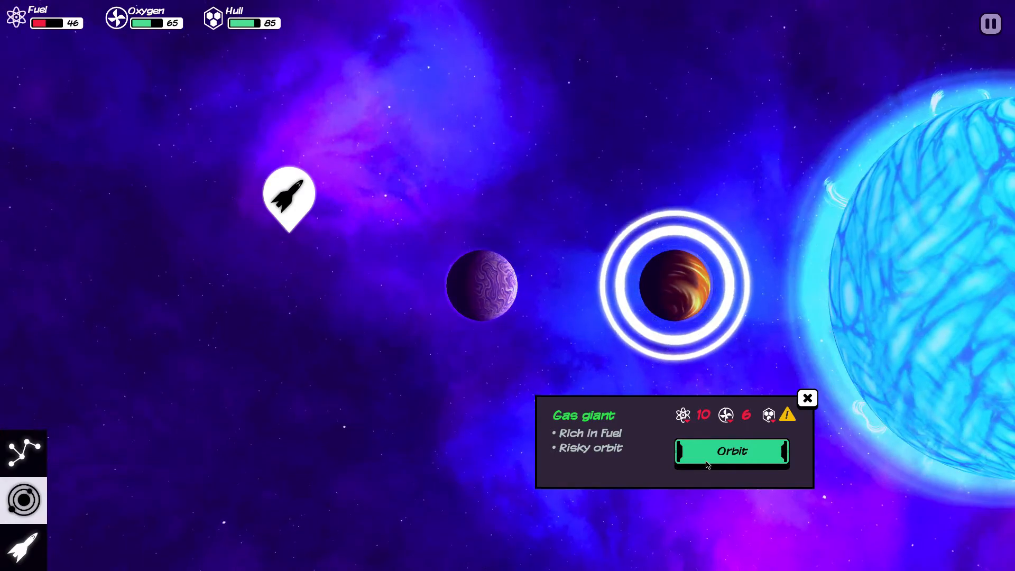
{"action": "left_click", "coordinate": [731, 452]}
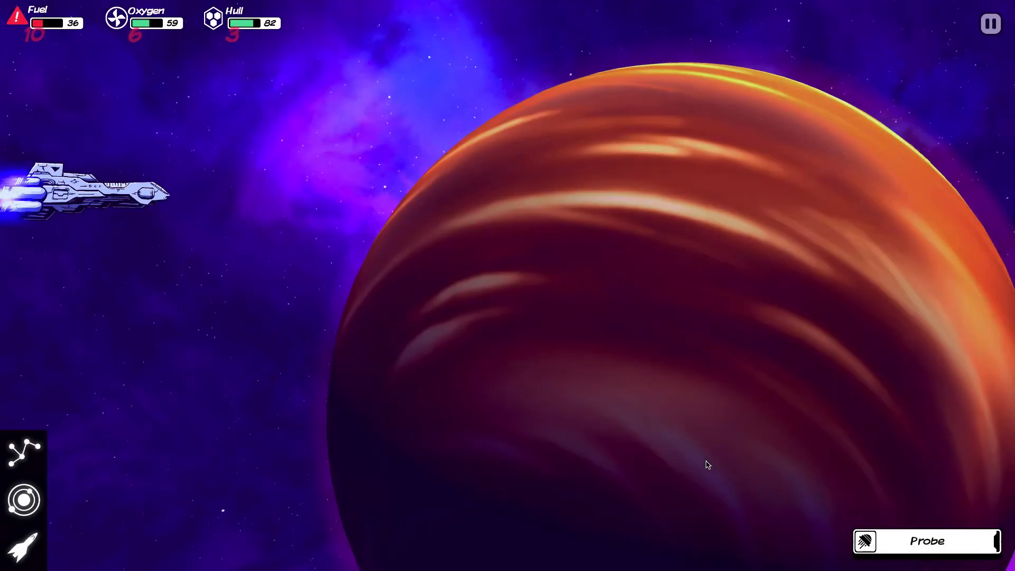
Launch a deeper probe that is destroyed but yields one platinum, then inspect the hydrogen stack.
{"action": "left_click", "coordinate": [926, 540]}
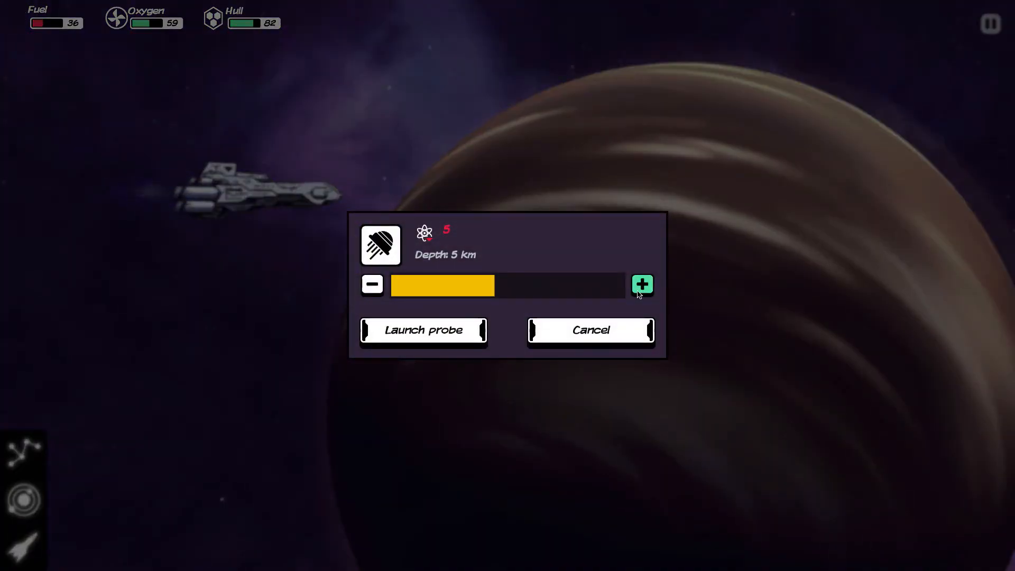
{"action": "left_click", "coordinate": [423, 330]}
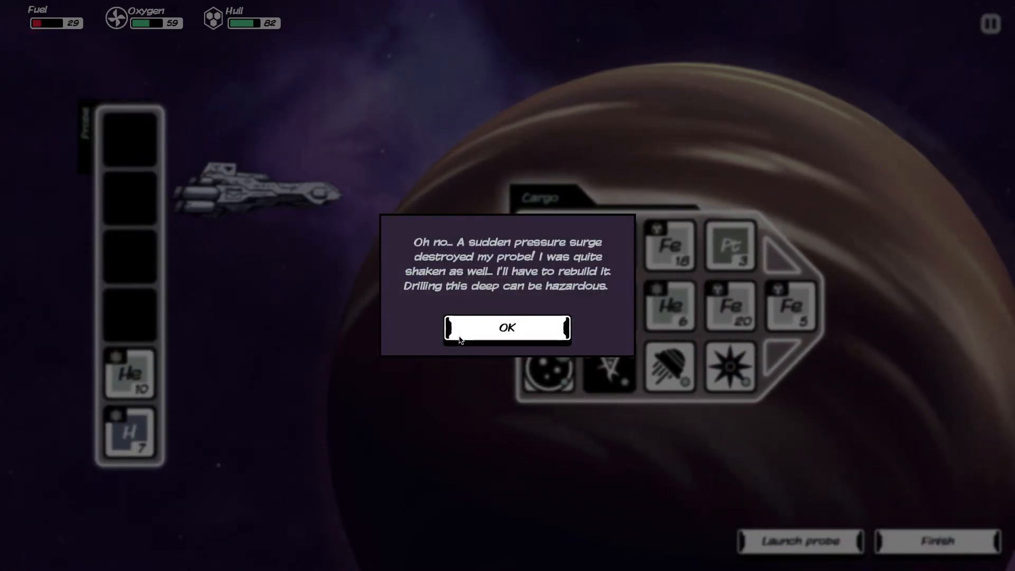
{"action": "left_click", "coordinate": [507, 328]}
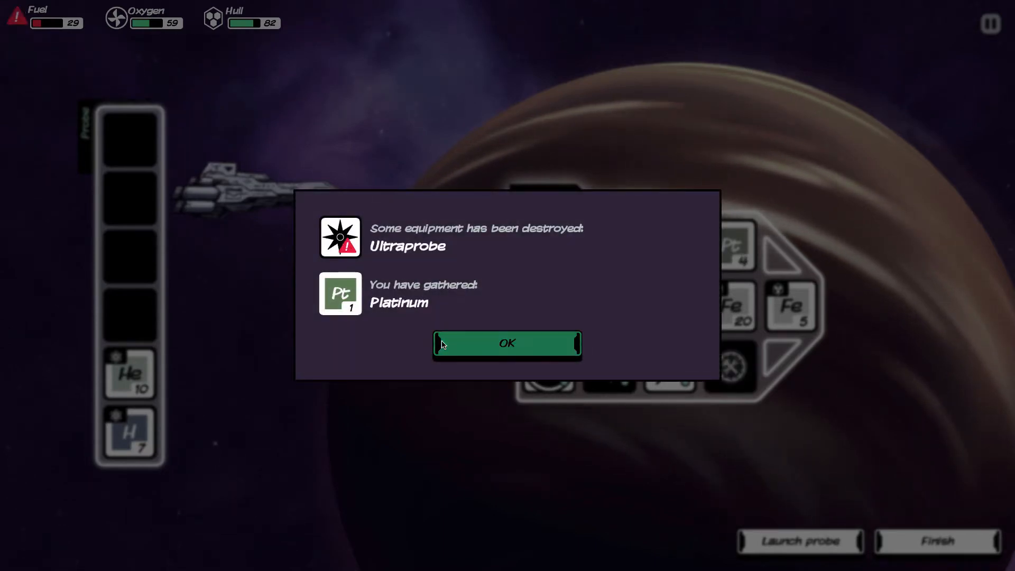
{"action": "left_click", "coordinate": [506, 343]}
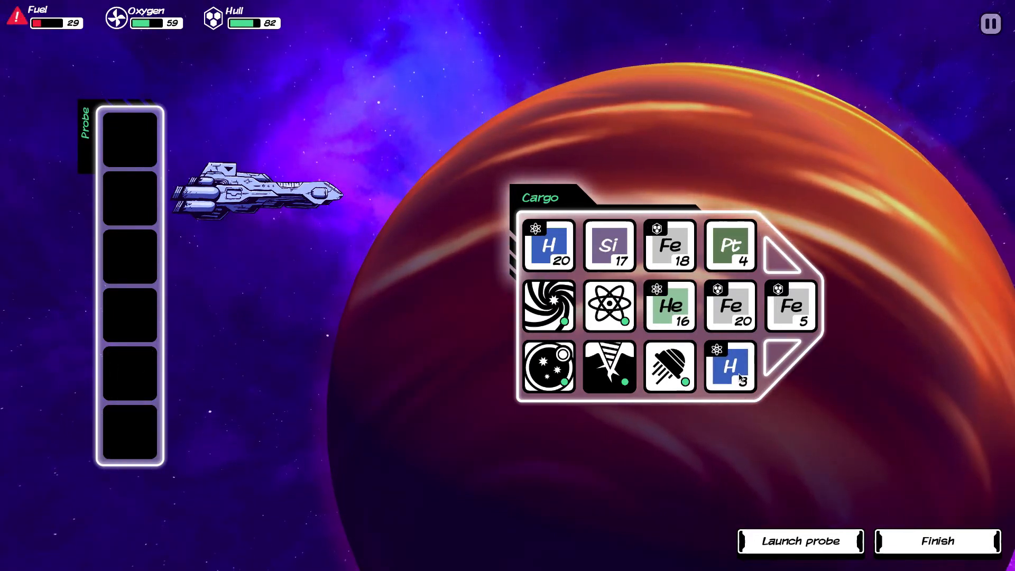
{"action": "left_click", "coordinate": [731, 367]}
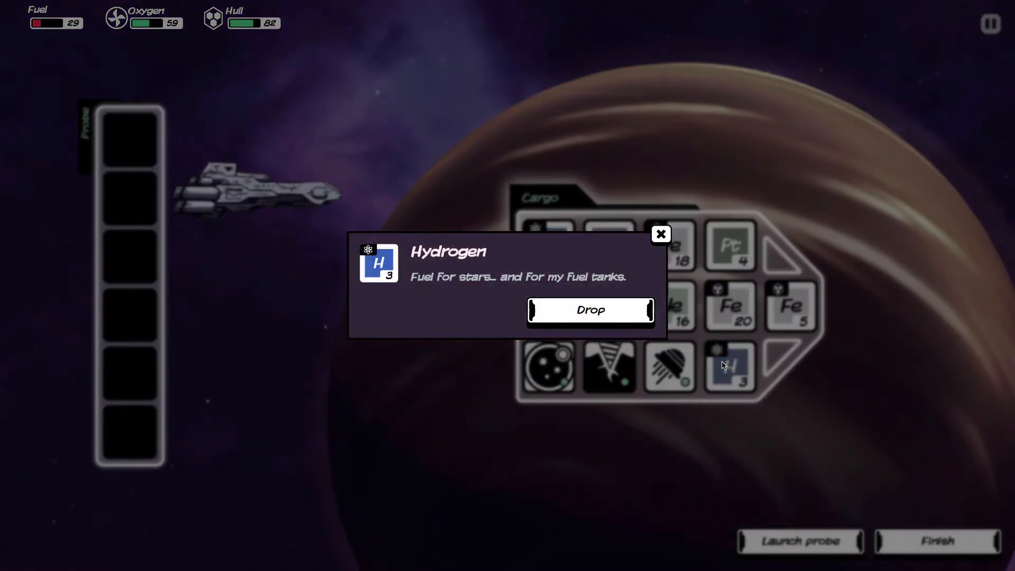
{"action": "left_click", "coordinate": [661, 234]}
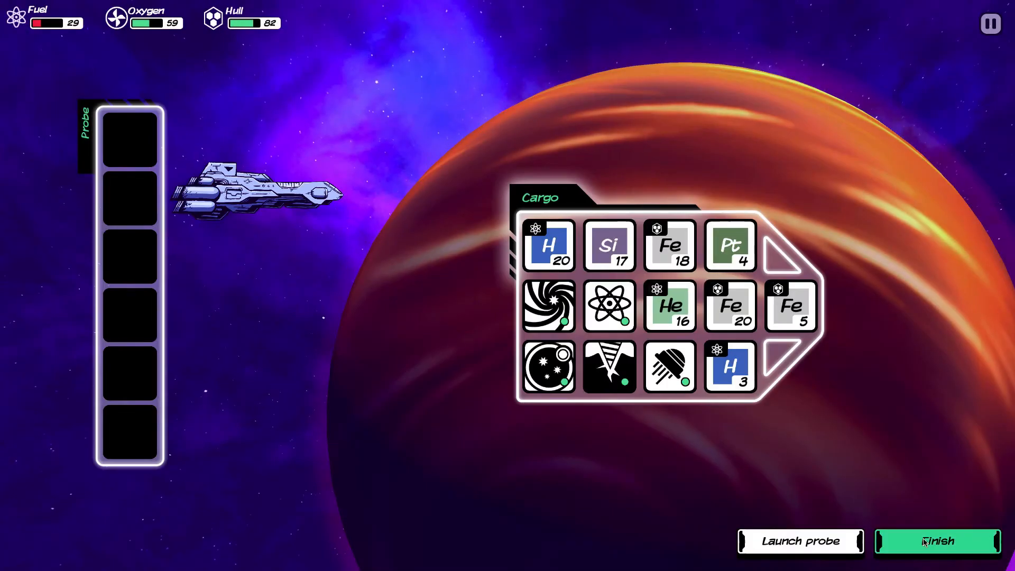
Finish probing, refuel to 93 with helium, and craft a replacement Ultraprobe in the empty cargo slot.
{"action": "left_click", "coordinate": [936, 542]}
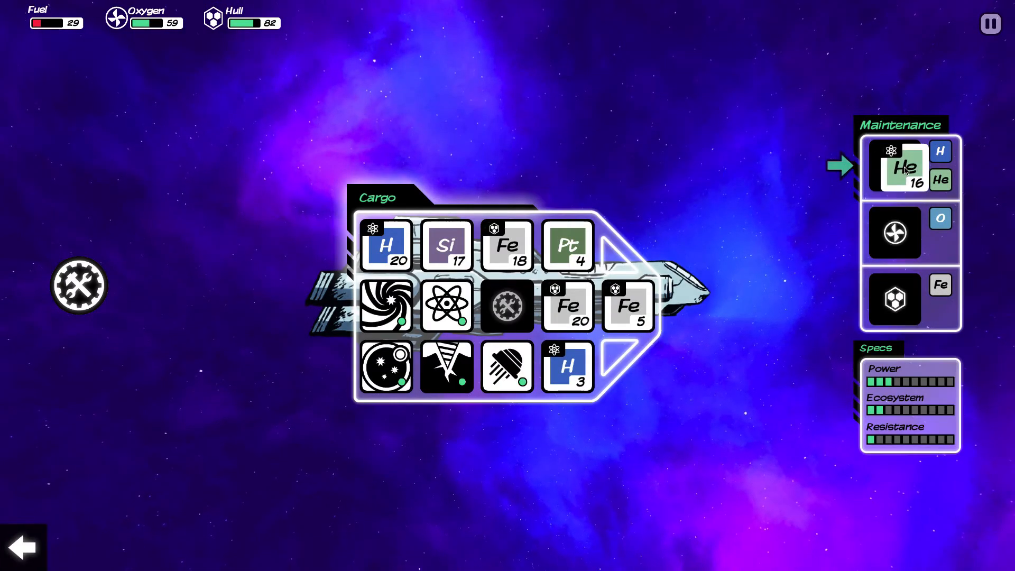
{"action": "left_click", "coordinate": [909, 165]}
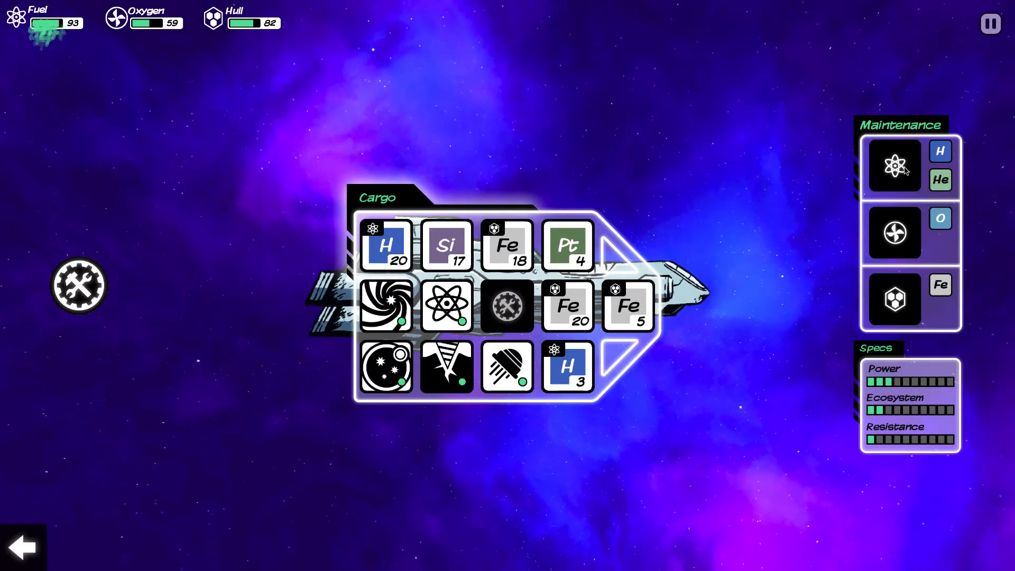
{"action": "left_click", "coordinate": [506, 305]}
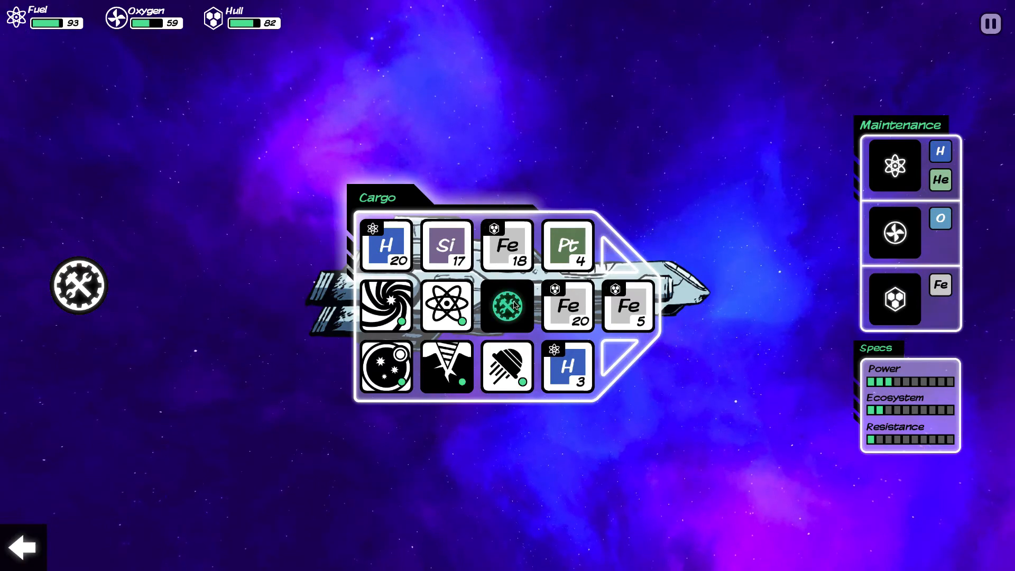
{"action": "left_click", "coordinate": [506, 306]}
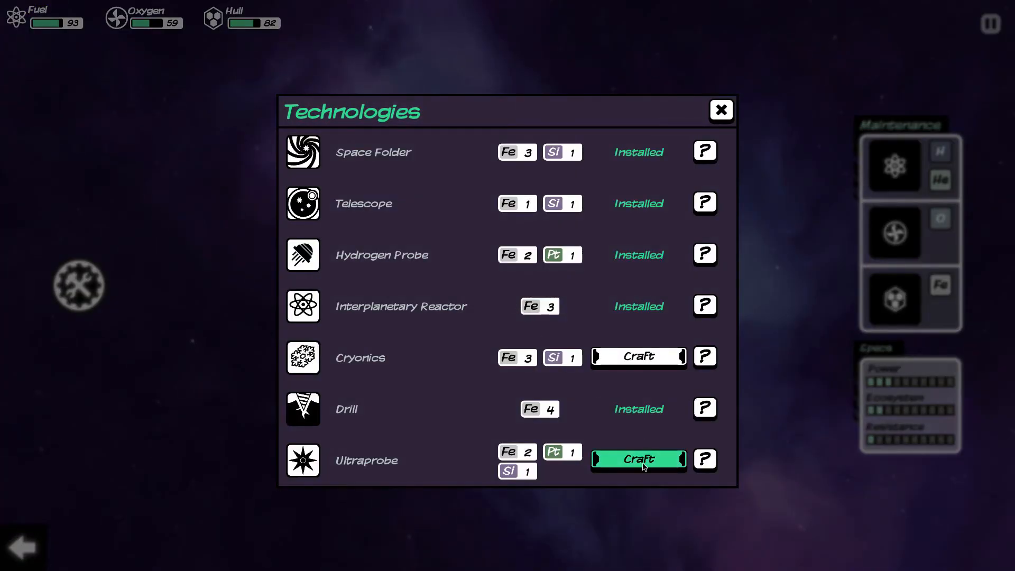
{"action": "left_click", "coordinate": [720, 109]}
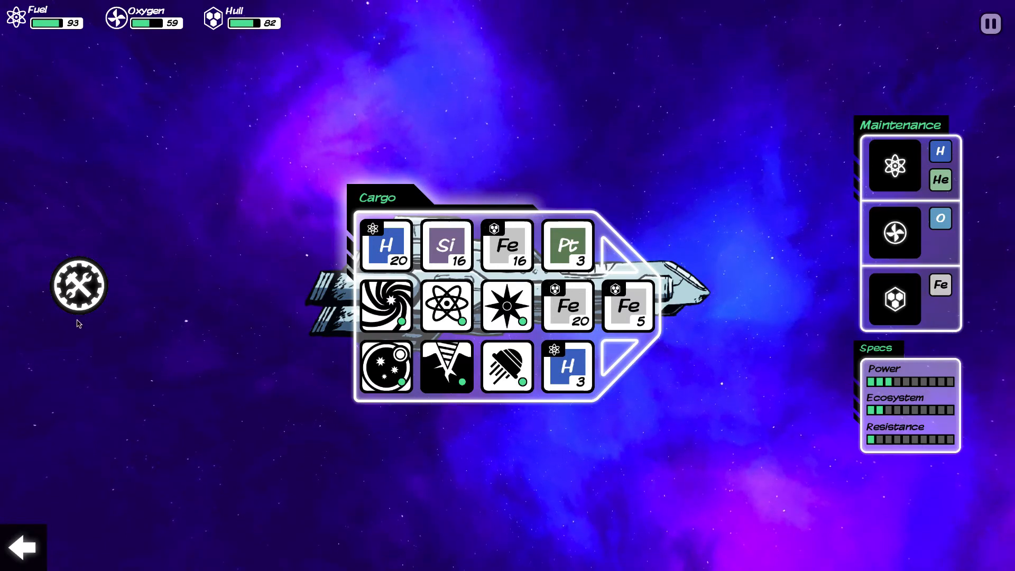
{"action": "mouse_move", "coordinate": [39, 431]}
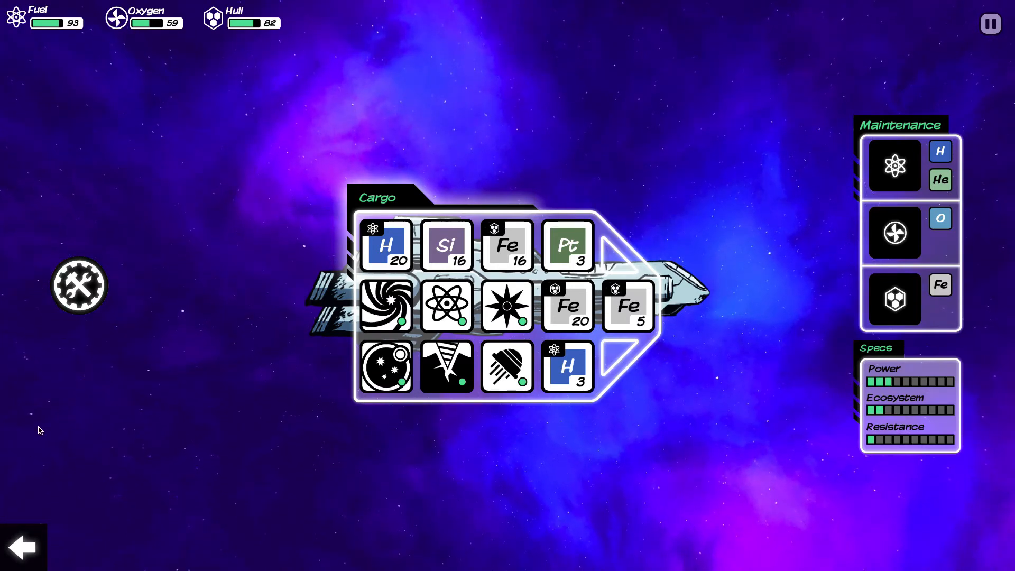
{"action": "mouse_move", "coordinate": [589, 342]}
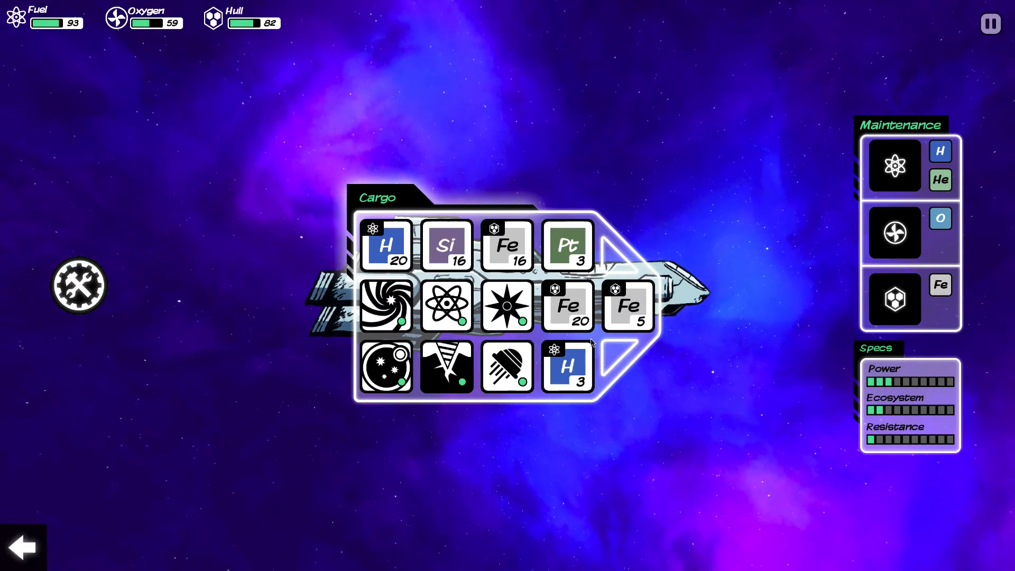
{"action": "mouse_move", "coordinate": [61, 512]}
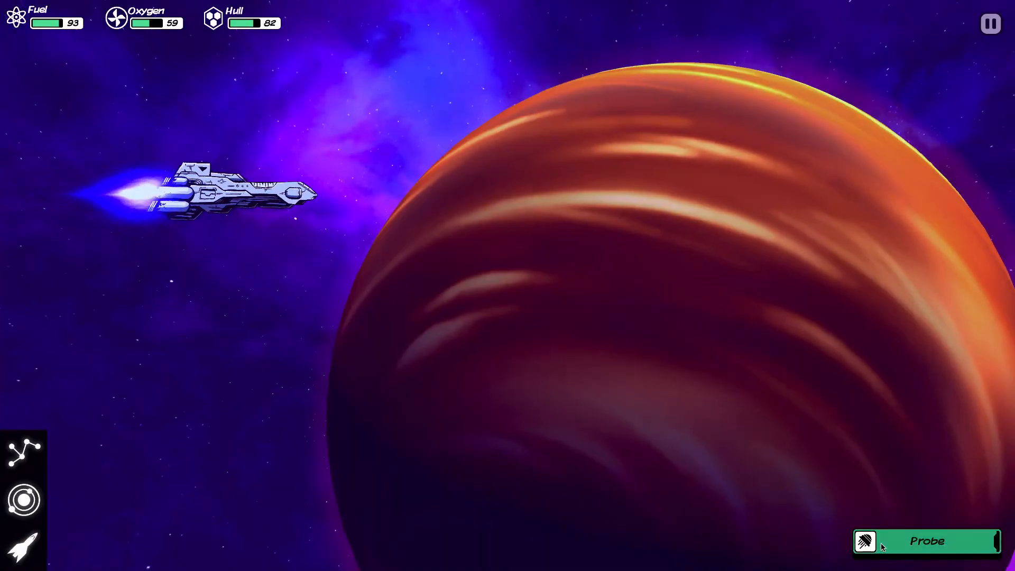
Launch a shallower probe, swap the silicon stack for 4 gathered hydrogen, and finish probing.
{"action": "left_click", "coordinate": [927, 540]}
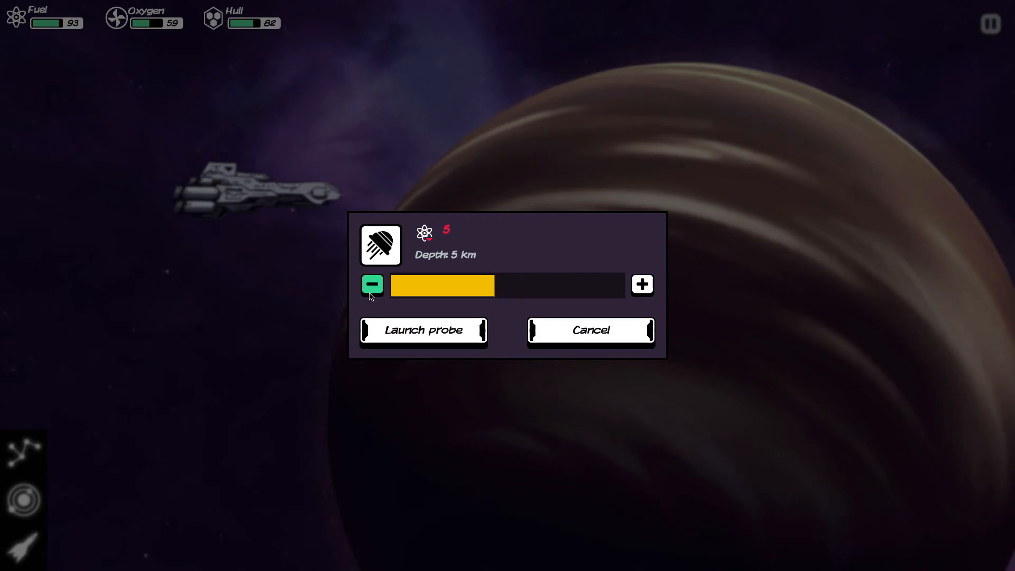
{"action": "left_click", "coordinate": [423, 330]}
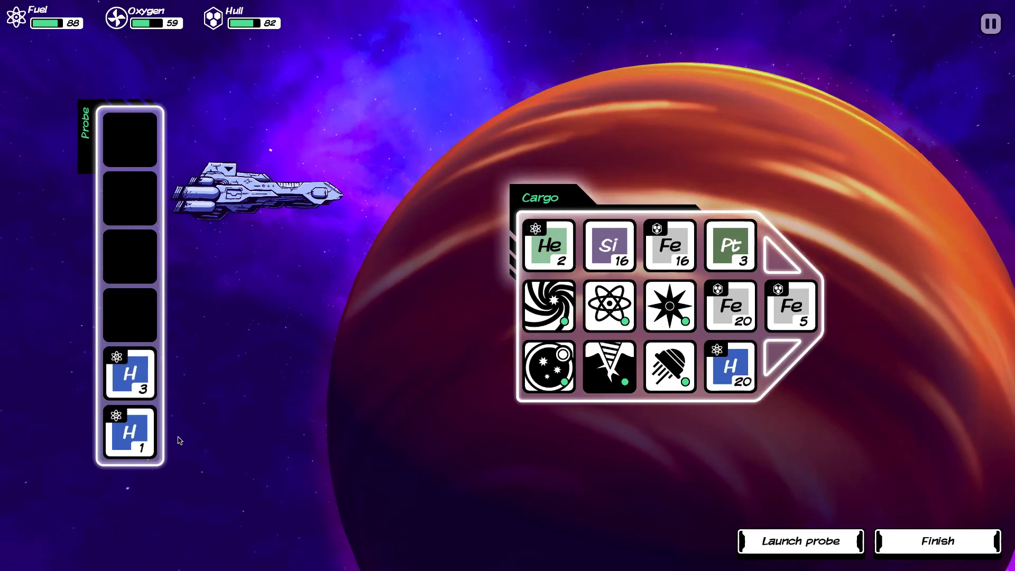
{"action": "mouse_move", "coordinate": [588, 258]}
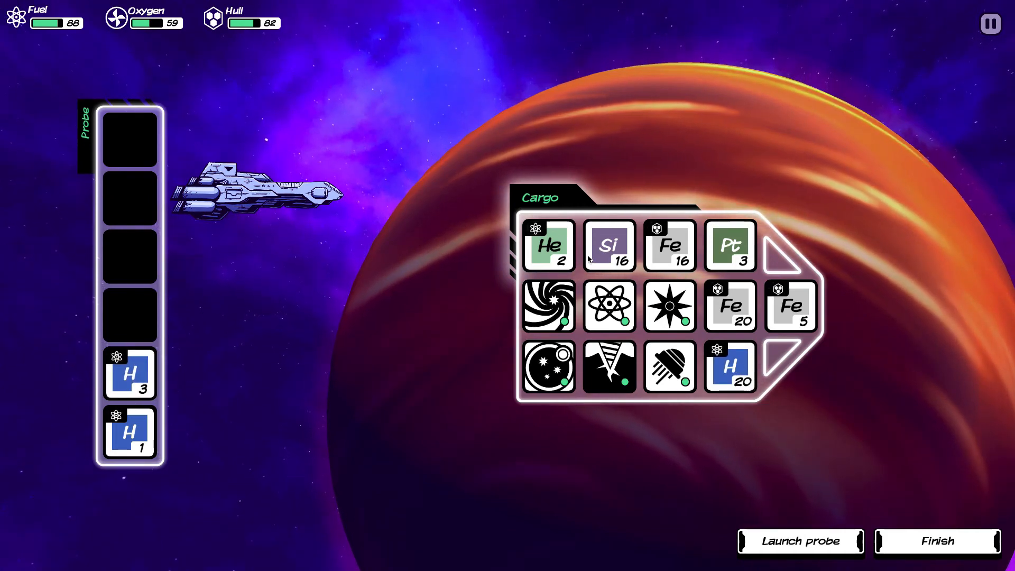
{"action": "left_click", "coordinate": [607, 246]}
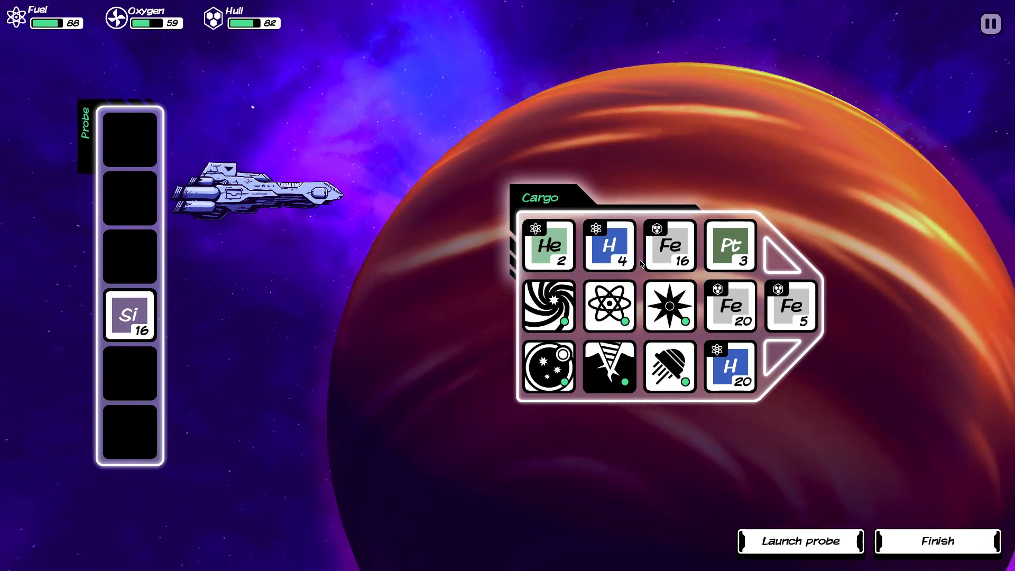
{"action": "mouse_move", "coordinate": [275, 336]}
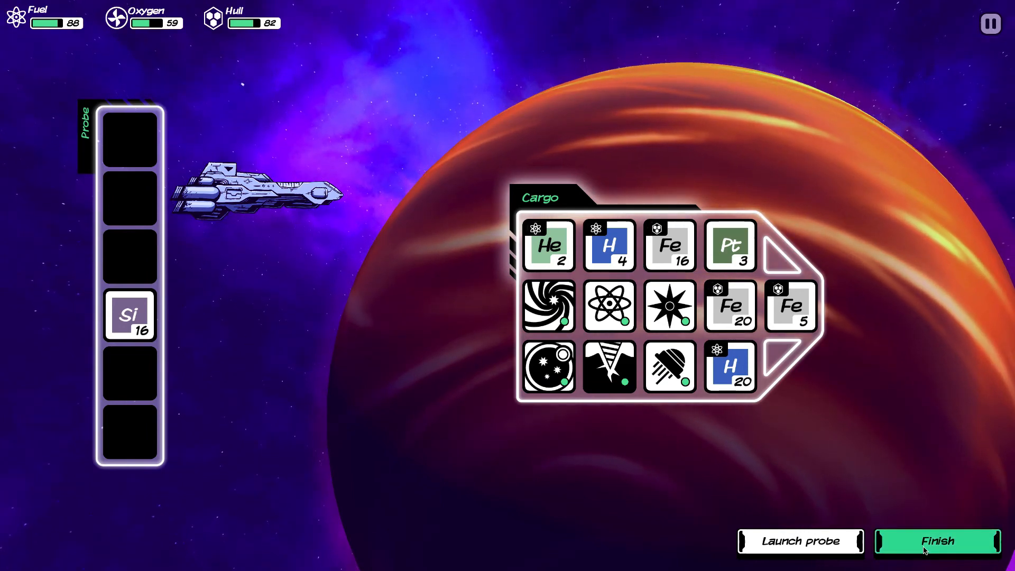
{"action": "left_click", "coordinate": [936, 542]}
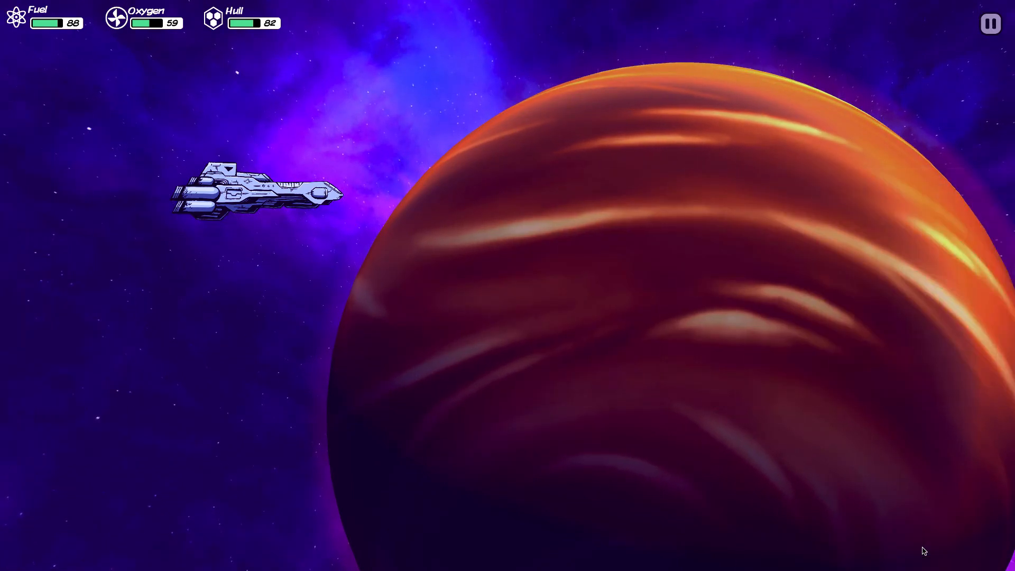
From the system view, orbit the rocky planet and land on its surface.
{"action": "left_click", "coordinate": [27, 494]}
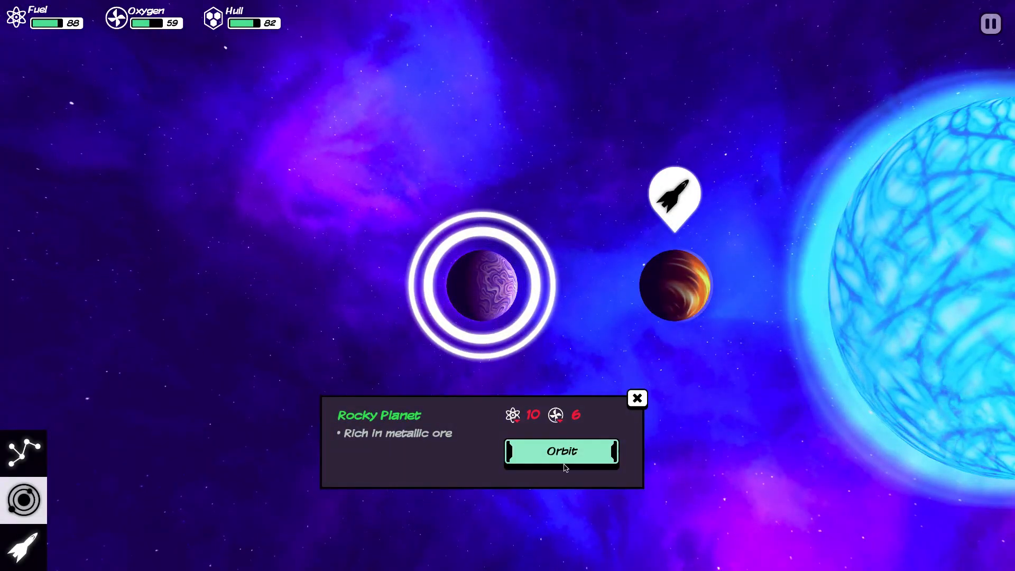
{"action": "left_click", "coordinate": [561, 451]}
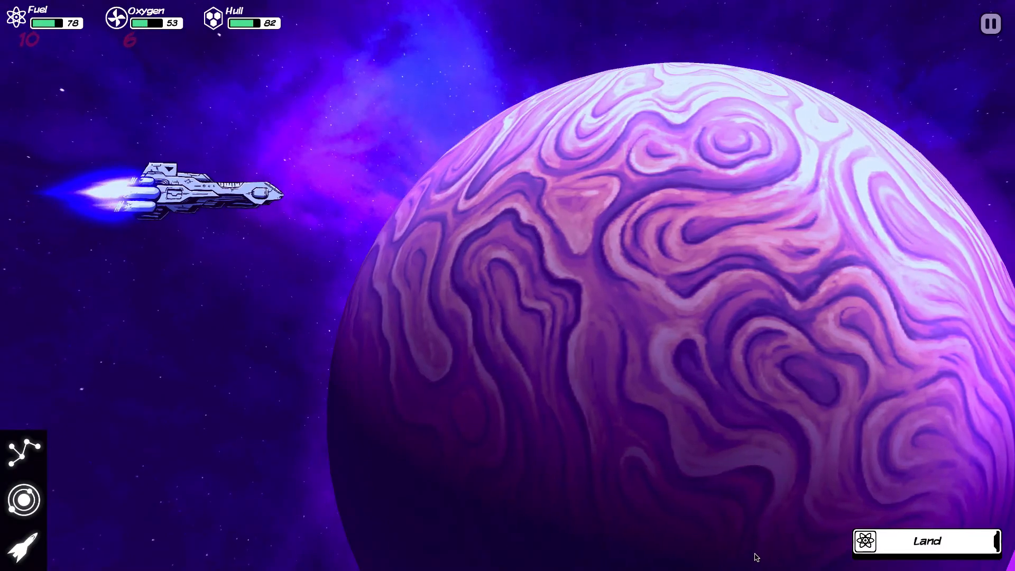
{"action": "left_click", "coordinate": [926, 541]}
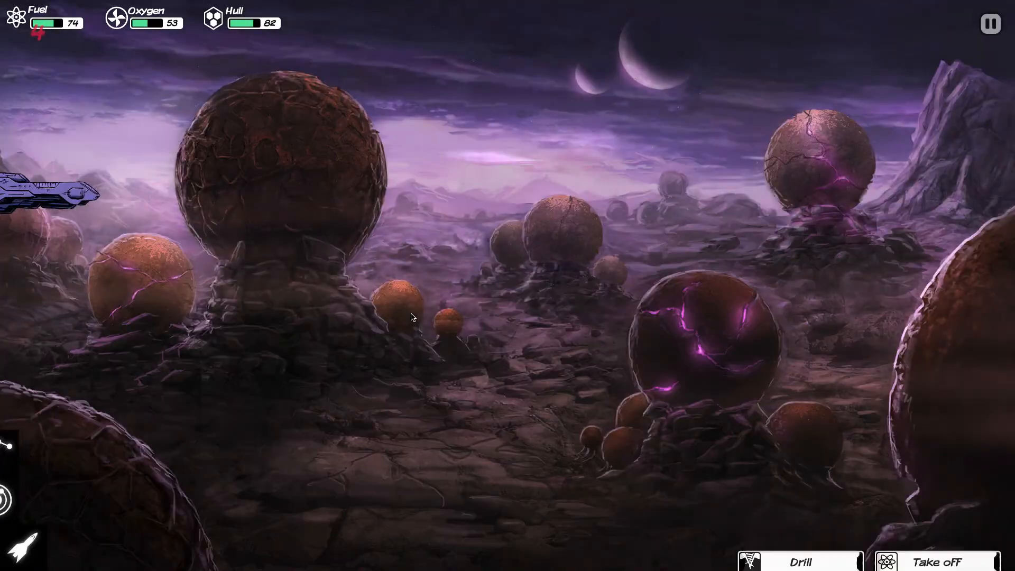
Drill the rocky planet, take the platinum into cargo, take off, and bring up the star map.
{"action": "left_click", "coordinate": [801, 561]}
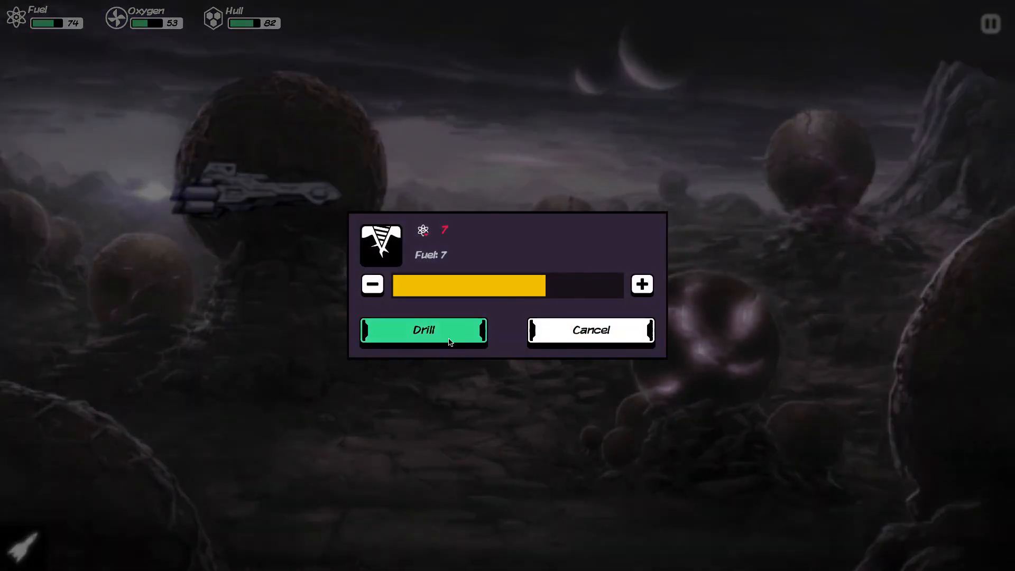
{"action": "left_click", "coordinate": [423, 330]}
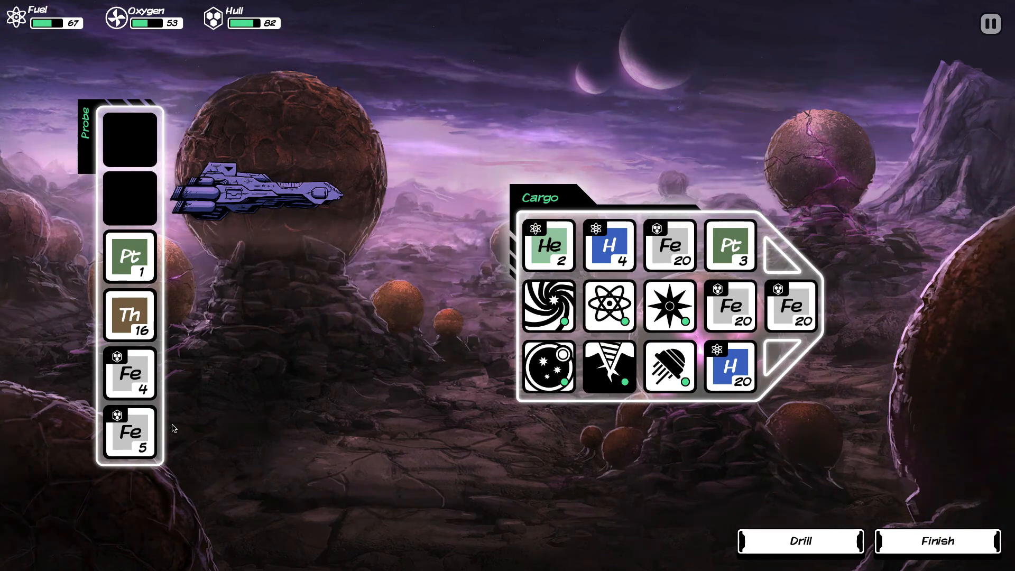
{"action": "left_click", "coordinate": [129, 257]}
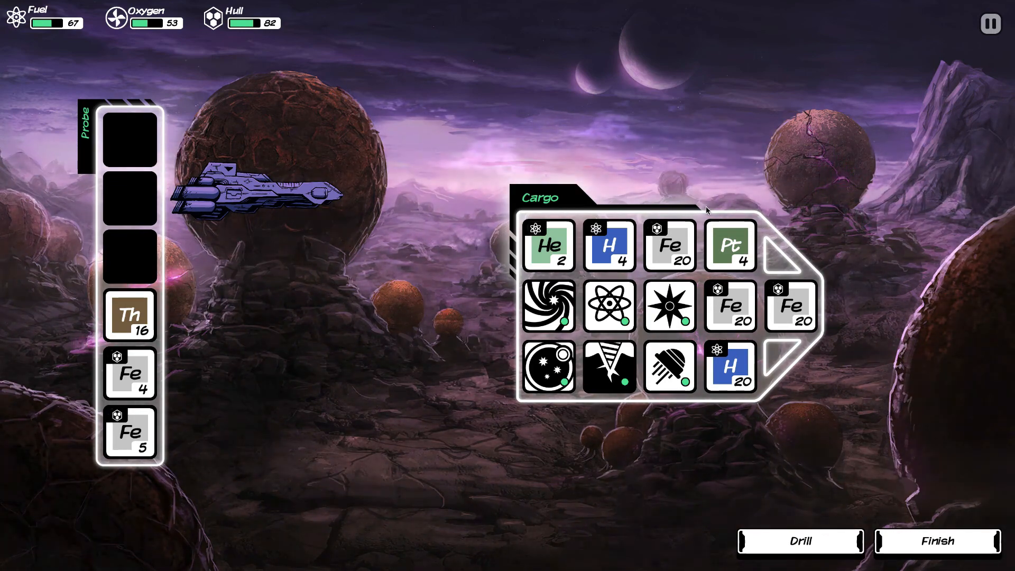
{"action": "left_click", "coordinate": [936, 540]}
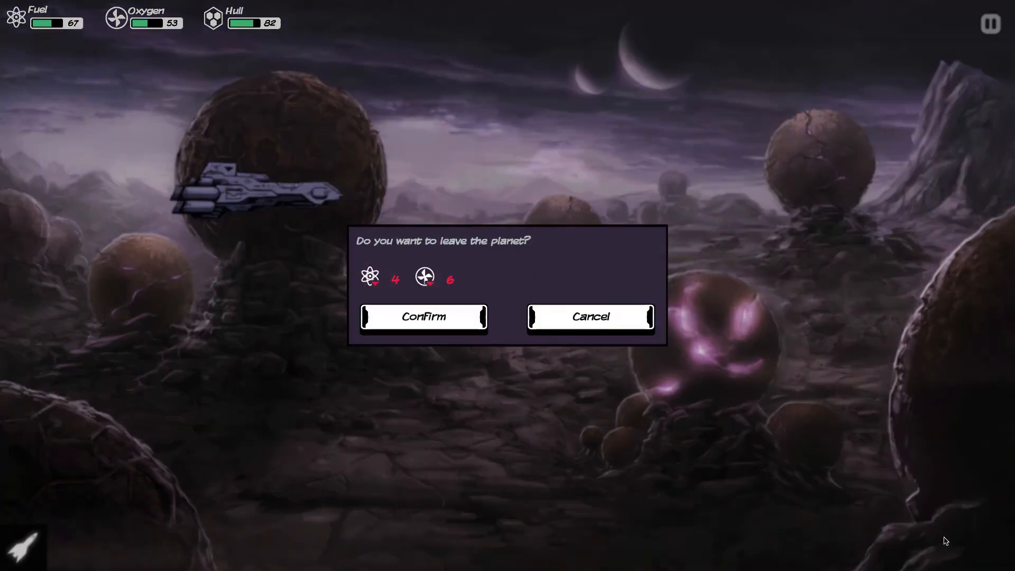
{"action": "left_click", "coordinate": [423, 316]}
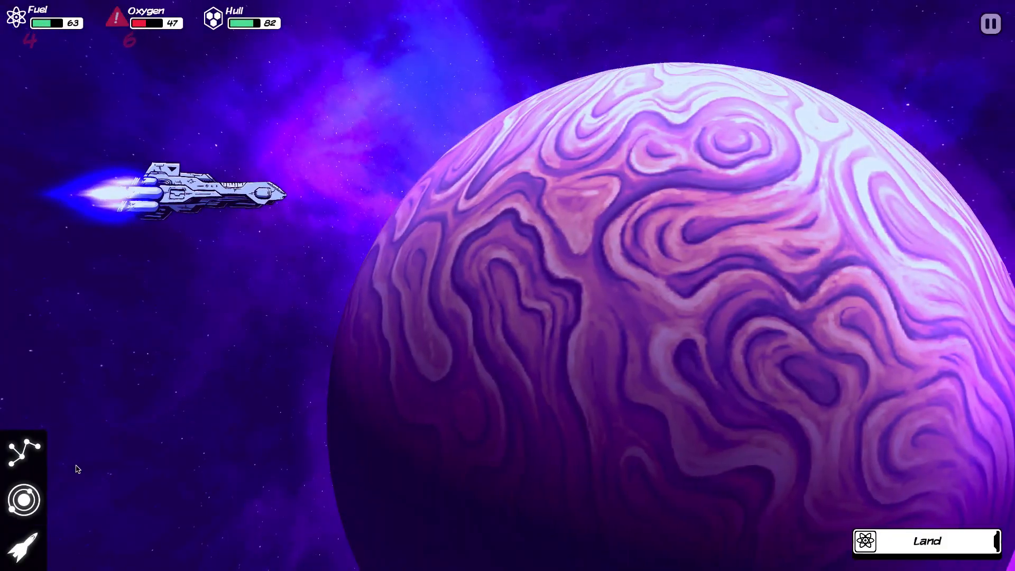
{"action": "left_click", "coordinate": [25, 450]}
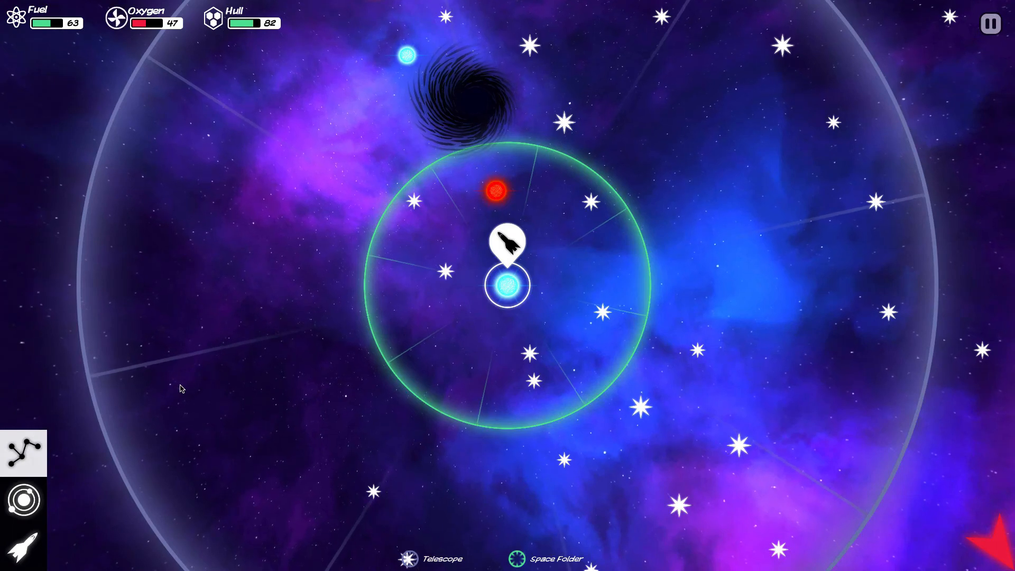